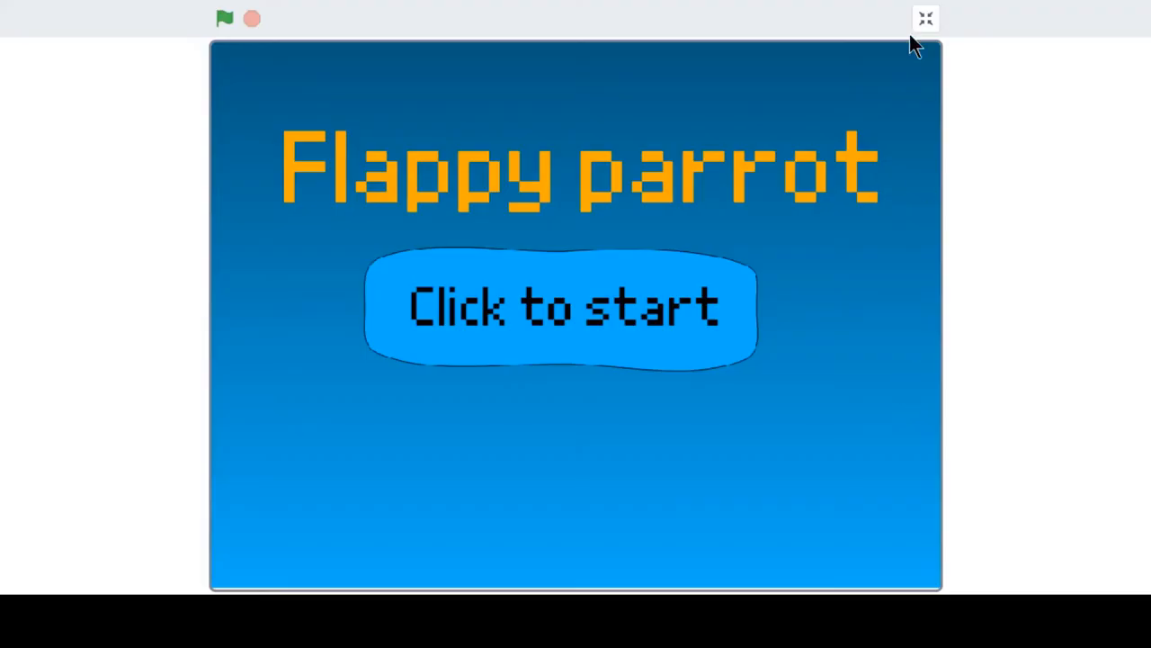
mouse_move(521, 243)
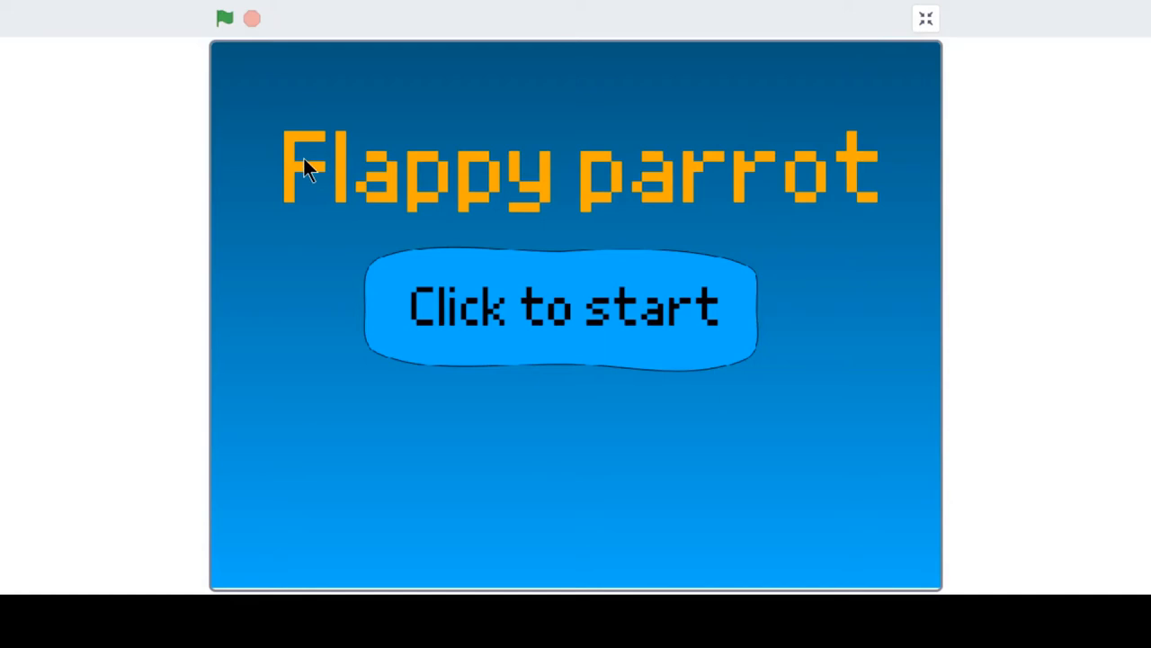
mouse_move(357, 135)
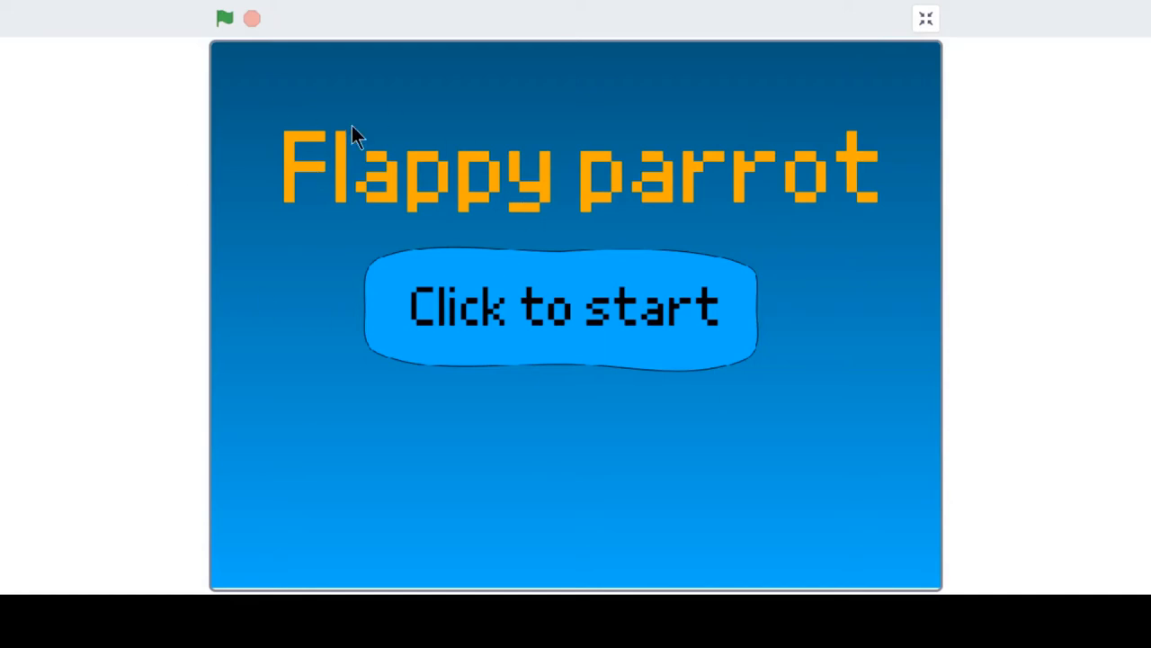
mouse_move(471, 151)
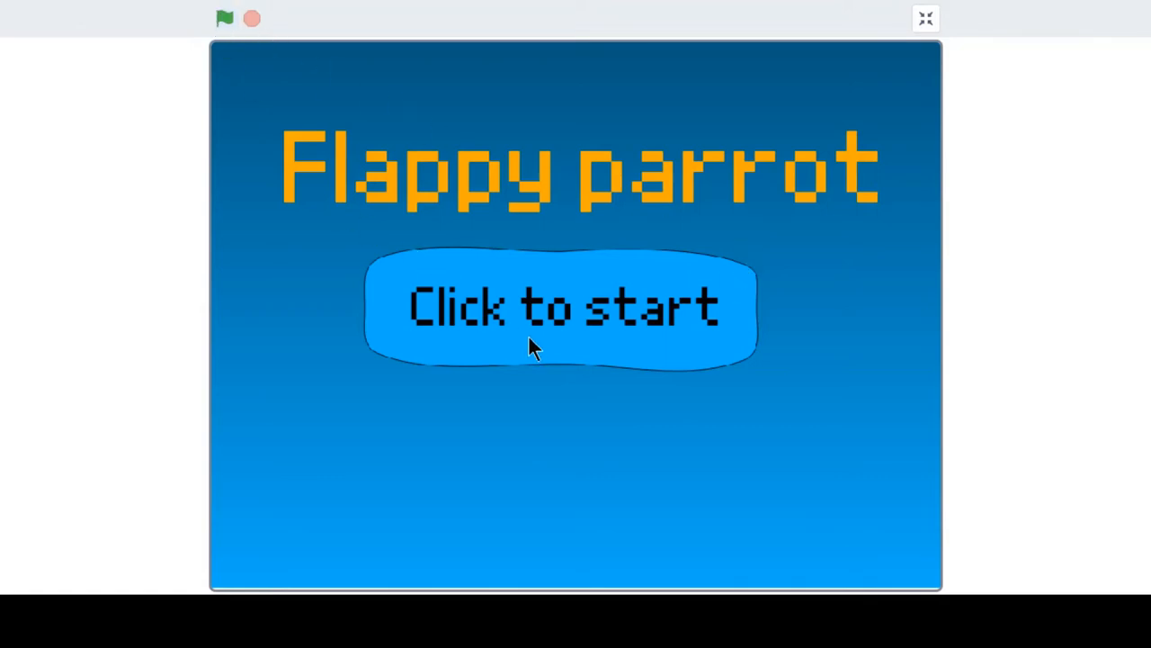
Start the Flappy Parrot game from its Click to start title screen.
left_click(561, 306)
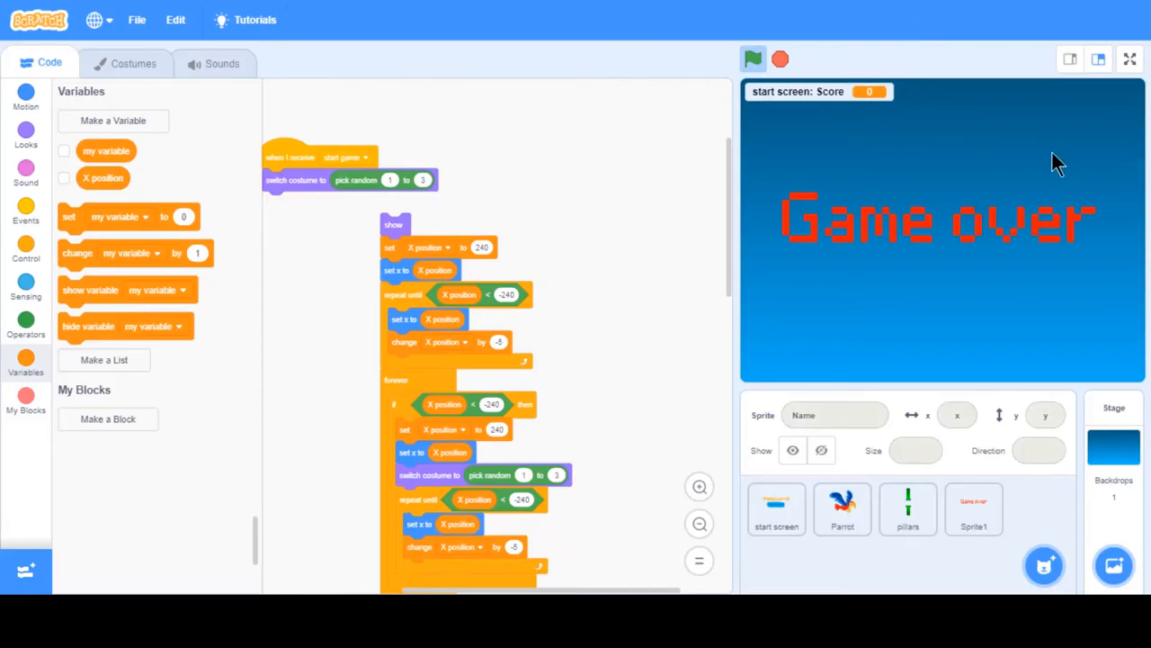
mouse_move(539, 252)
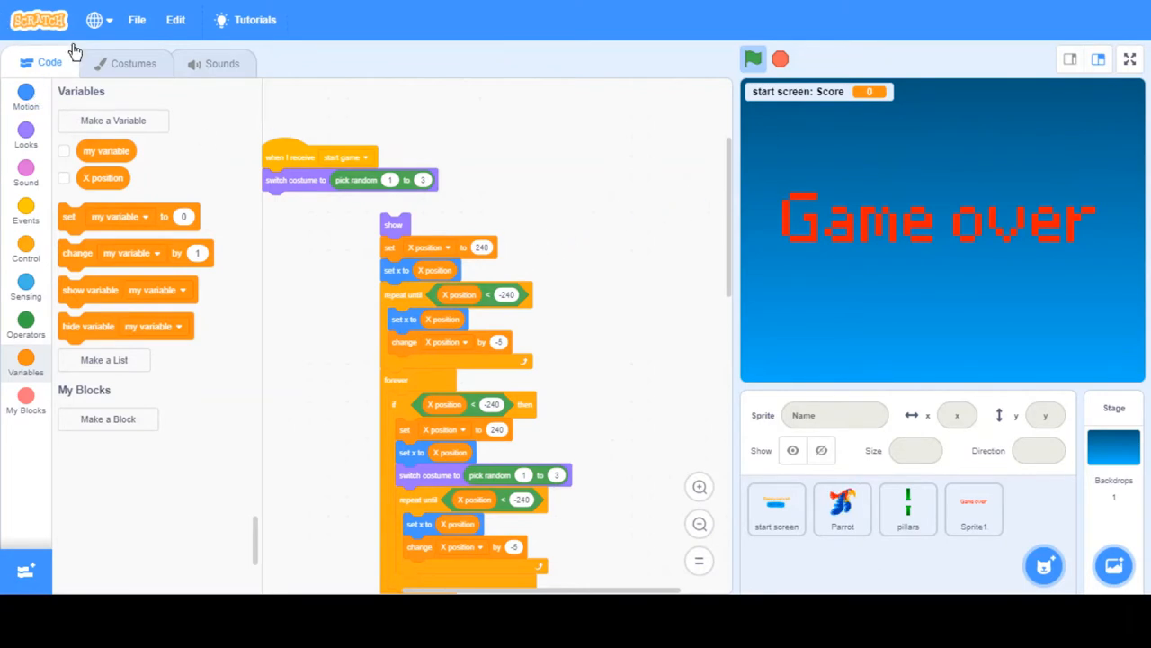
Replace the game with a new blank project via File > New.
left_click(137, 18)
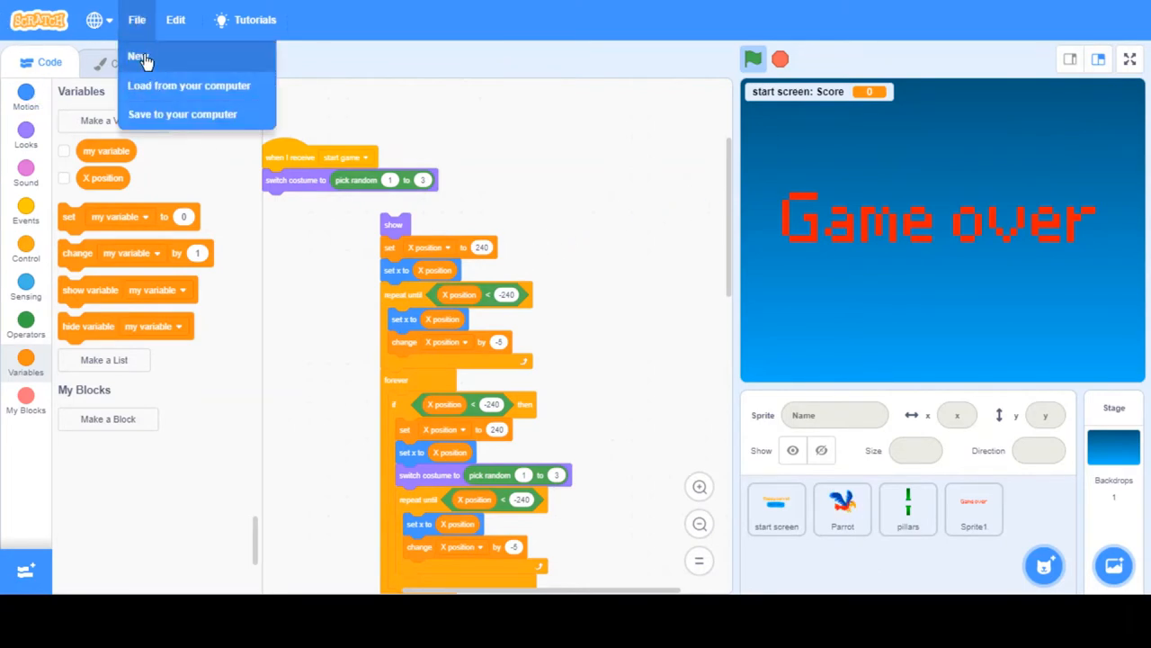
left_click(140, 56)
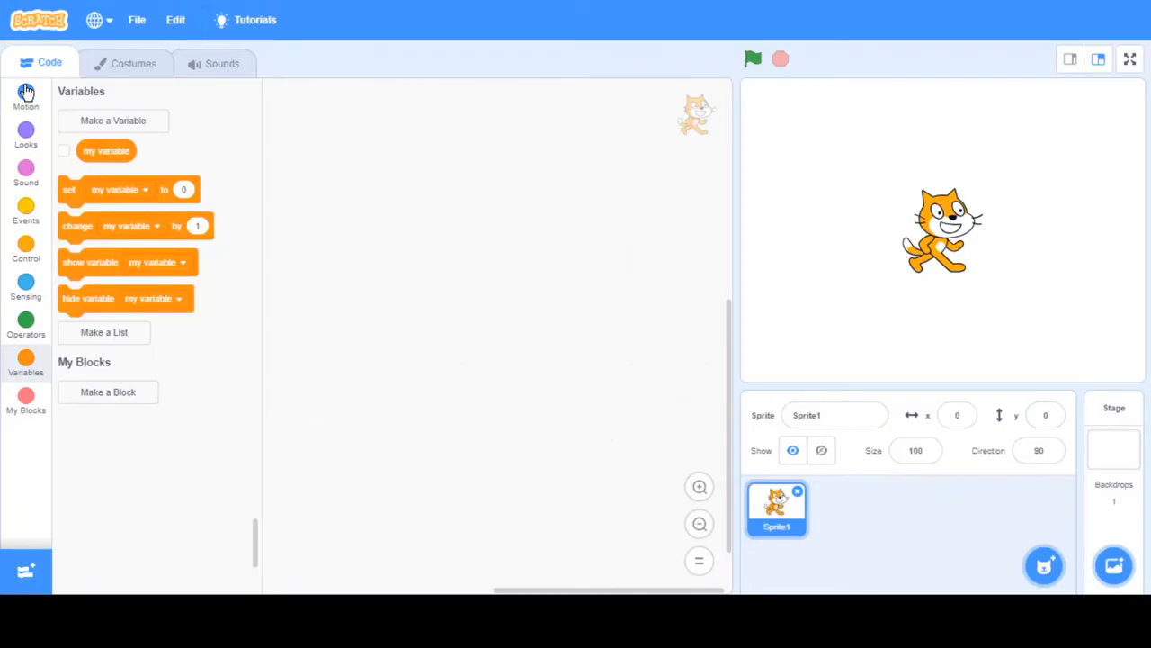
left_click(25, 93)
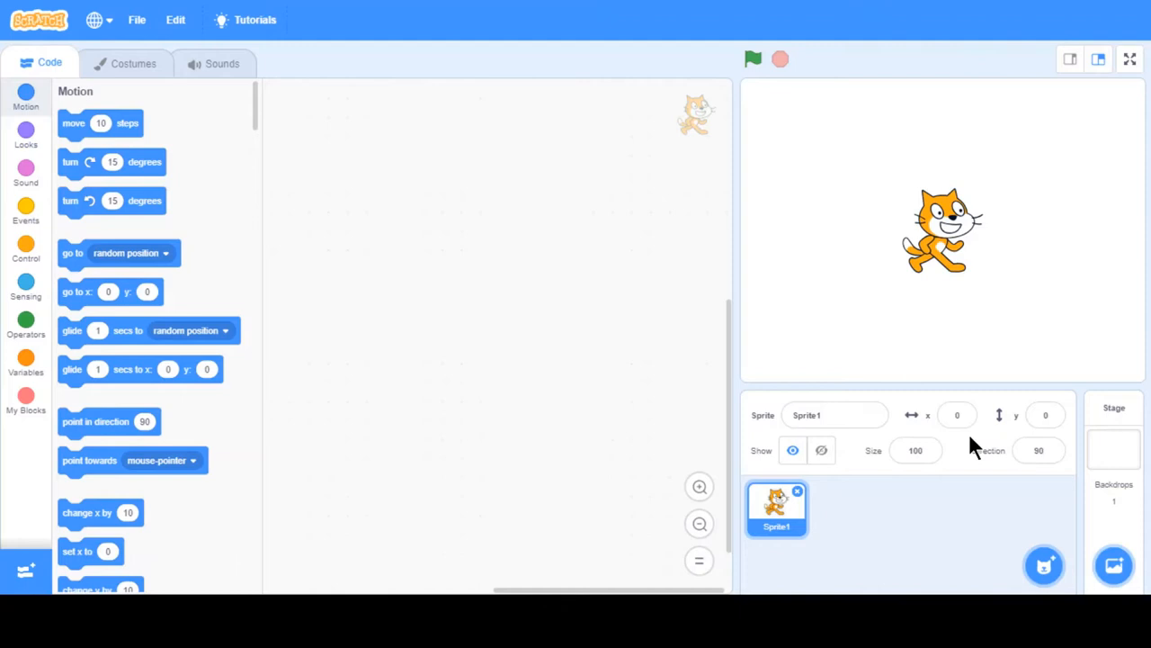
mouse_move(334, 349)
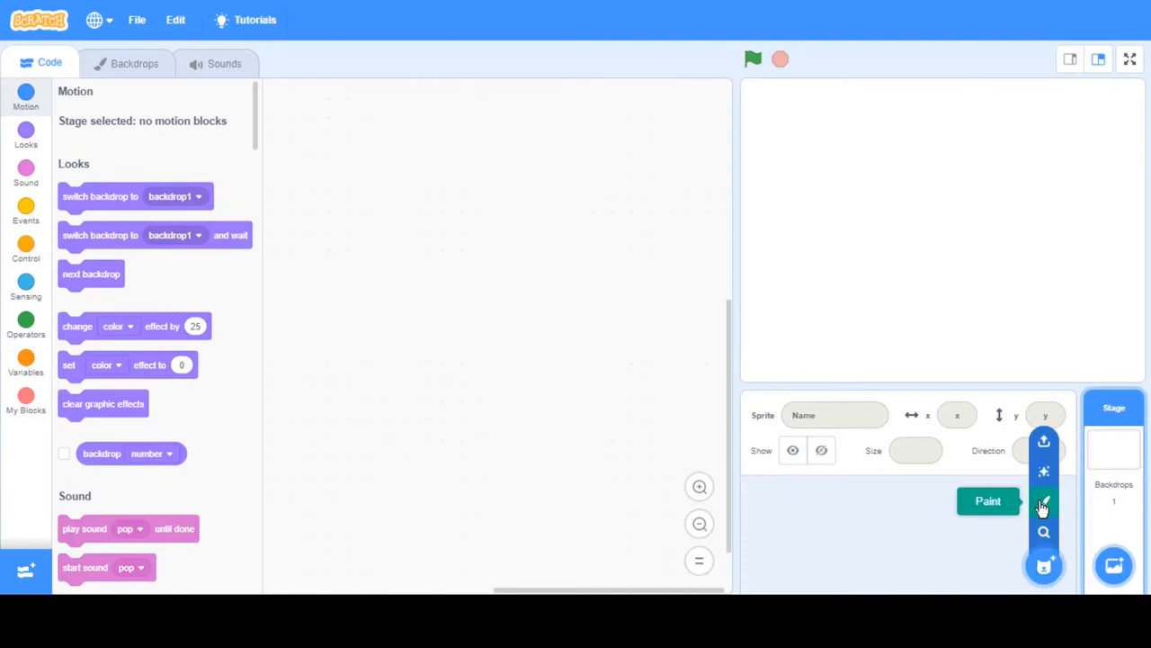
Paint a new sprite and place a Pixel-font text box on its costume.
left_click(988, 501)
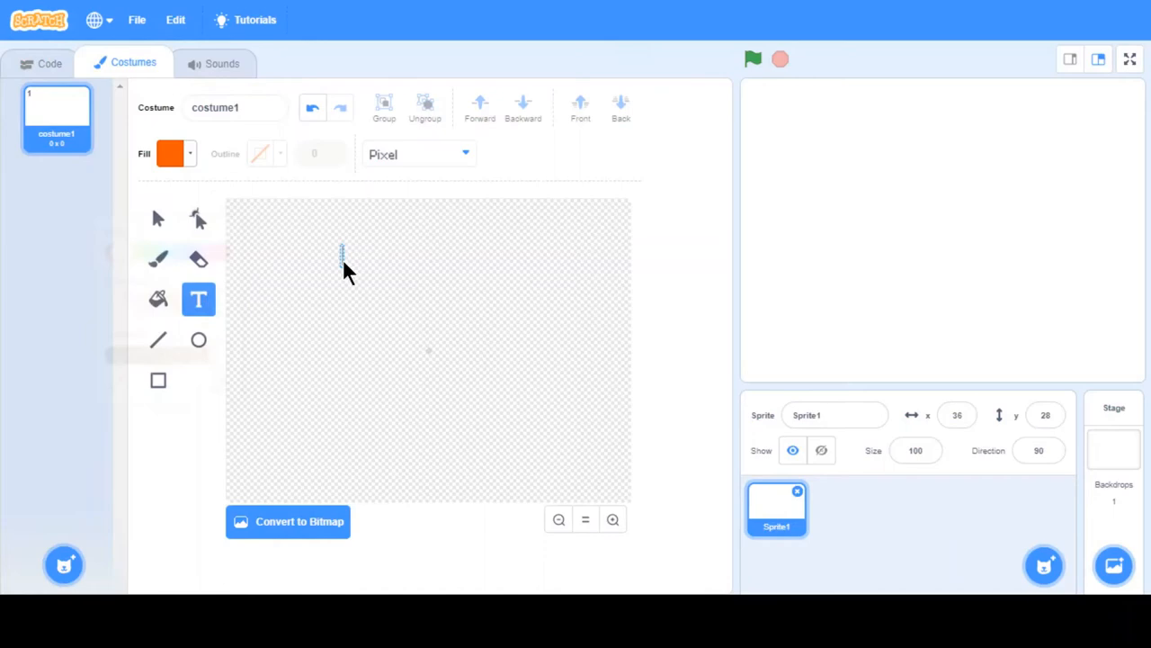
mouse_move(363, 234)
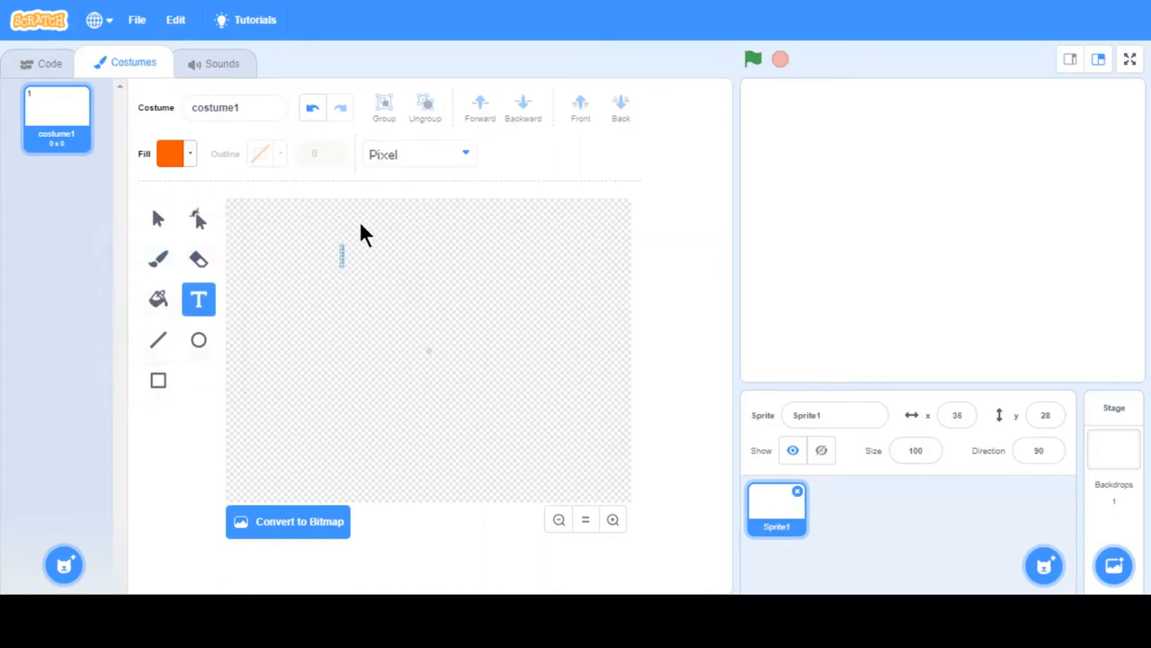
left_click(417, 155)
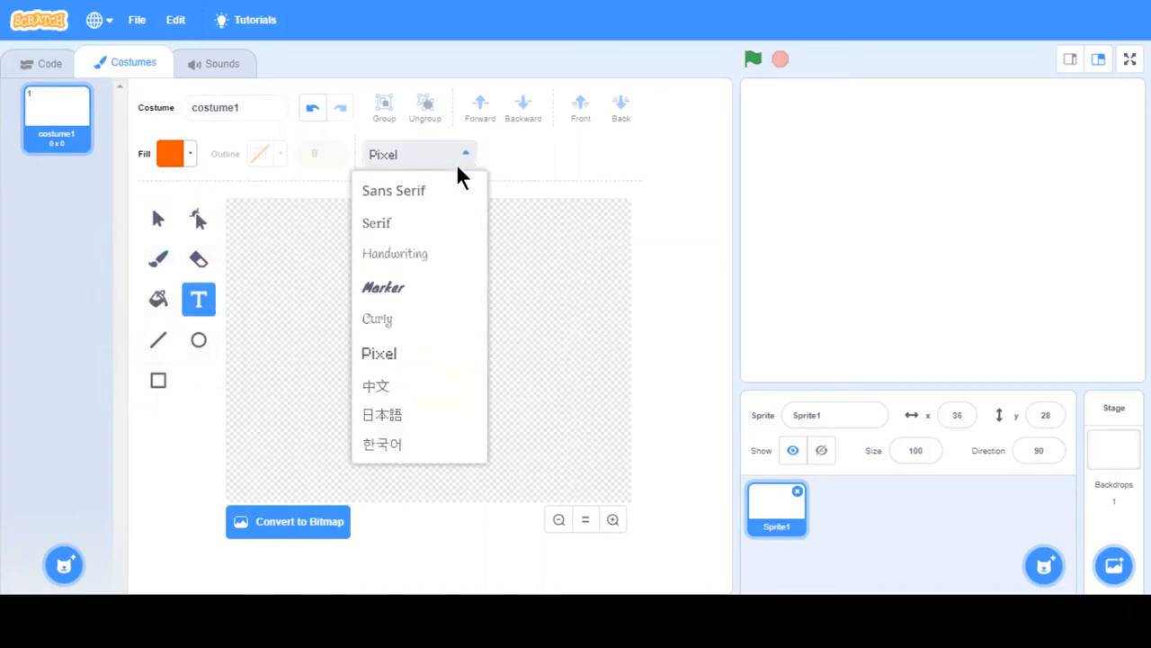
left_click(392, 191)
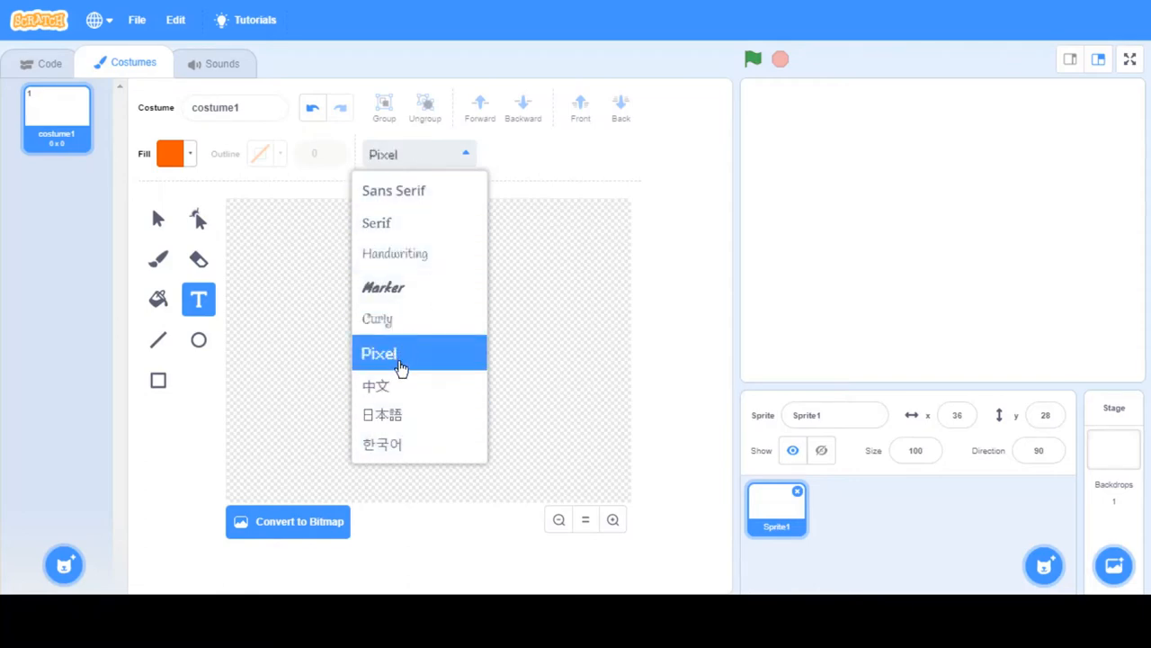
left_click(378, 353)
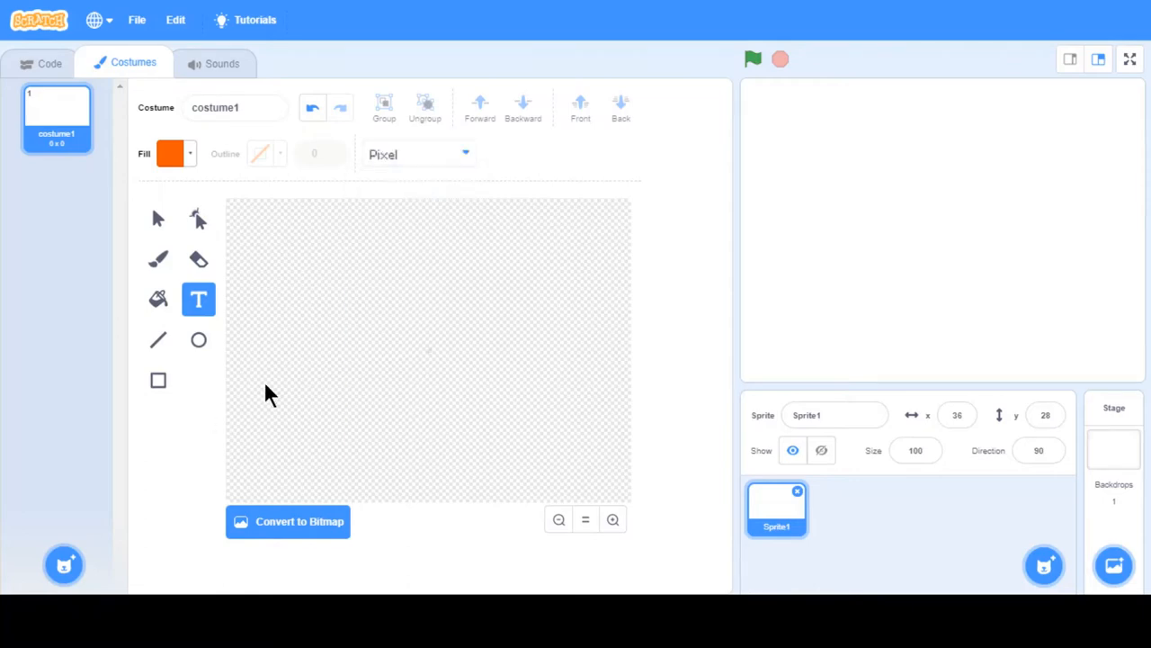
left_click(313, 268)
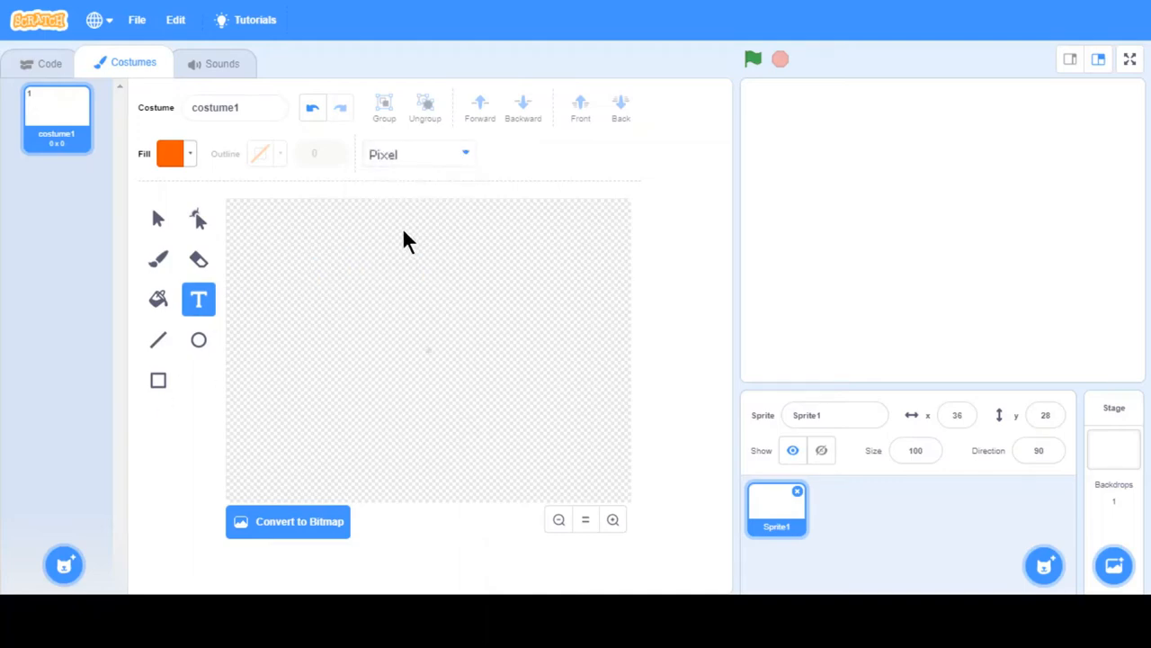
left_click(356, 295)
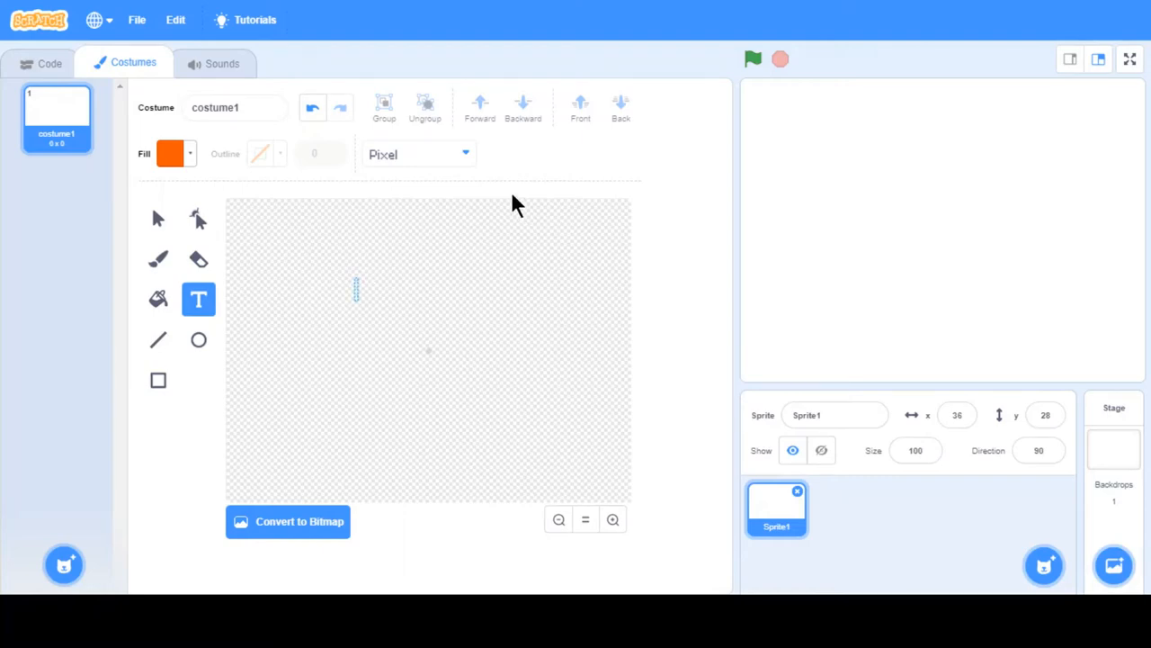
Enter the title text 'Flappy Parrot' into the text box.
type("Fla")
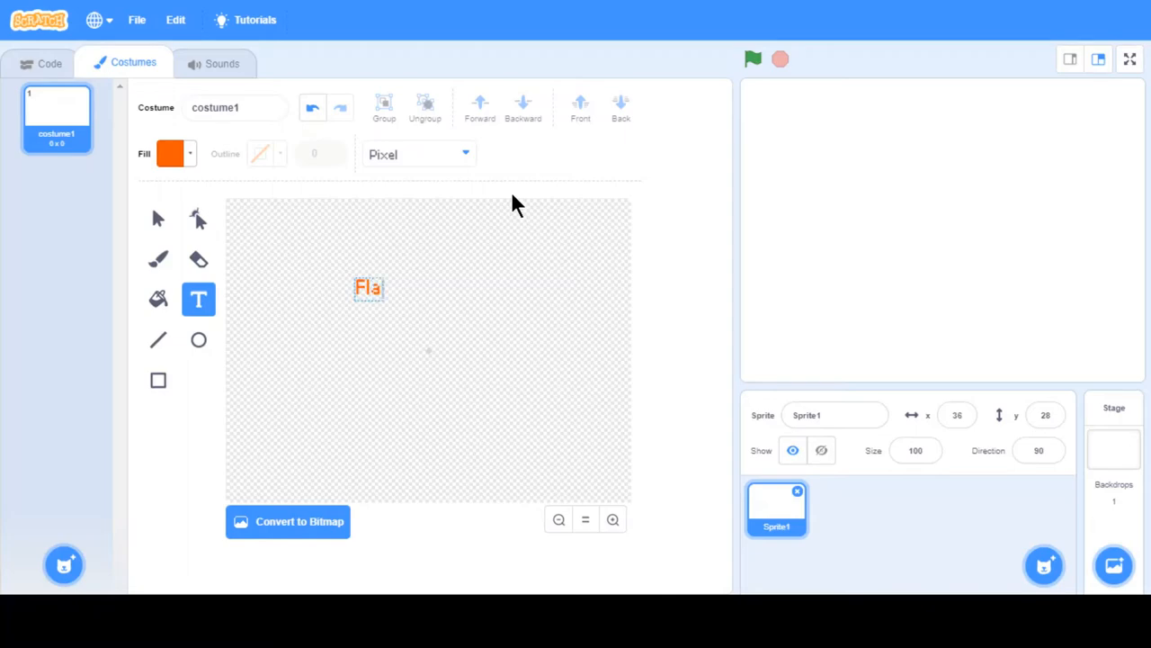
type("ppy Pa")
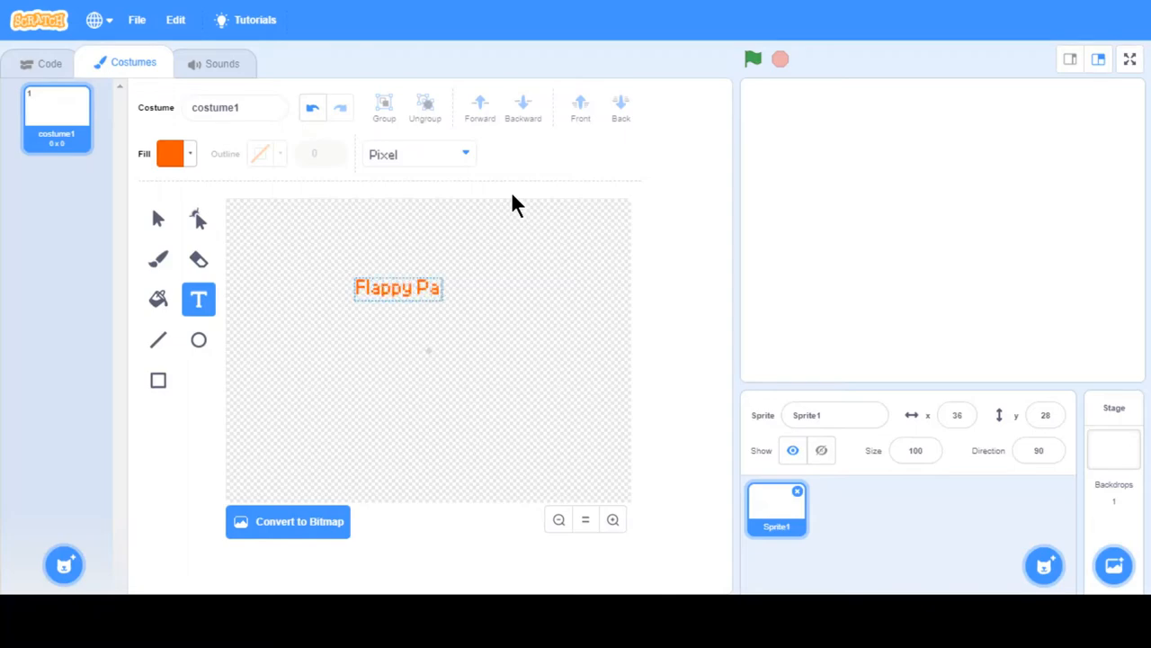
type("rrot")
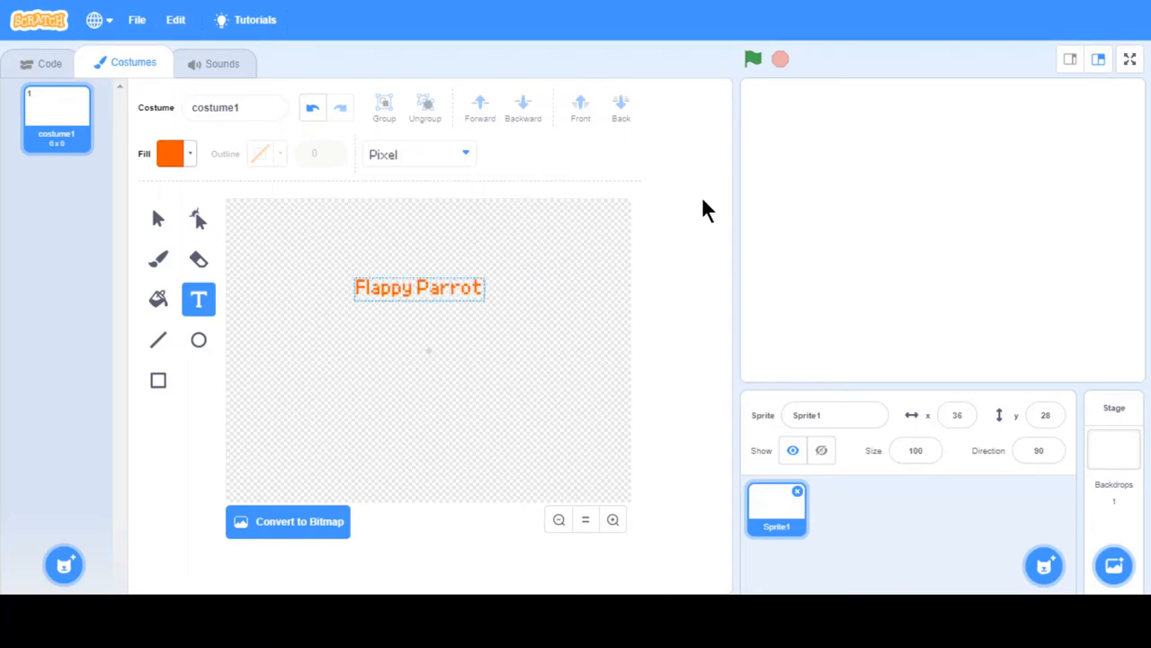
Commit the Flappy Parrot title and select it for repositioning.
left_click(417, 288)
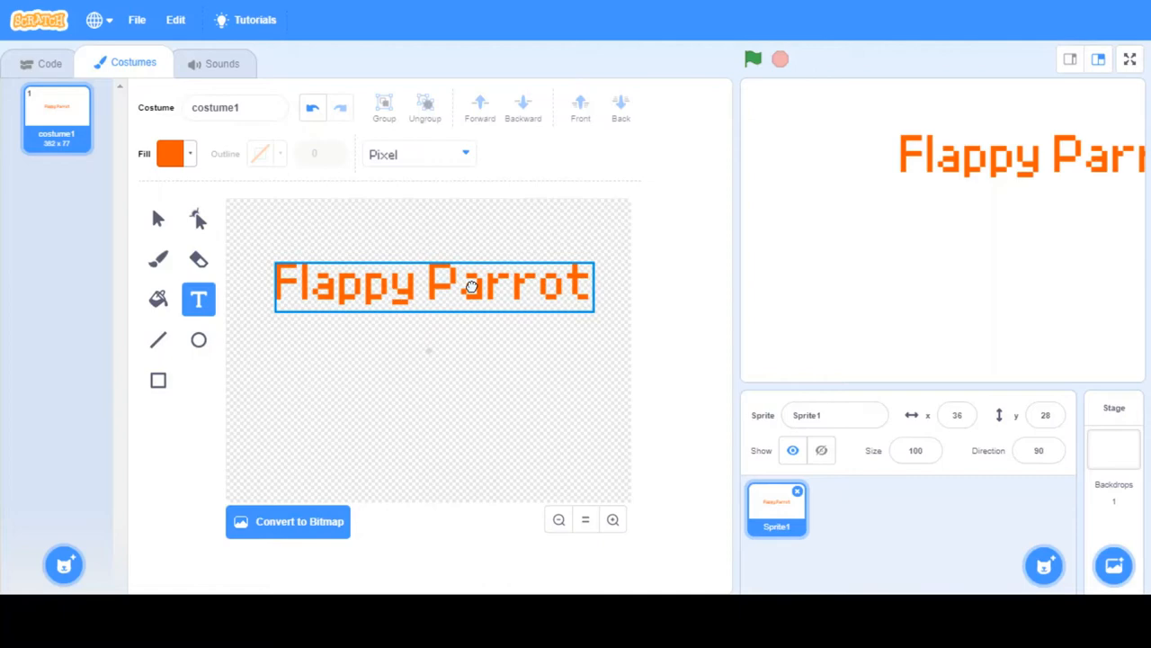
left_click(612, 520)
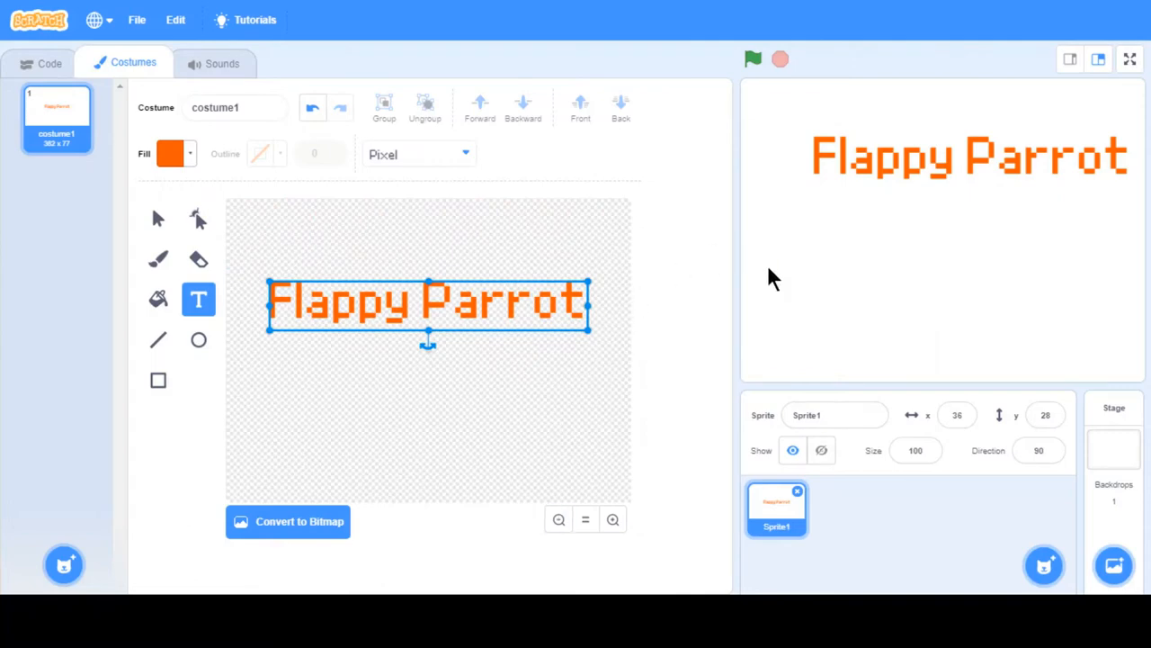
mouse_move(450, 464)
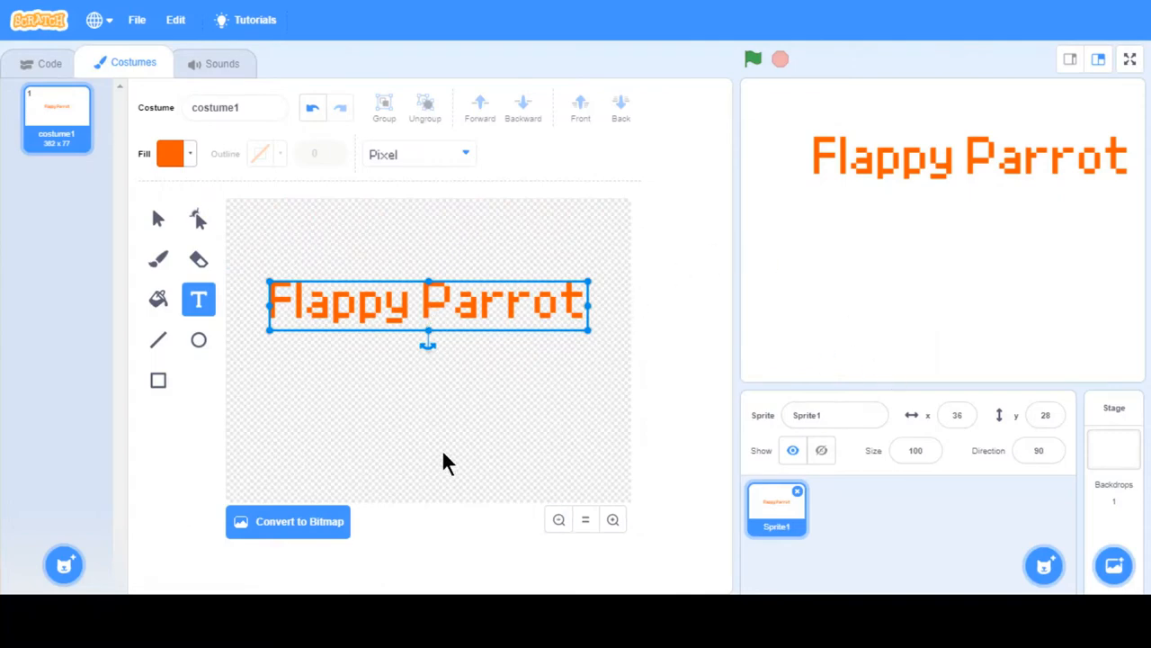
mouse_move(500, 453)
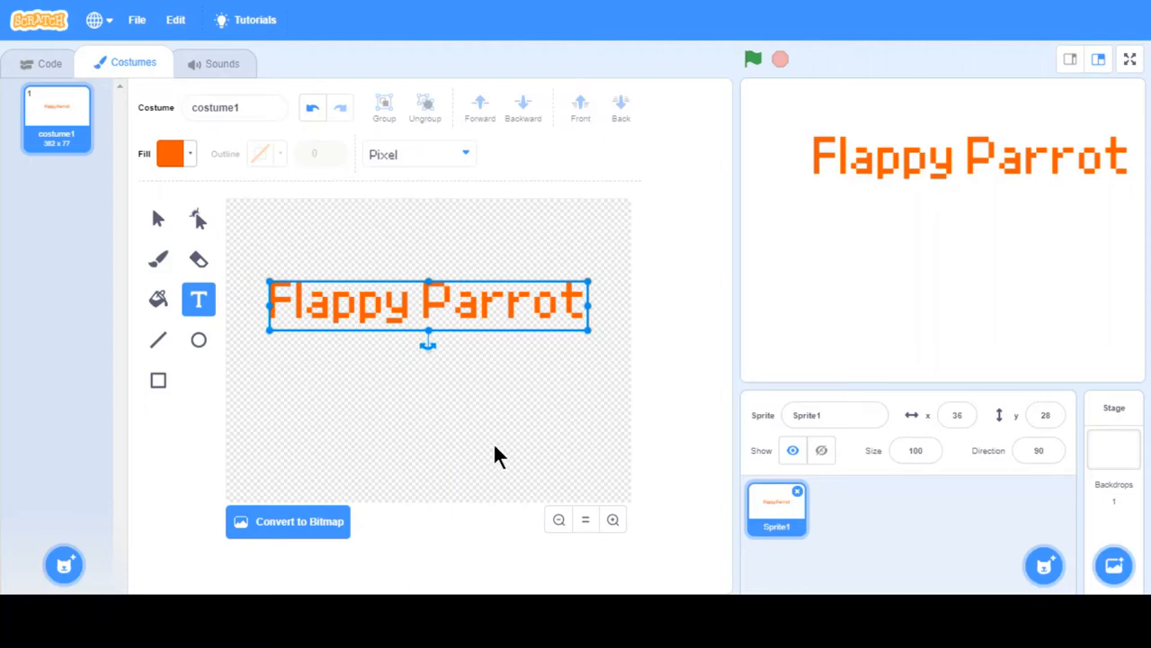
mouse_move(378, 489)
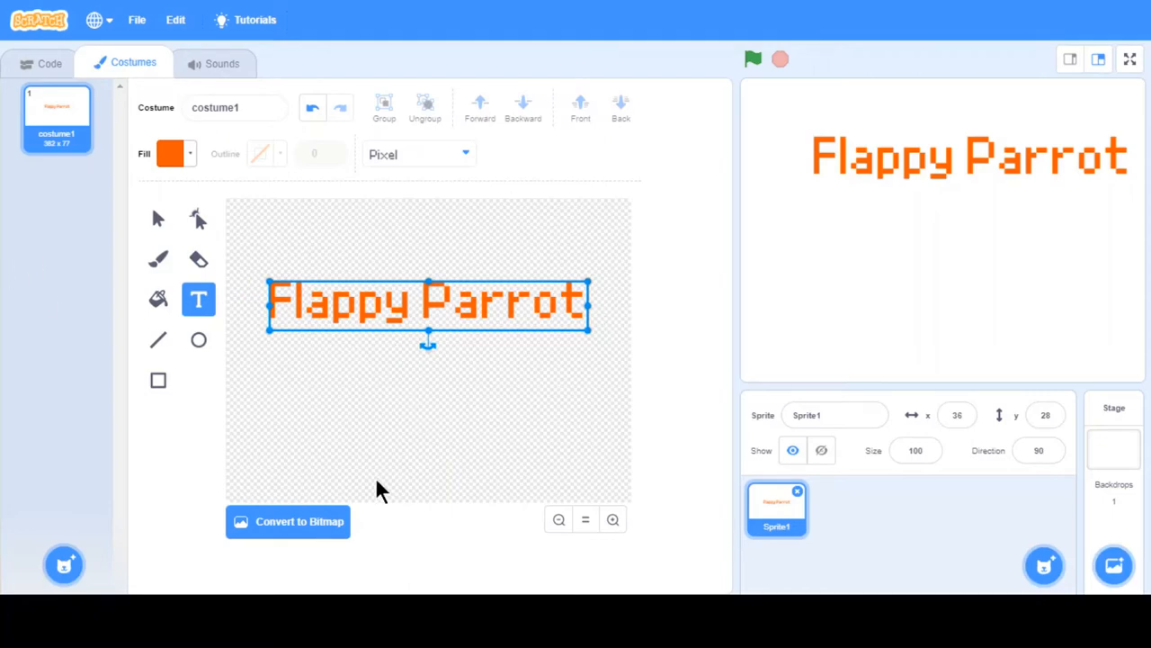
mouse_move(324, 393)
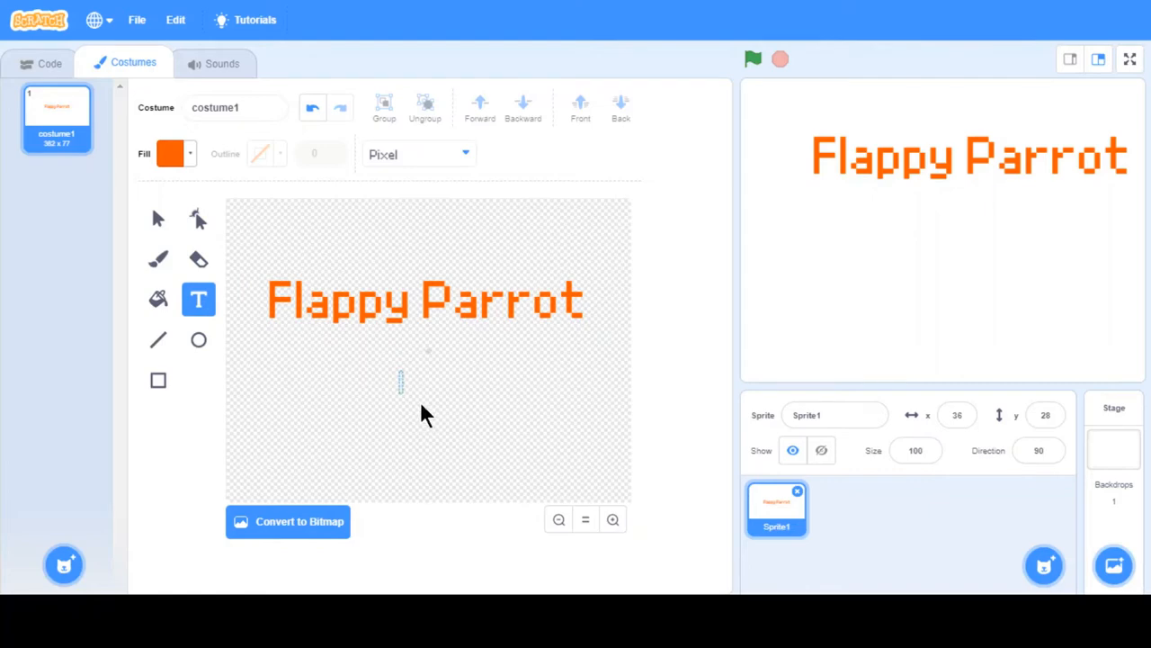
Add a blue 'Click to start' text line beneath the title.
type("C")
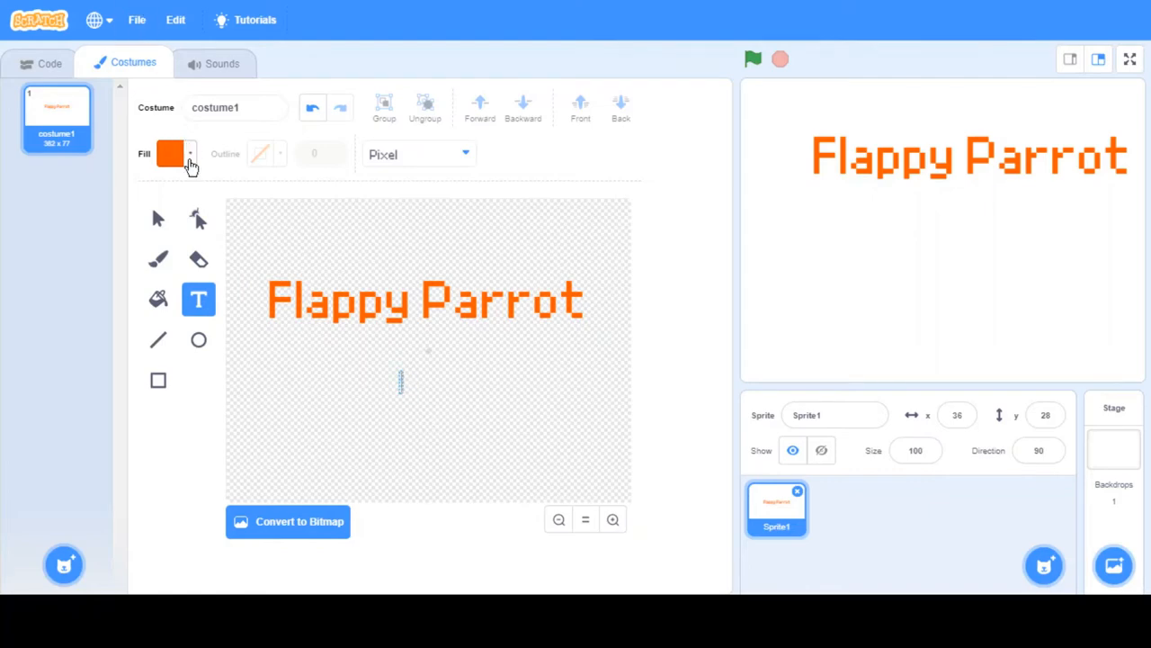
left_click(171, 153)
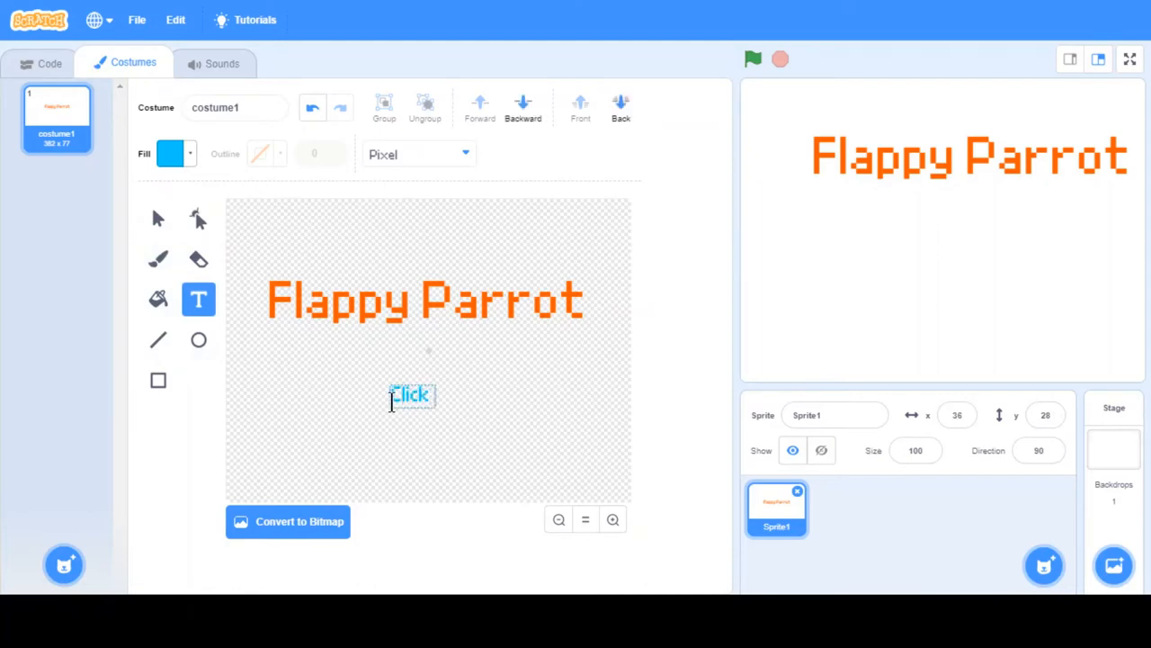
type("to start")
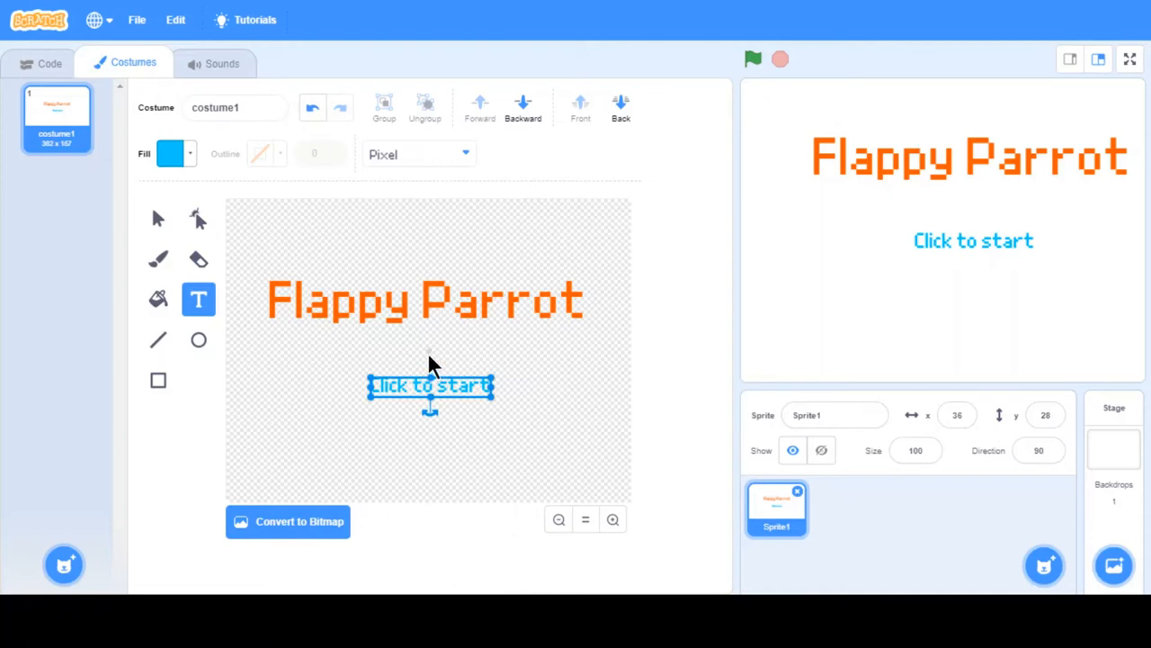
mouse_move(667, 439)
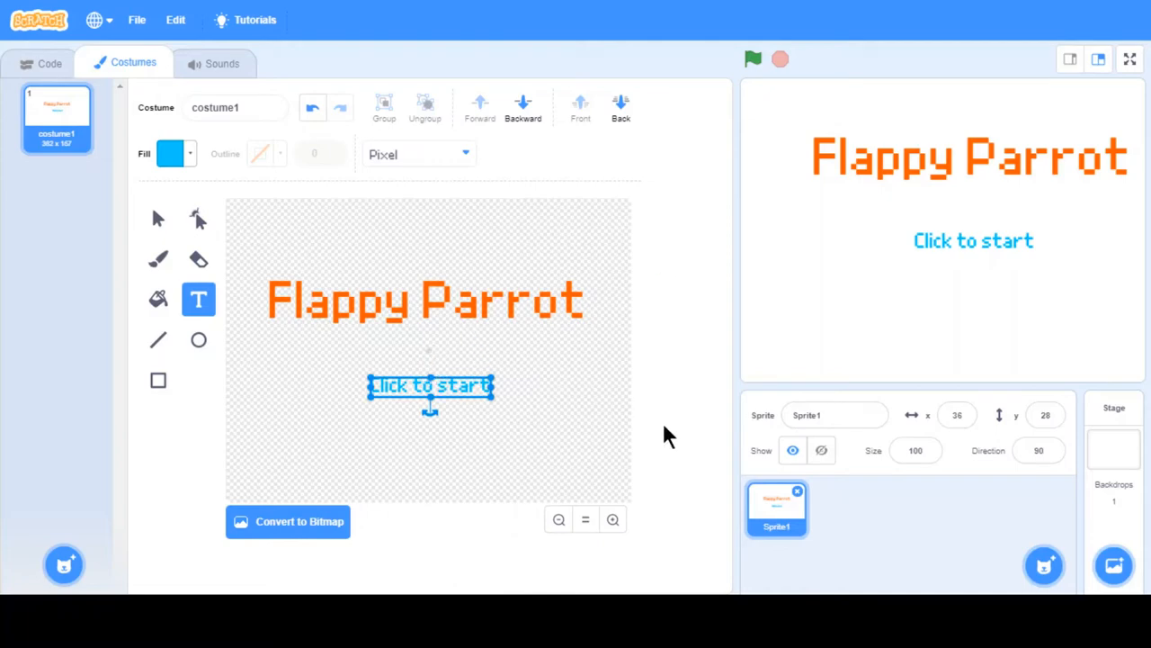
mouse_move(174, 432)
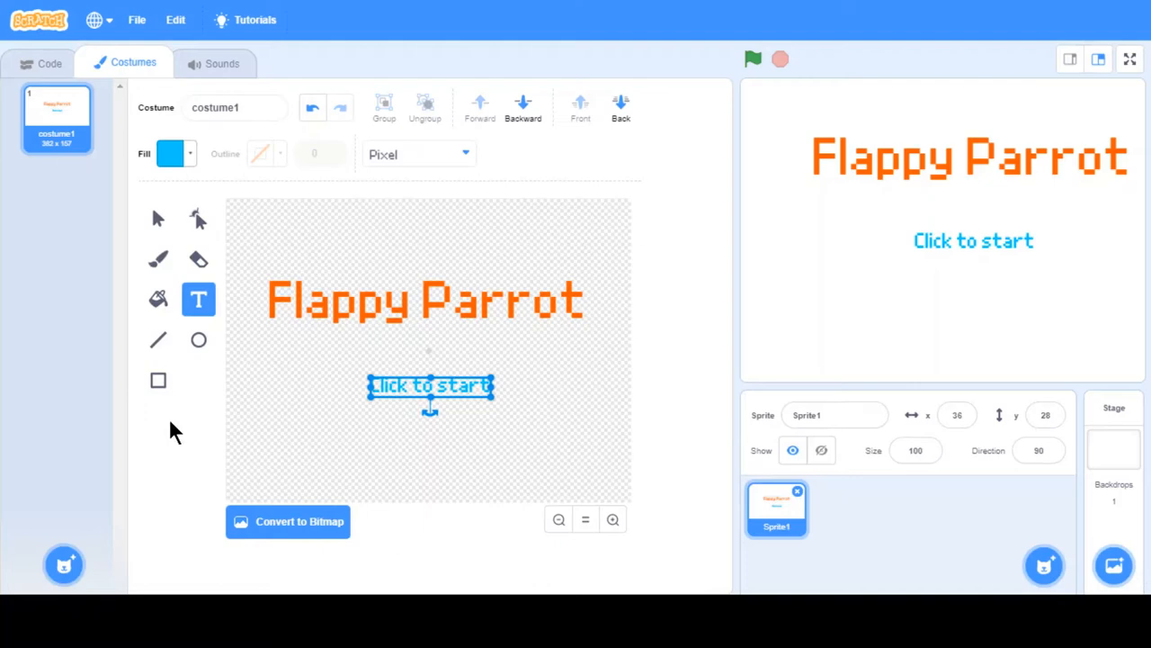
mouse_move(903, 414)
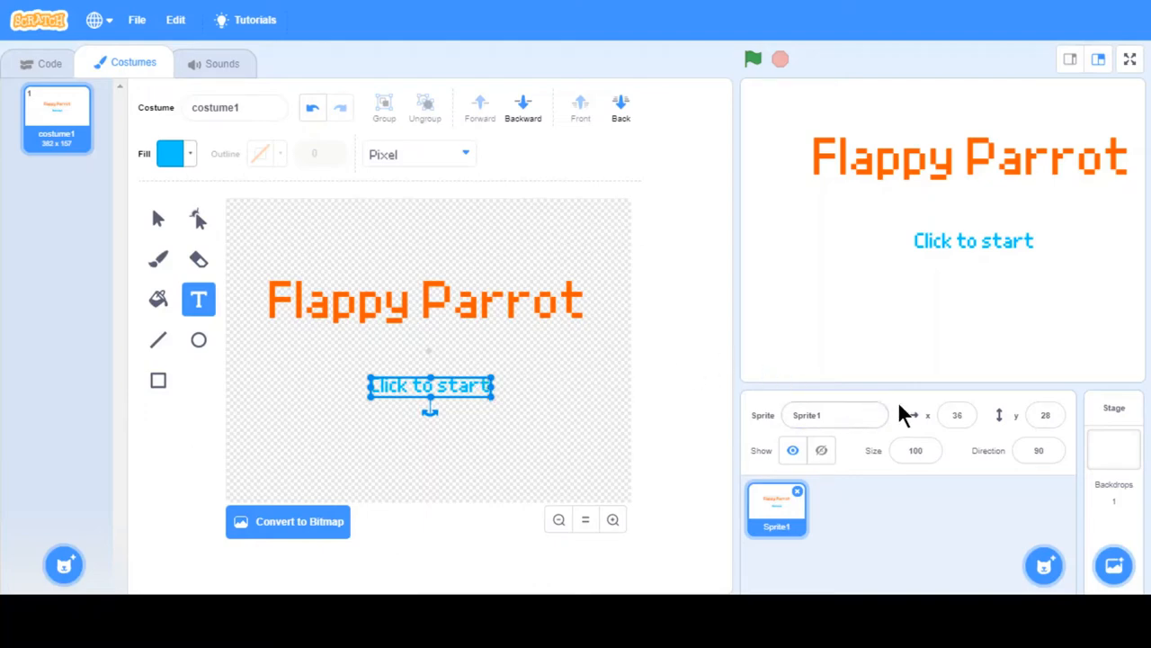
Put the sprite at x 0, y 0 and centre the Flappy Parrot title on the costume.
left_click(957, 413)
type("0")
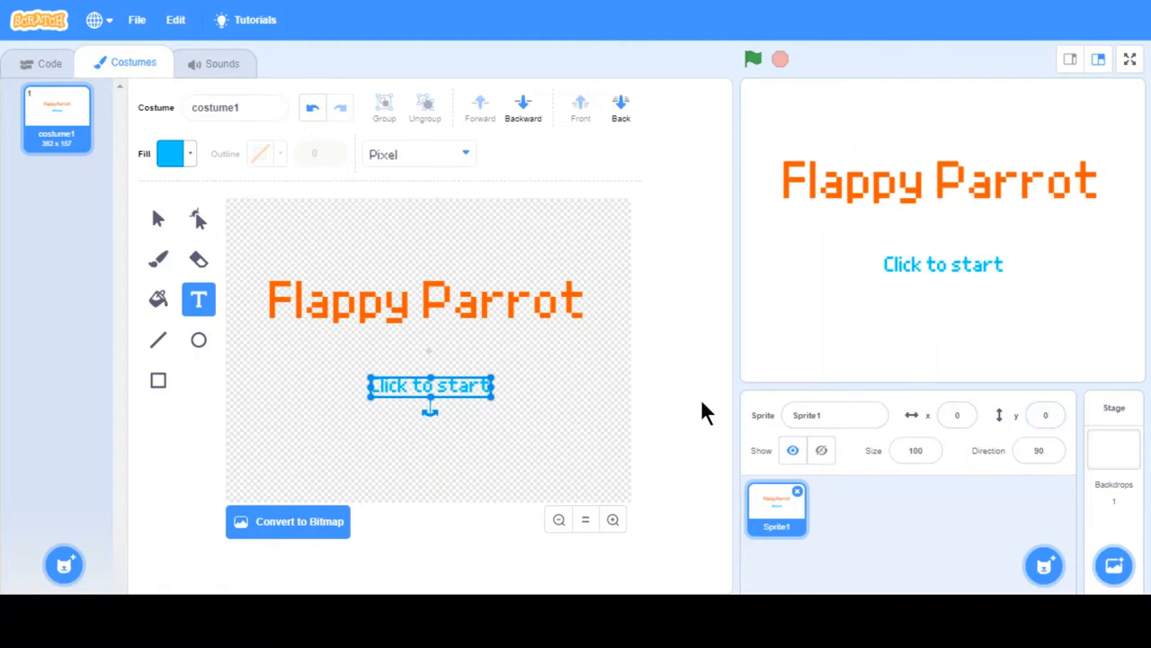
left_click(424, 298)
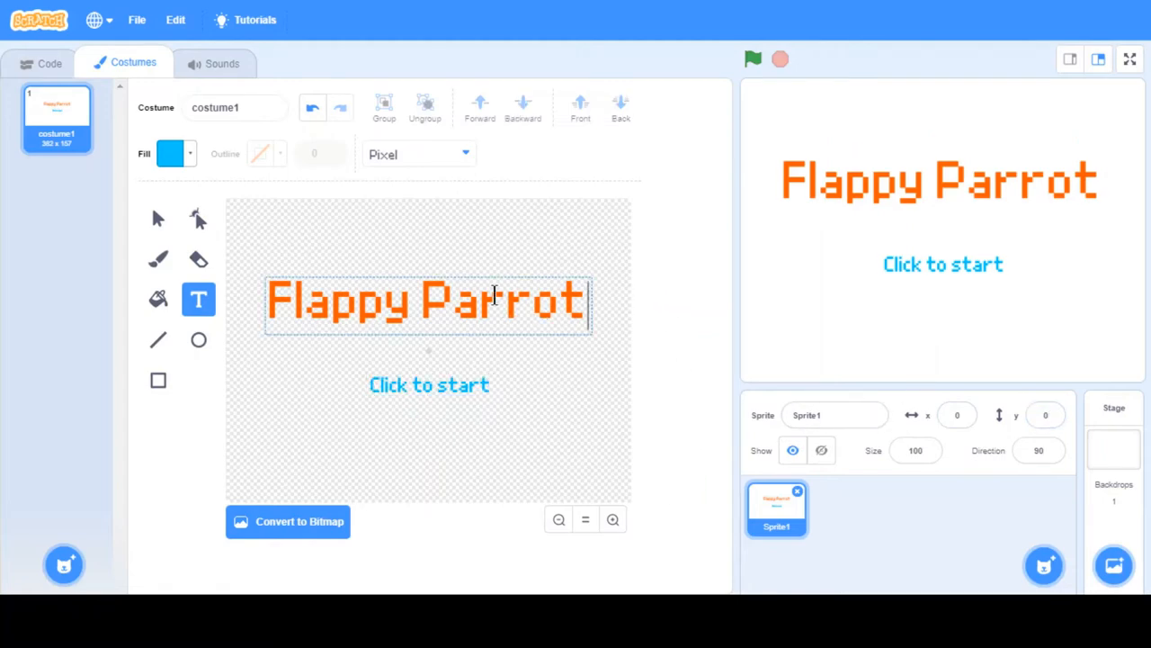
left_click(428, 302)
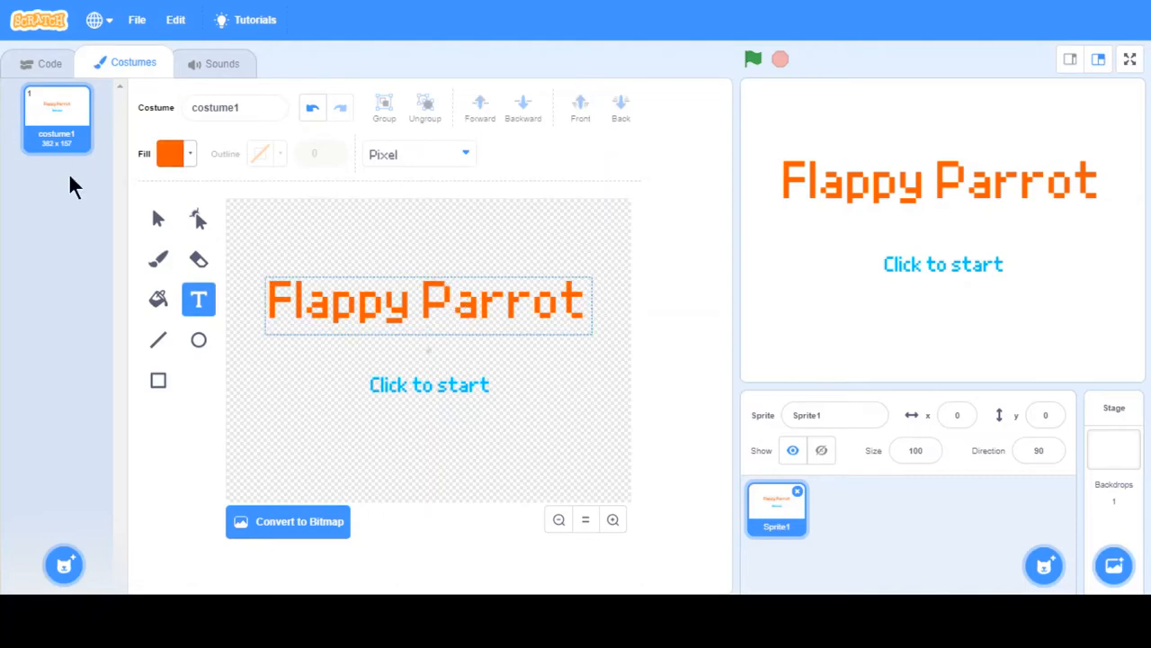
left_click(158, 220)
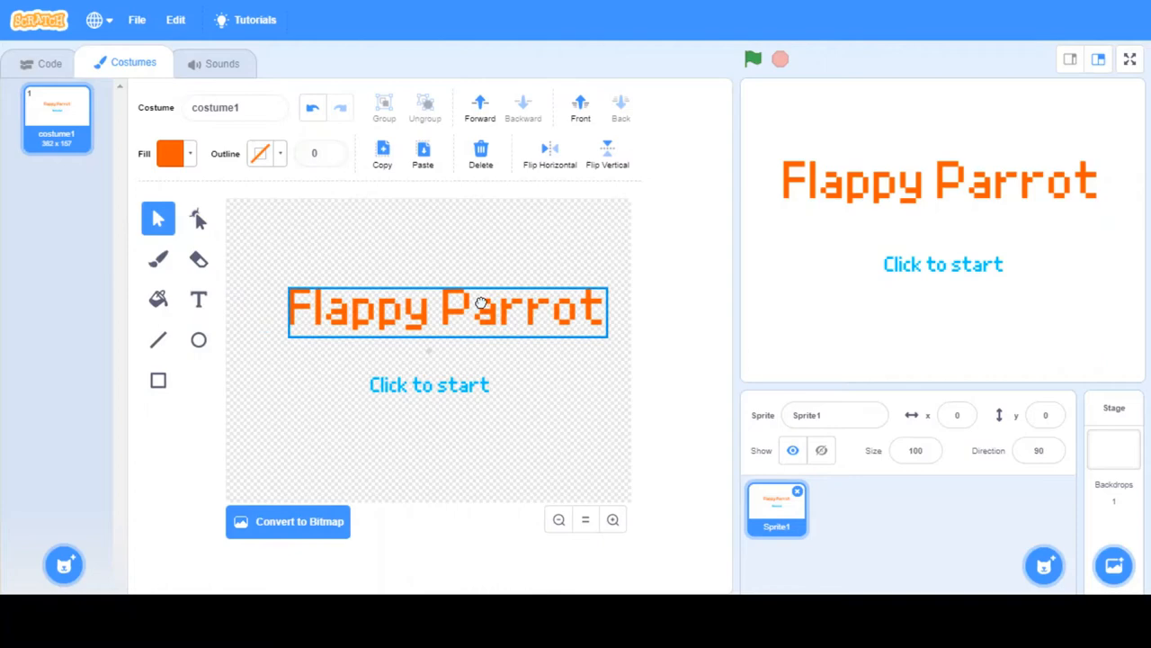
left_click_drag(482, 310, 461, 295)
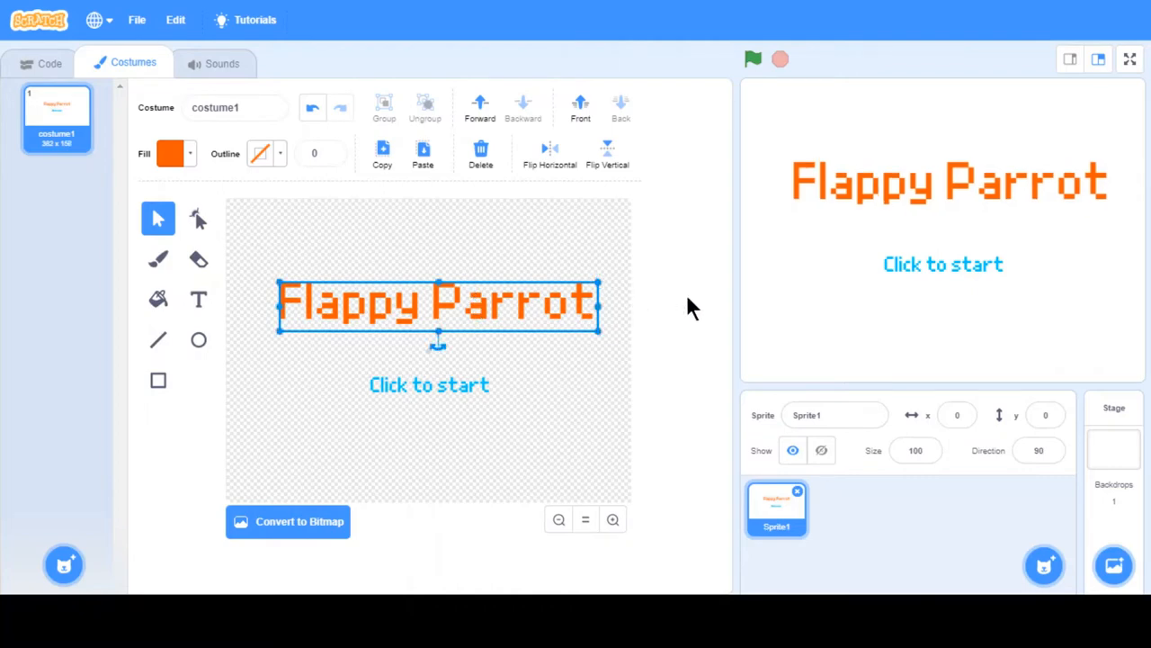
mouse_move(196, 367)
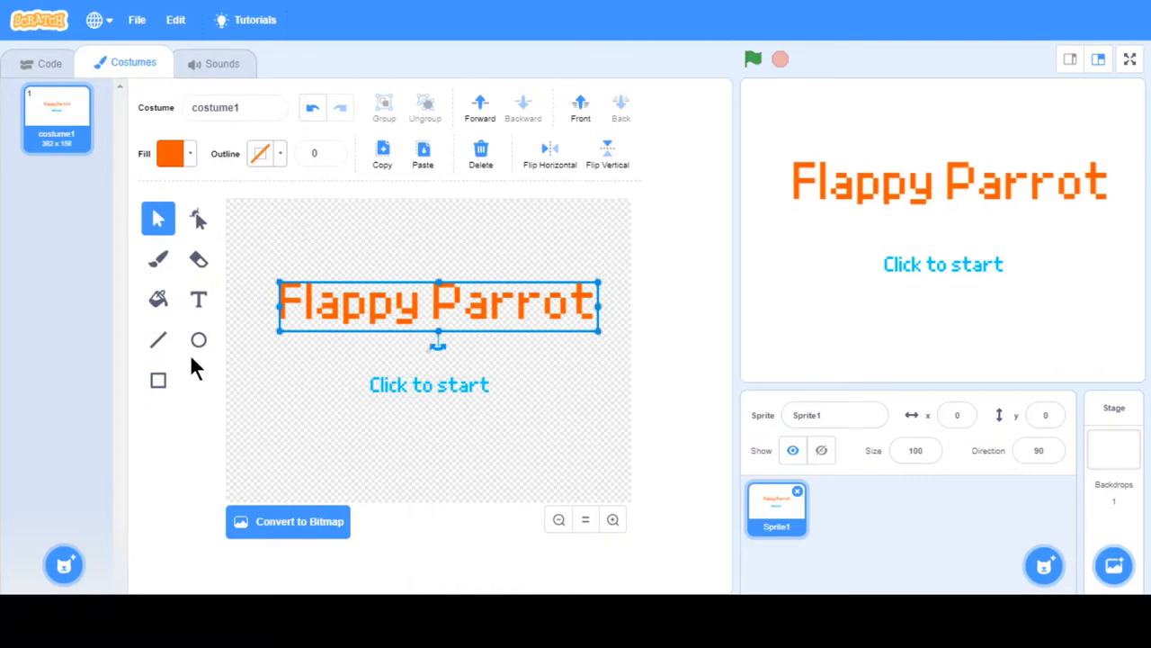
Draw a white oval over Click to start and bend it into a rounded button shape.
left_click(197, 340)
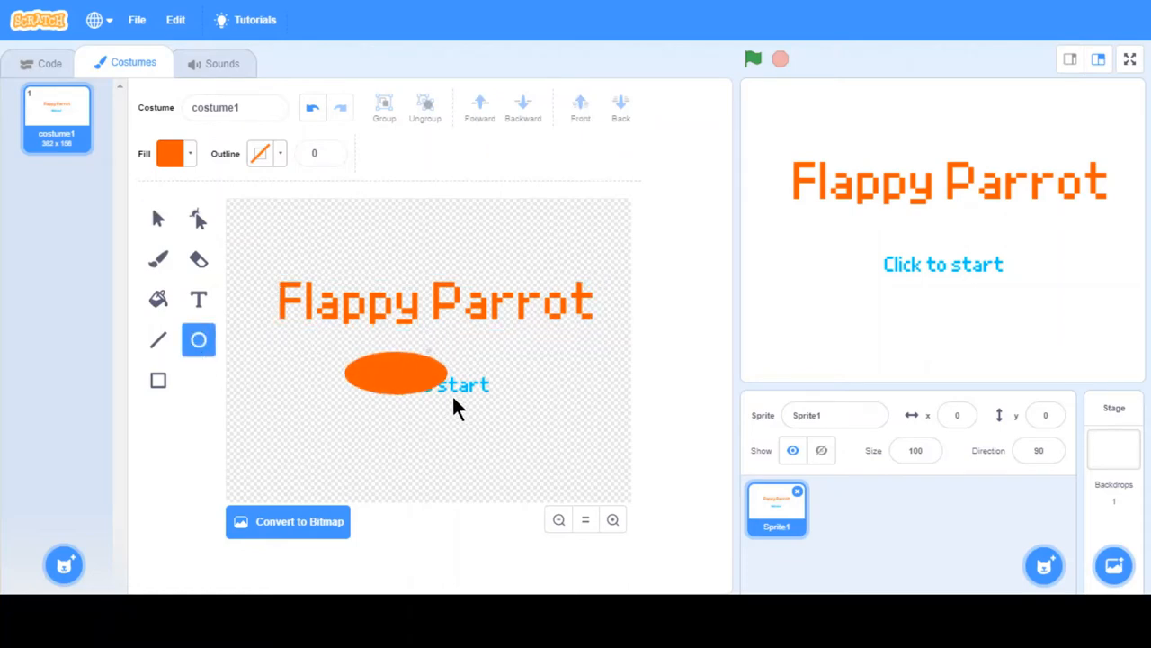
left_click(396, 373)
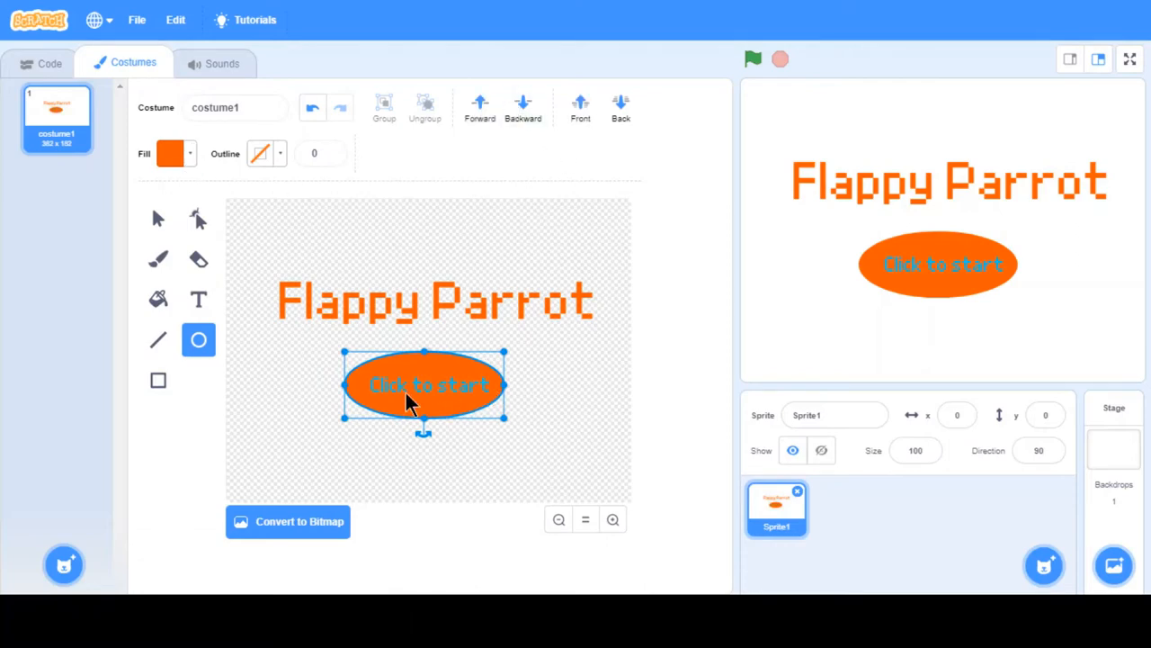
left_click(169, 153)
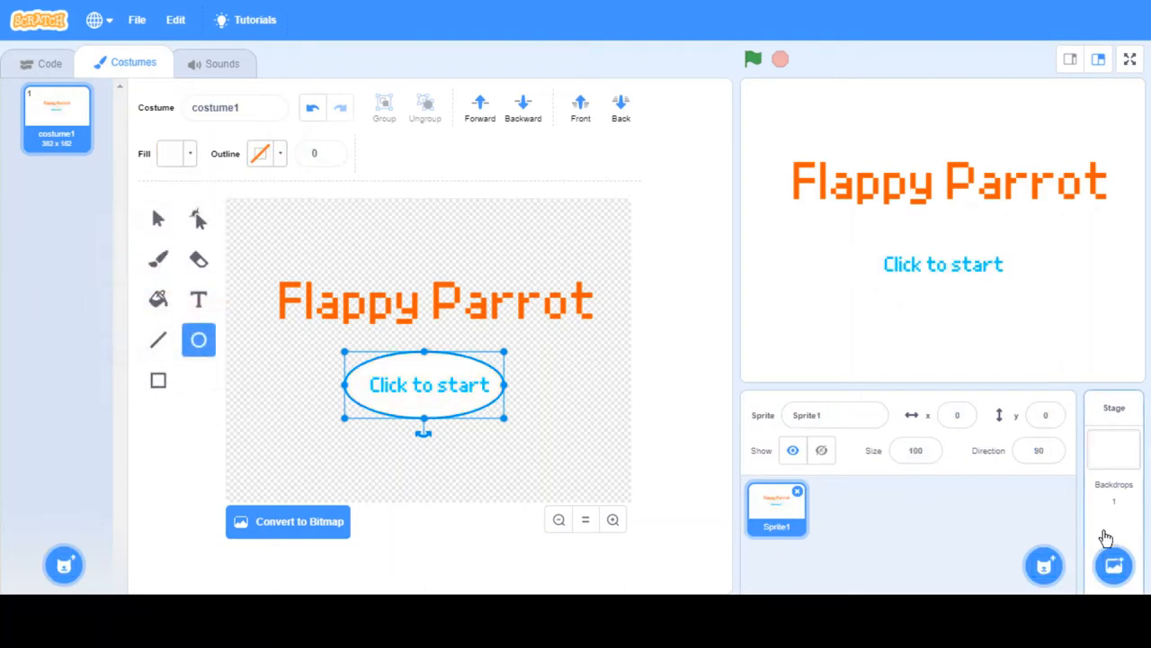
mouse_move(675, 378)
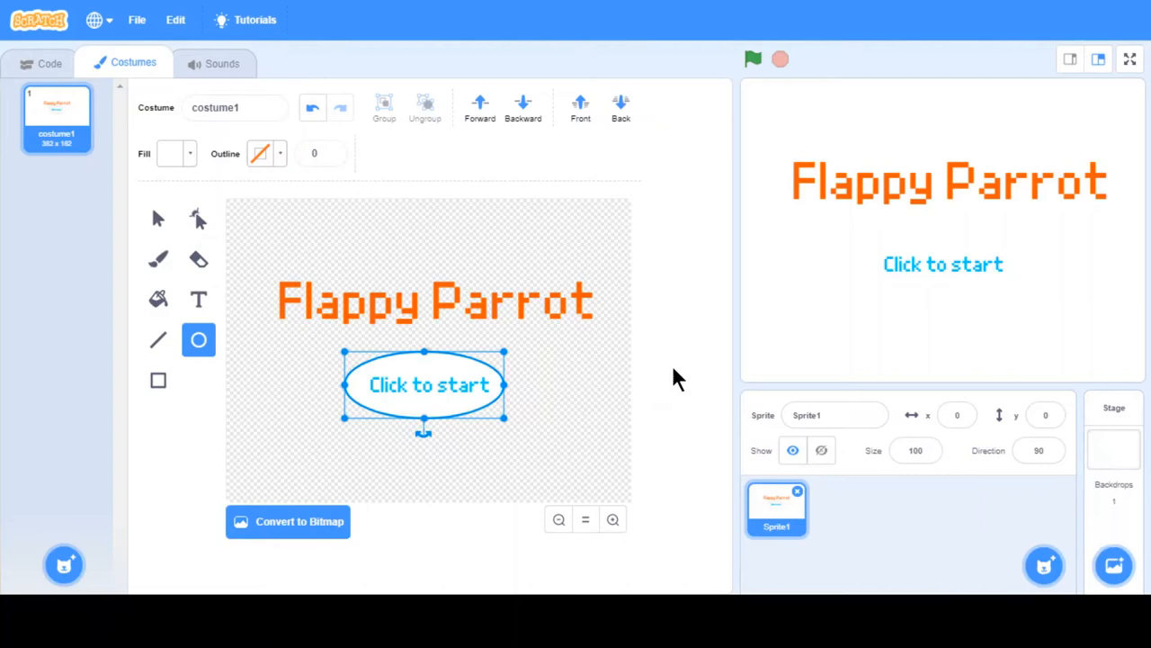
mouse_move(340, 378)
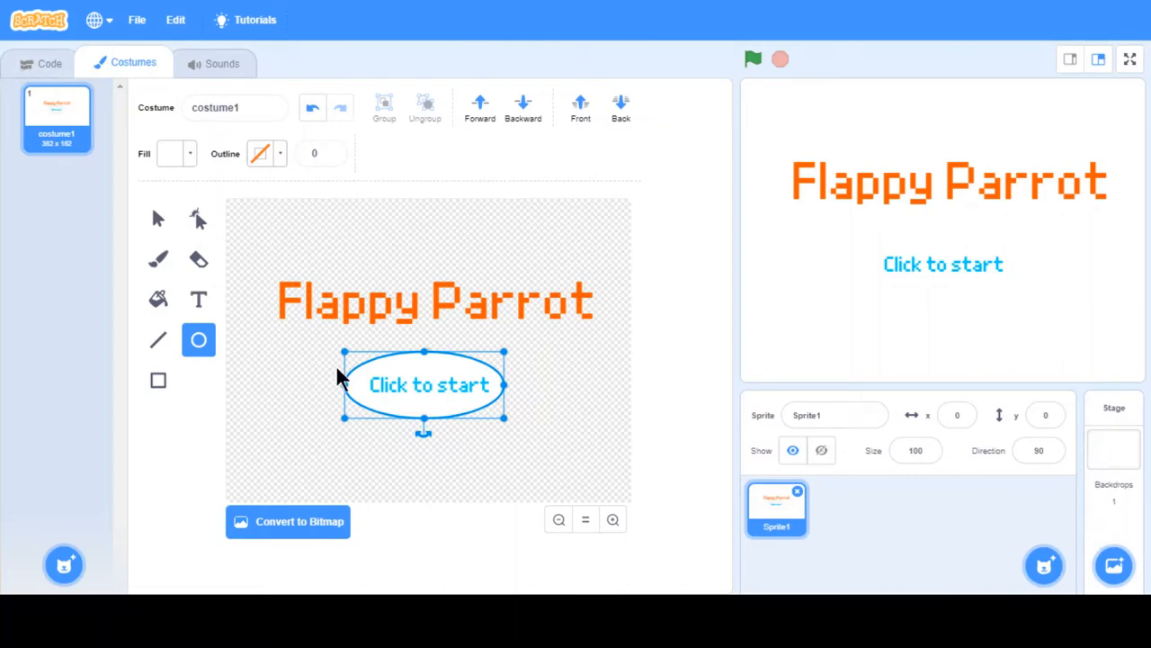
mouse_move(399, 406)
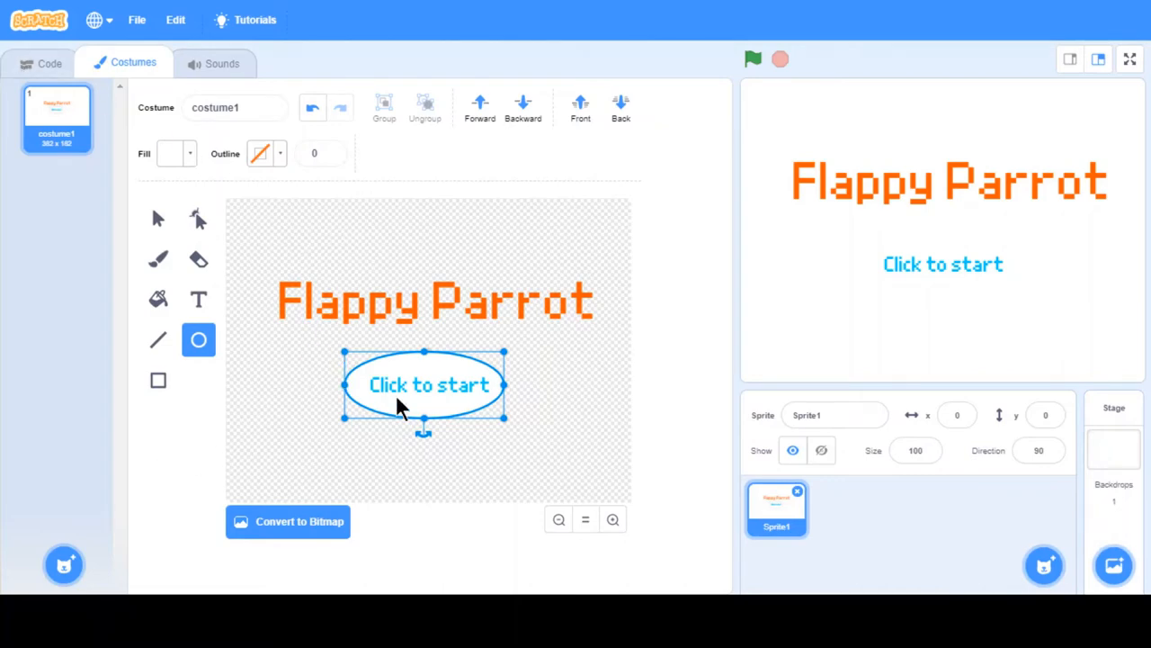
mouse_move(216, 357)
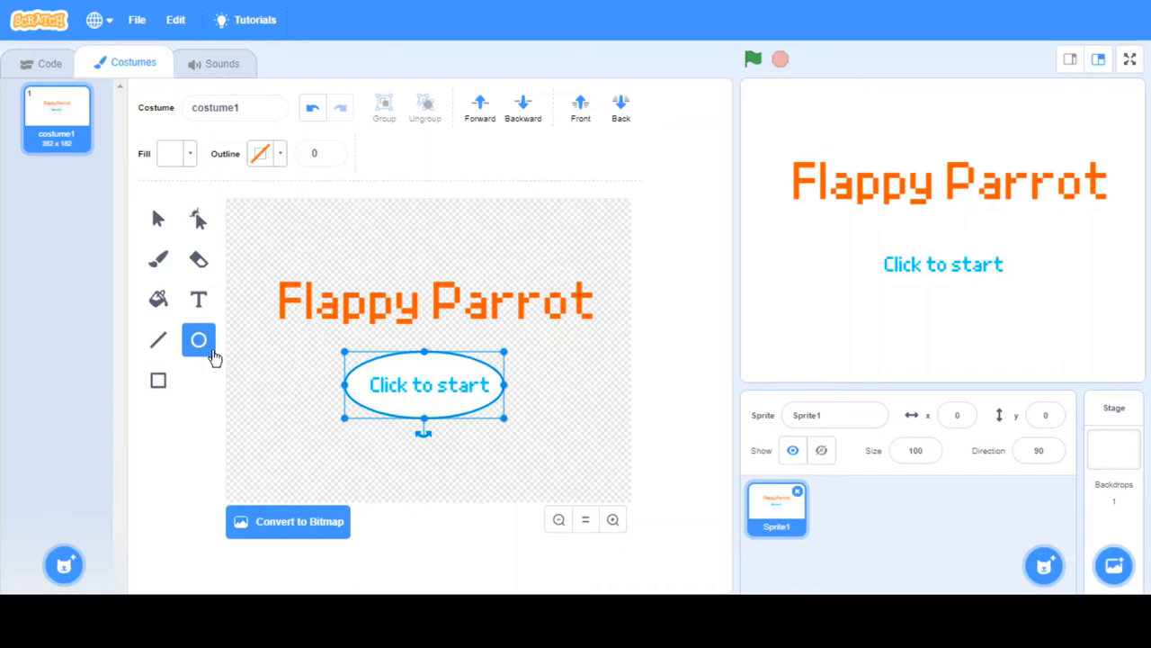
mouse_move(190, 291)
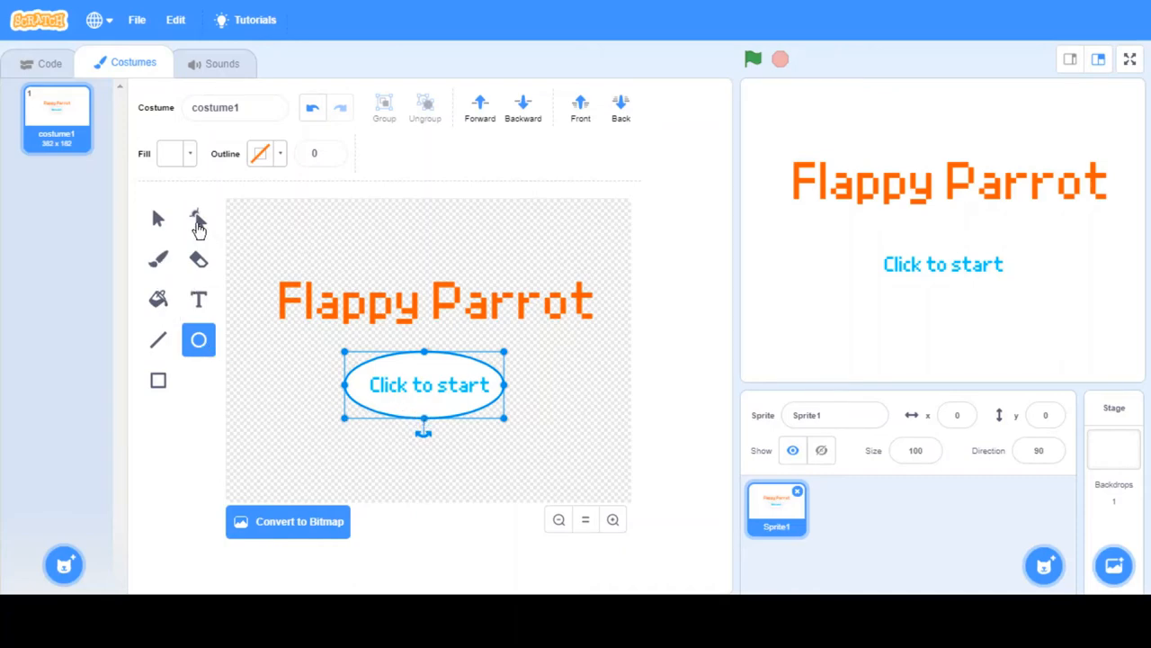
left_click(197, 220)
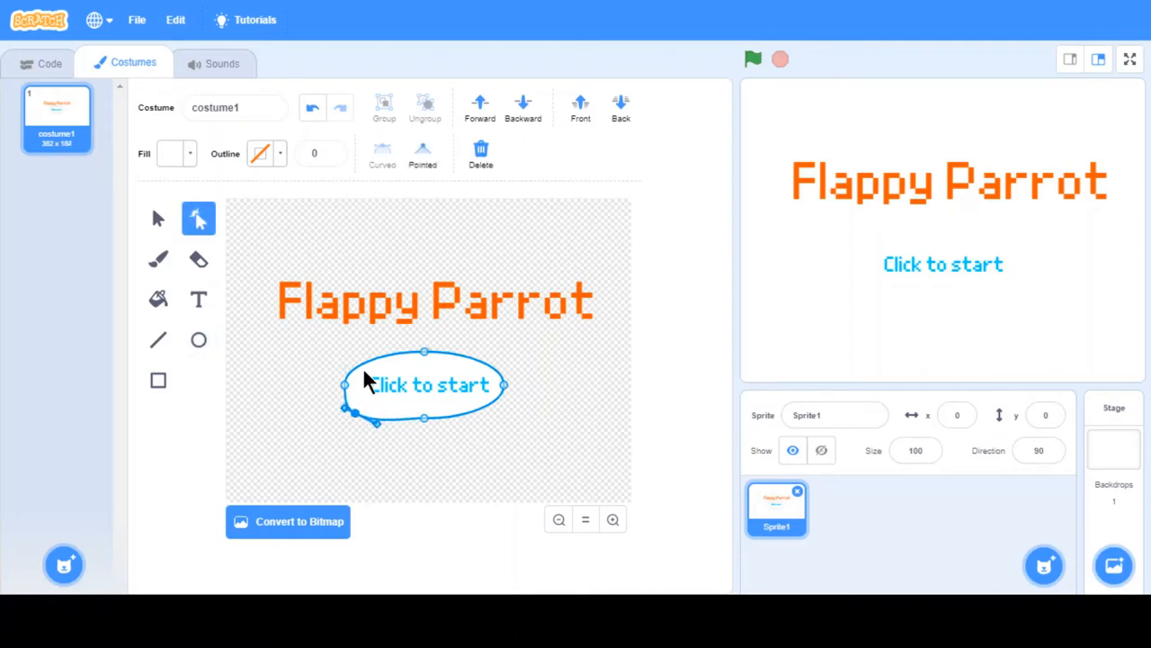
left_click_drag(346, 384, 349, 358)
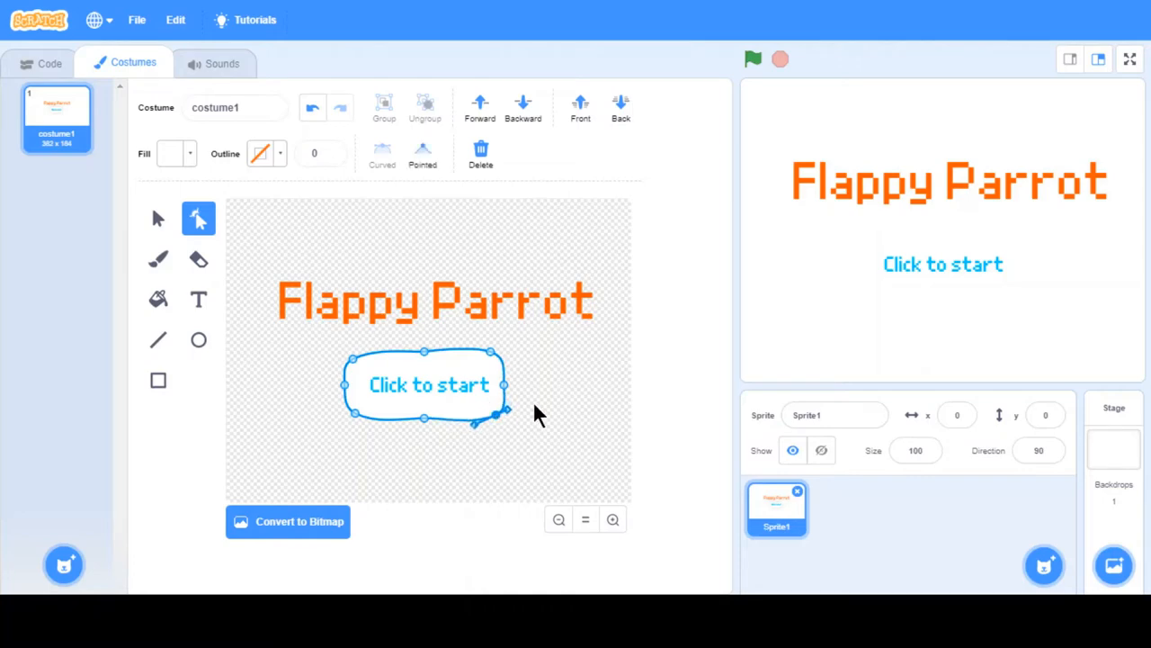
mouse_move(160, 235)
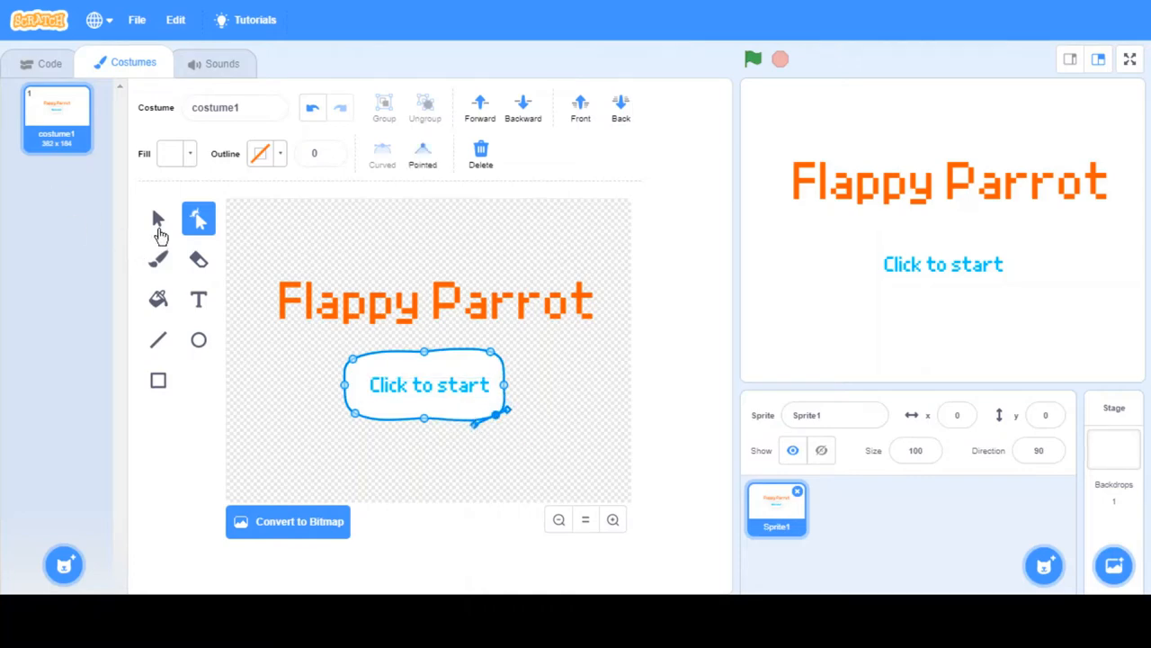
Shrink the button shape around the text and recentre Click to start over it.
left_click(158, 220)
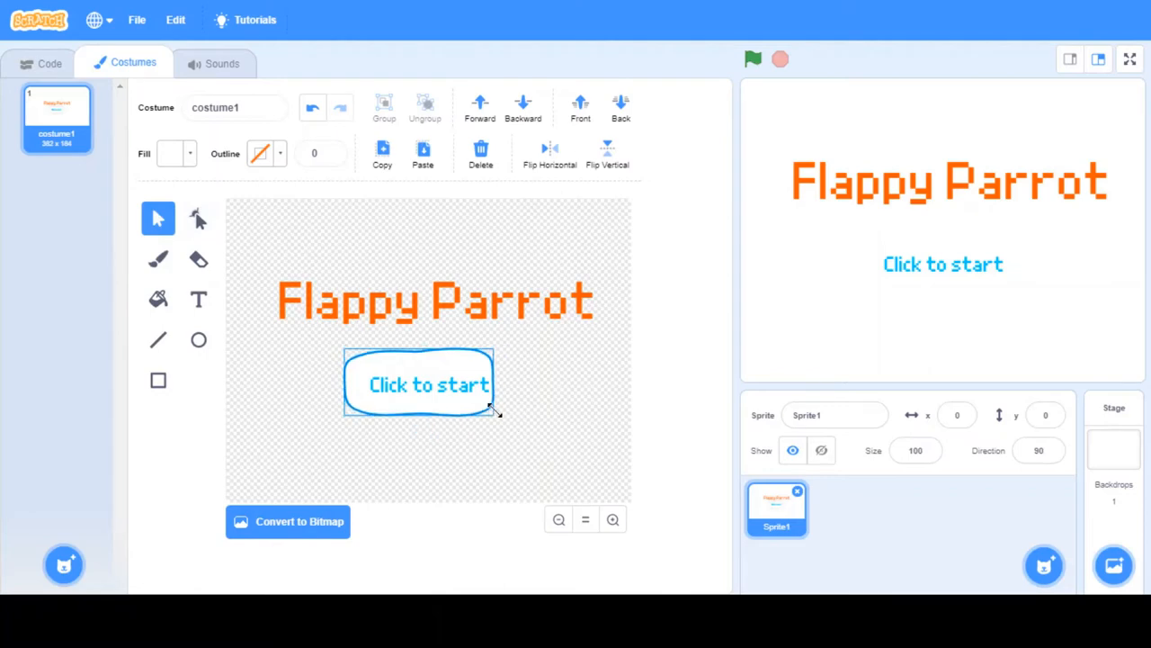
left_click_drag(493, 411, 503, 417)
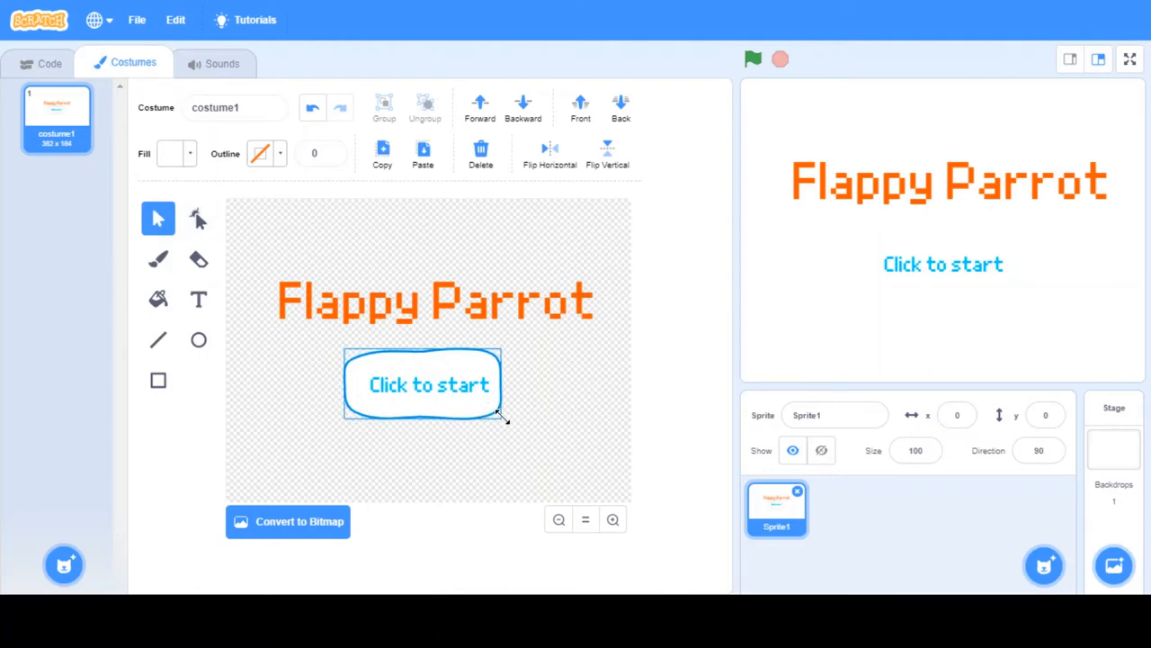
left_click_drag(501, 417, 549, 457)
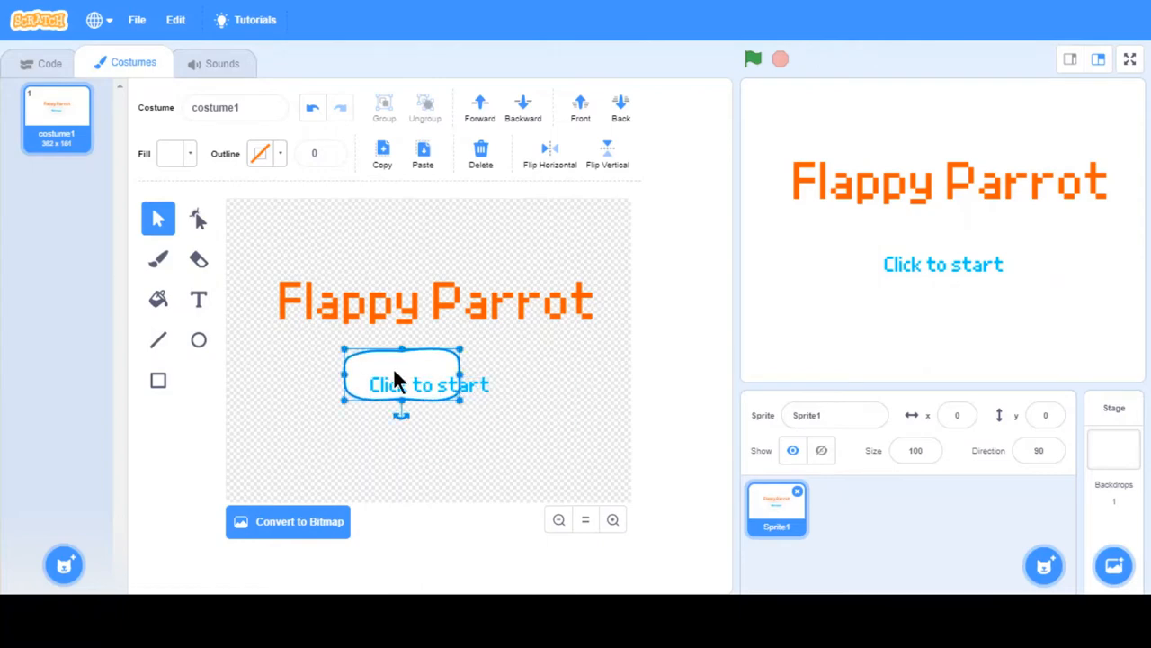
left_click_drag(400, 378, 436, 385)
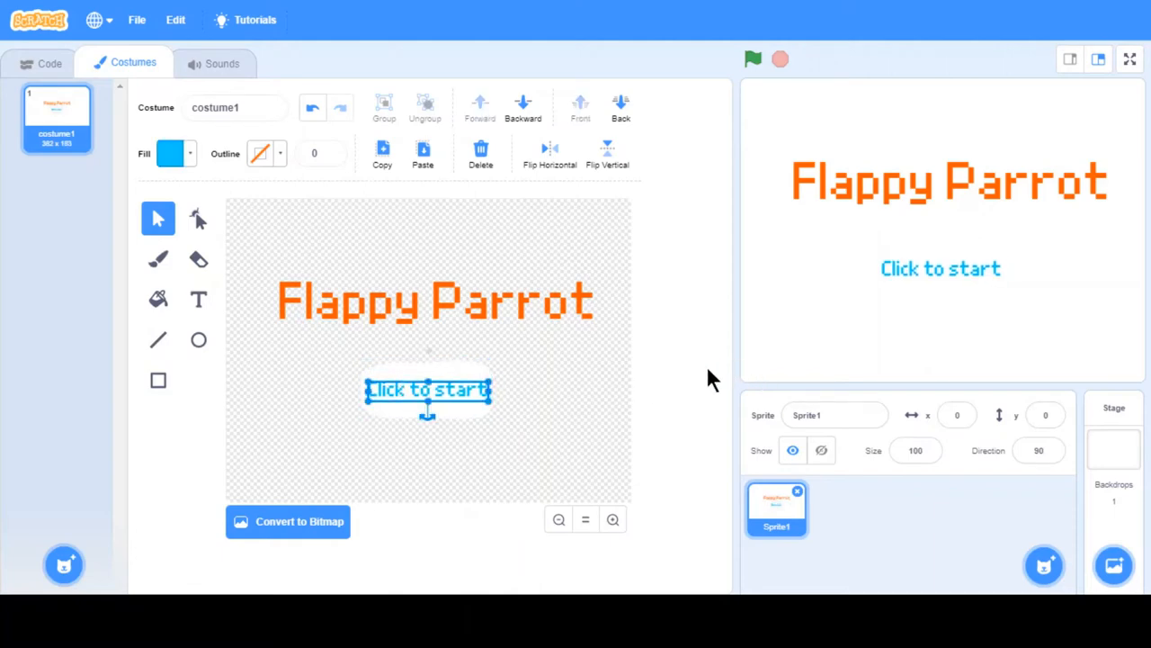
Browse the backdrop library for the Stars backdrop.
left_click(1114, 565)
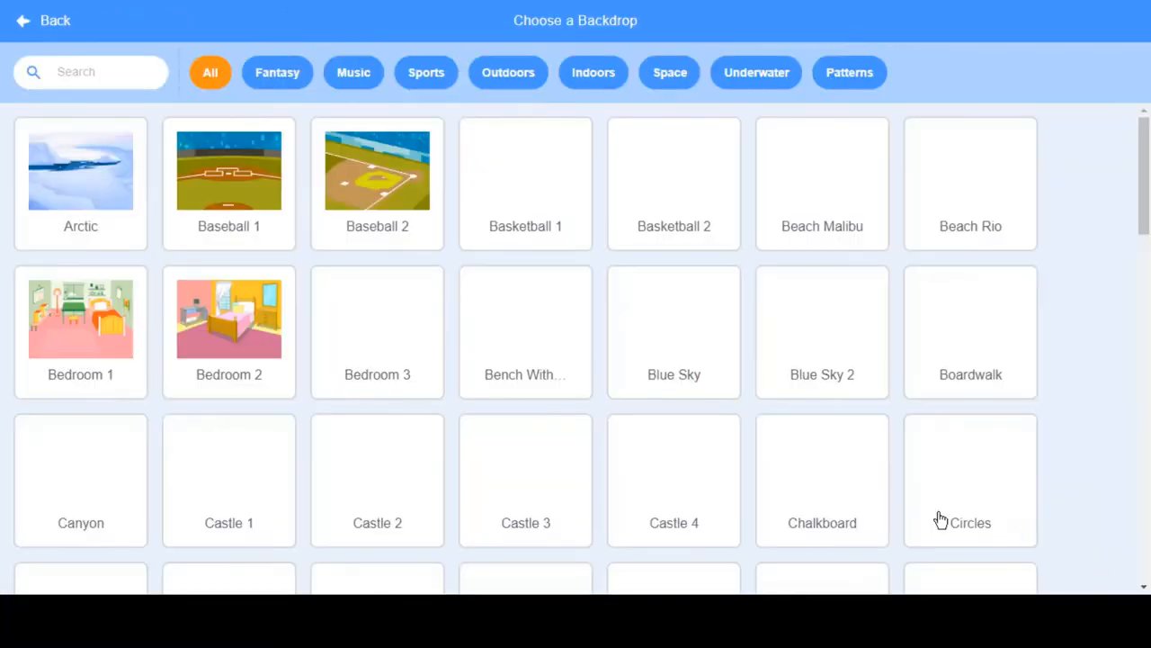
scroll("down", 3)
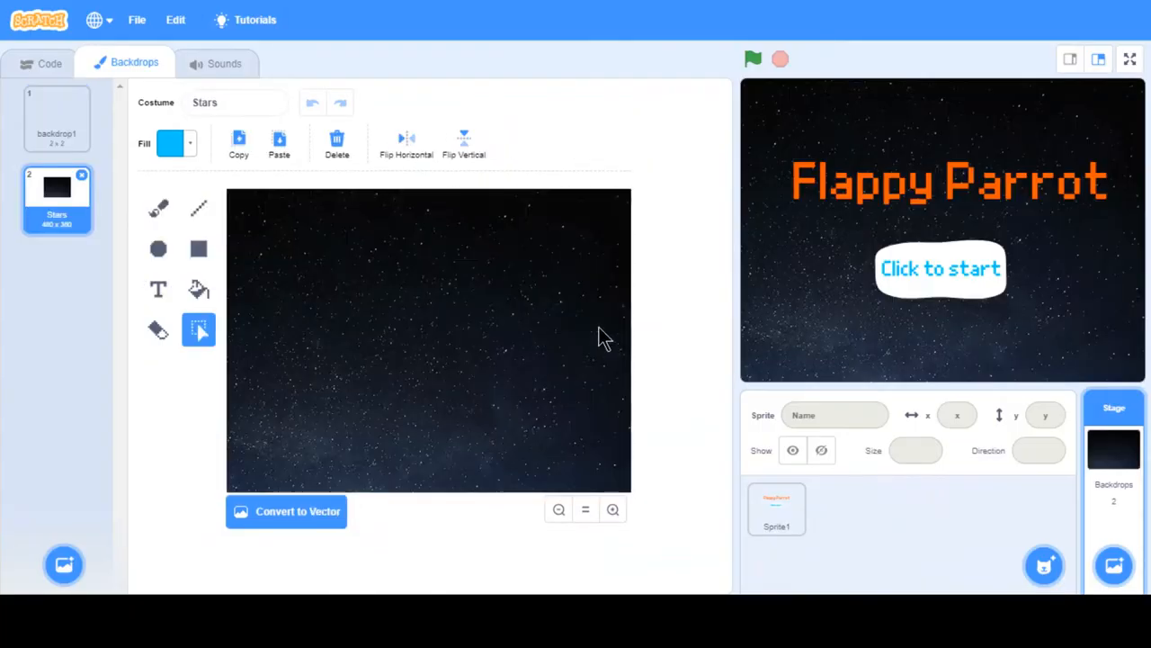
mouse_move(484, 277)
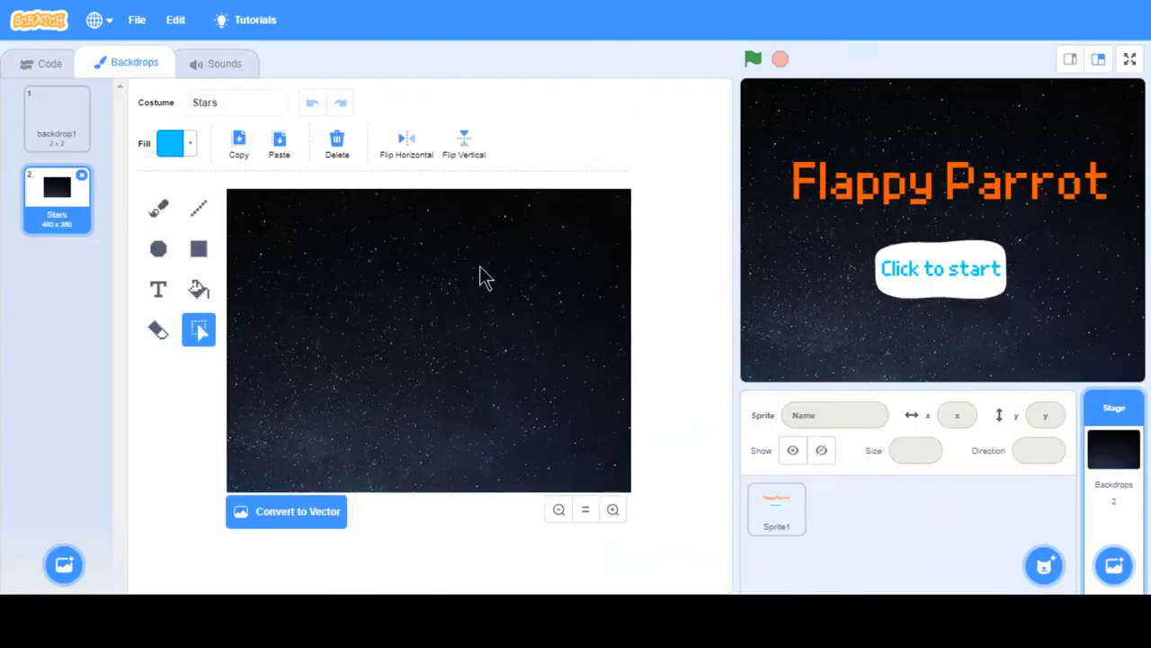
mouse_move(872, 88)
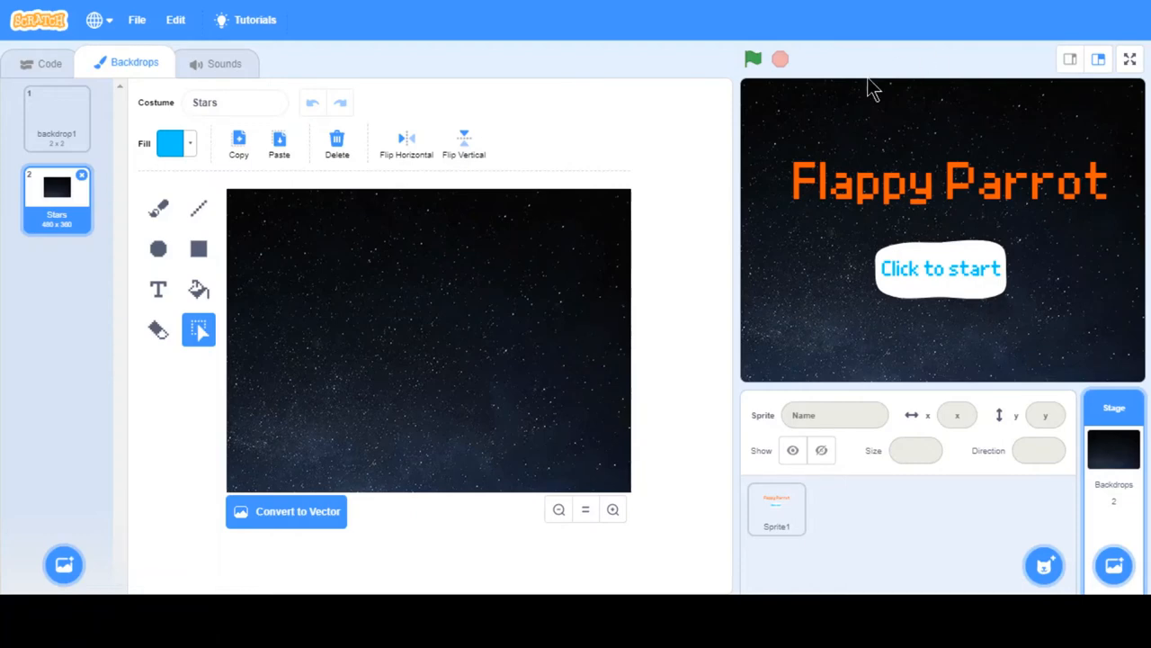
mouse_move(734, 130)
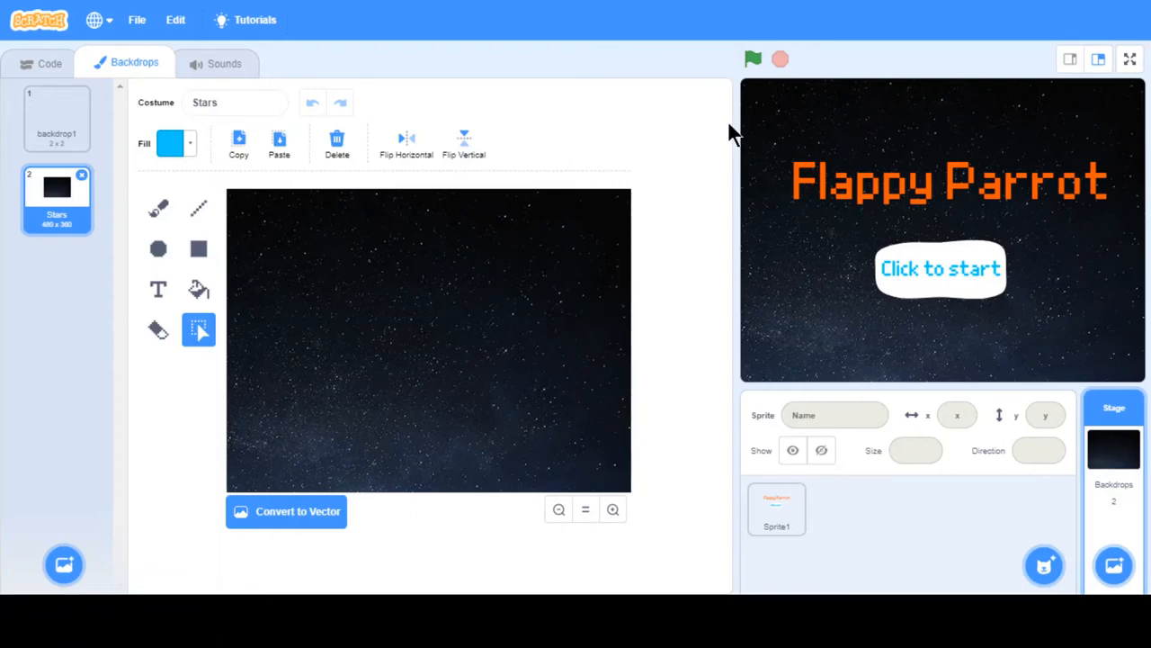
mouse_move(9, 135)
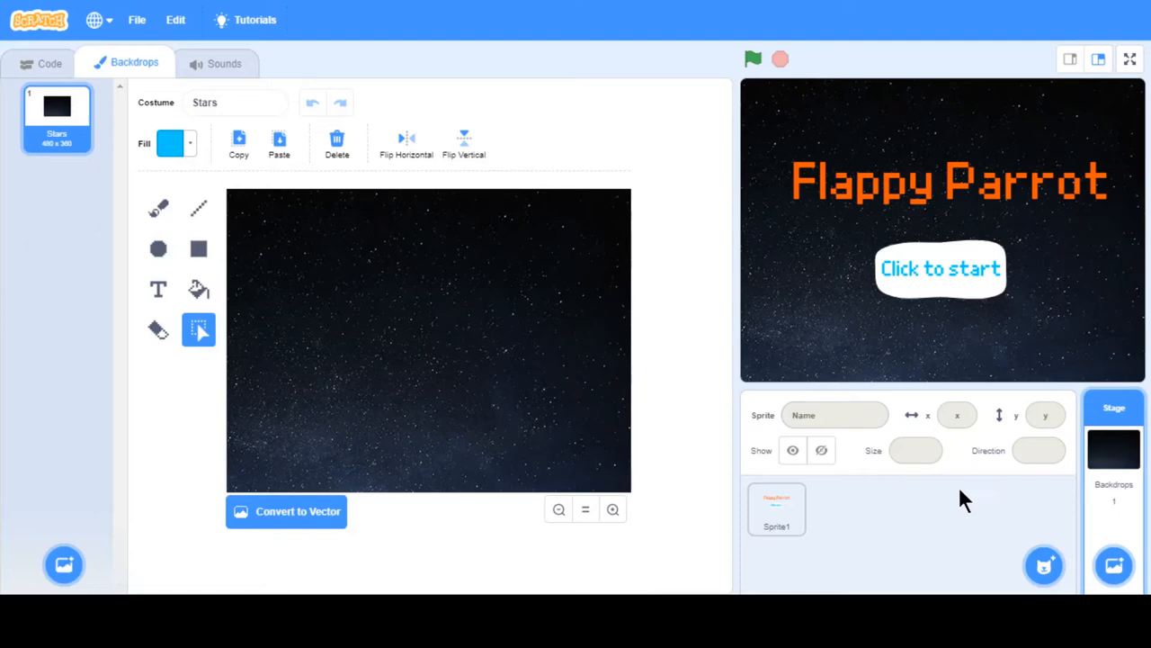
mouse_move(855, 477)
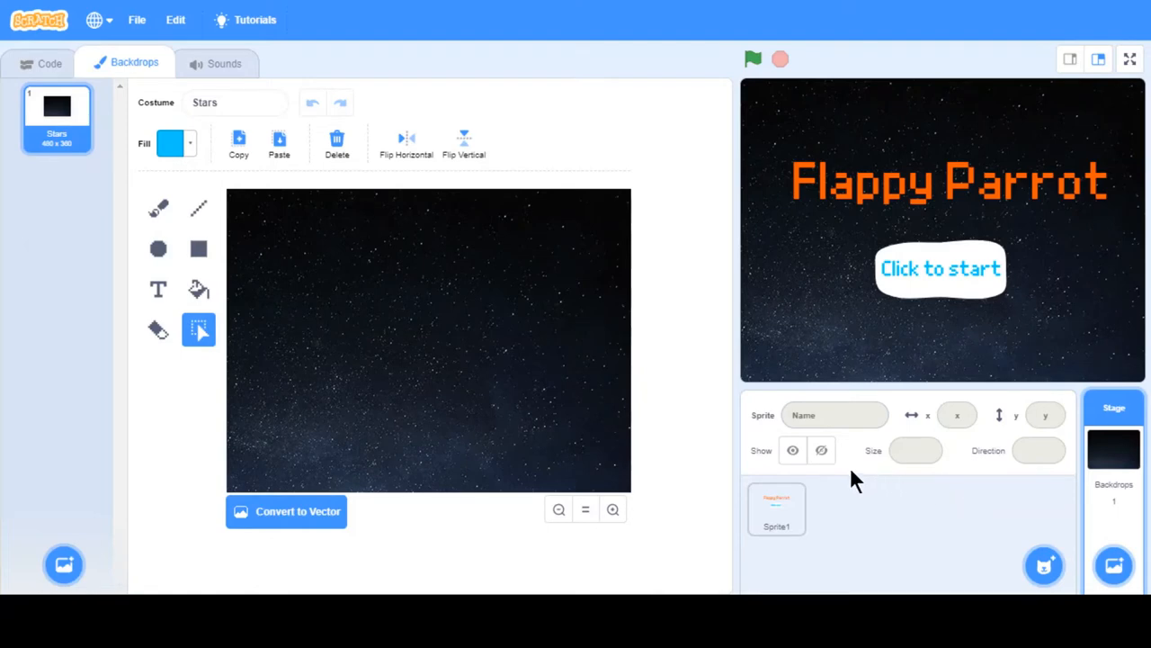
mouse_move(1101, 528)
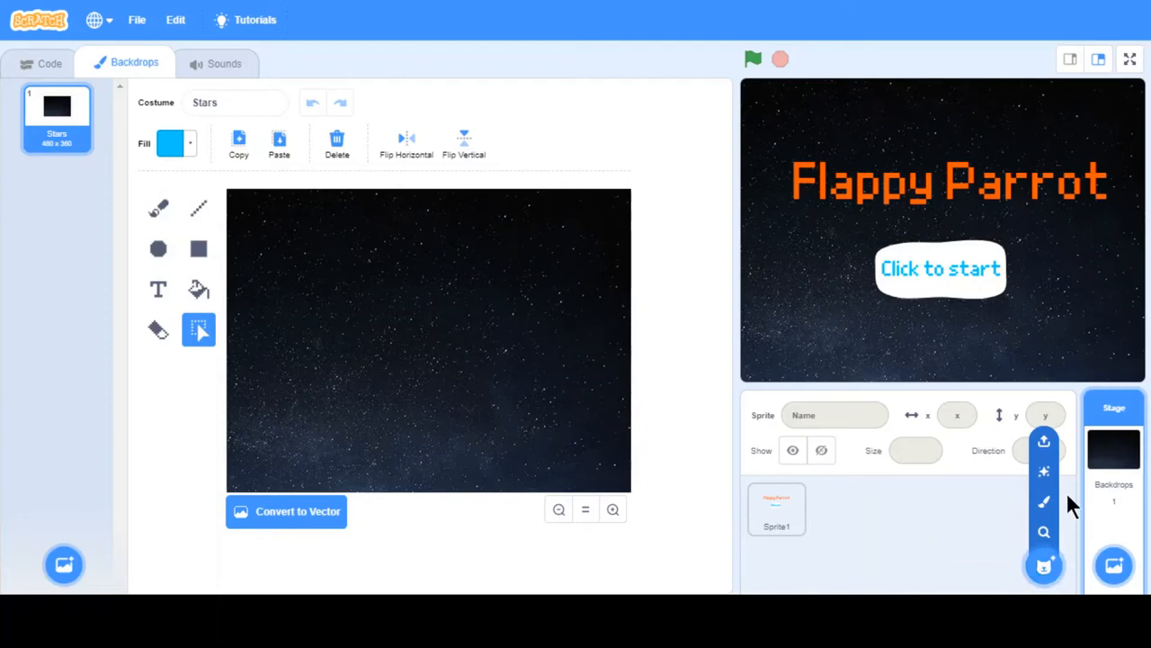
mouse_move(1043, 565)
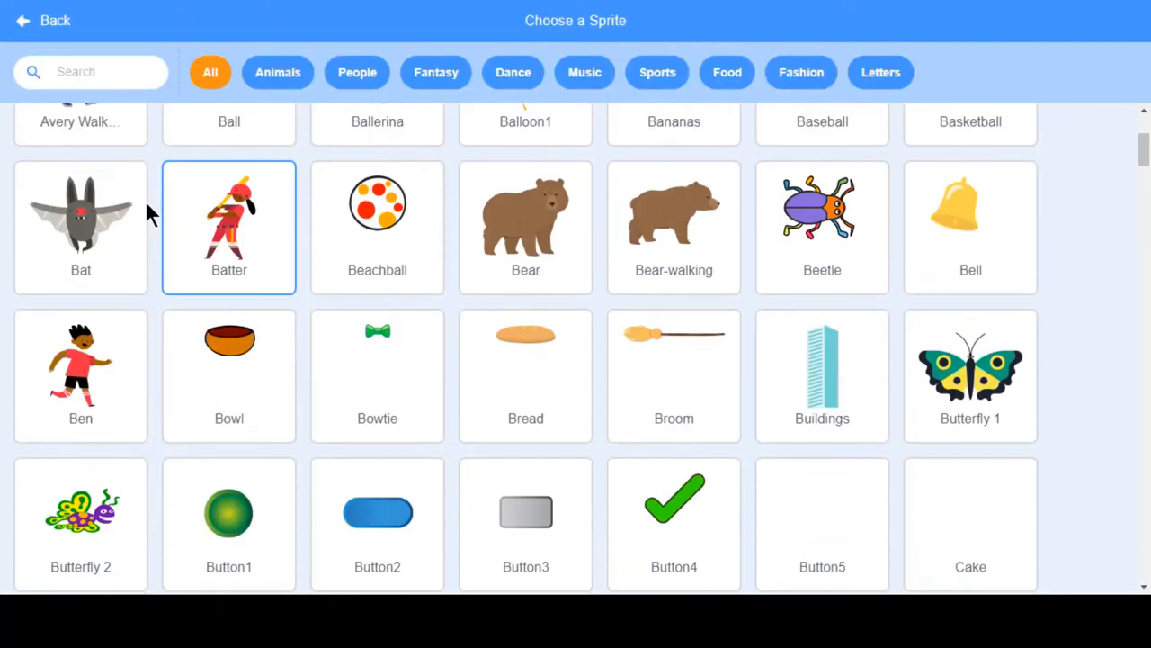
Add the library Parrot sprite by searching 'parr' and set its size to 20.
left_click(135, 72)
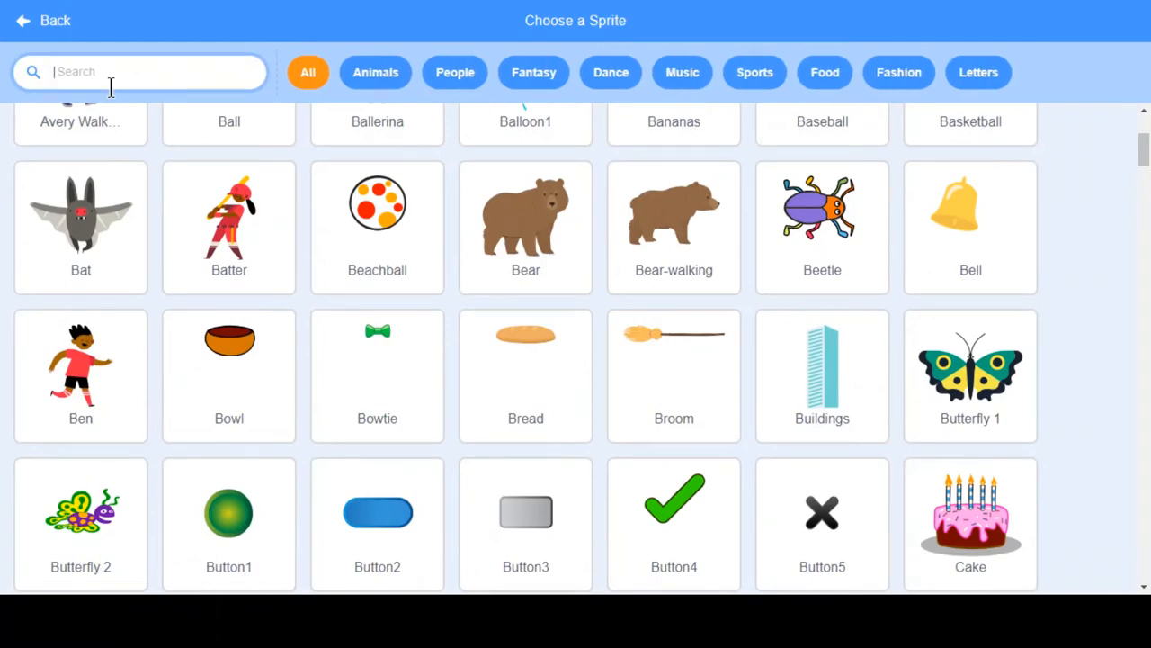
type("parr")
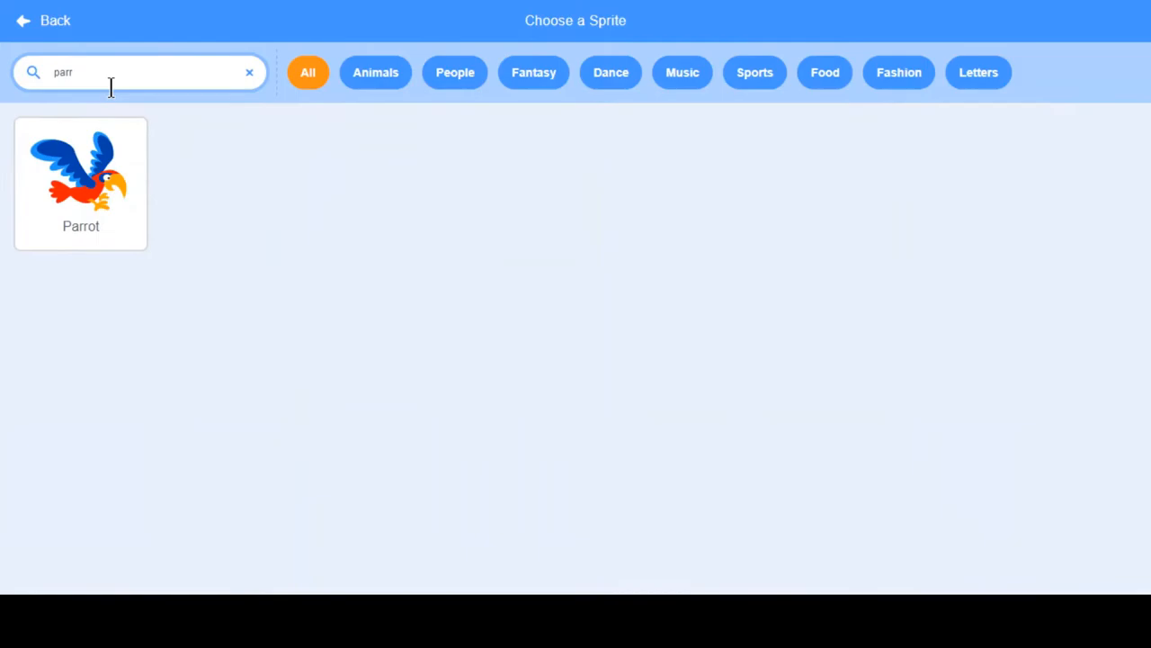
left_click(79, 171)
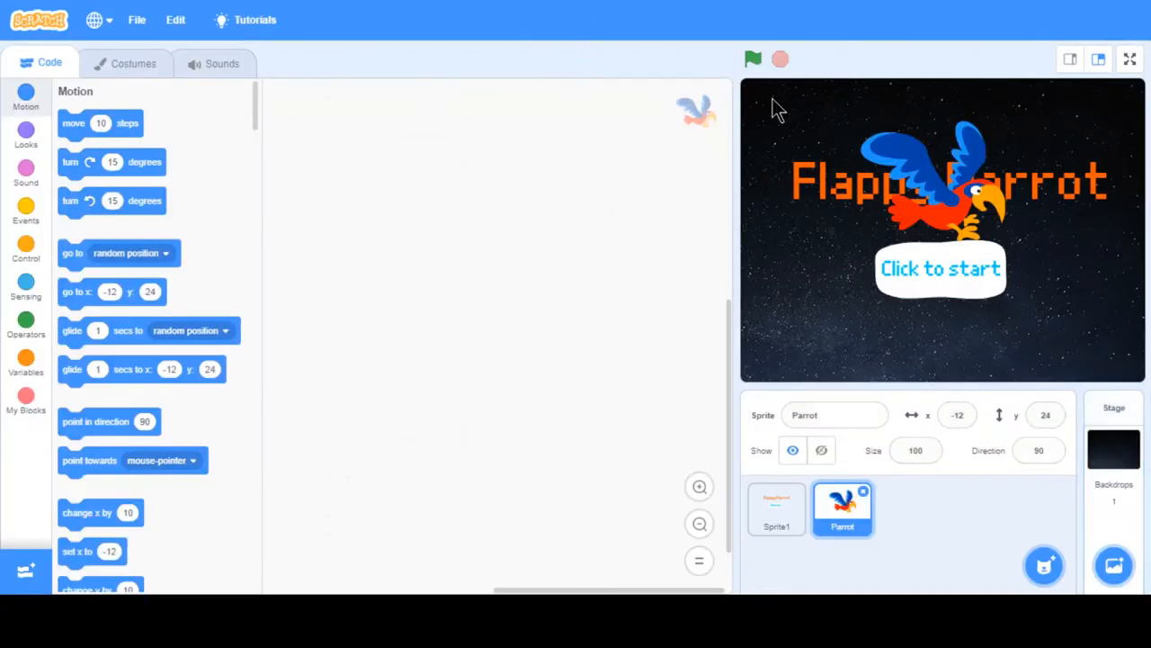
left_click(914, 450)
type("20")
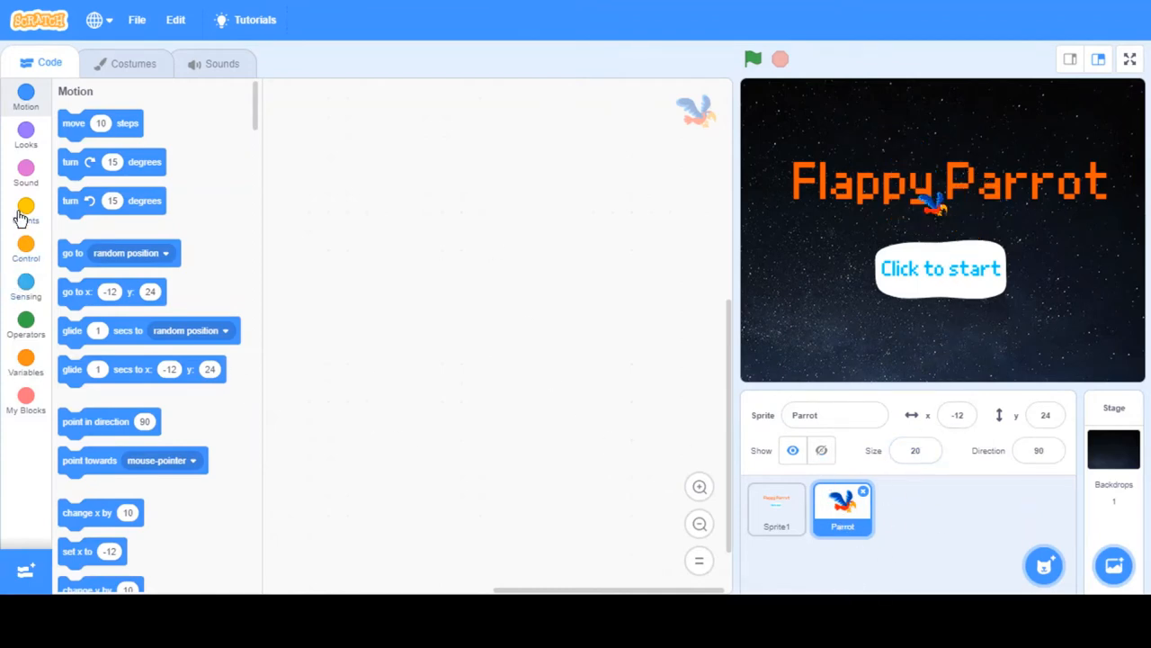
Make the title sprite show on green flag and add a when-this-sprite-clicked script.
left_click(777, 507)
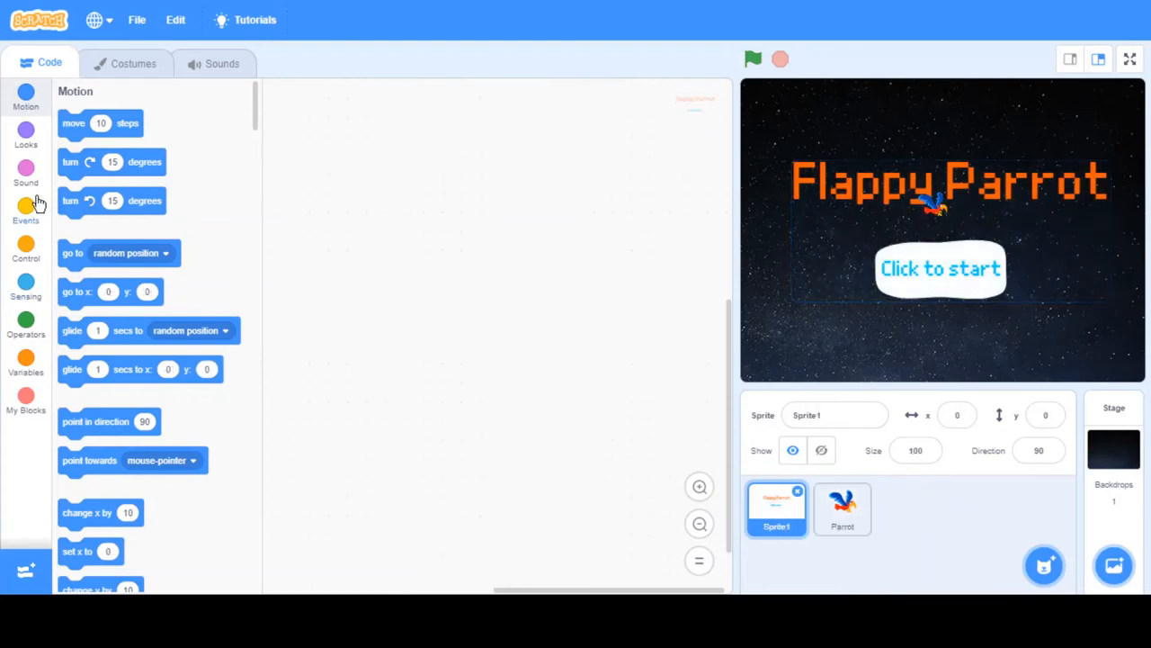
left_click(25, 213)
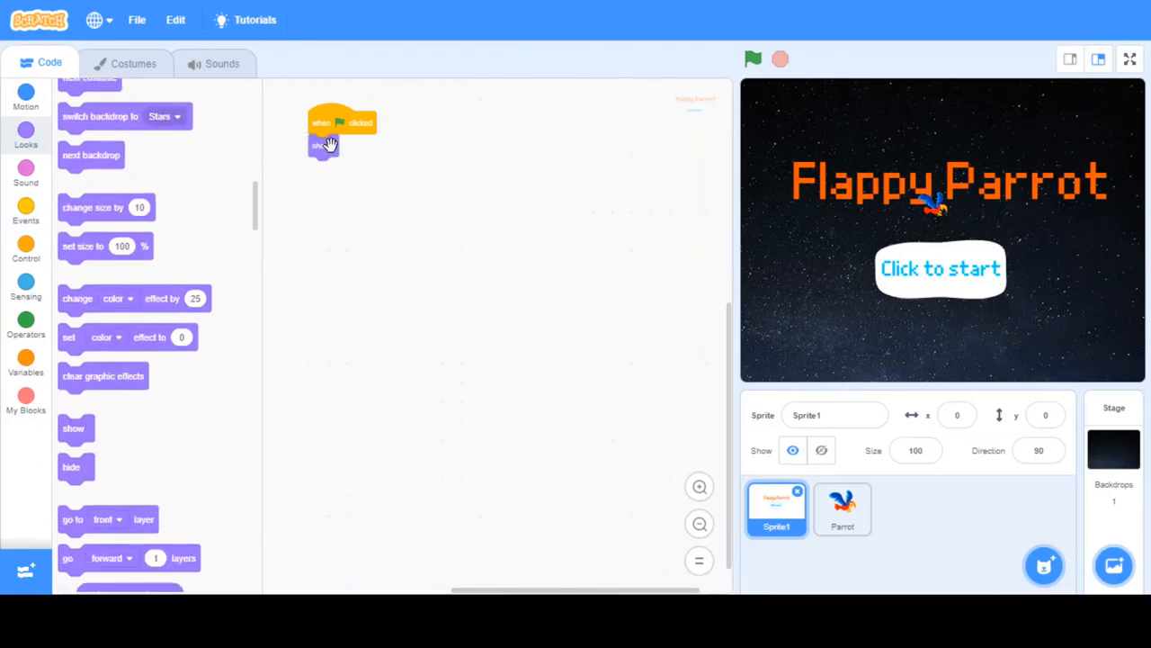
left_click(842, 508)
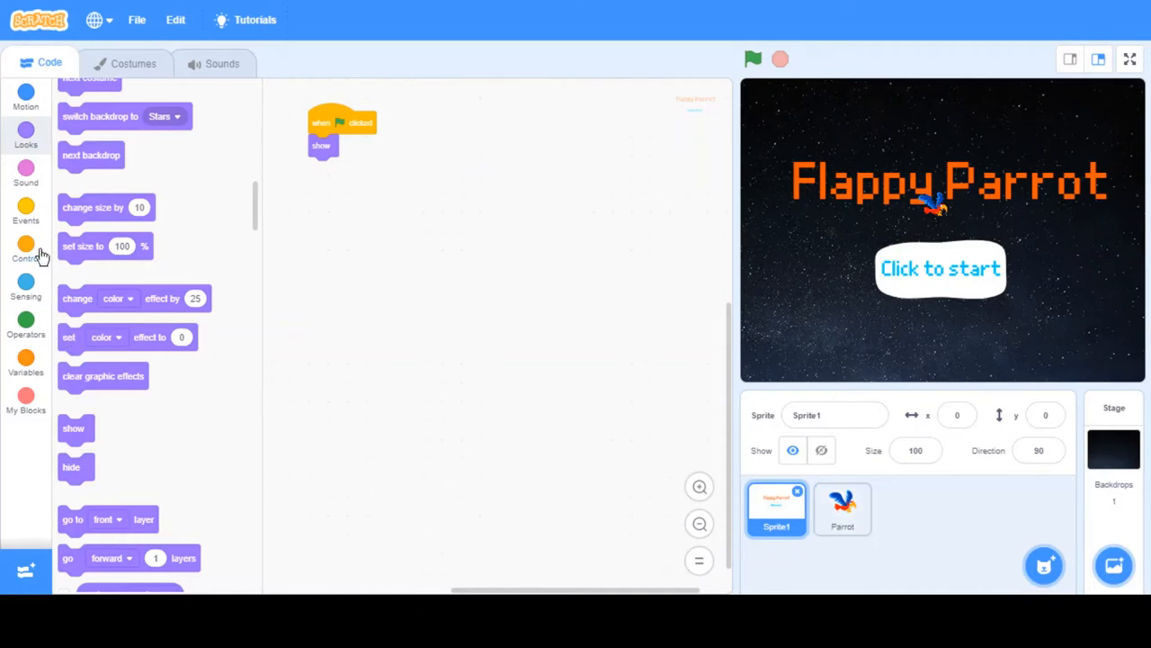
left_click(26, 248)
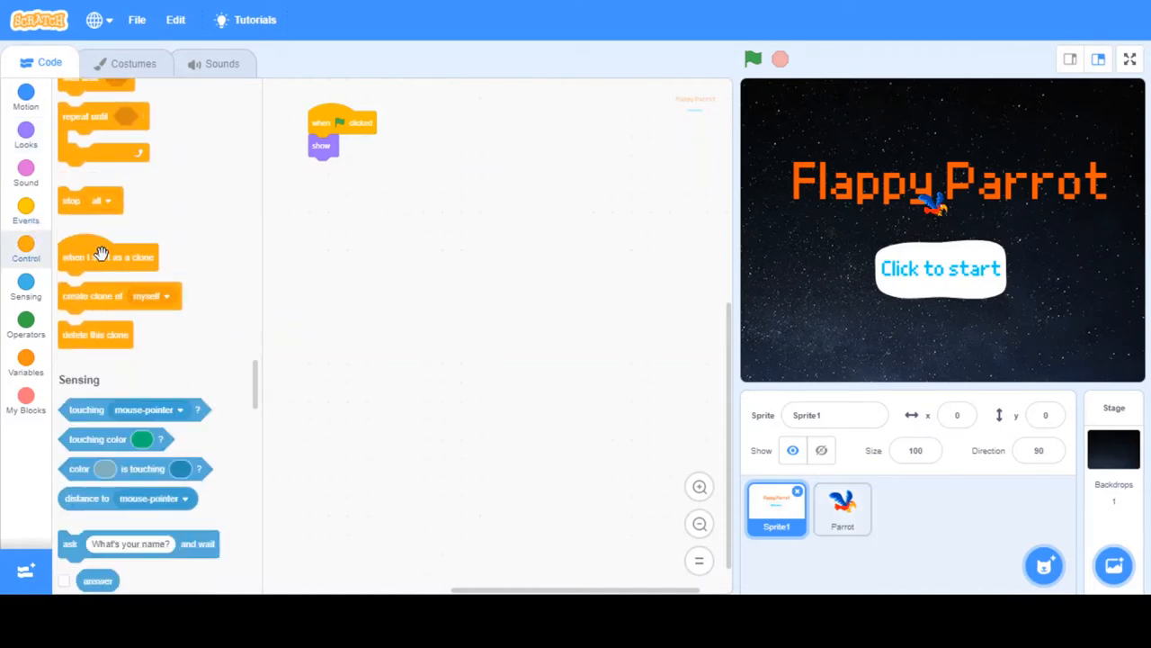
left_click(25, 212)
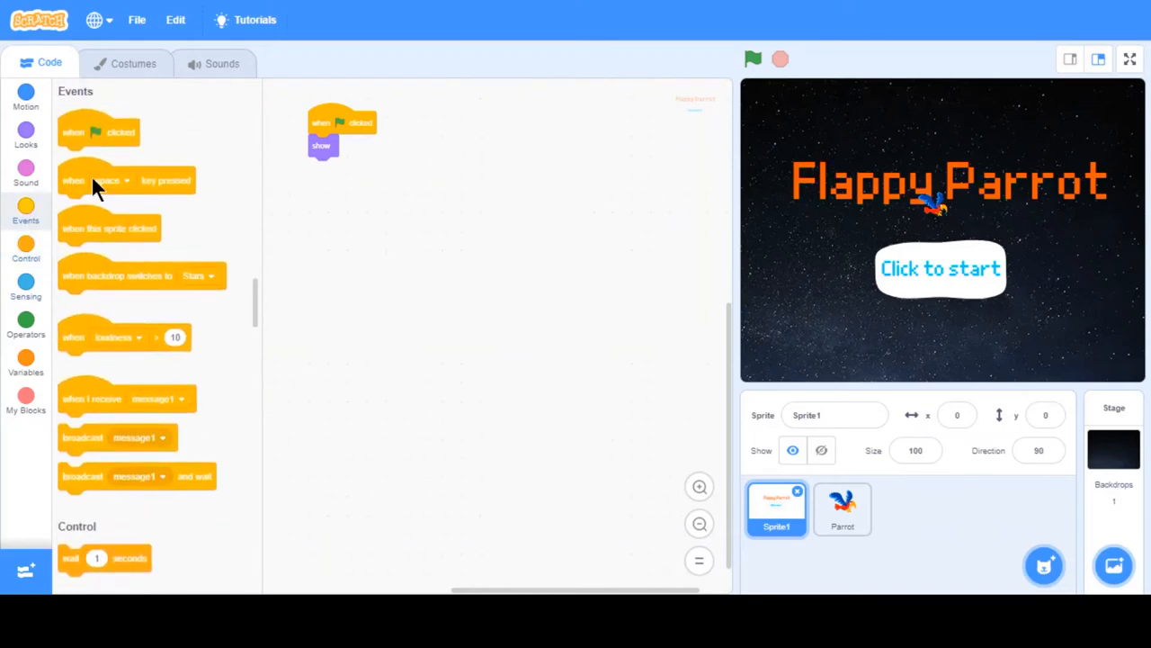
left_click_drag(108, 227, 486, 101)
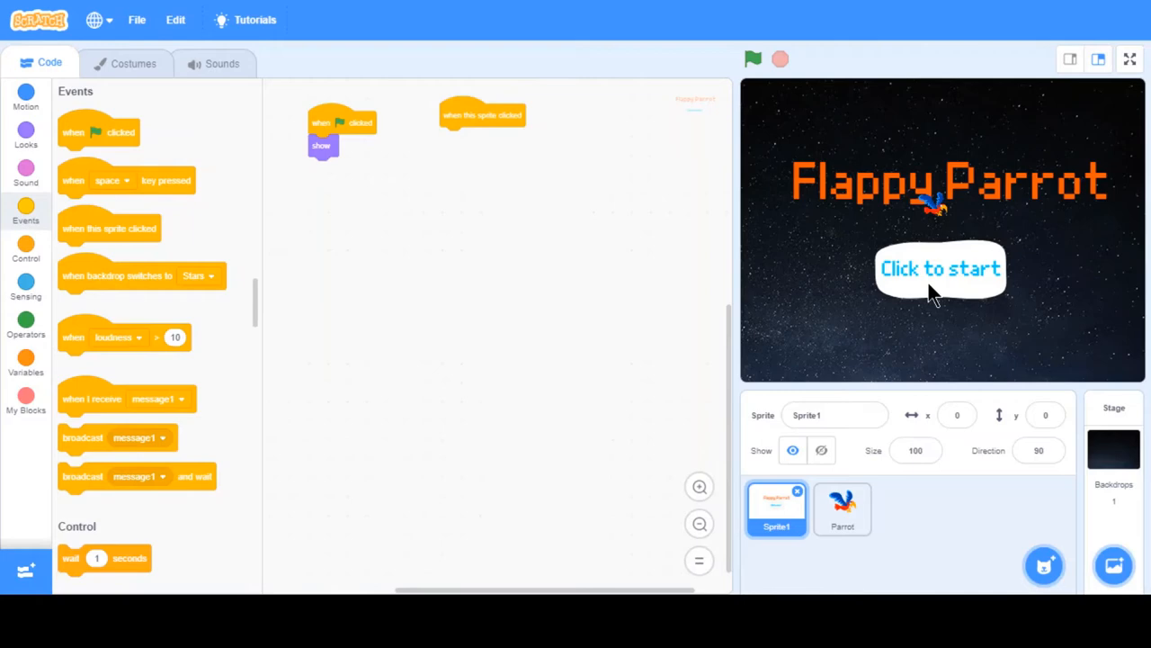
mouse_move(620, 198)
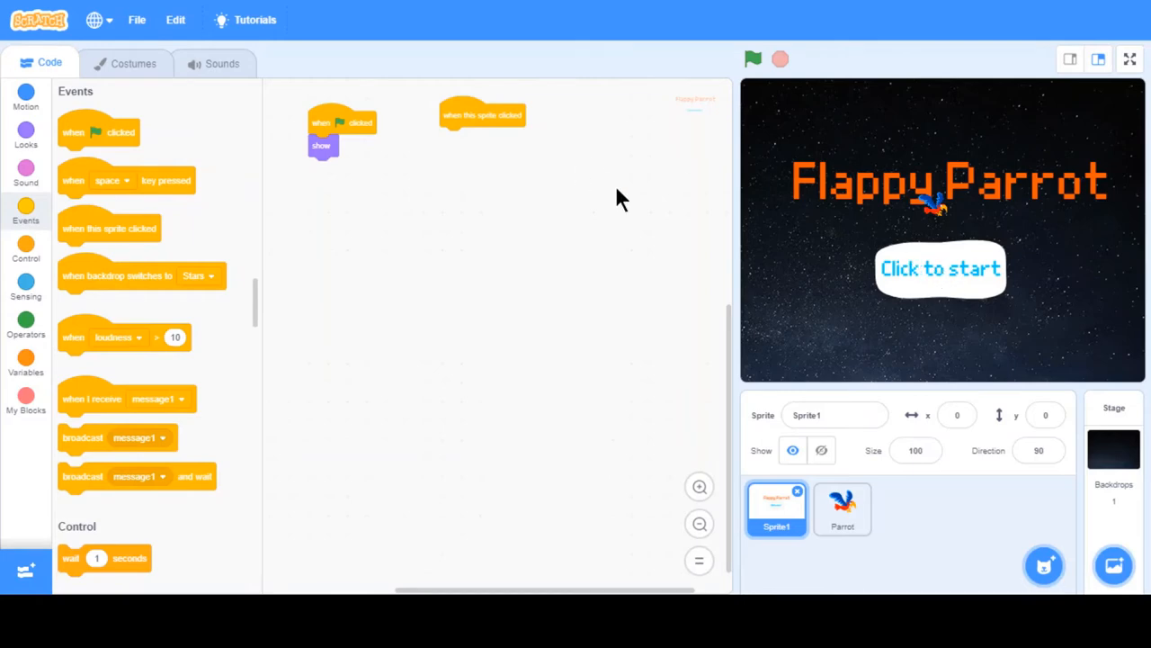
mouse_move(448, 201)
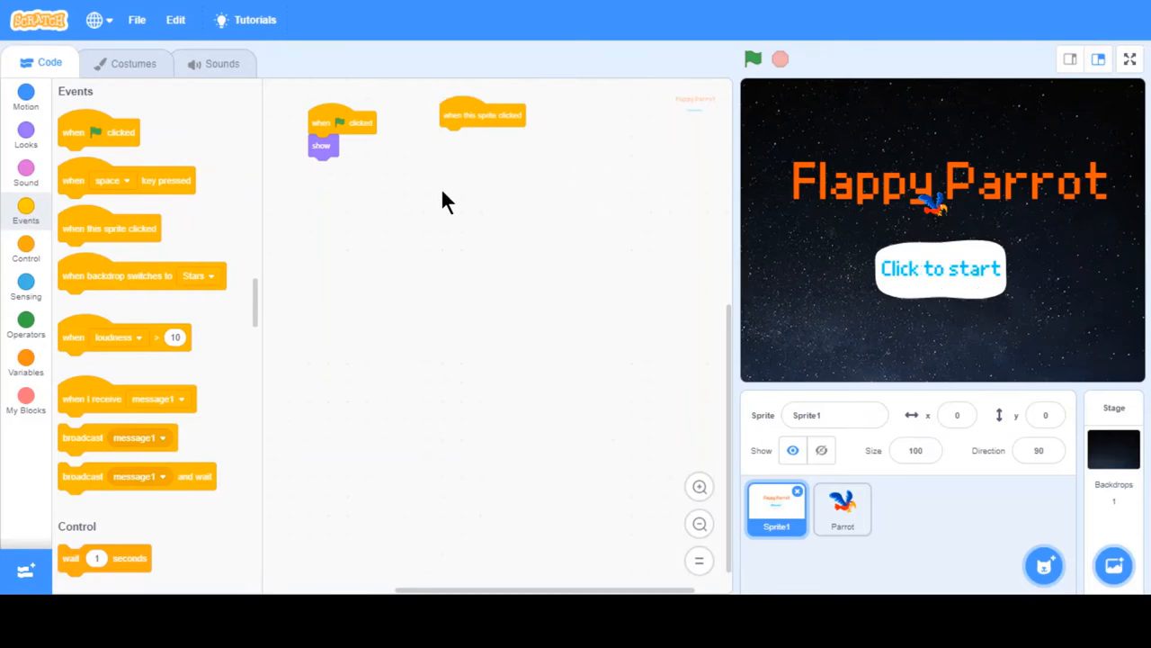
mouse_move(450, 266)
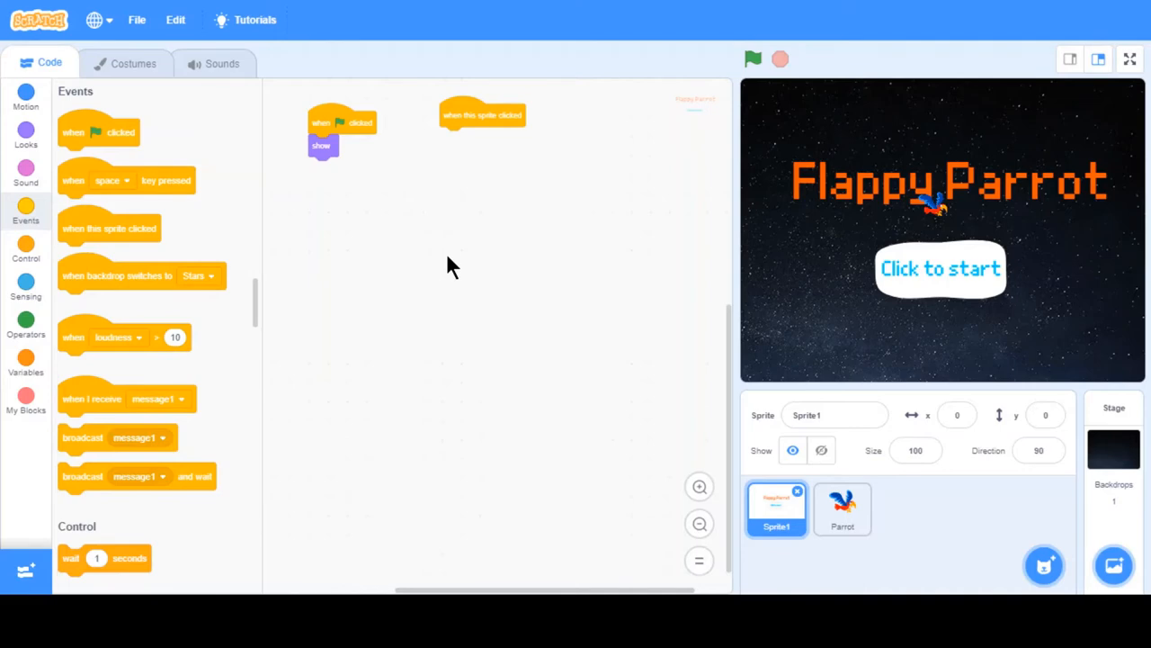
mouse_move(4, 291)
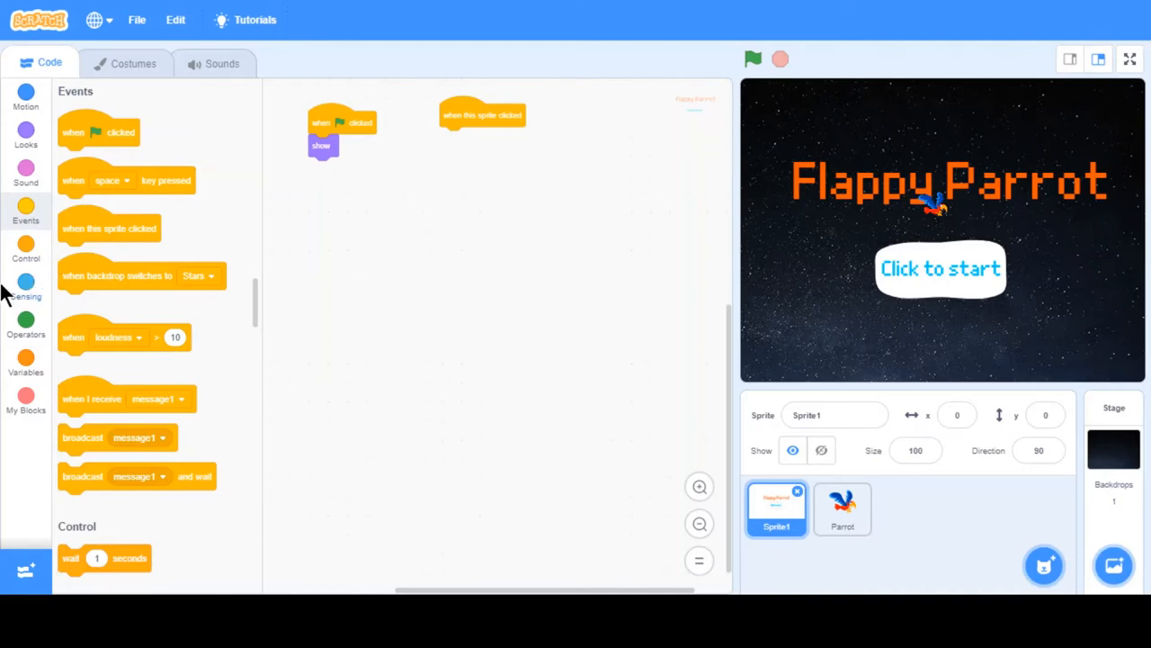
When clicked, hide the title and broadcast a new 'Start Game' message.
scroll("down", 3)
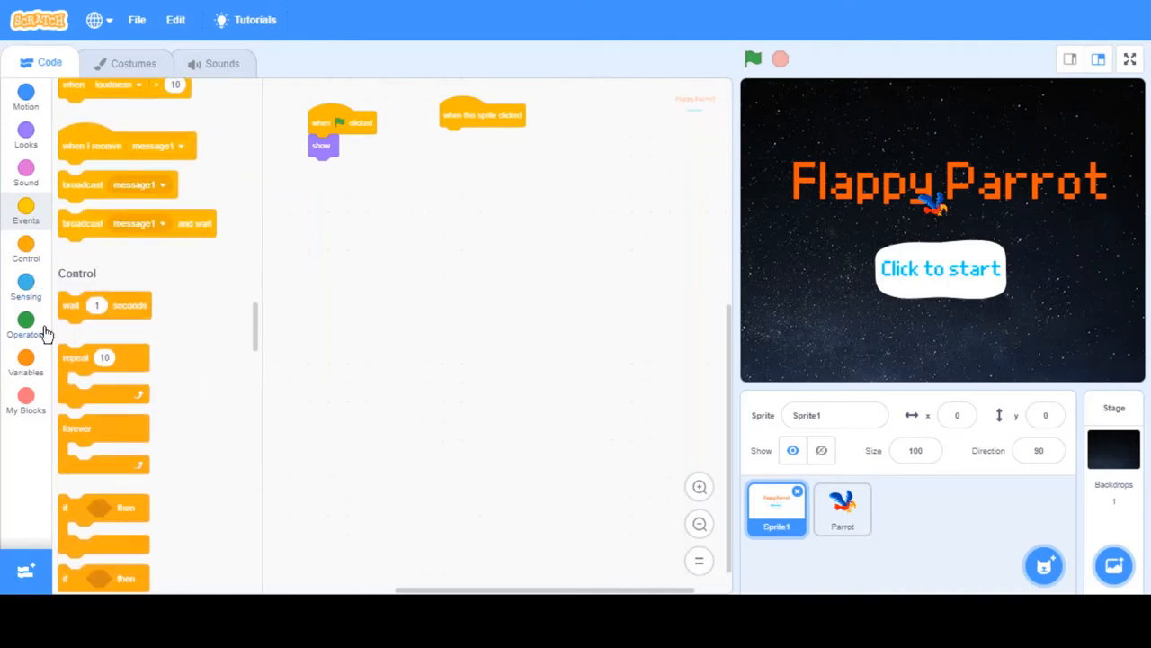
left_click(25, 171)
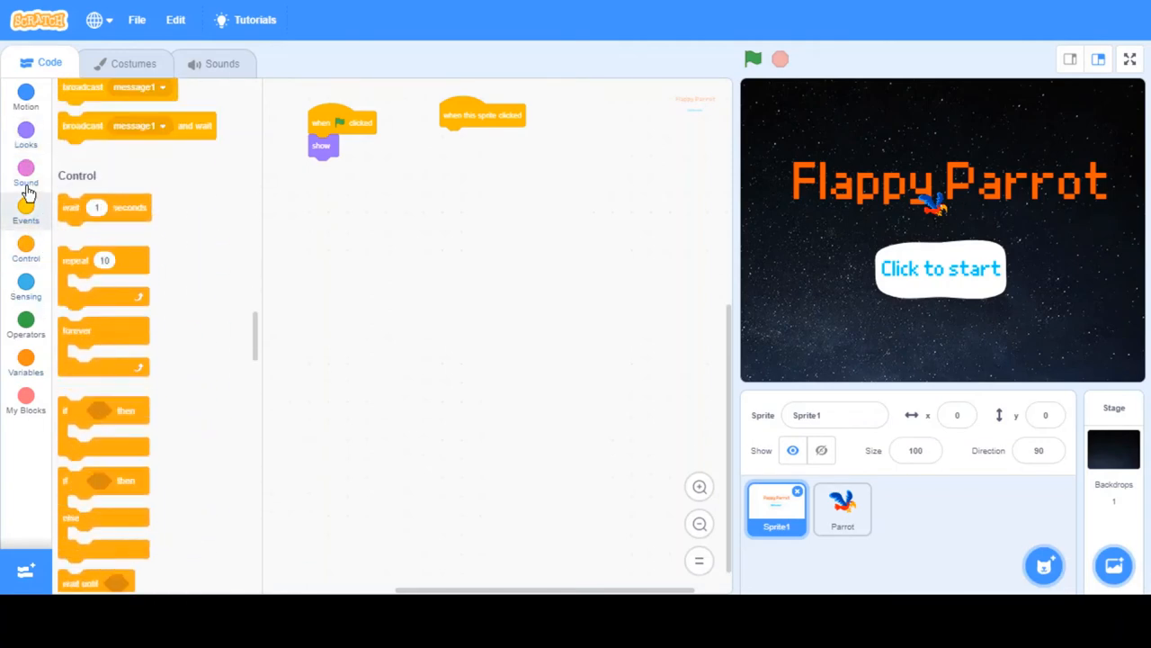
left_click(25, 135)
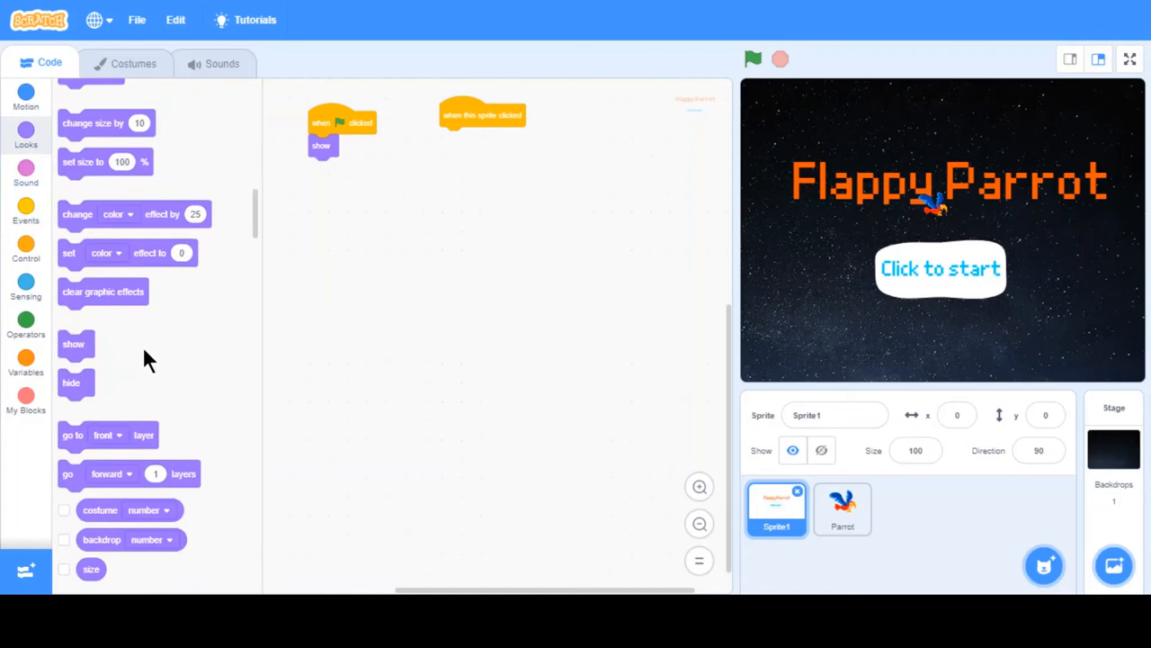
left_click_drag(72, 382, 452, 137)
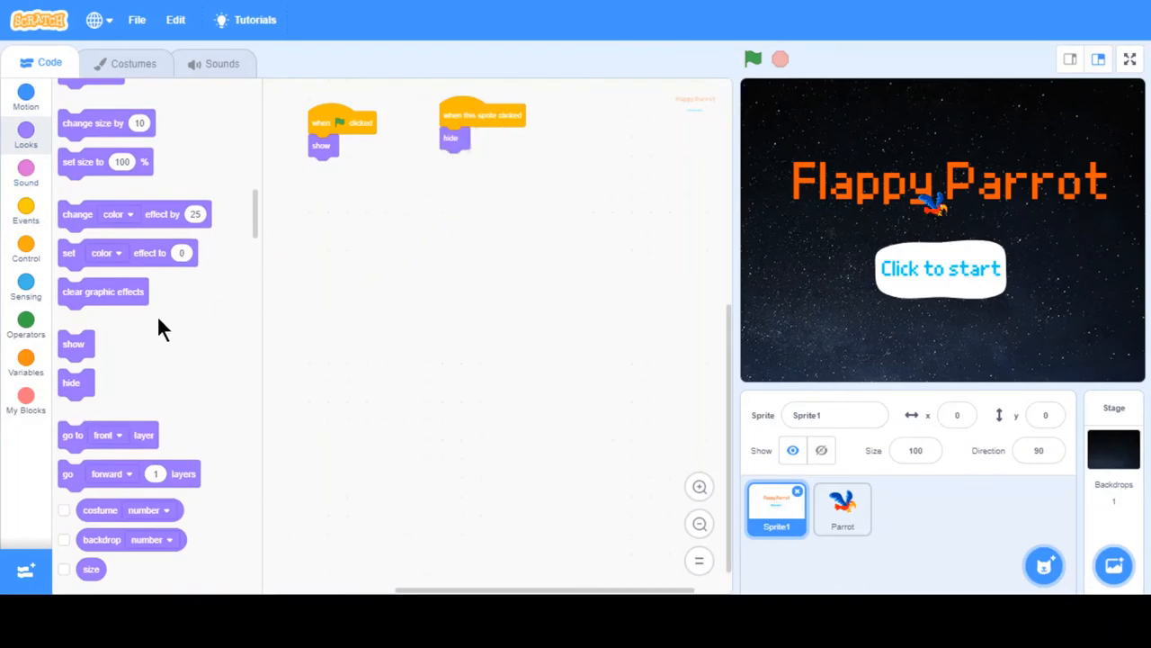
left_click(25, 210)
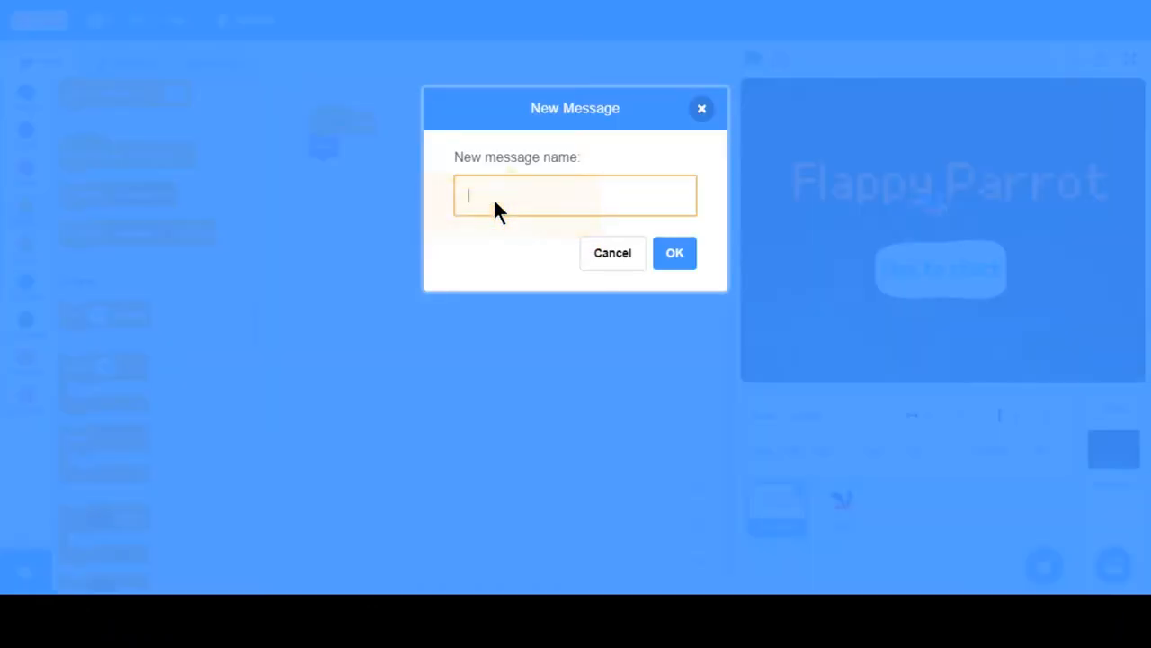
type("Start Game")
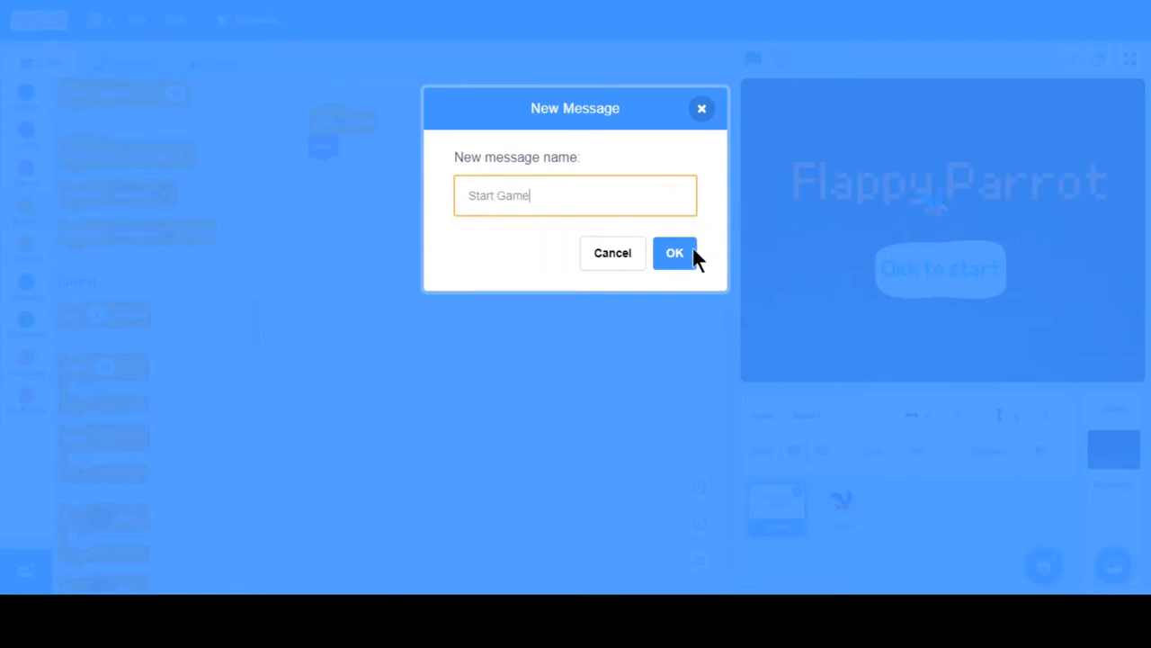
left_click(675, 252)
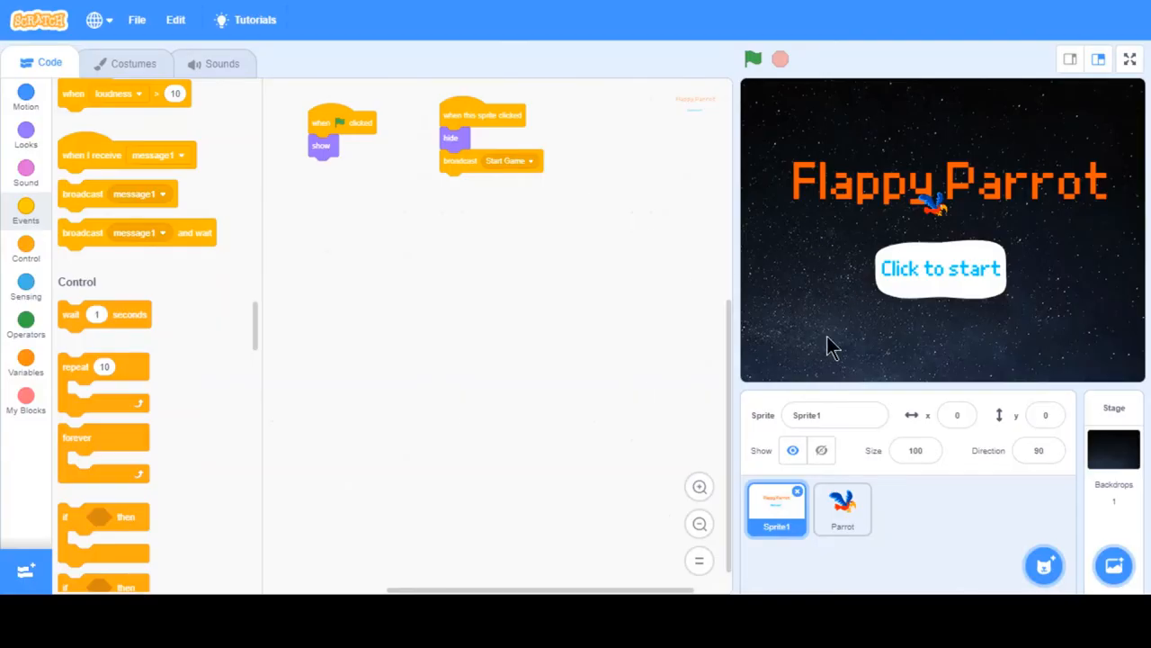
left_click(842, 508)
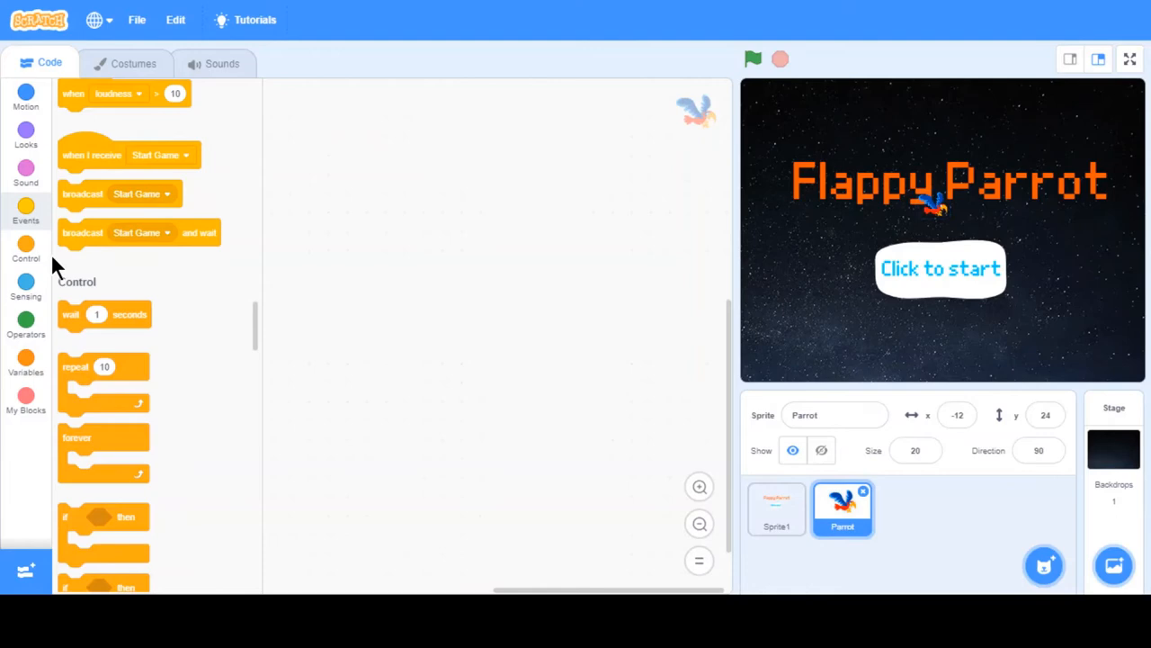
Place the parrot at x -100, y 0, hide it on green flag, with a Start Game receiver script.
left_click(25, 213)
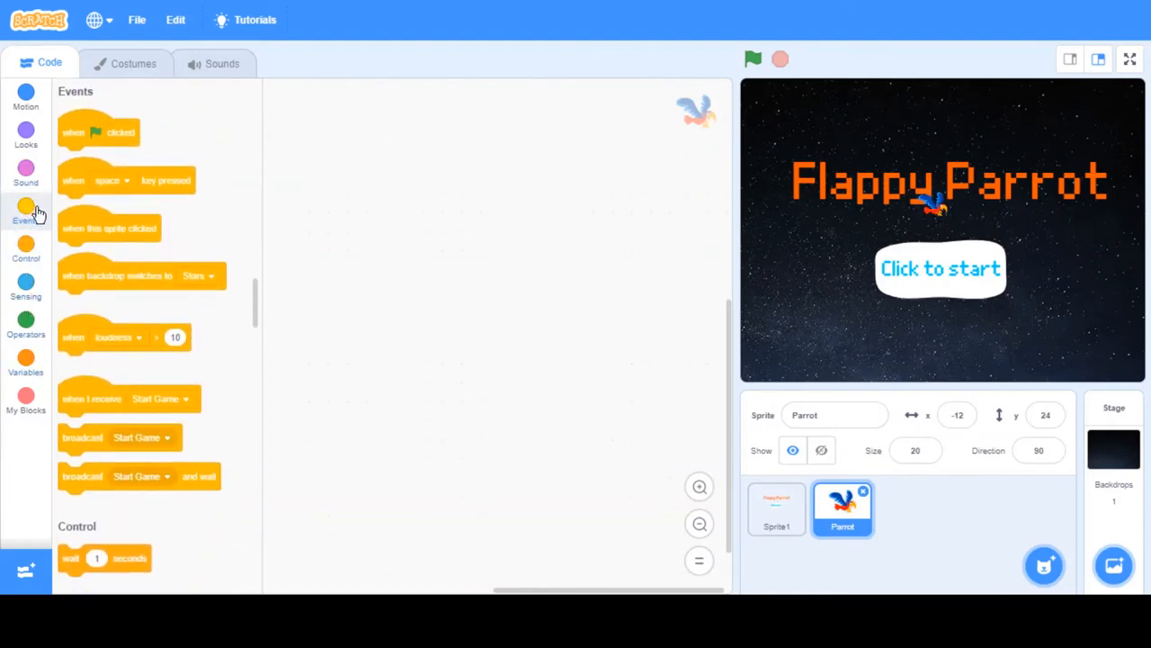
left_click_drag(99, 133, 331, 126)
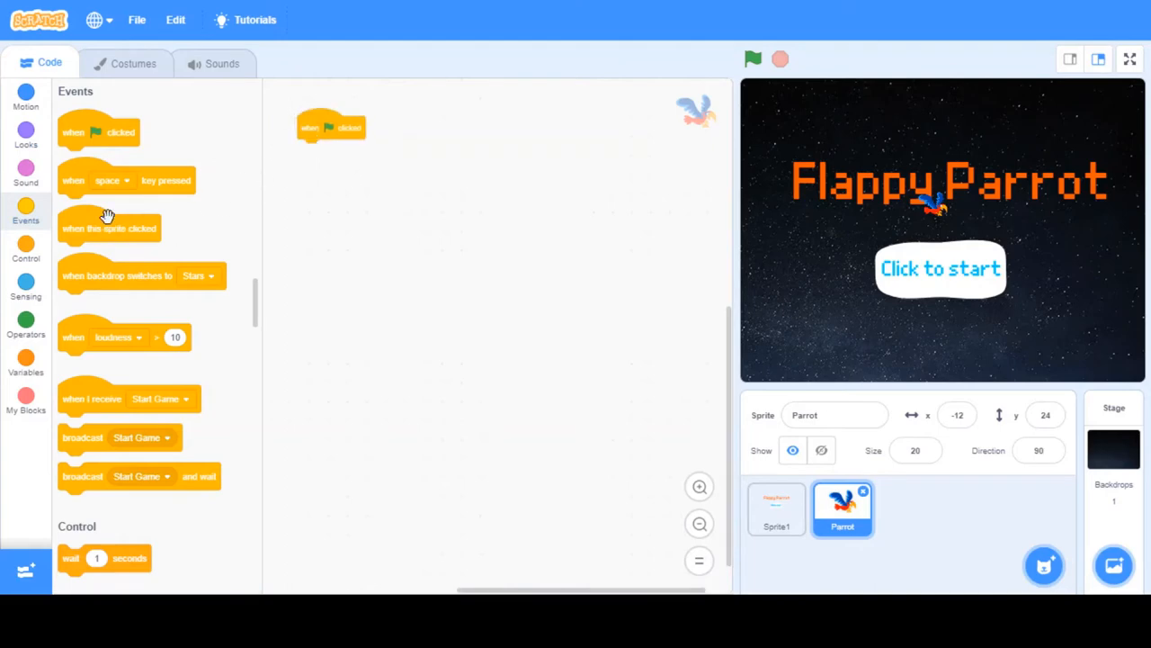
left_click_drag(126, 399, 472, 111)
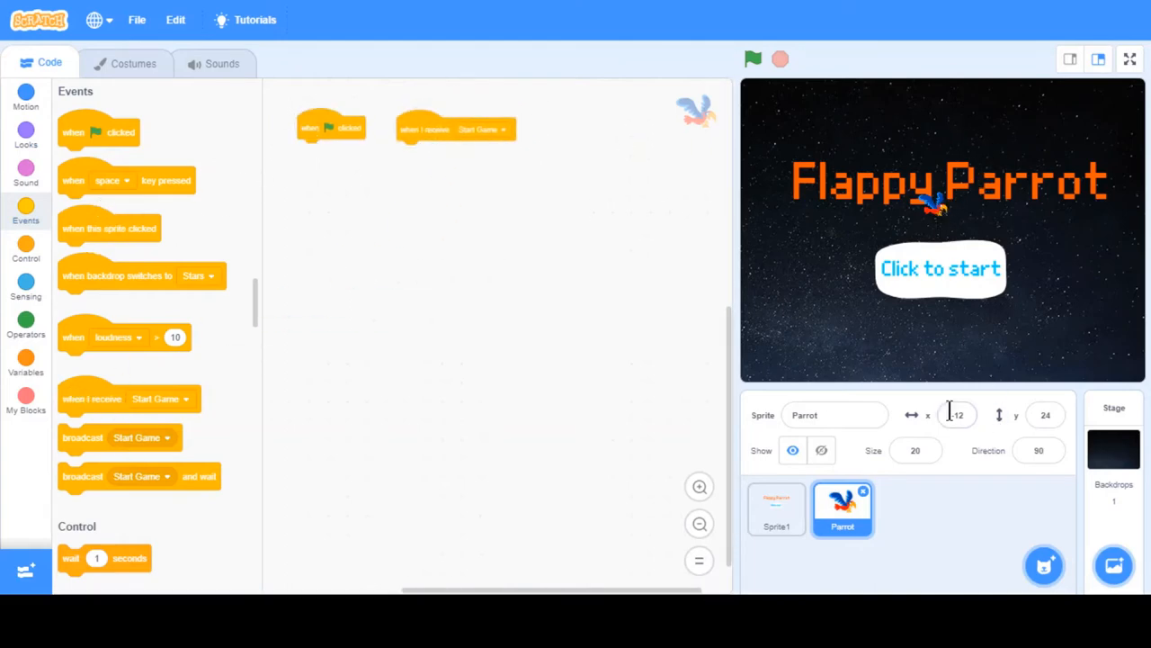
left_click(957, 414)
type("-100")
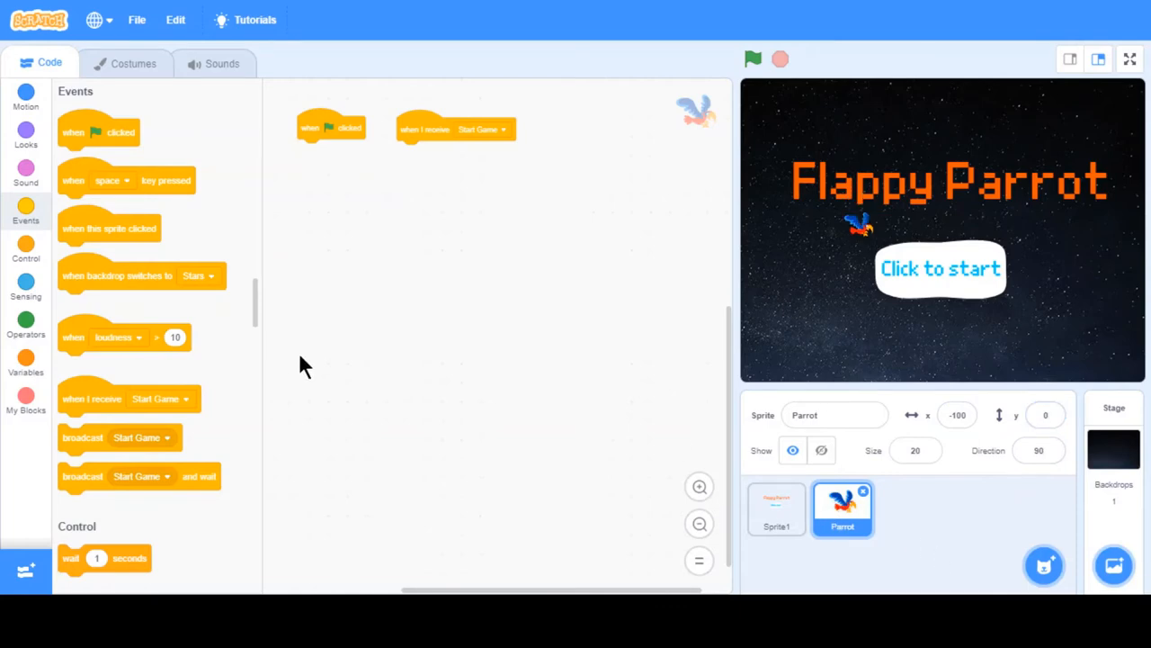
mouse_move(50, 286)
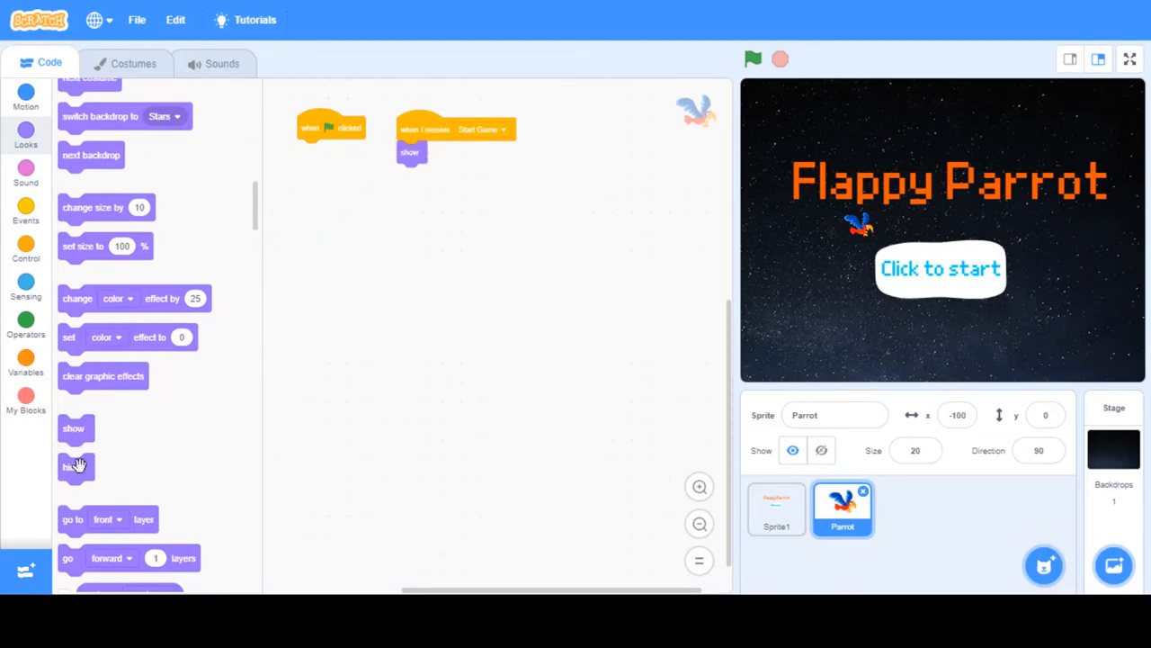
left_click_drag(76, 466, 313, 151)
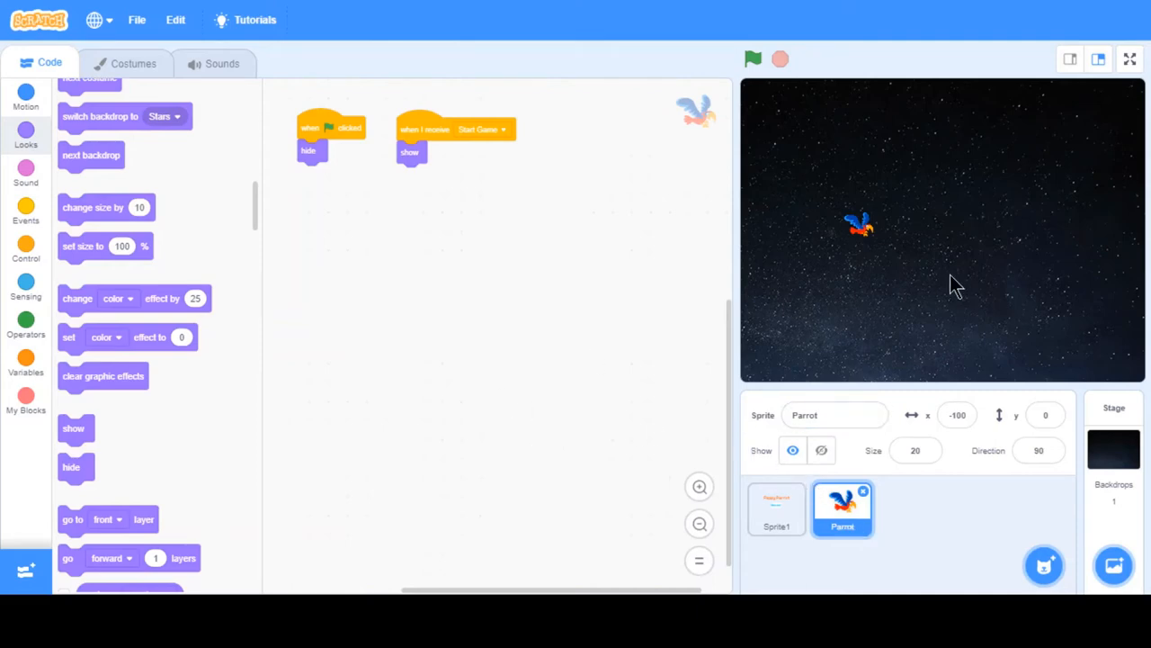
mouse_move(837, 313)
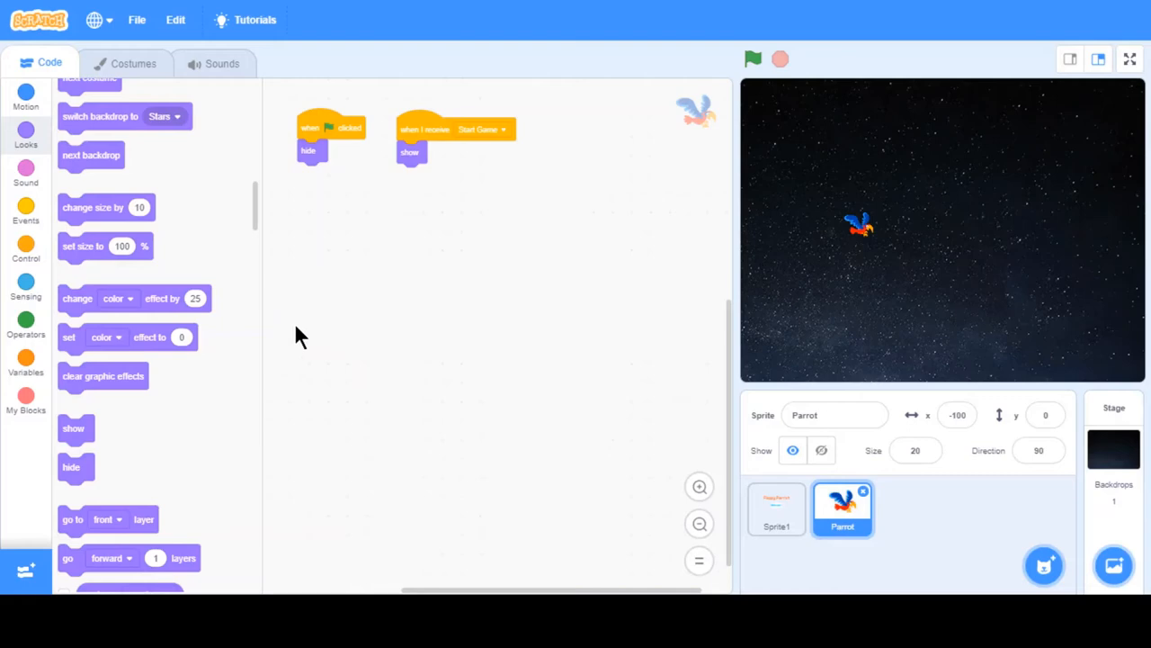
mouse_move(27, 292)
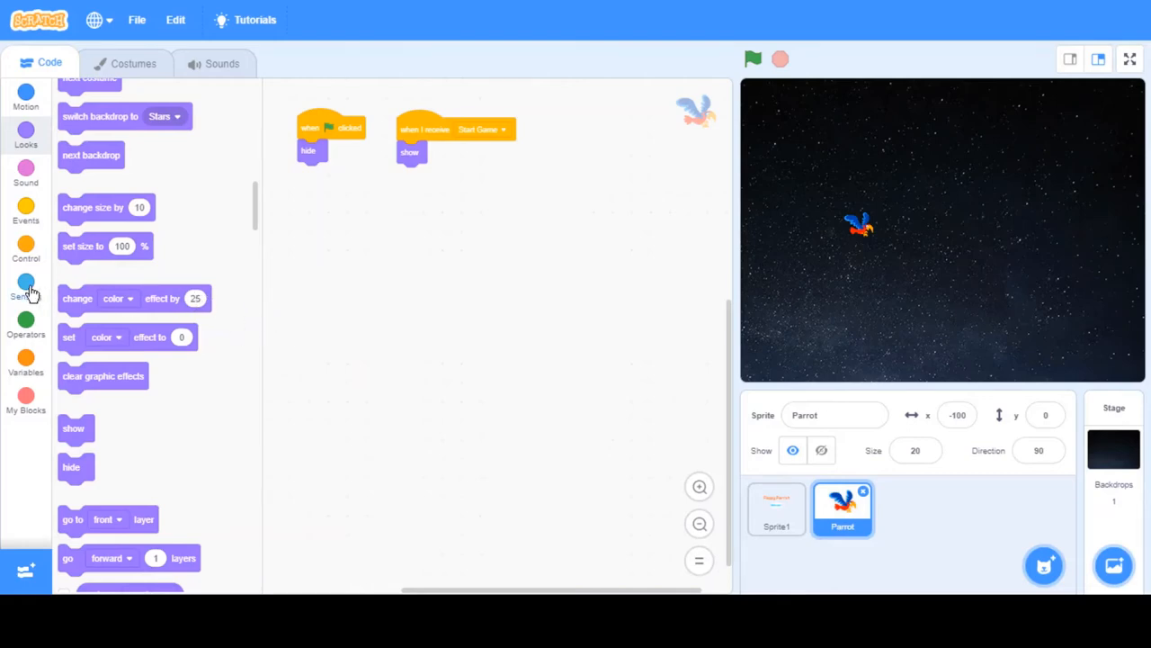
mouse_move(171, 281)
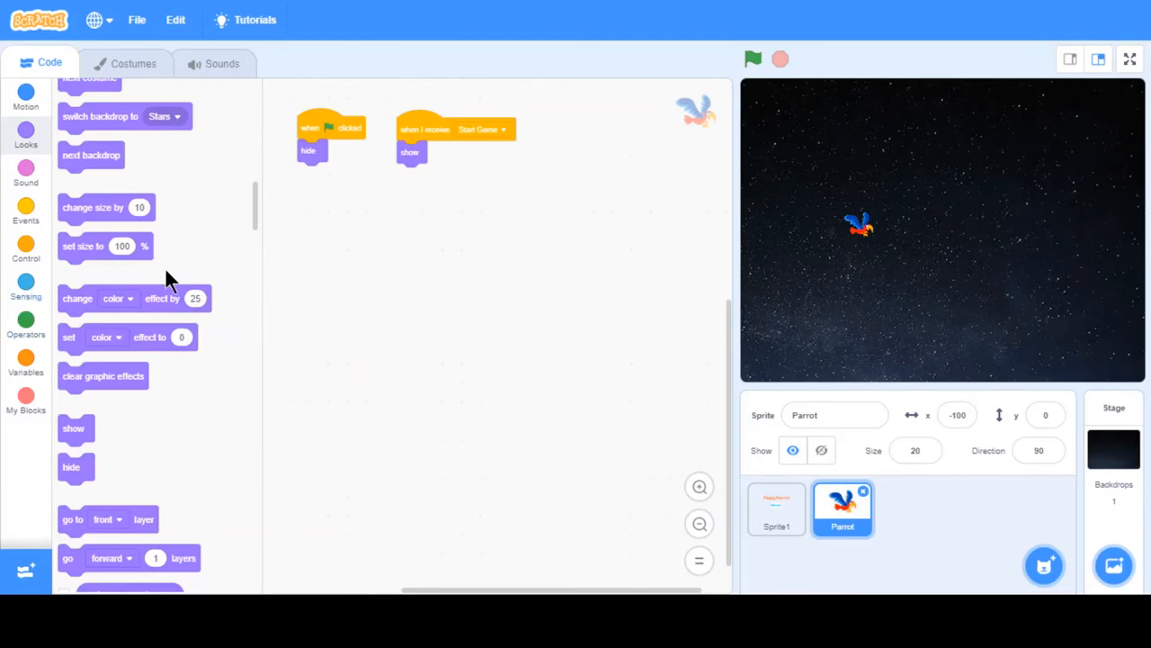
Make the parrot forever change y by -2 after showing, and test-run the falling.
left_click(25, 249)
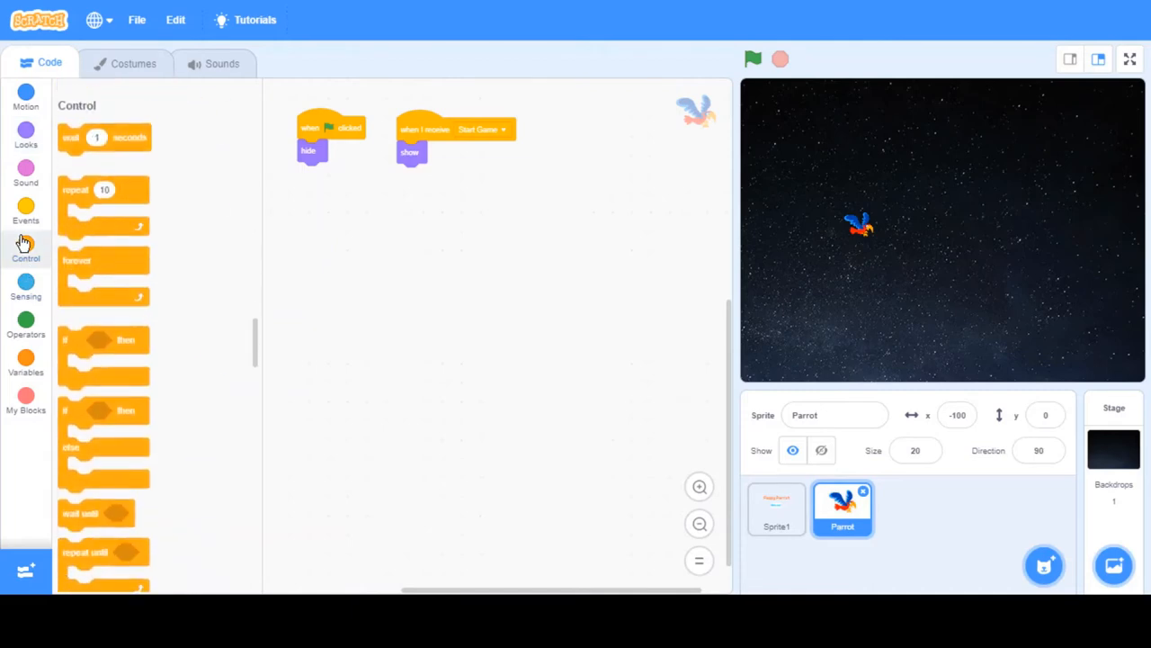
left_click_drag(104, 261, 435, 189)
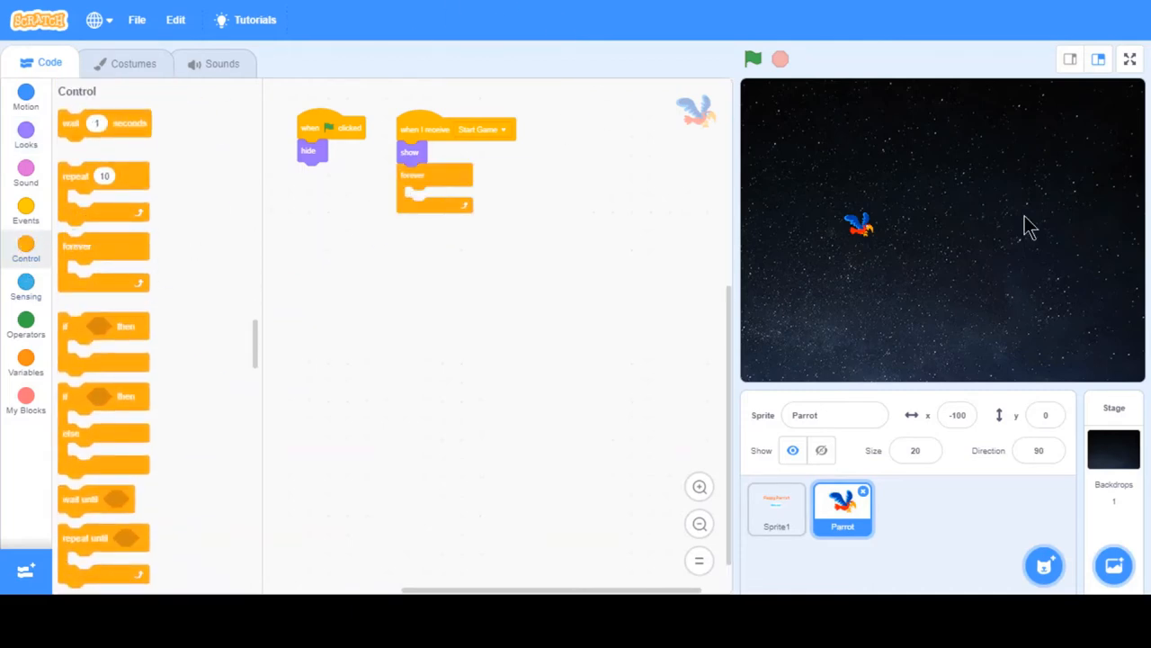
left_click(25, 97)
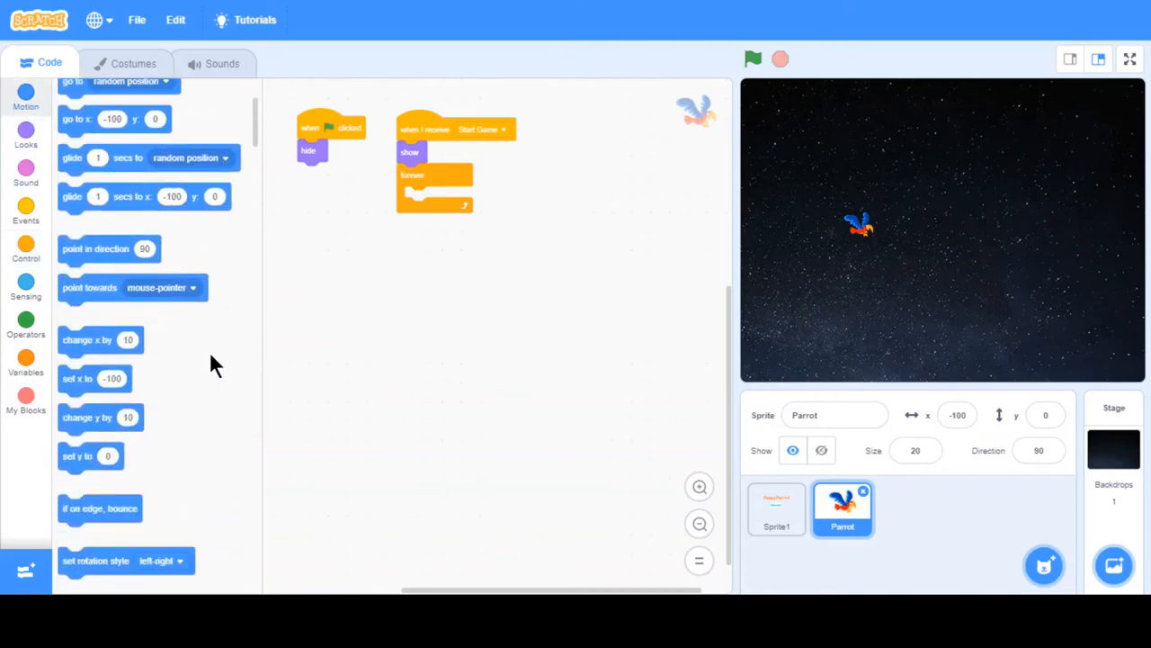
mouse_move(111, 417)
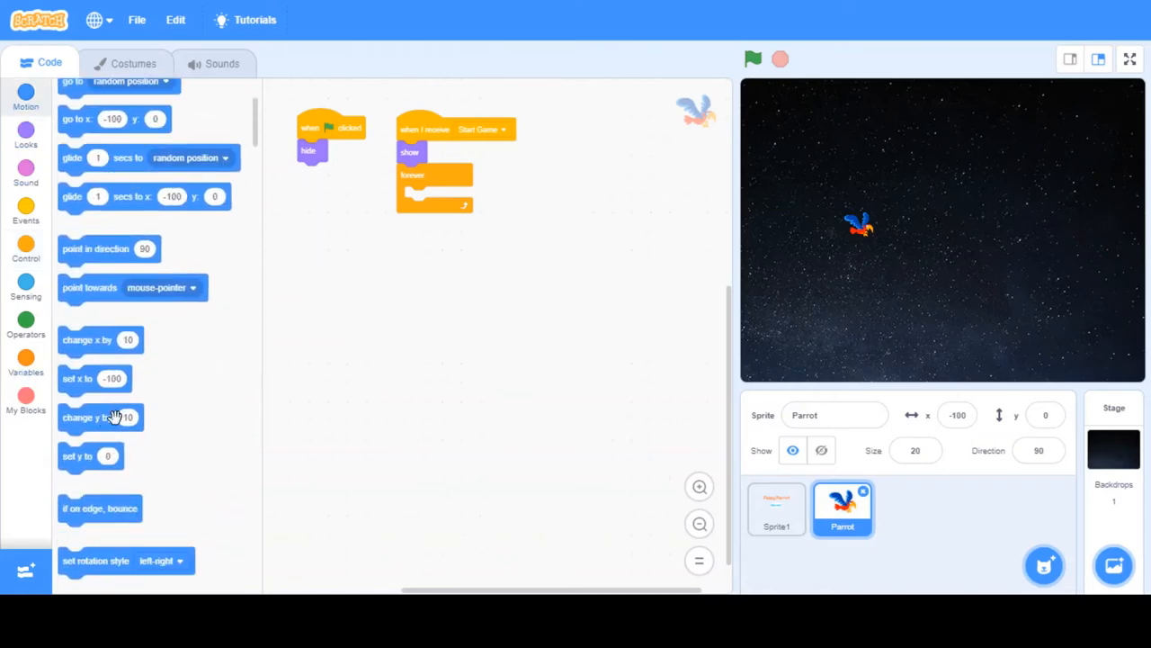
left_click_drag(100, 417, 436, 198)
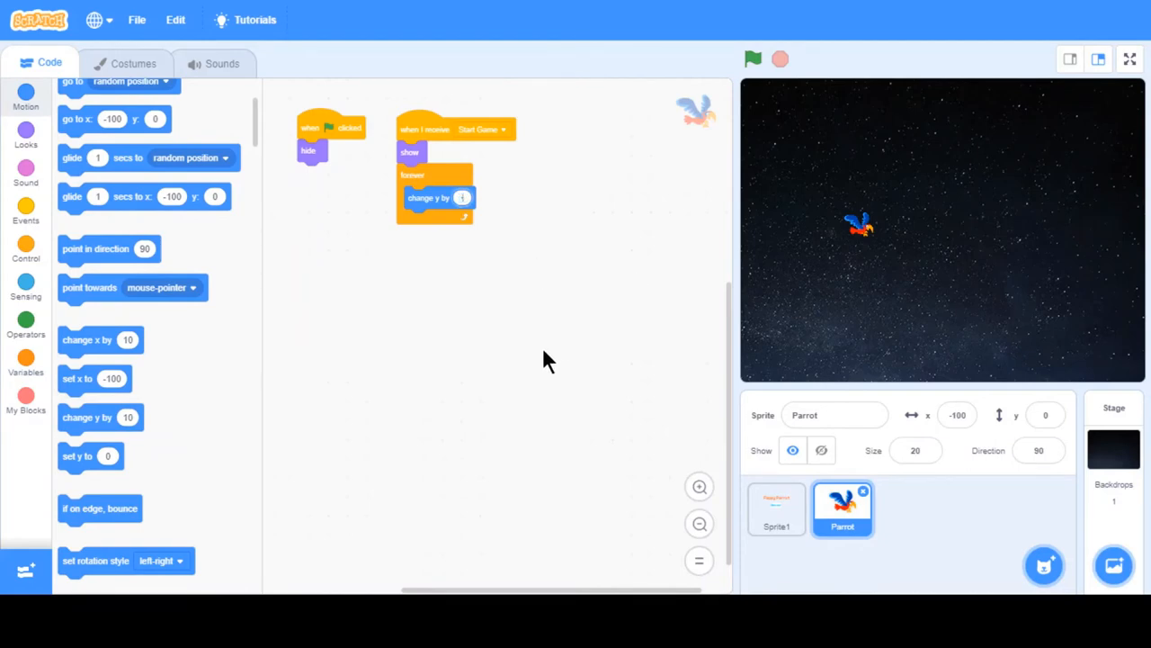
left_click(752, 58)
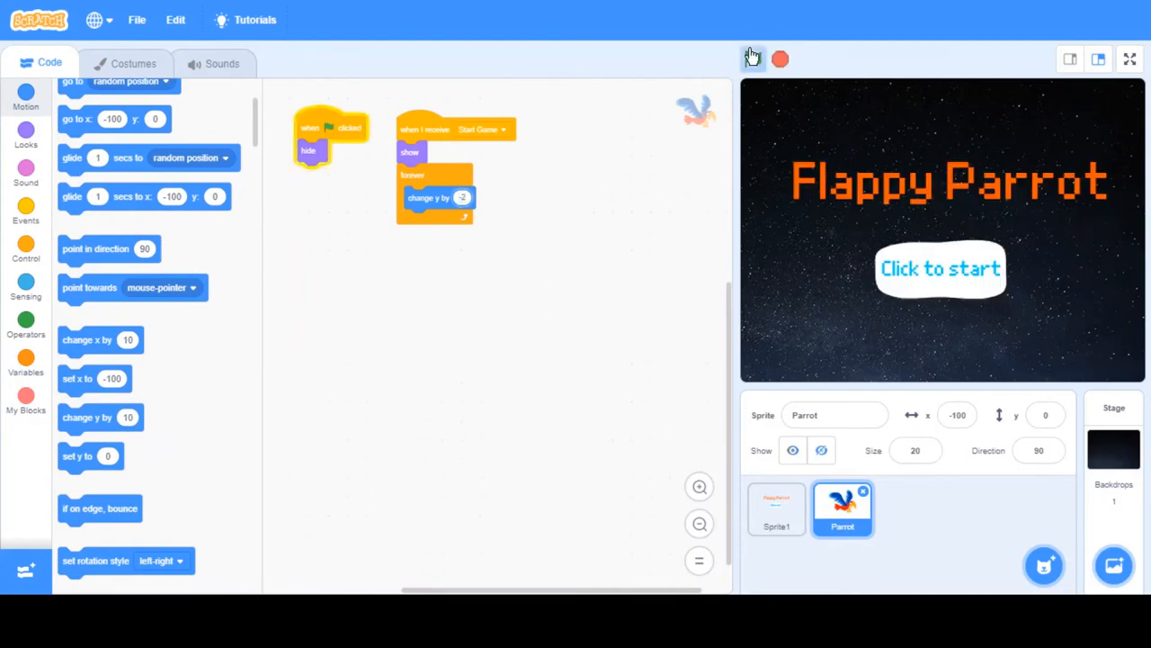
left_click(752, 59)
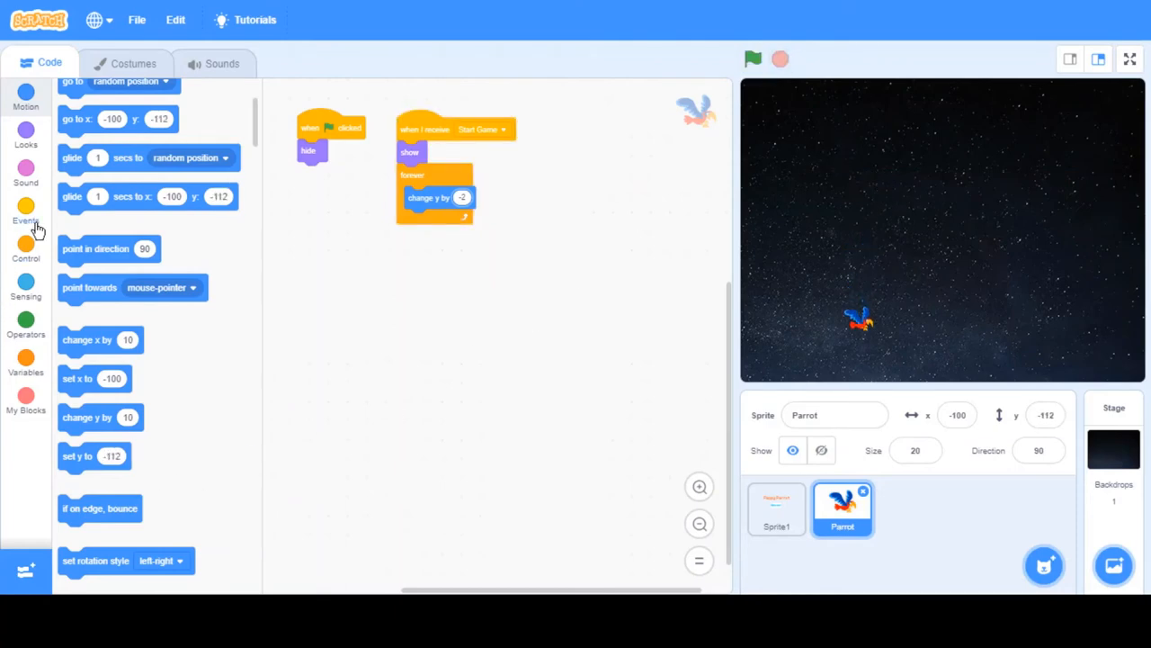
Inside the forever loop, raise the parrot by 10 if space is pressed or the mouse is down.
left_click(25, 252)
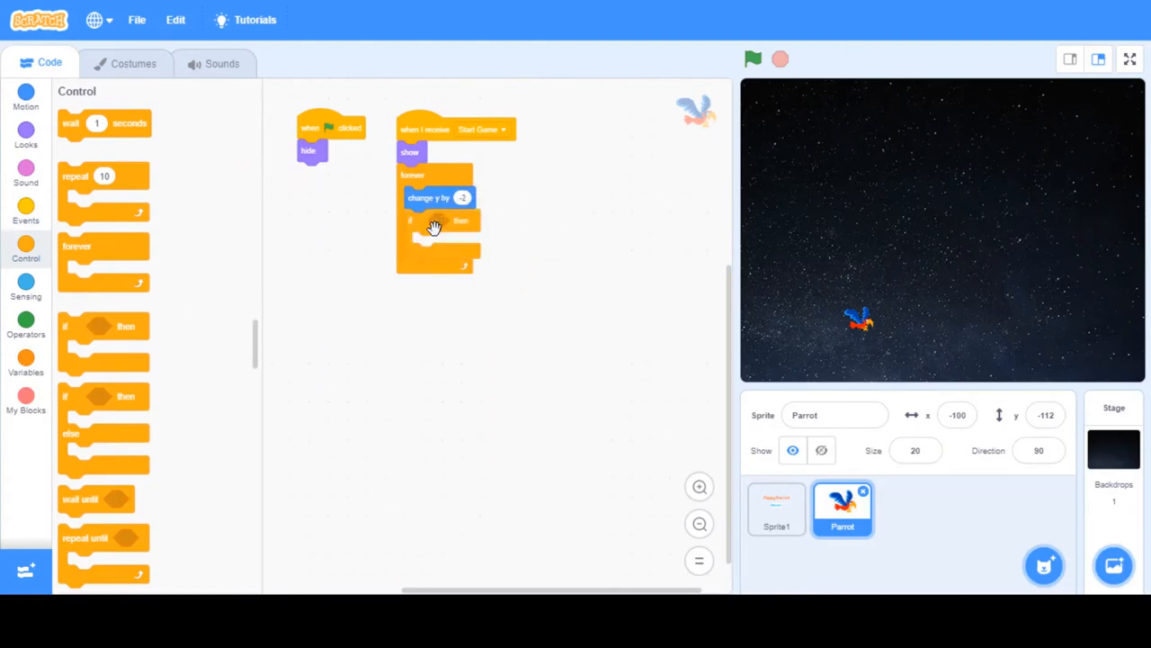
left_click(26, 324)
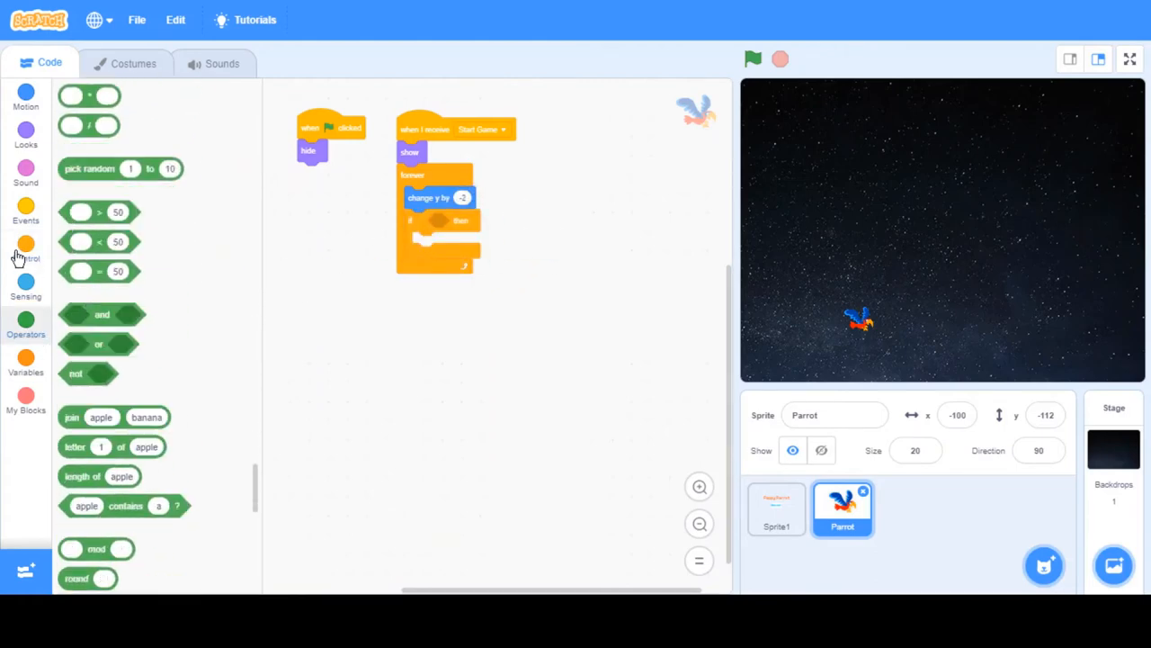
left_click(26, 133)
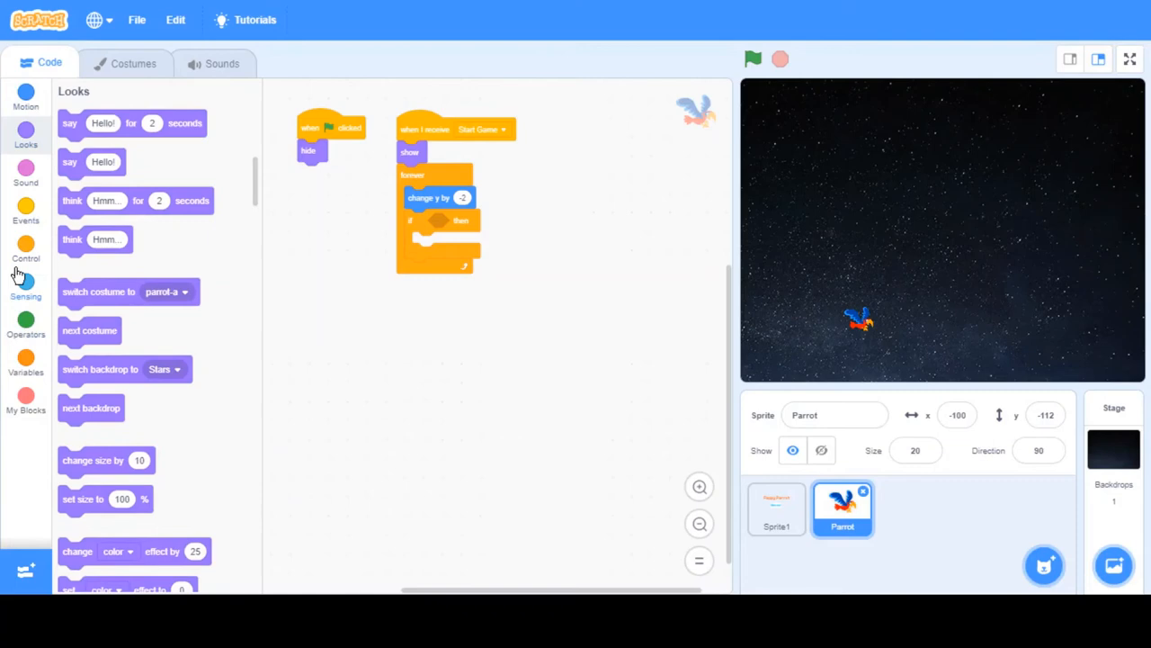
left_click(25, 280)
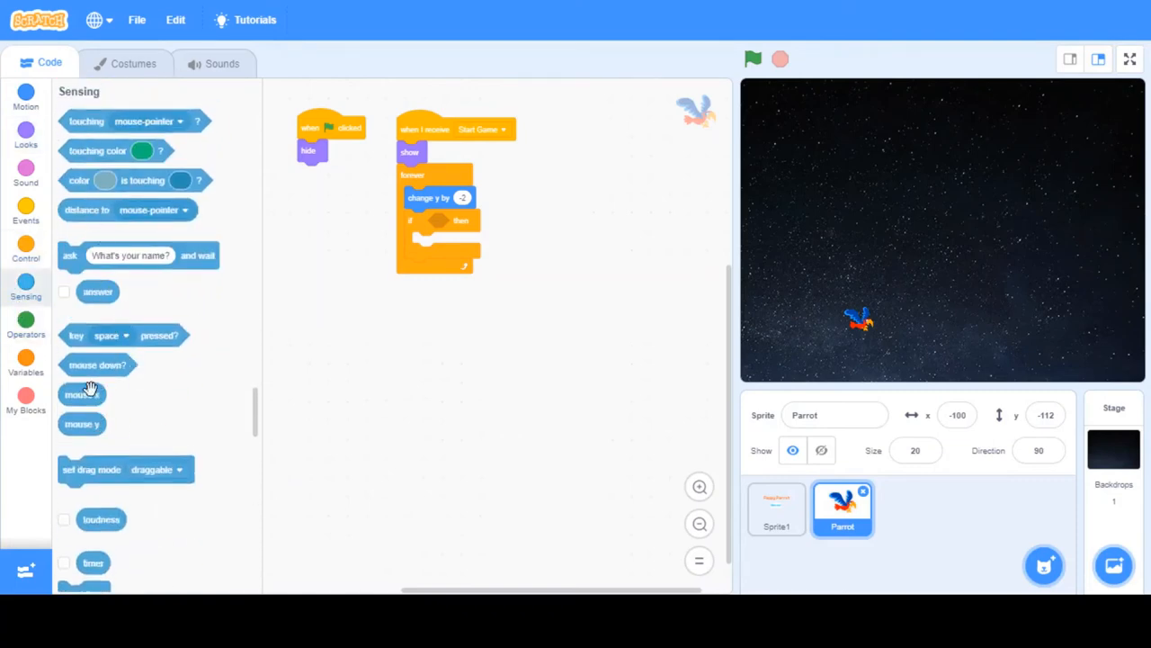
left_click(25, 324)
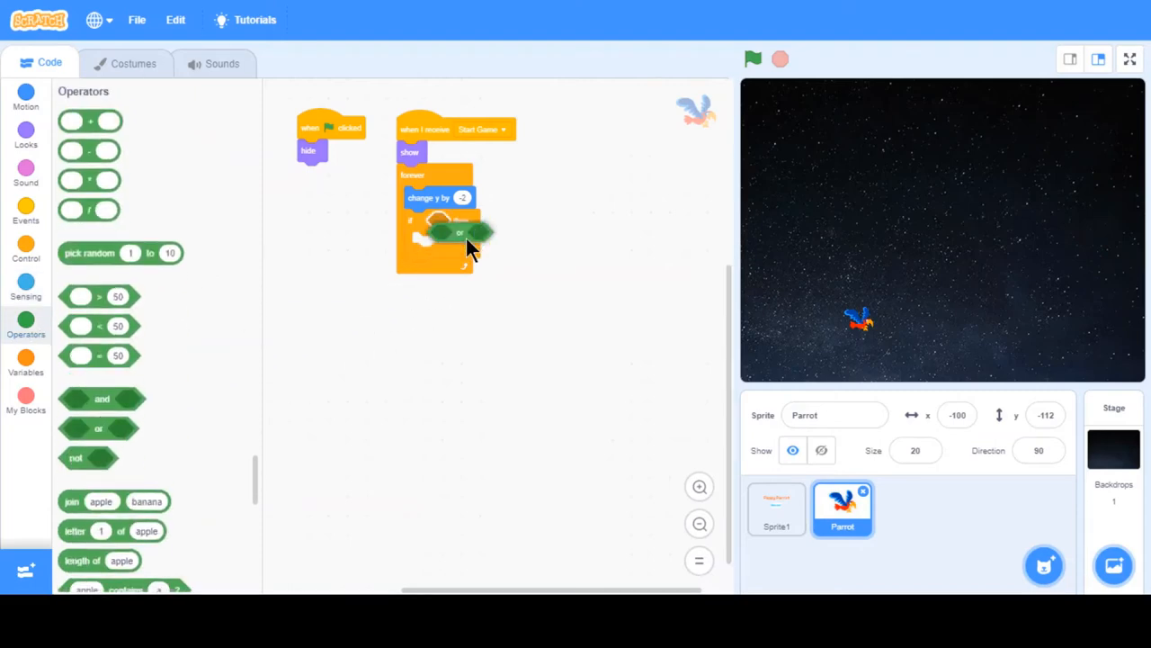
left_click(25, 286)
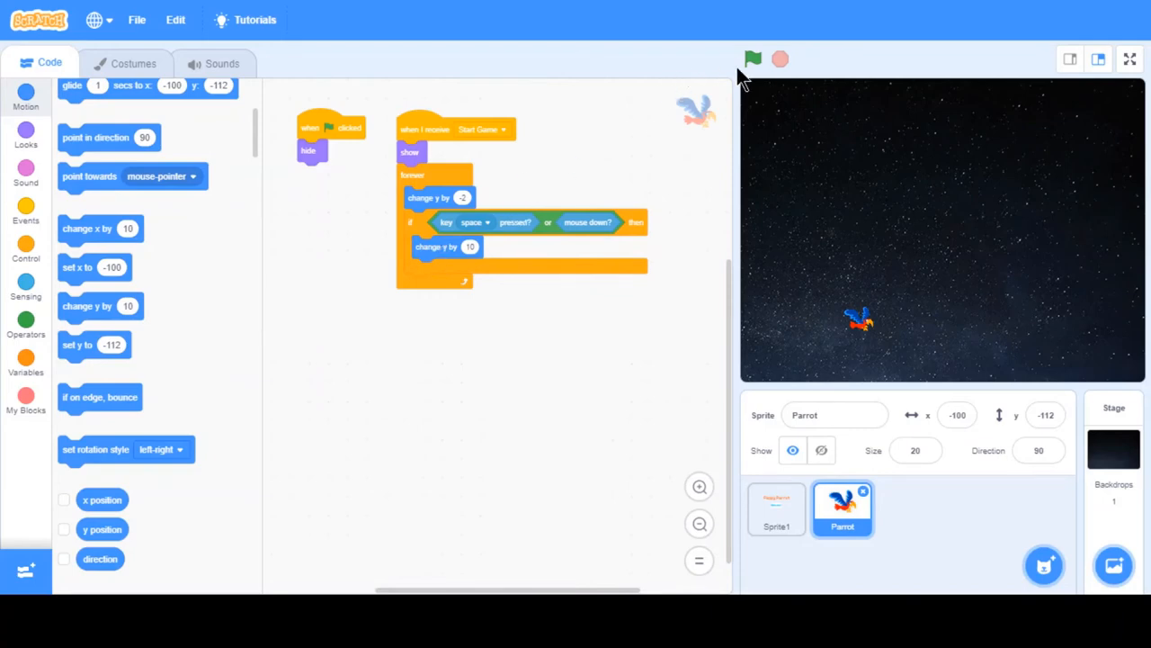
Test-run the game and flap the parrot upward on the stage.
left_click(752, 57)
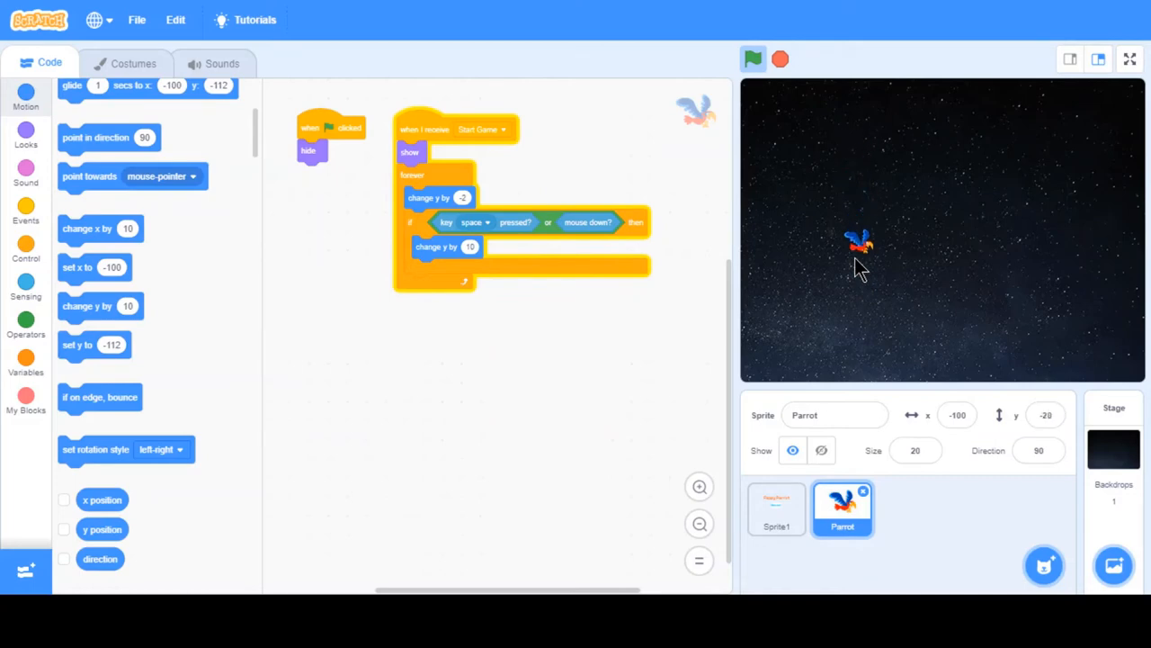
left_click(752, 59)
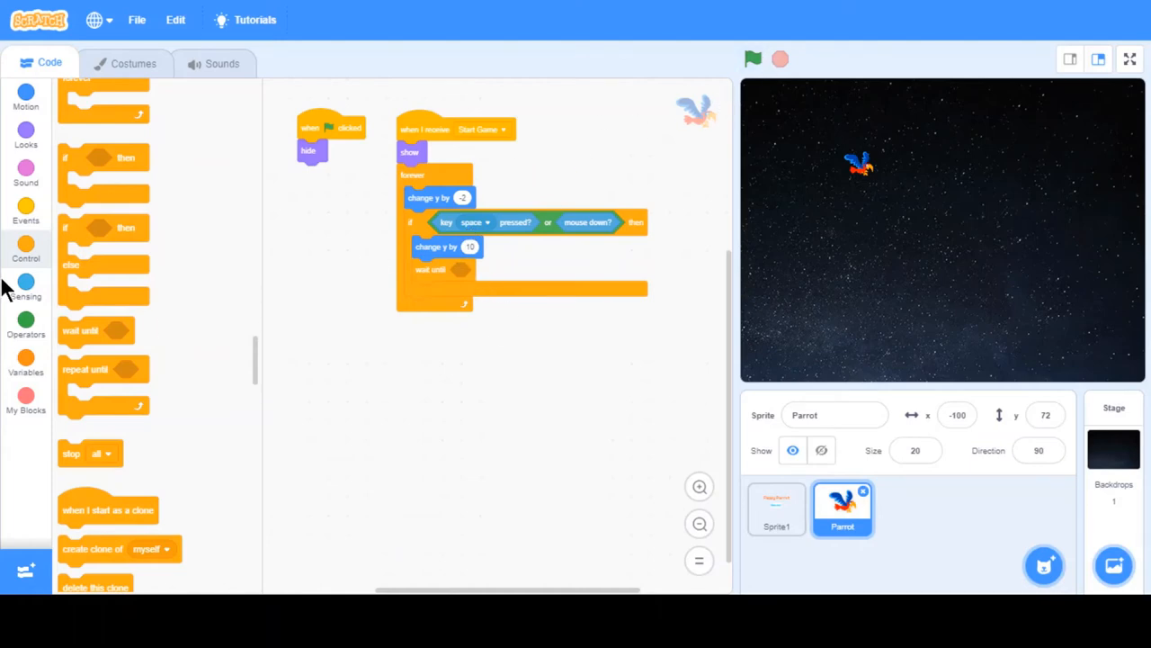
Fill the wait-until with 'not' the duplicated space-or-mouse-down condition, then test-run.
left_click(25, 324)
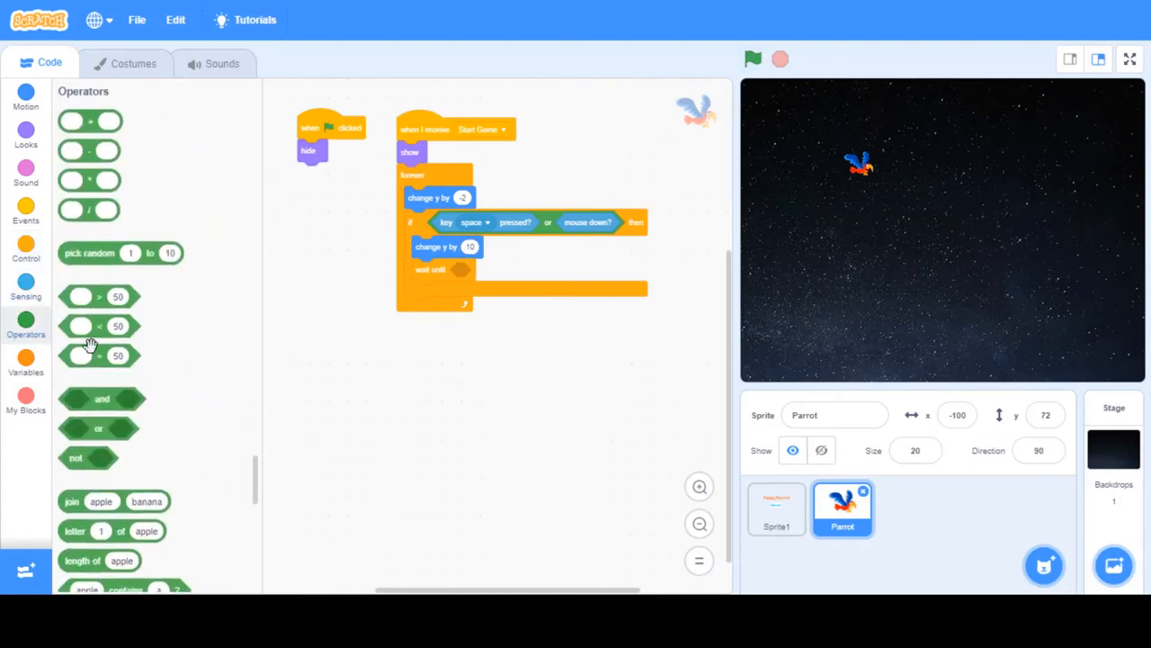
left_click_drag(88, 459, 475, 272)
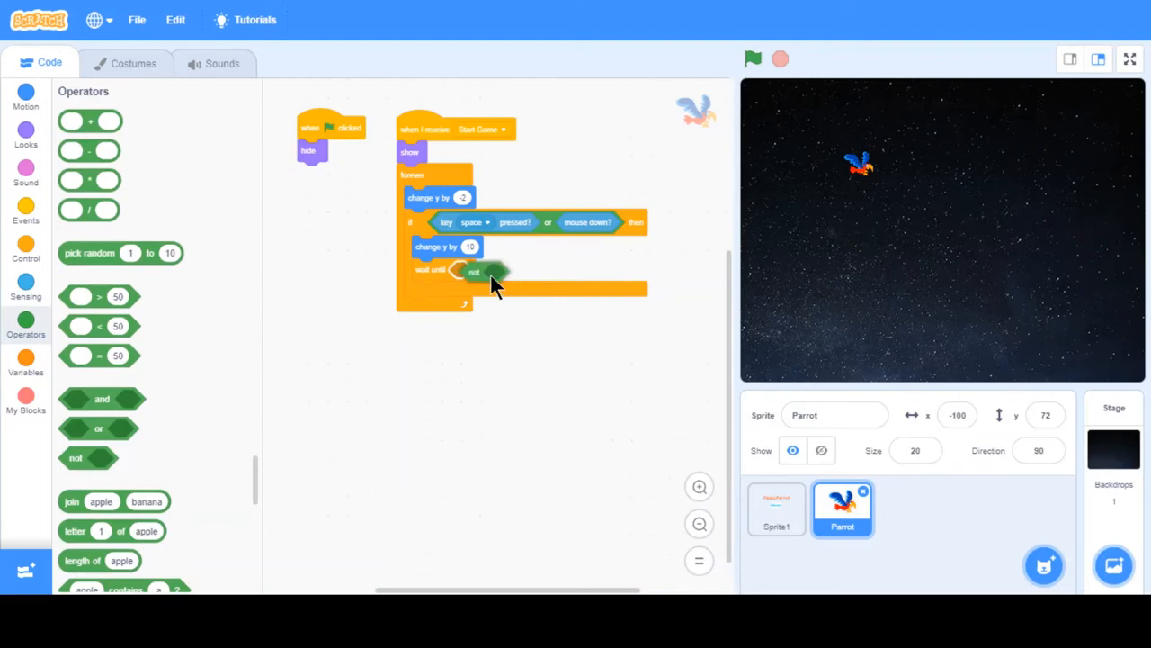
right_click(483, 271)
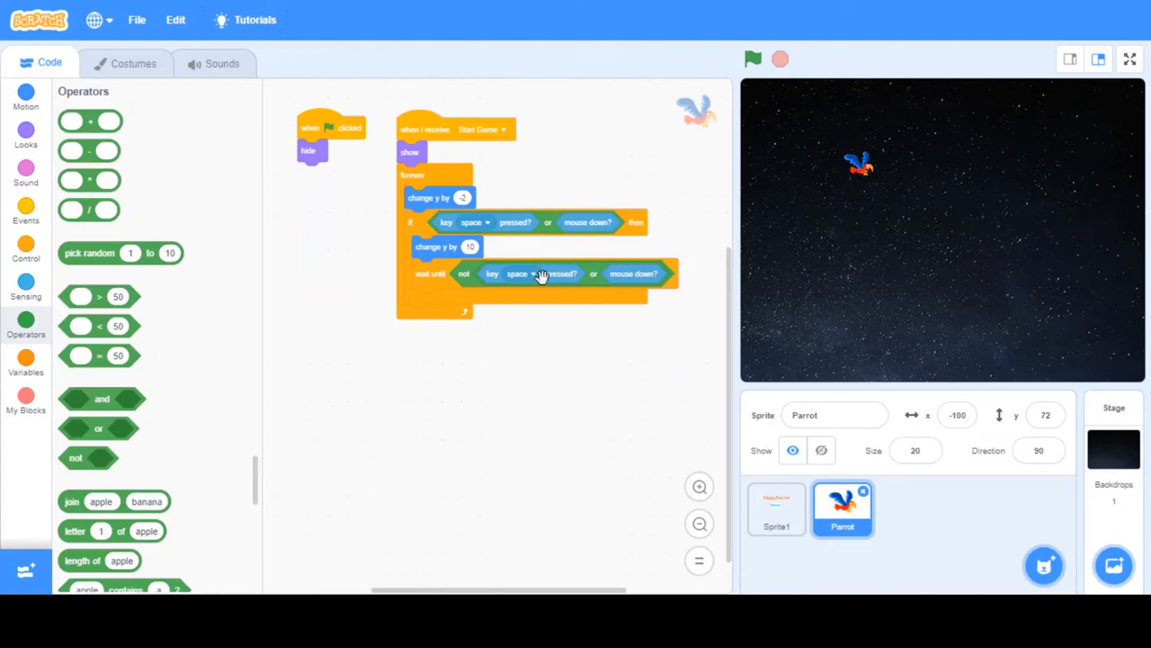
mouse_move(638, 207)
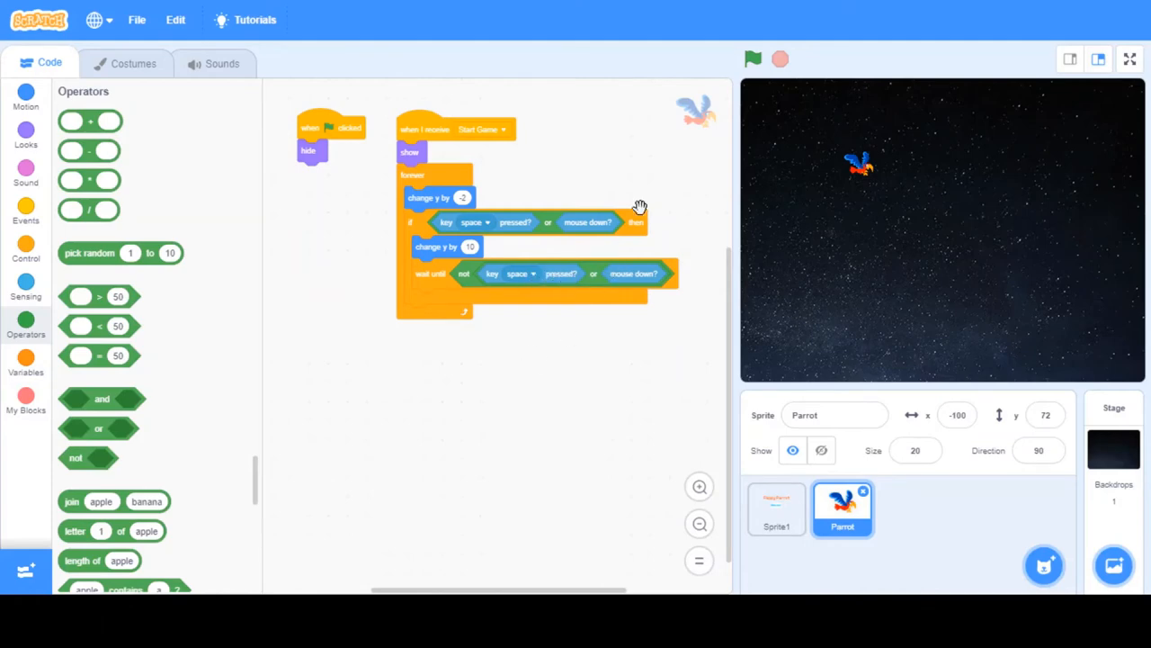
left_click(752, 58)
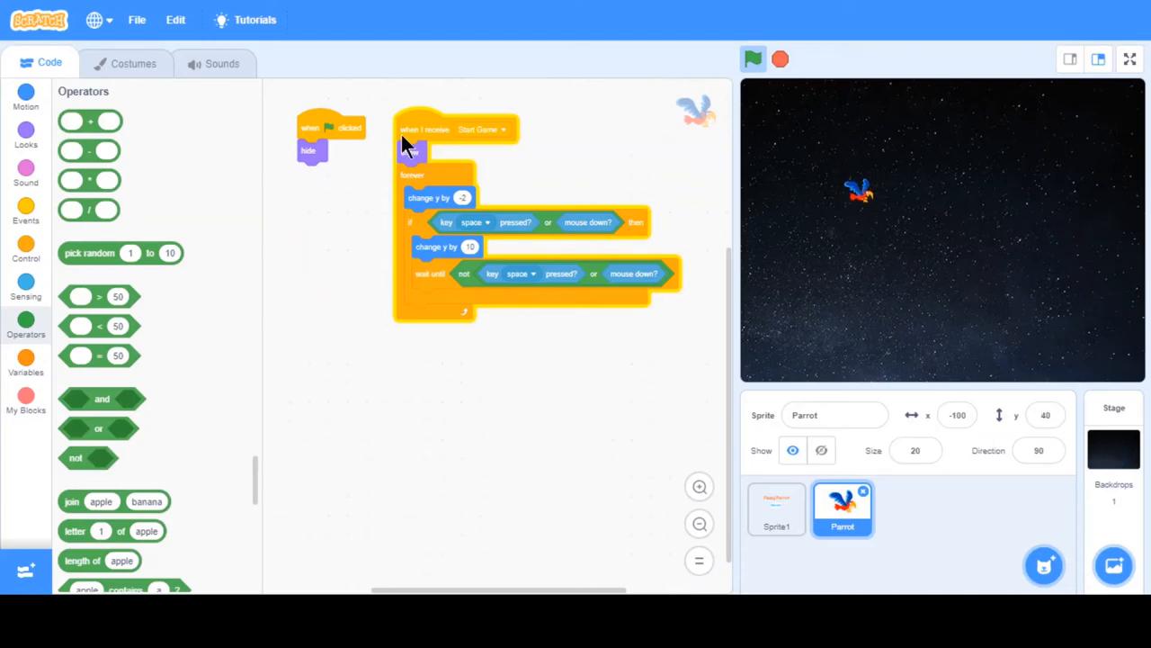
left_click(752, 58)
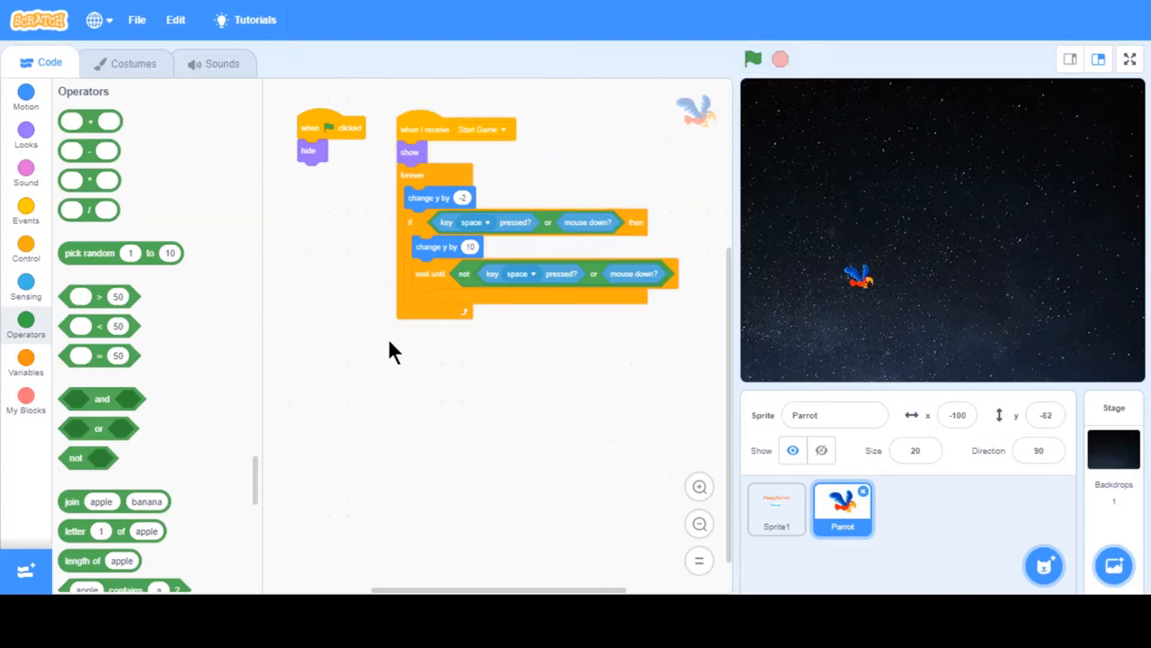
mouse_move(477, 356)
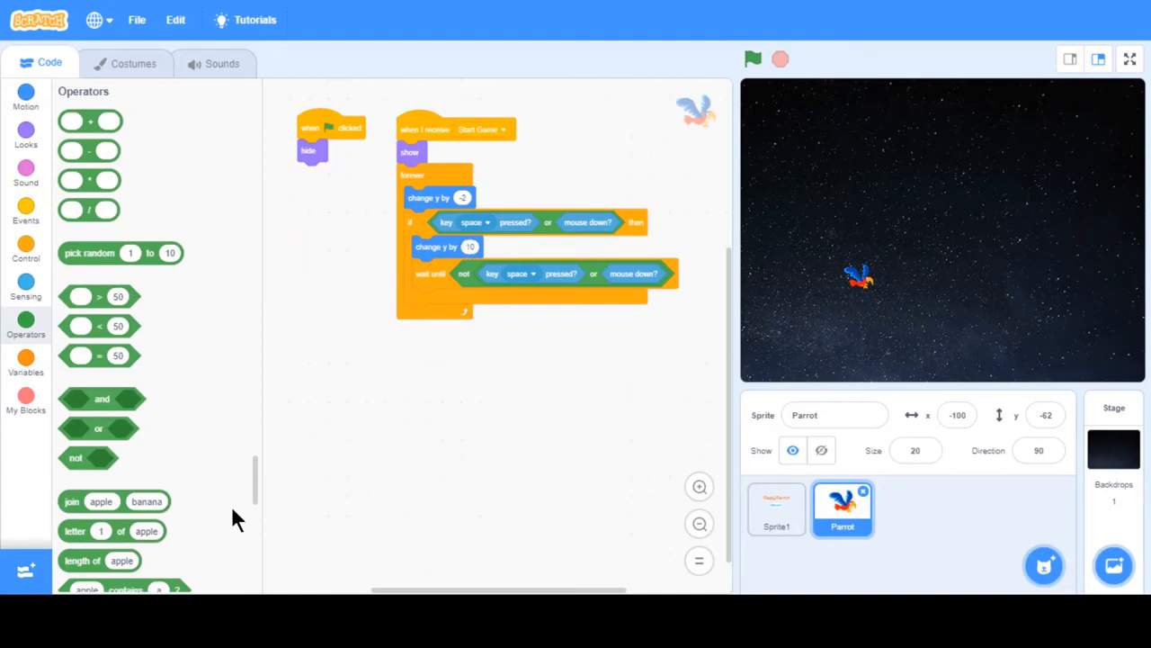
mouse_move(334, 200)
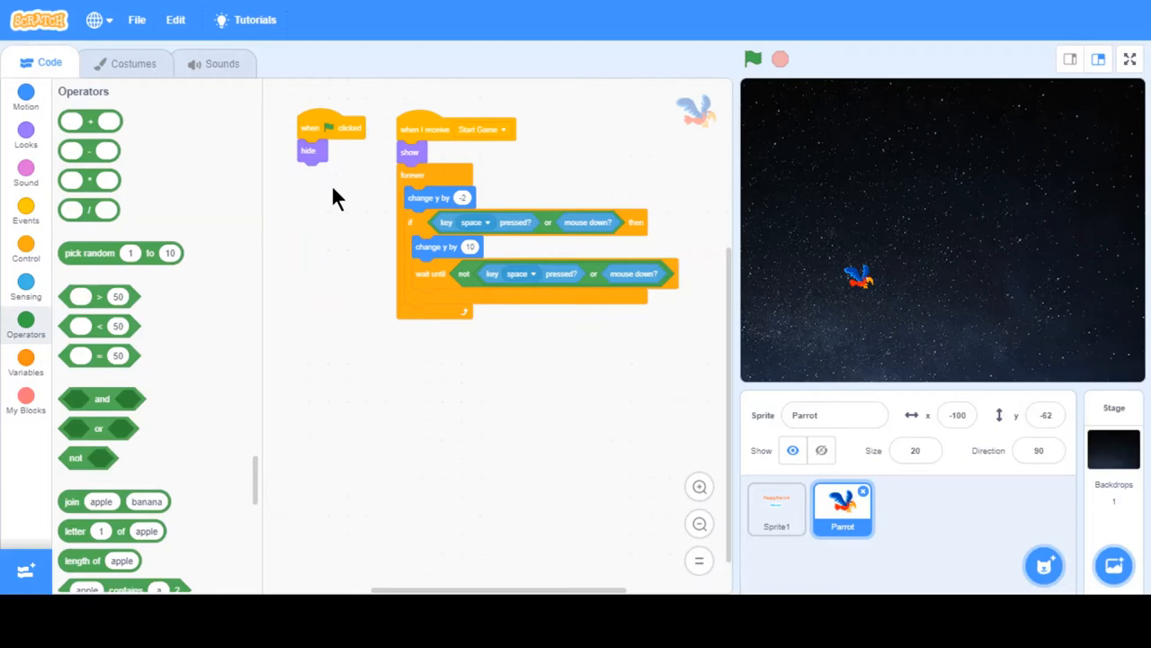
mouse_move(421, 236)
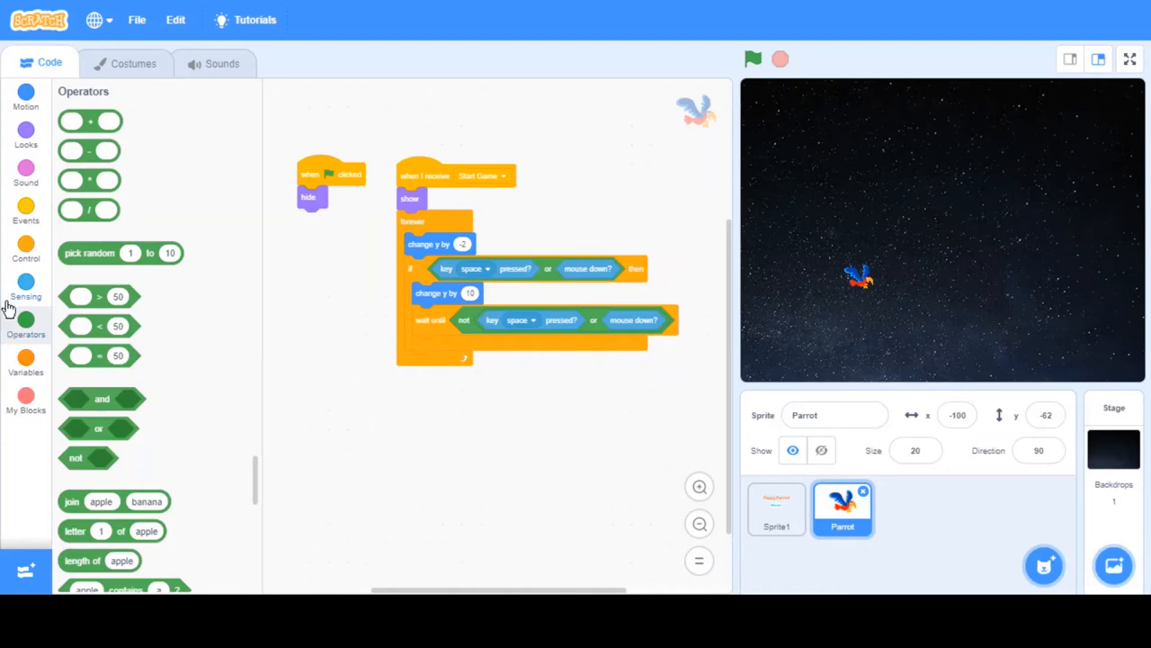
Add a second Start Game script that forever cycles to the next costume every 0.2 seconds.
left_click(25, 207)
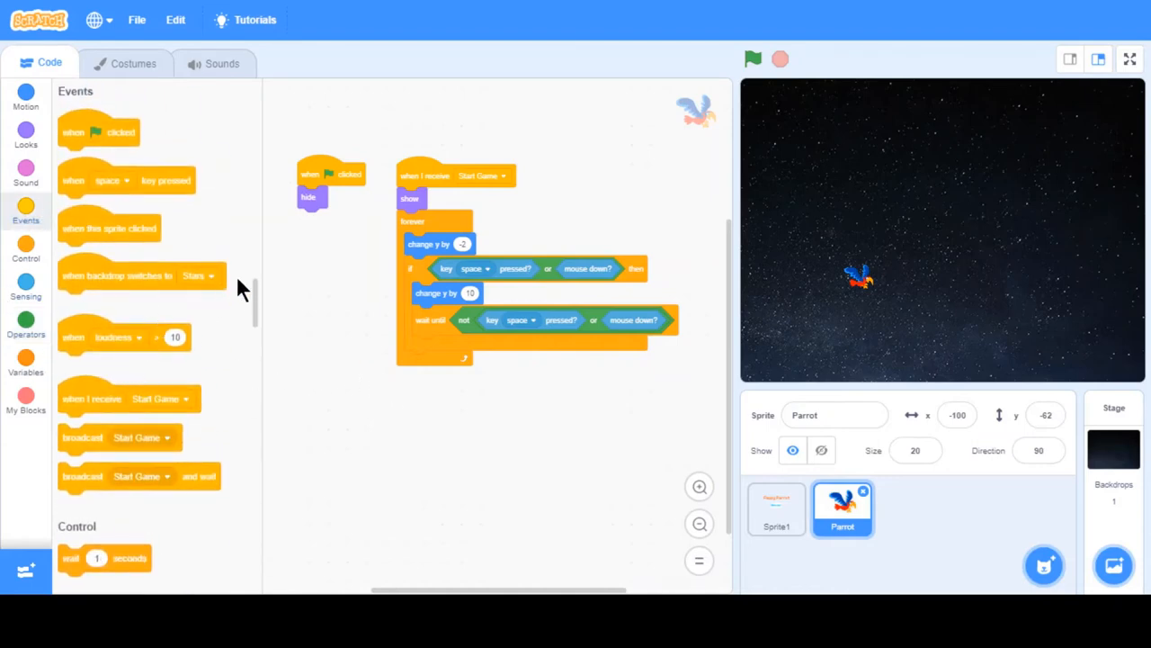
scroll("down", 3)
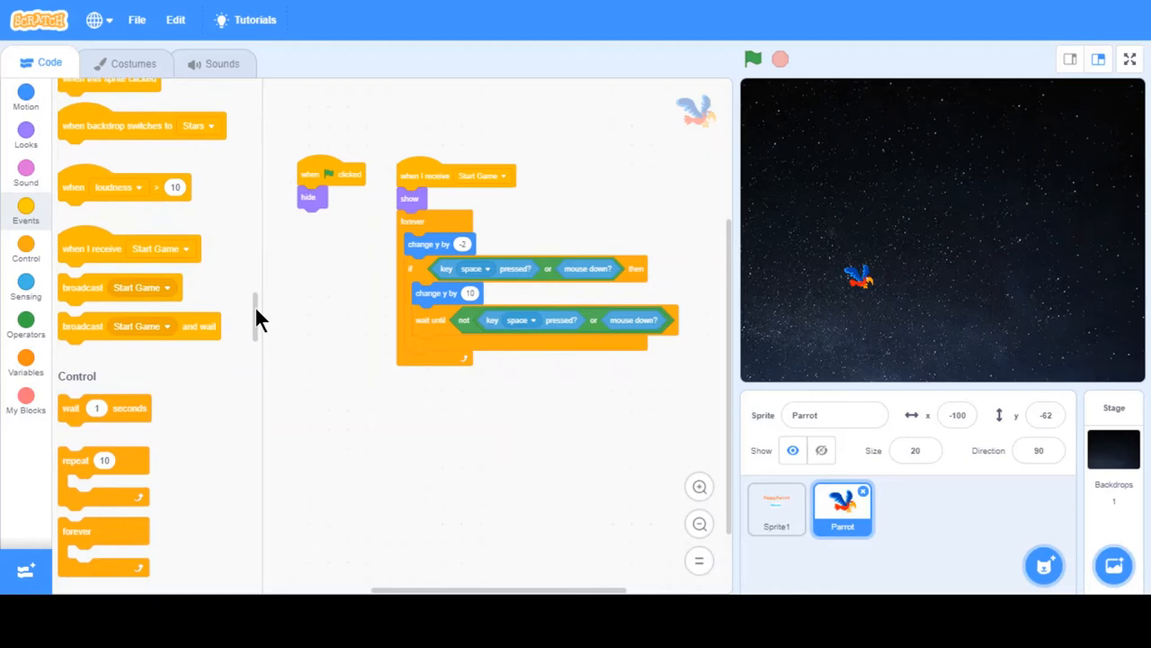
left_click_drag(130, 248, 356, 385)
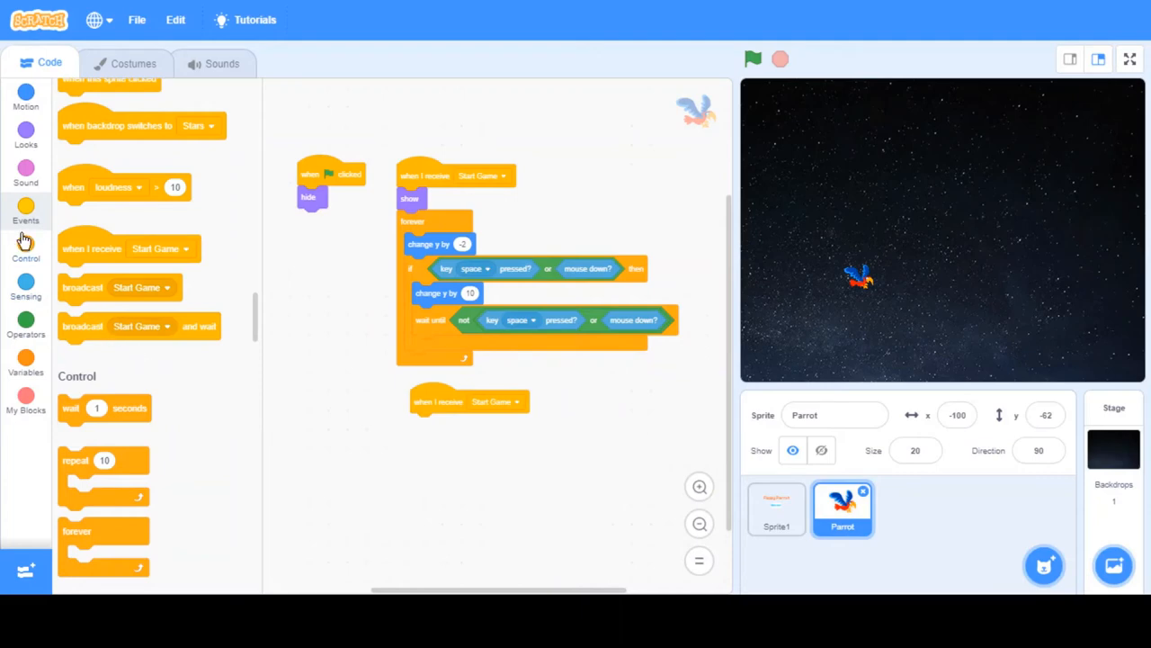
left_click(25, 251)
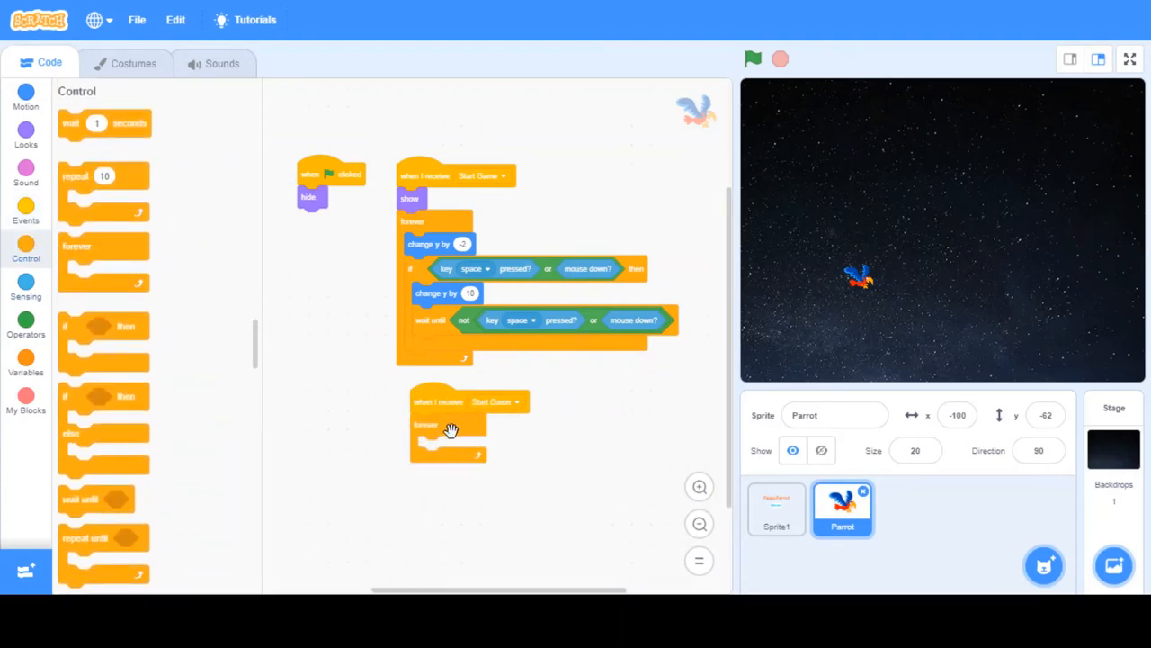
left_click(25, 135)
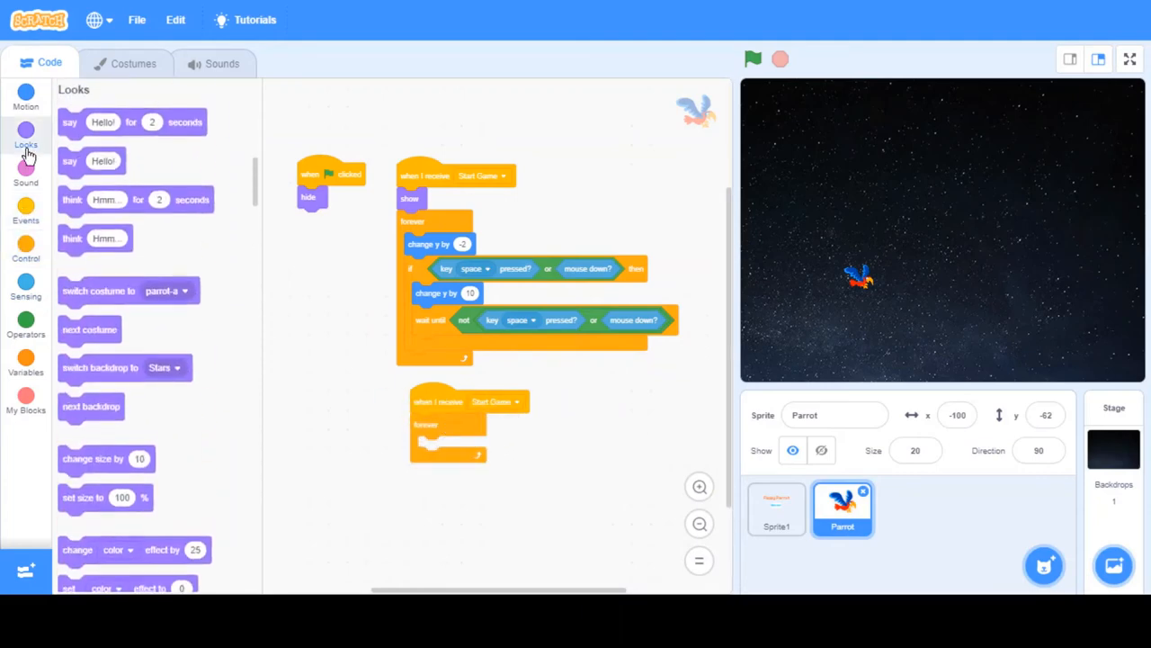
left_click_drag(90, 331, 461, 407)
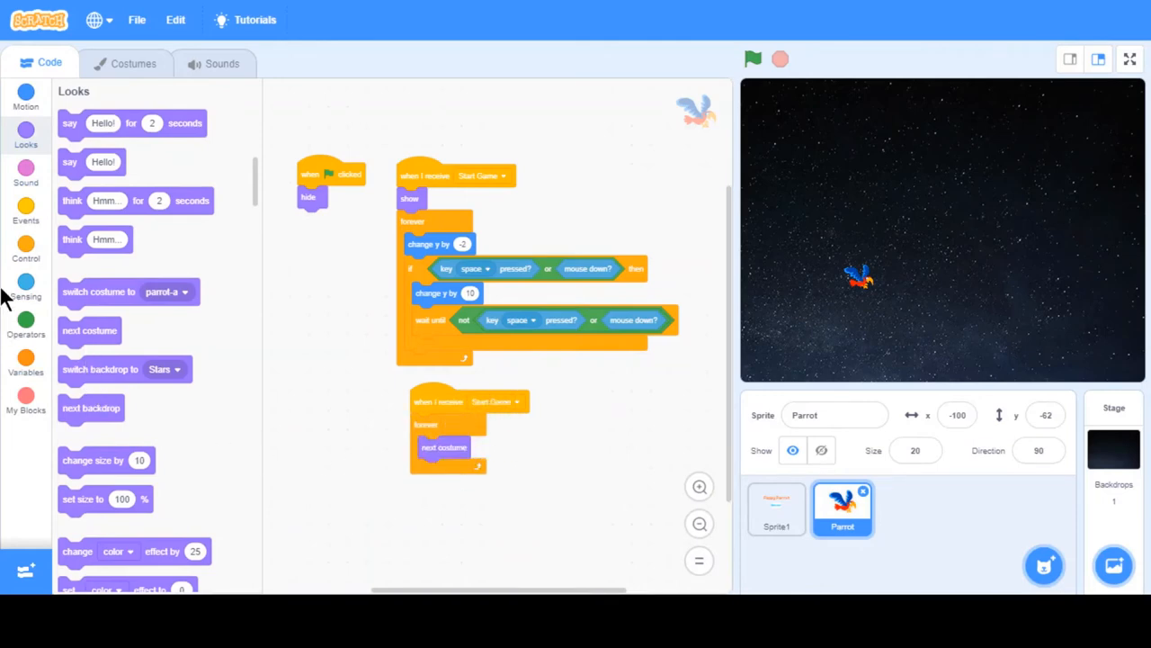
left_click(25, 212)
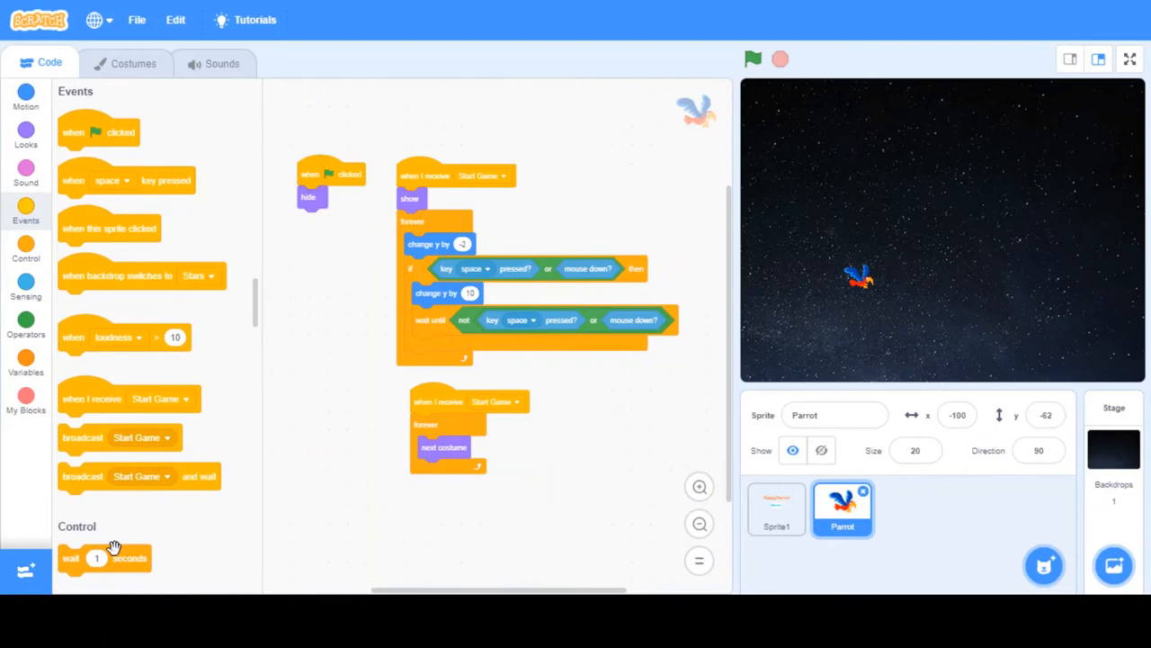
left_click_drag(104, 558, 449, 468)
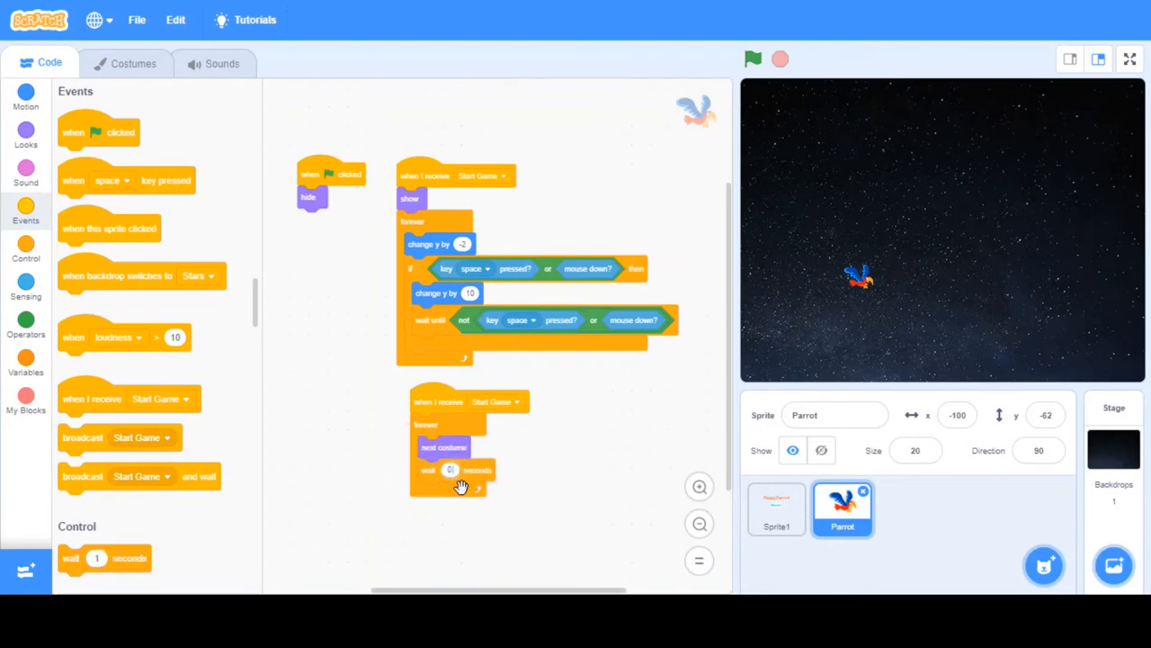
Rerun the game from the title screen to check the flapping animation.
left_click(752, 58)
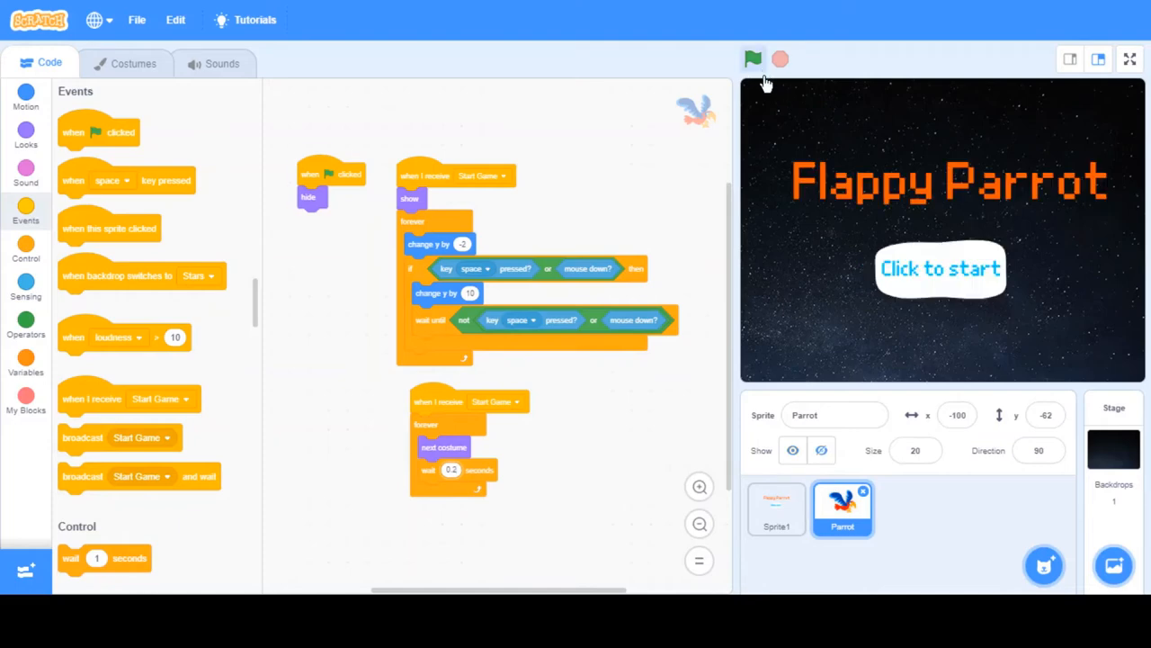
left_click(752, 58)
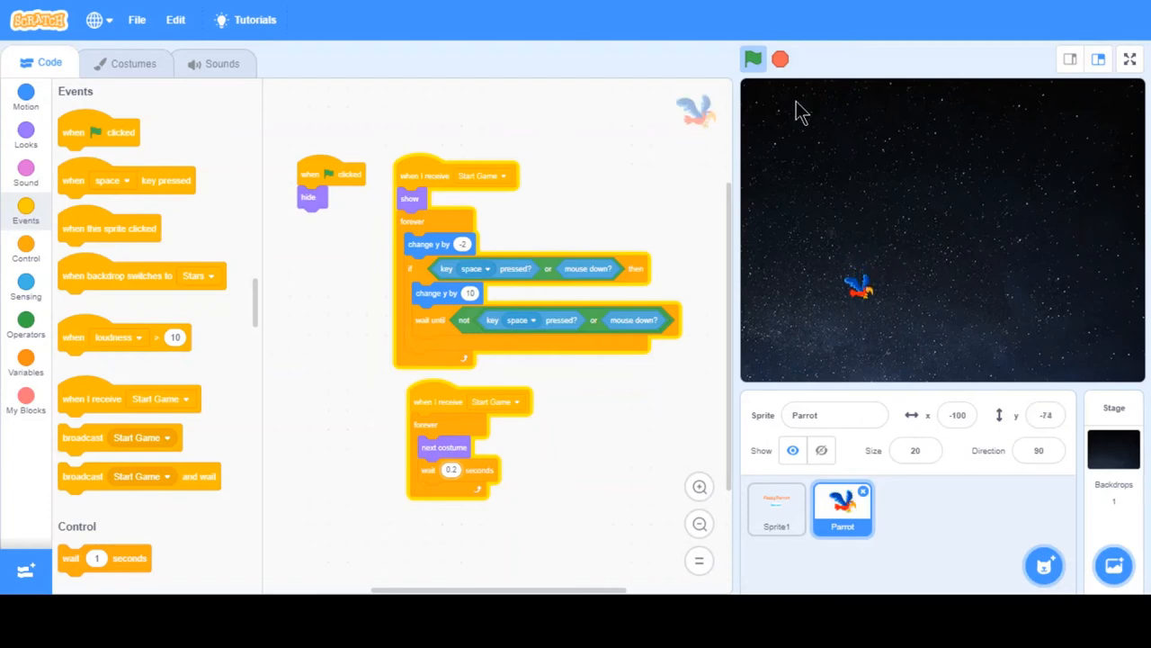
Stop the game, set each flap to lift the parrot by 15, and clean up its blocks.
left_click(752, 57)
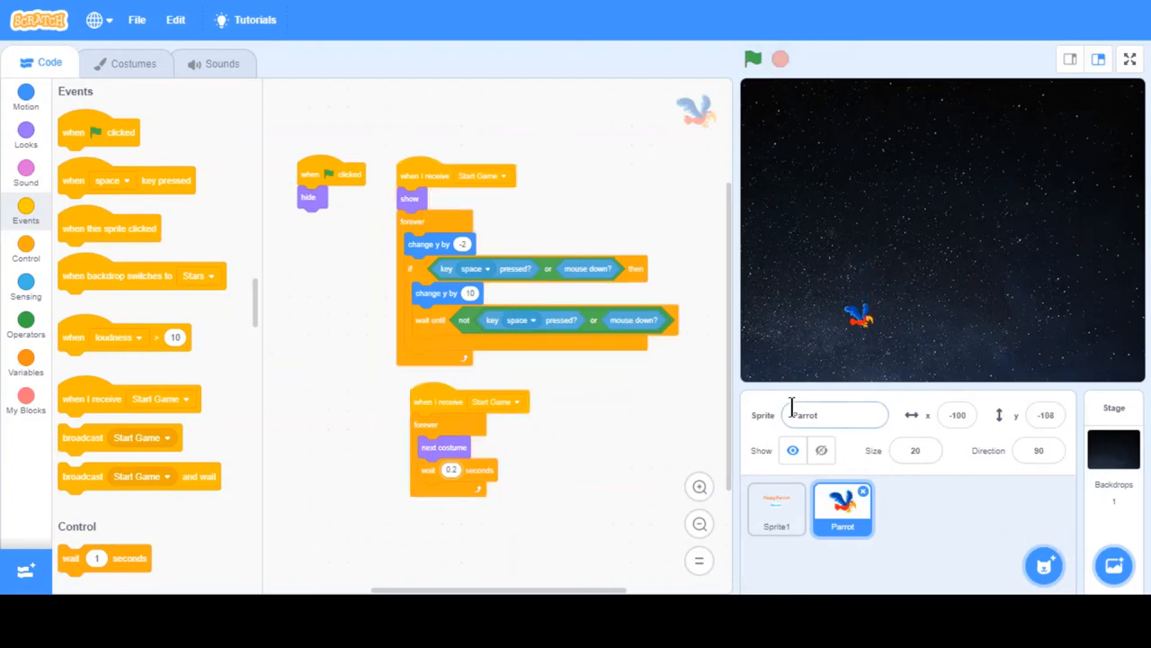
left_click(470, 294)
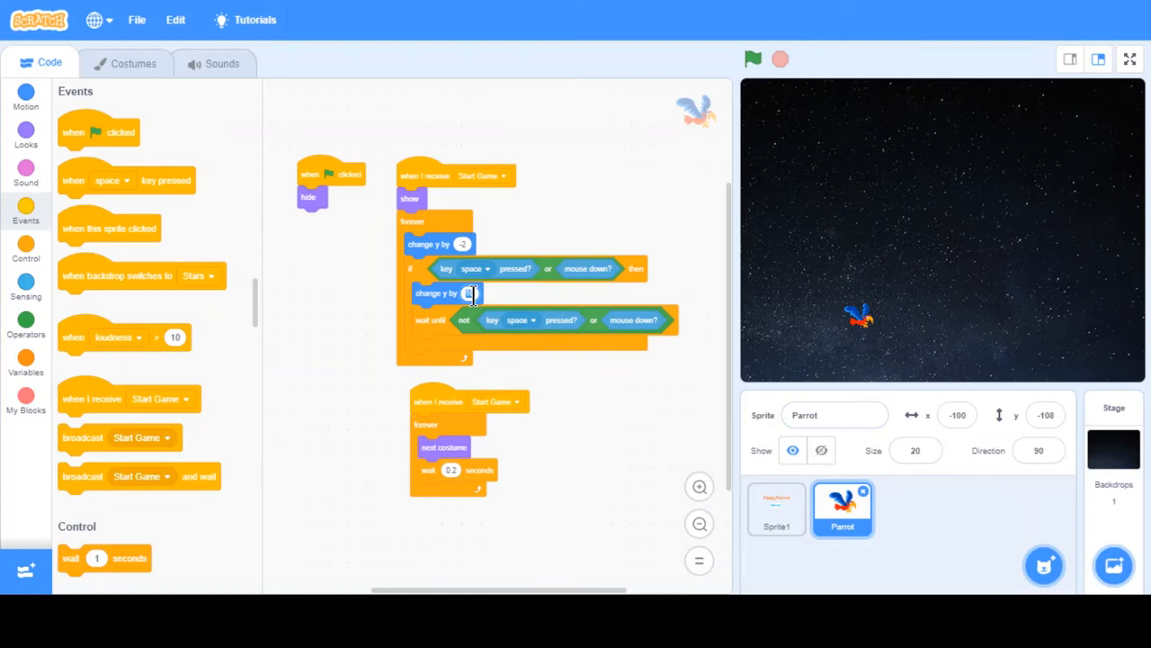
type("15")
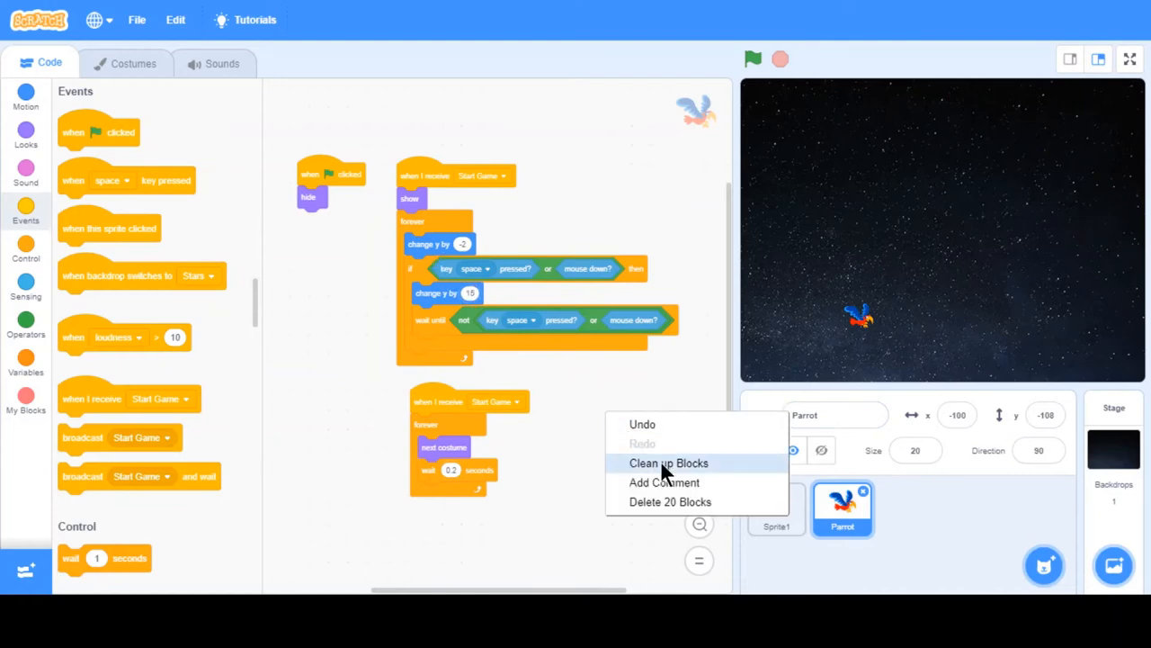
left_click(669, 462)
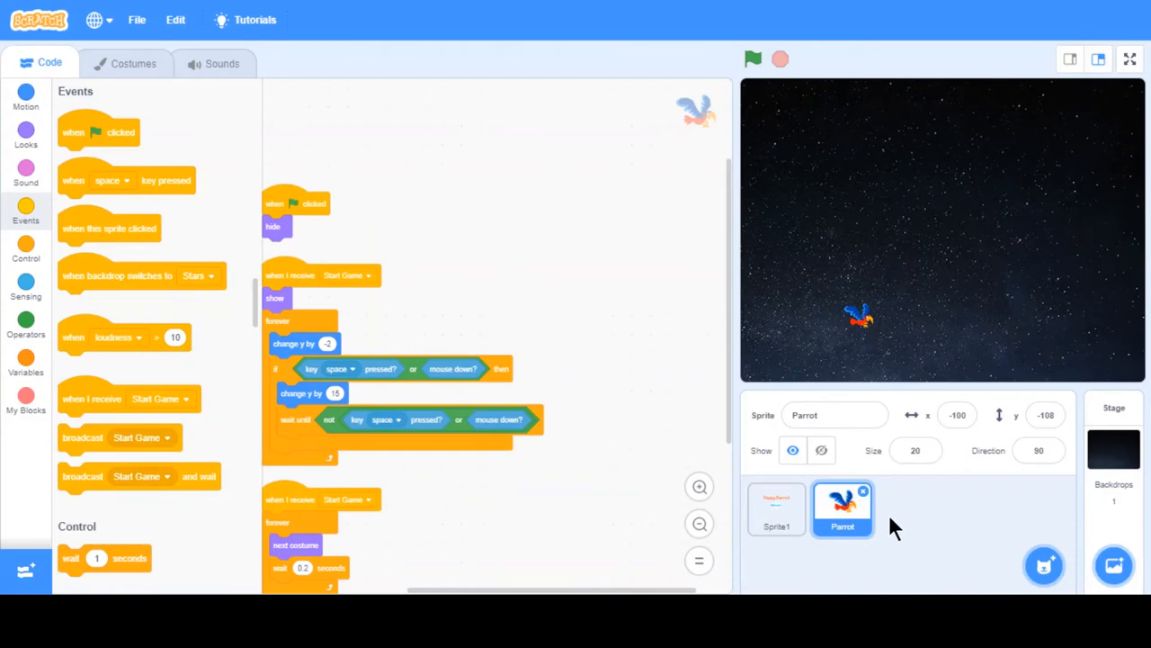
Paint a new sprite with a tall green rectangle pillar hanging from the stage top.
left_click(1044, 565)
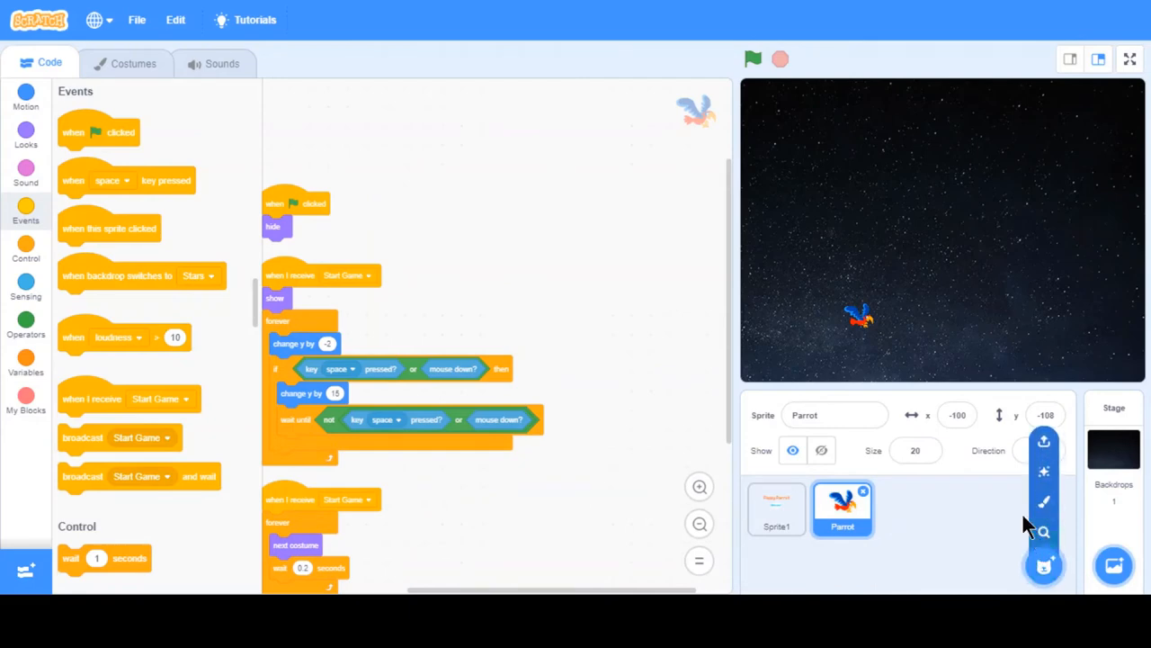
mouse_move(1044, 502)
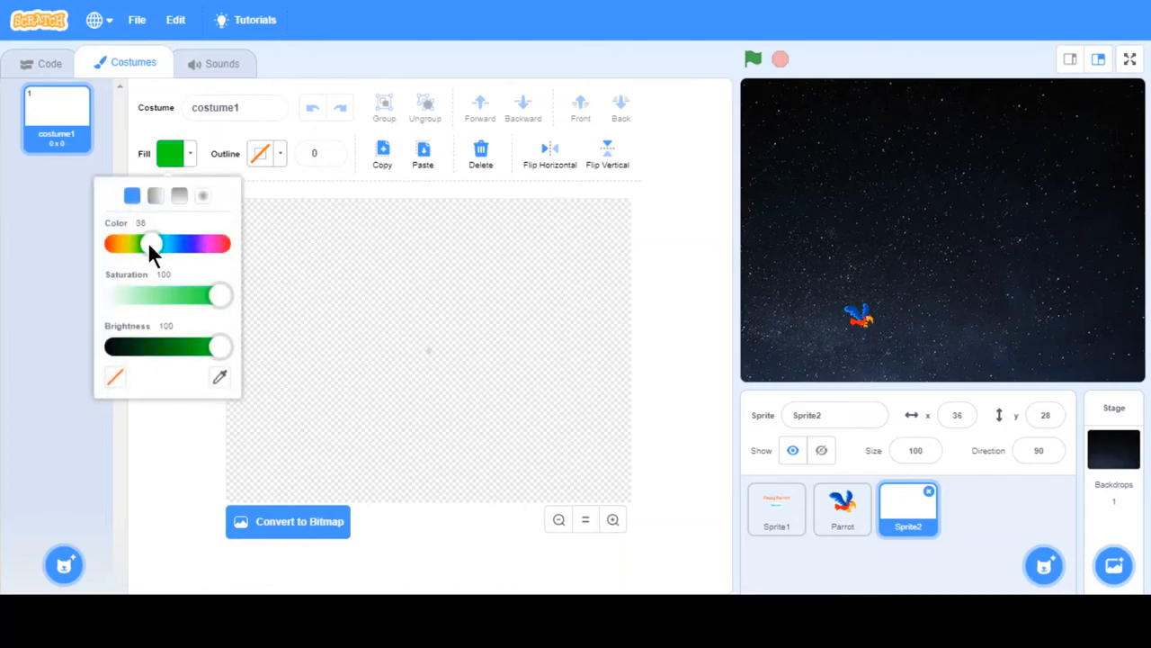
left_click_drag(152, 243, 146, 243)
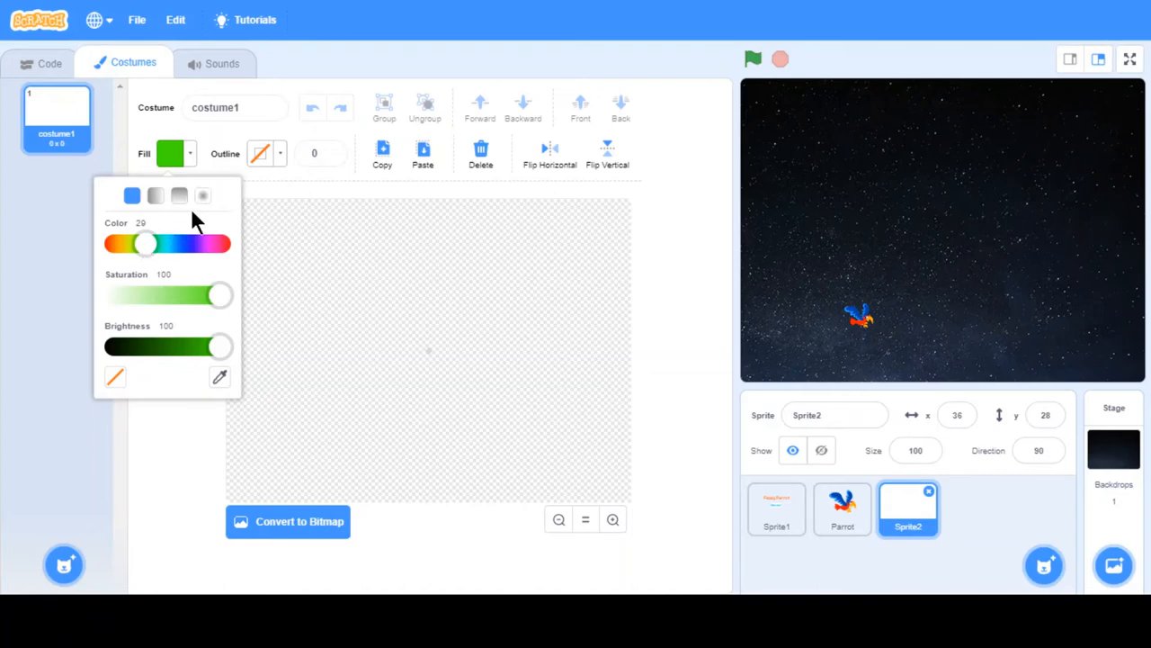
mouse_move(165, 591)
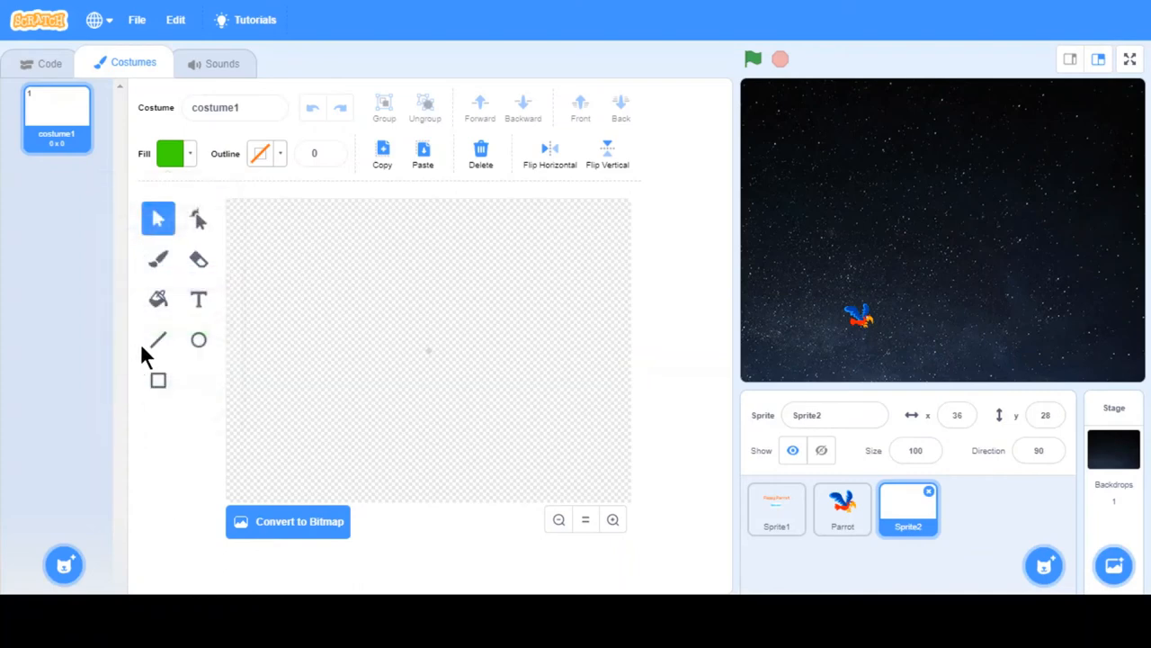
left_click(159, 379)
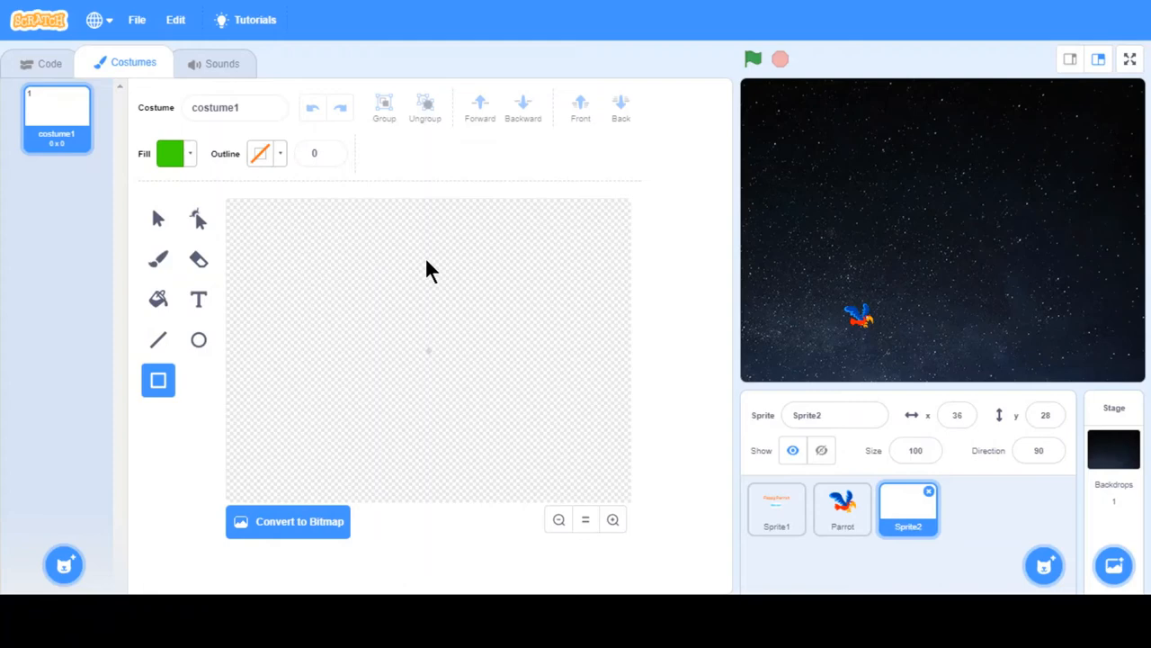
left_click_drag(356, 212, 417, 351)
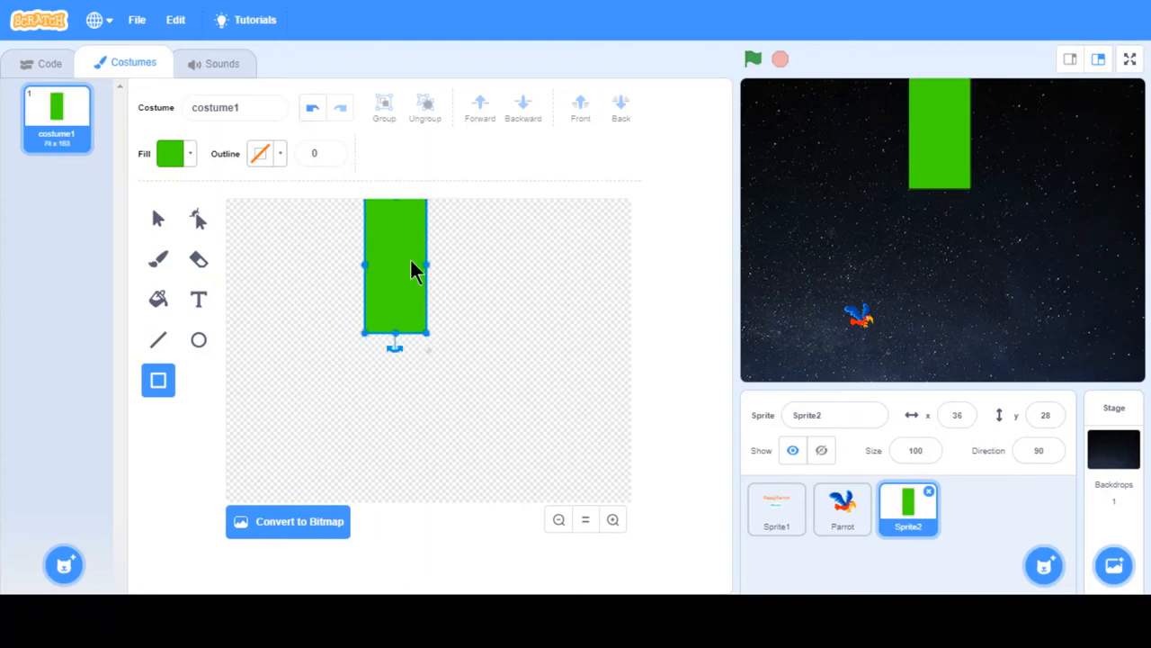
left_click_drag(424, 267, 403, 266)
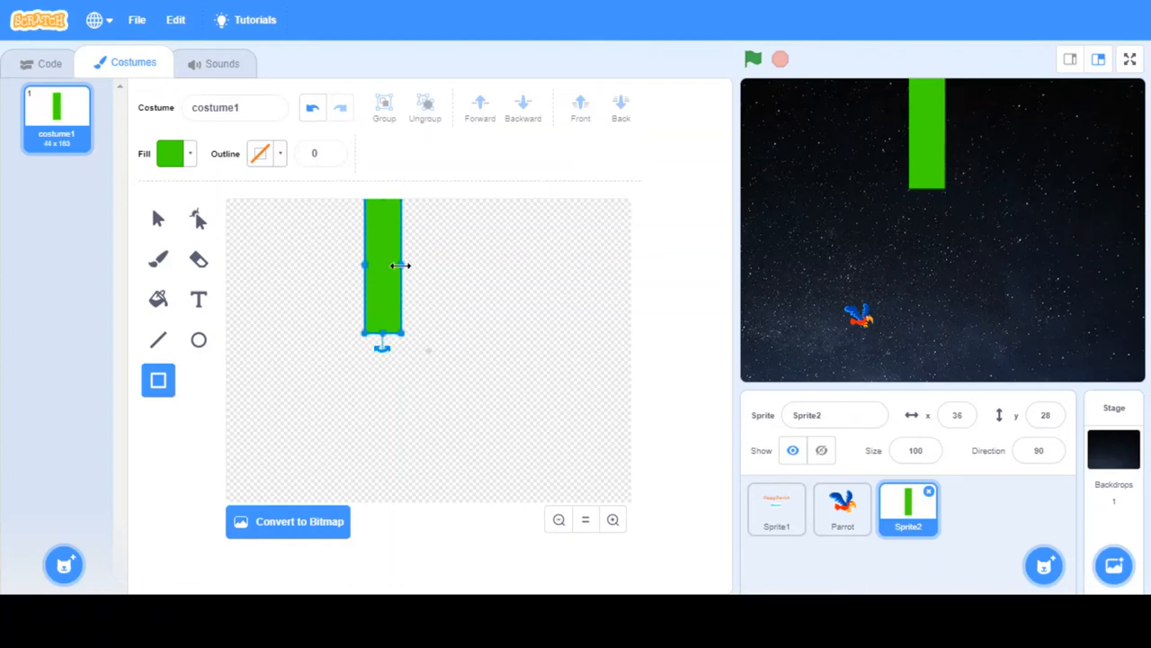
left_click_drag(381, 266, 421, 263)
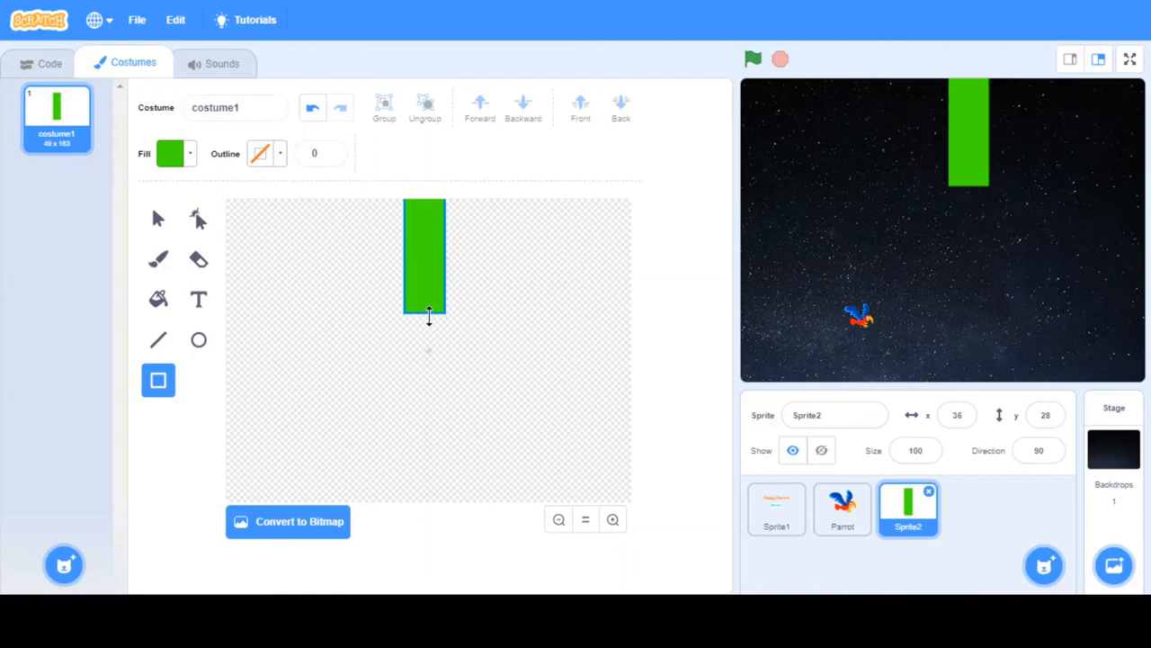
left_click_drag(428, 315, 428, 302)
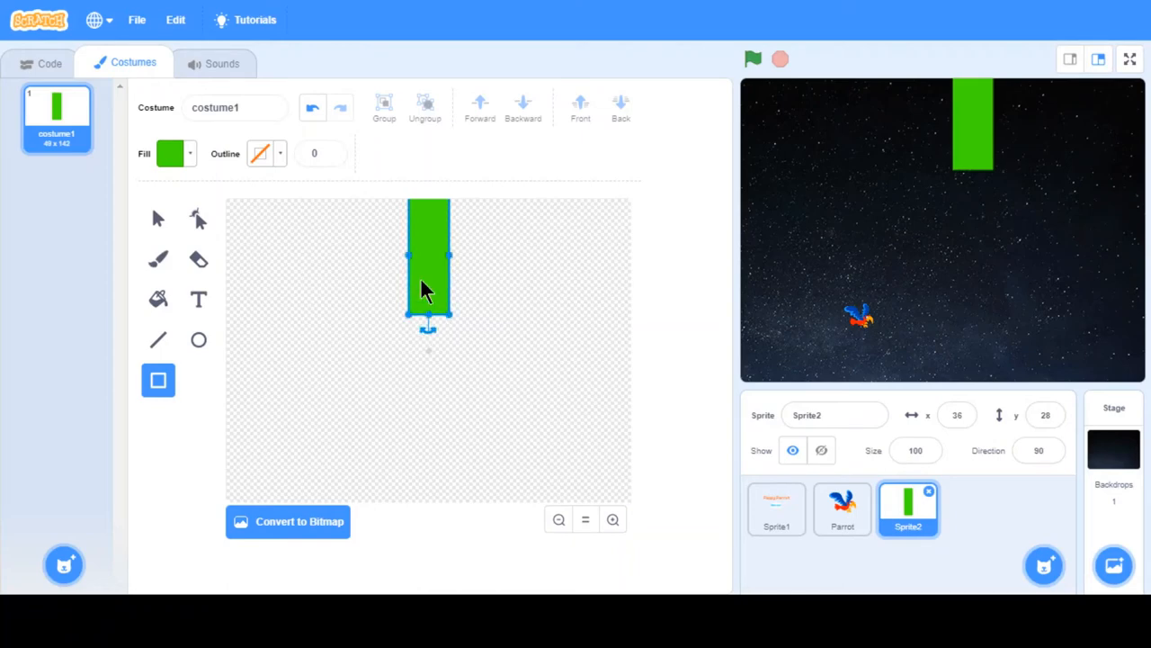
Add a wider green cap rectangle at the pillar's lower end.
left_click(256, 326)
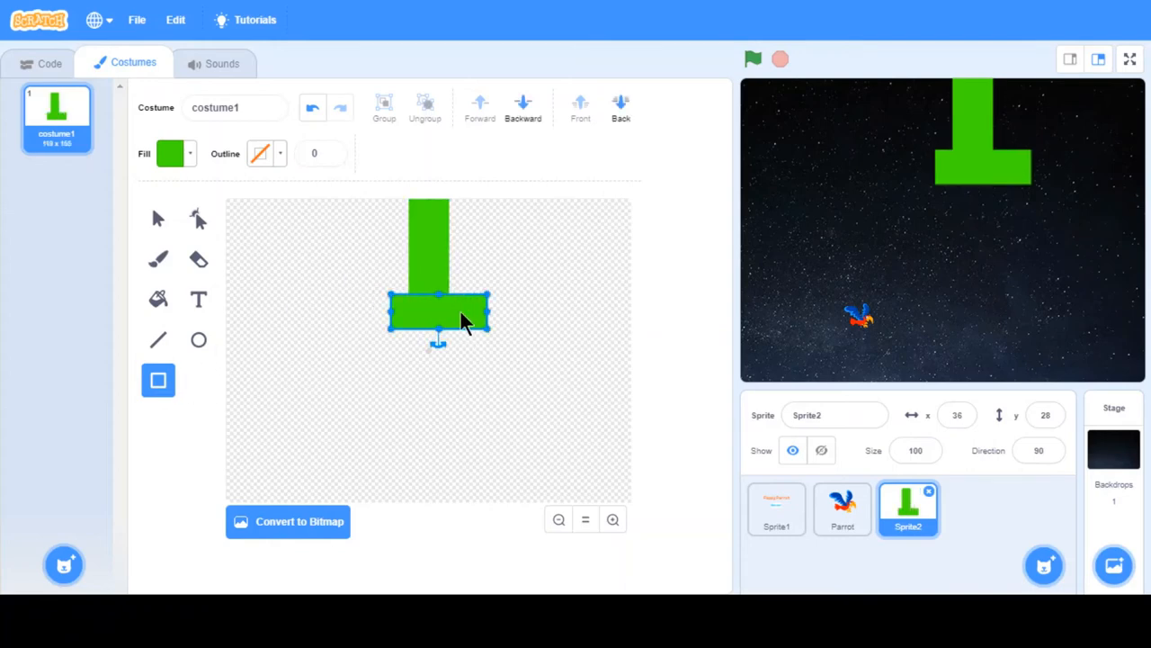
left_click_drag(489, 310, 450, 310)
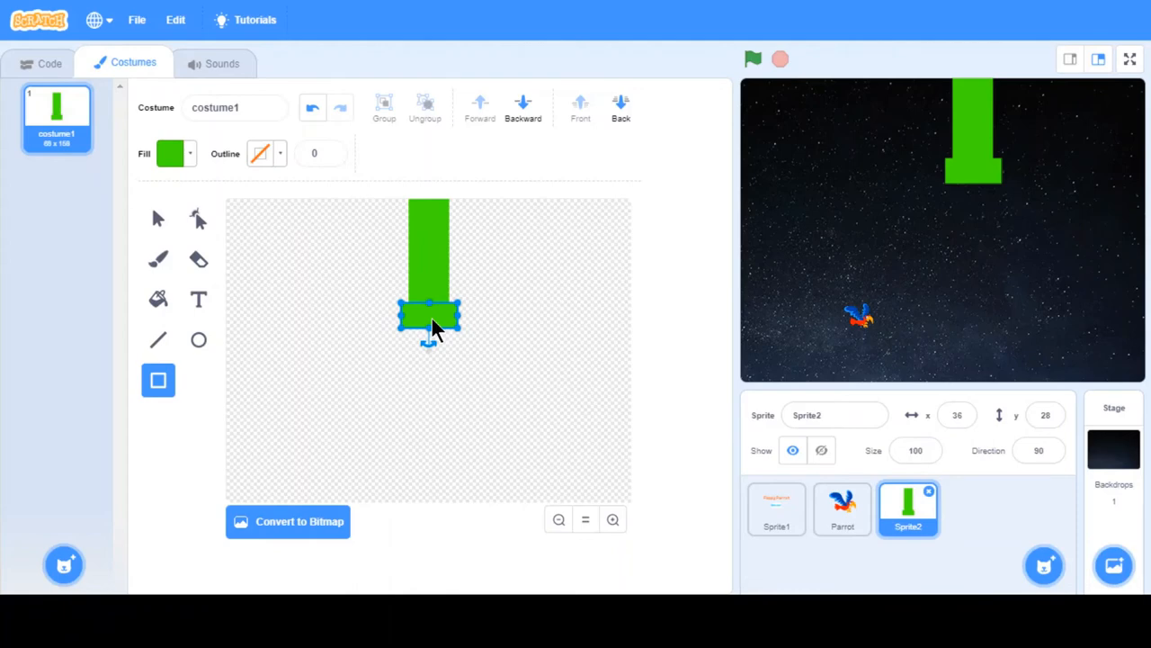
mouse_move(202, 453)
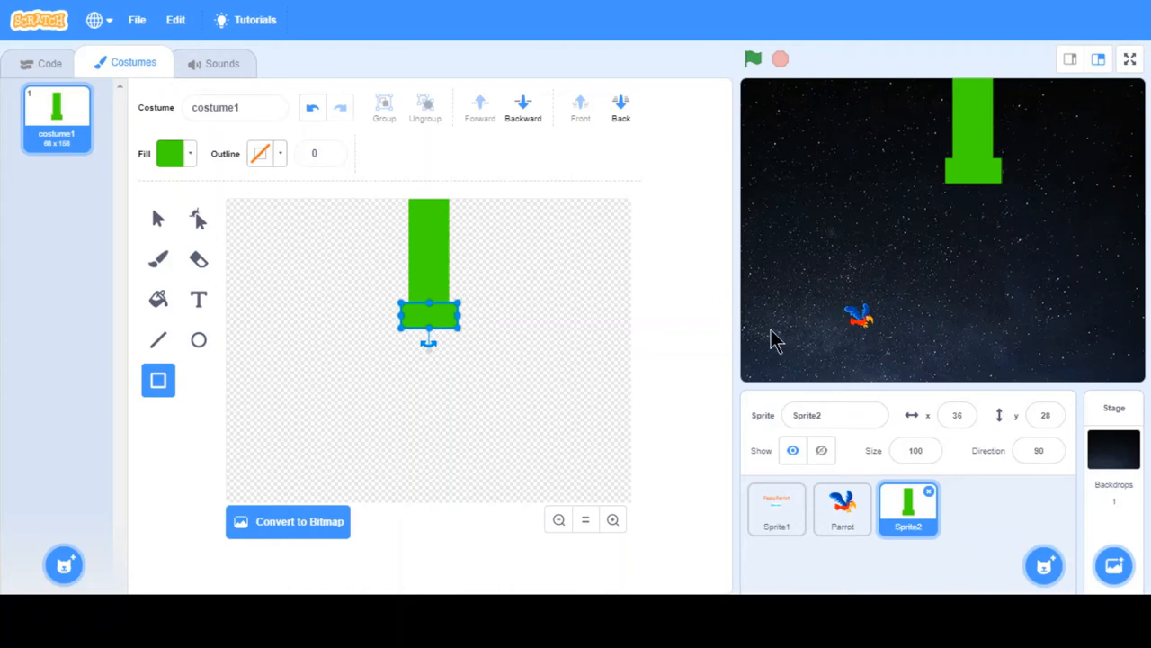
left_click(158, 220)
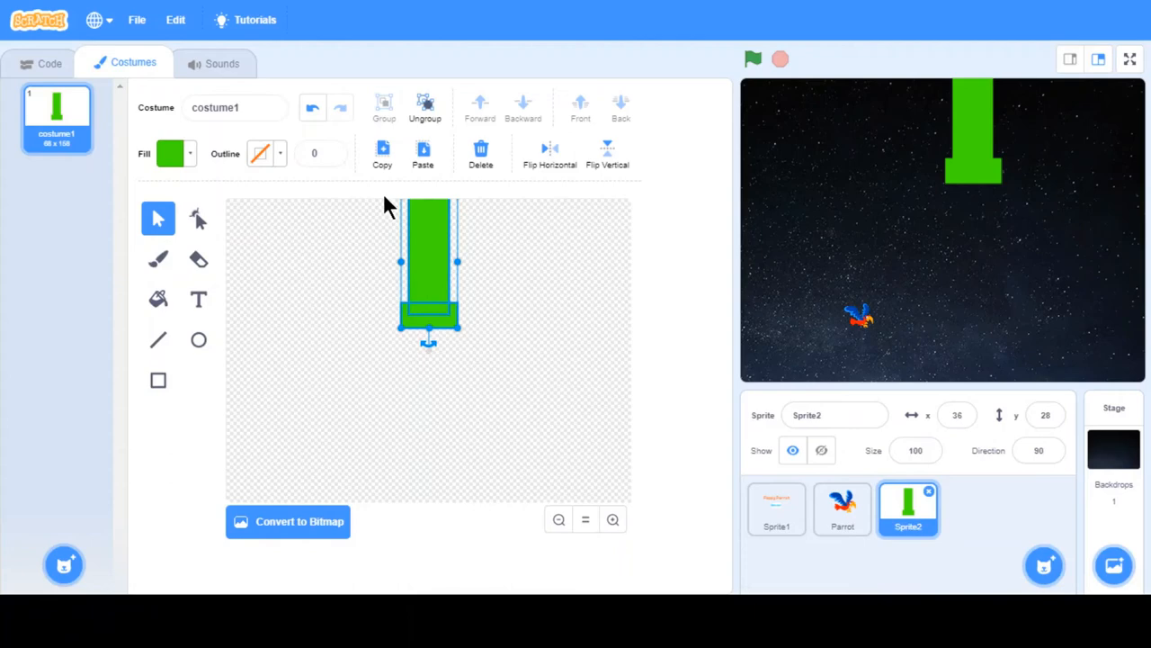
mouse_move(452, 274)
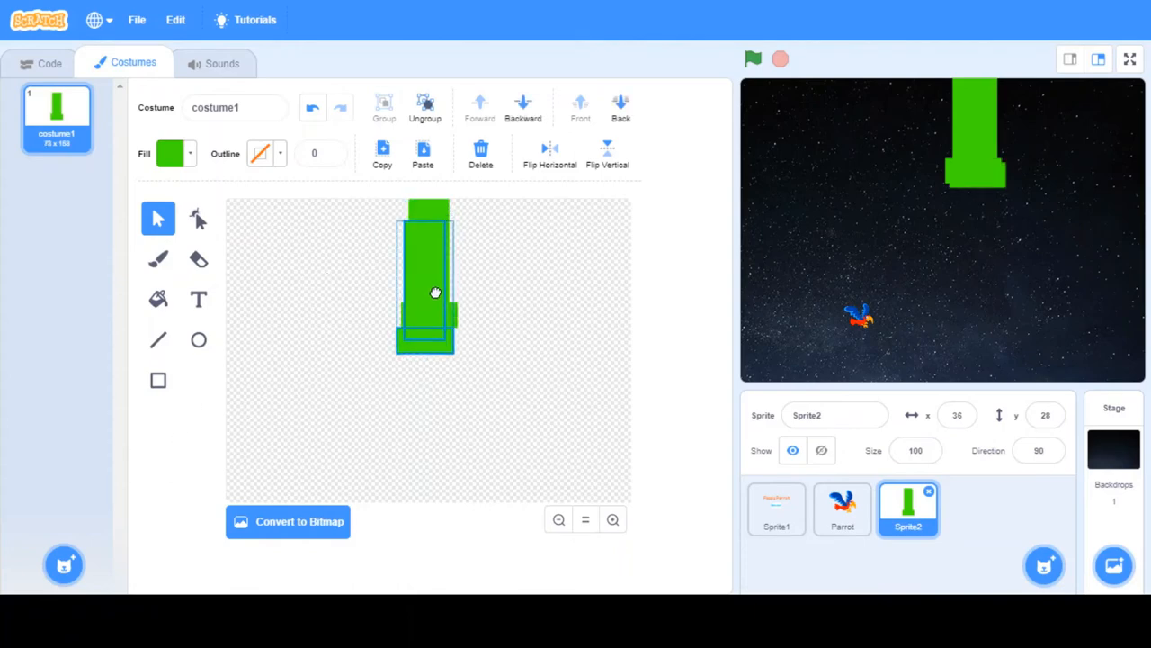
Place the flipped pillar copy at the canvas bottom, leaving a gap between the caps.
left_click_drag(435, 291, 435, 439)
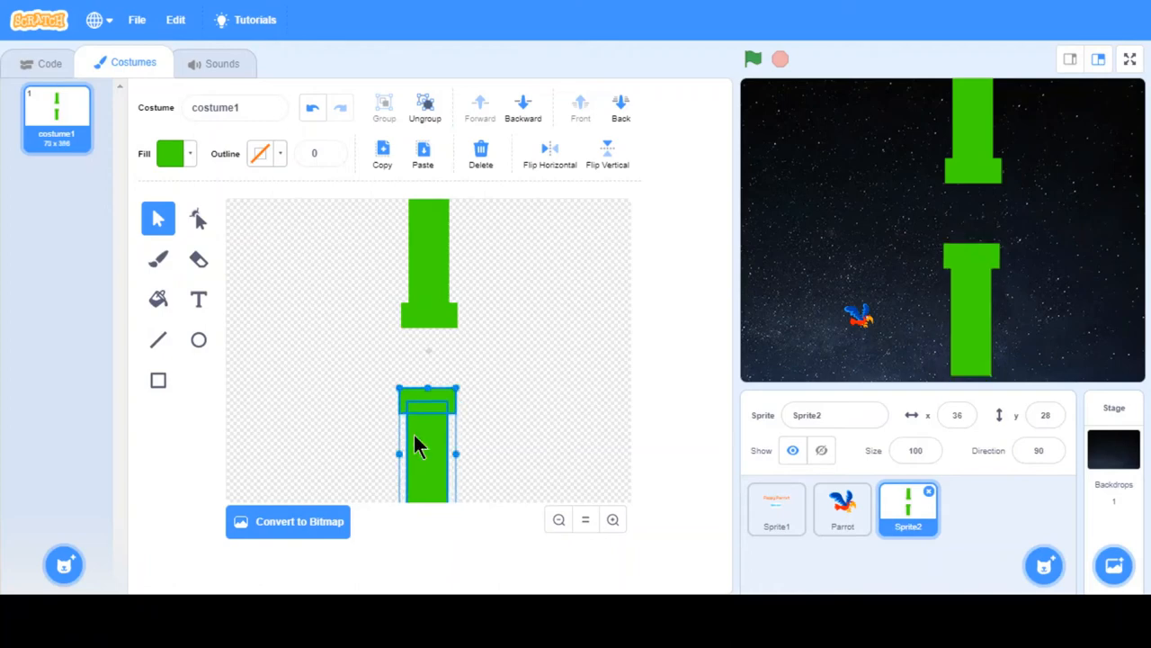
left_click_drag(428, 441, 436, 437)
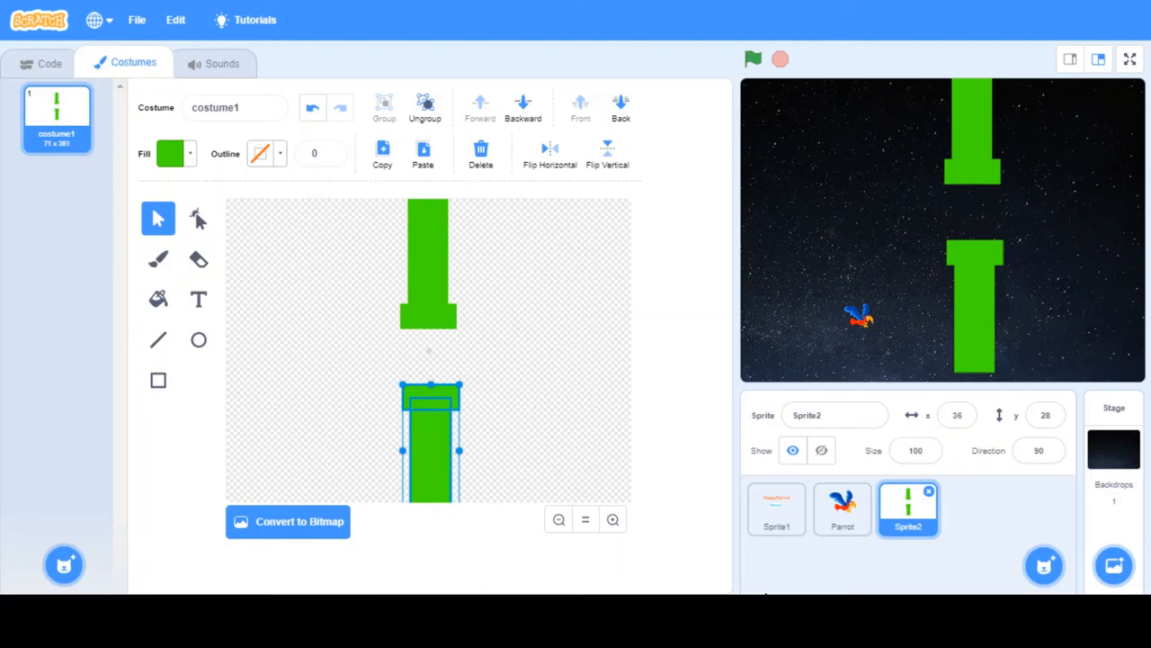
mouse_move(945, 416)
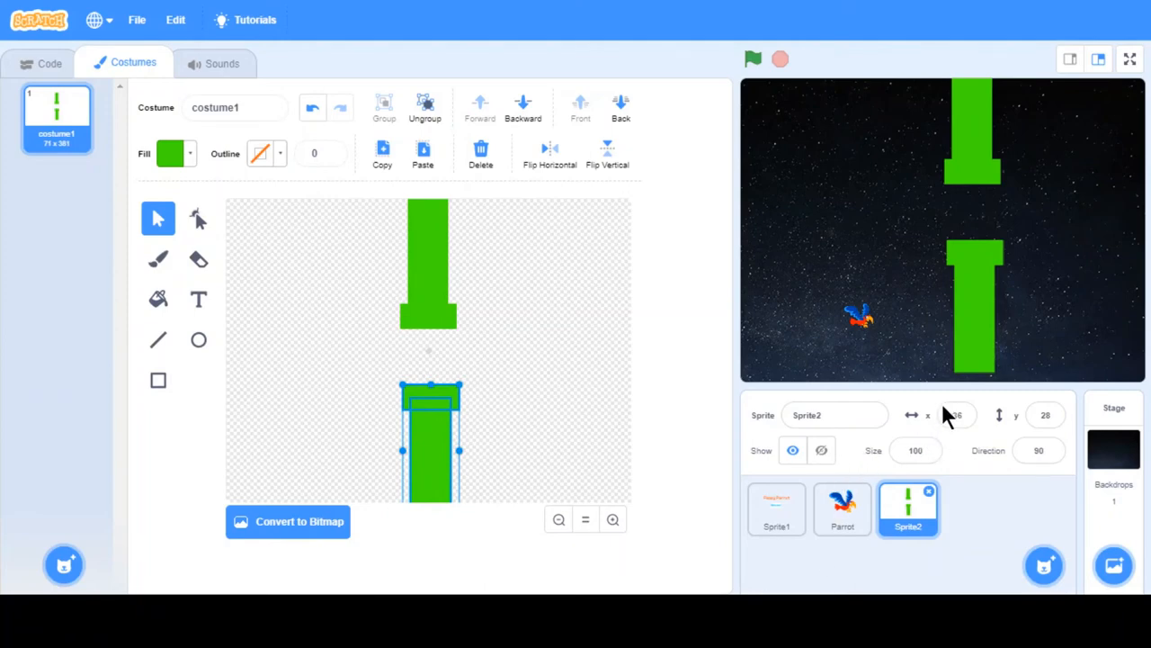
mouse_move(970, 396)
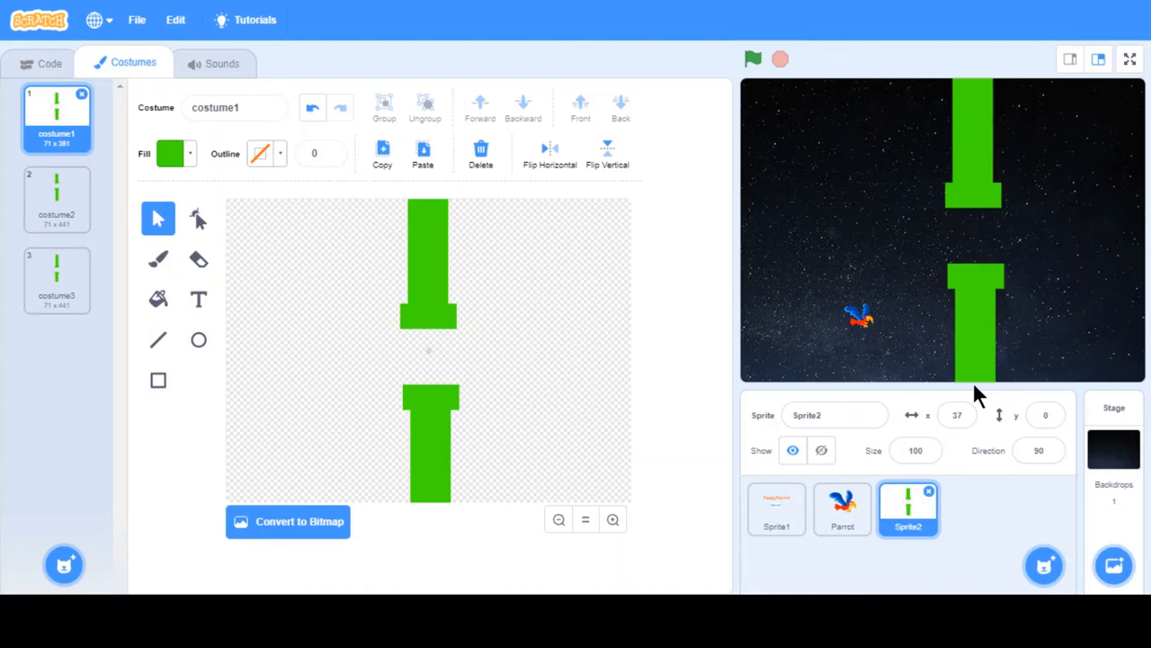
mouse_move(890, 51)
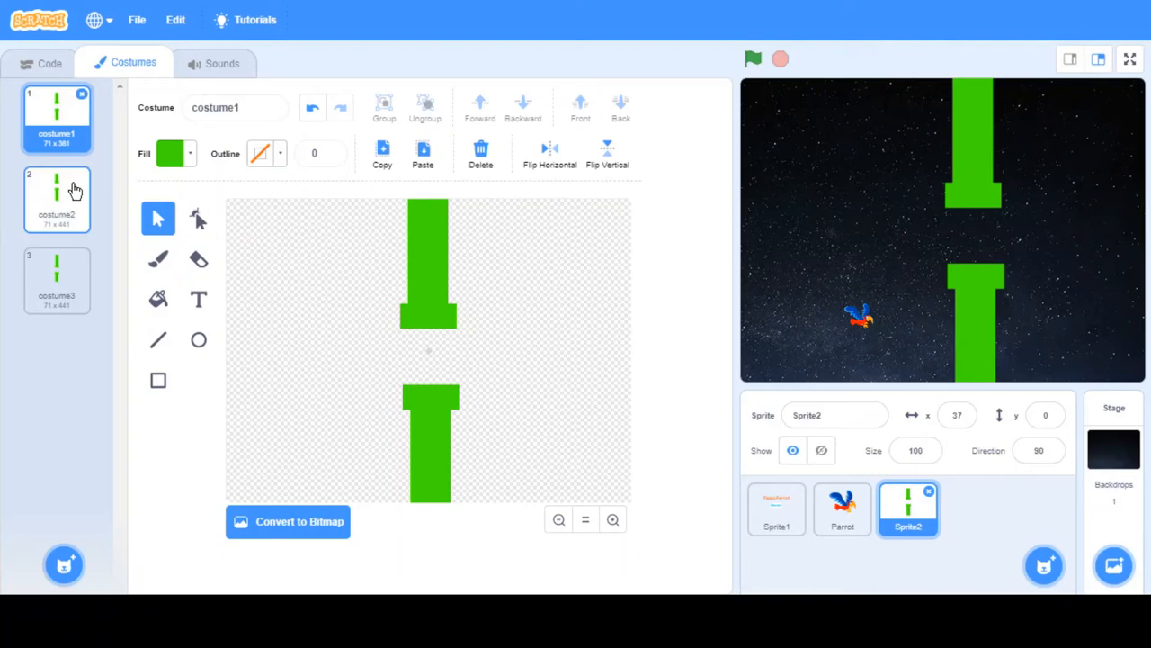
mouse_move(66, 220)
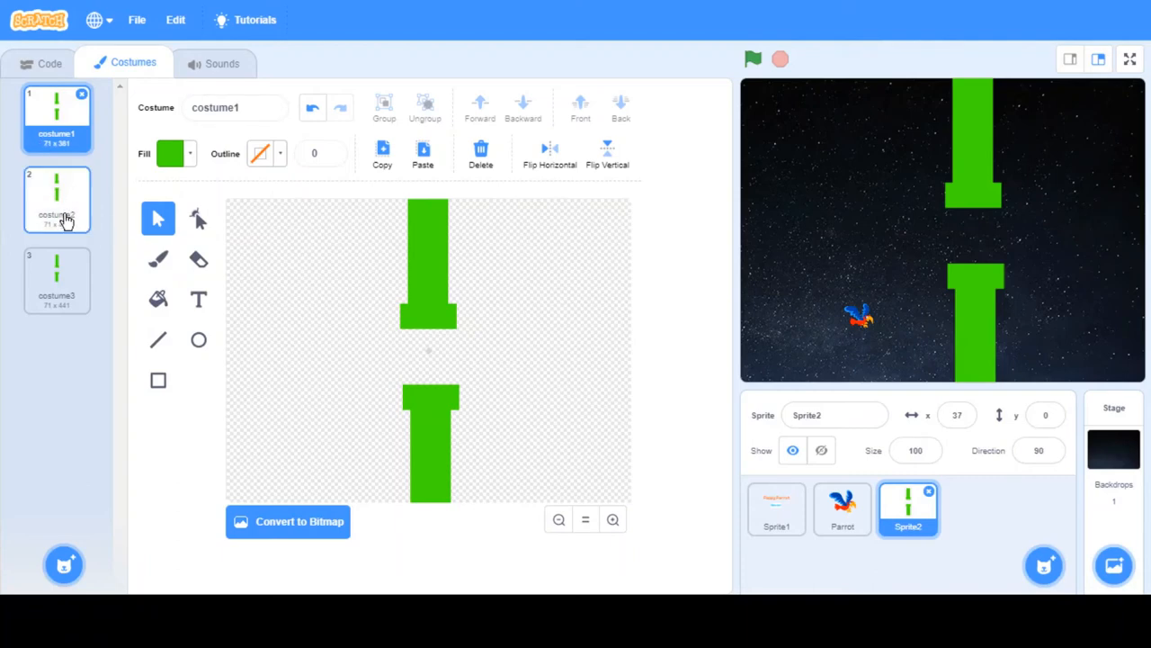
Shift the pillar pair in costume2 and costume3 so the gap sits higher and lower.
left_click(57, 198)
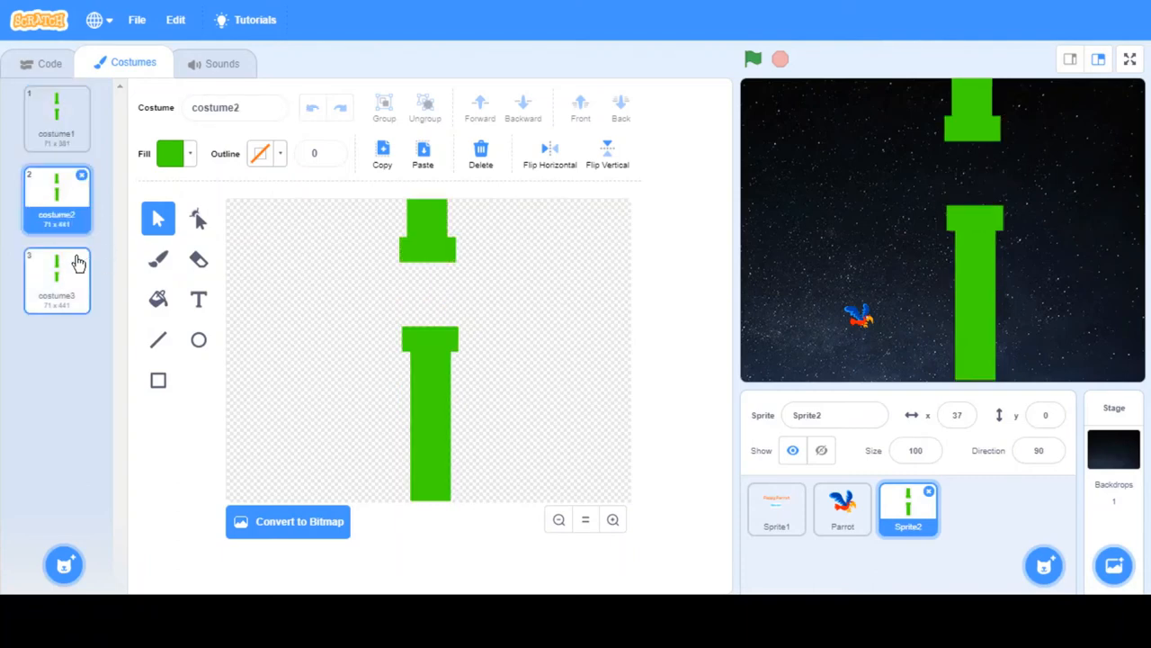
left_click(58, 281)
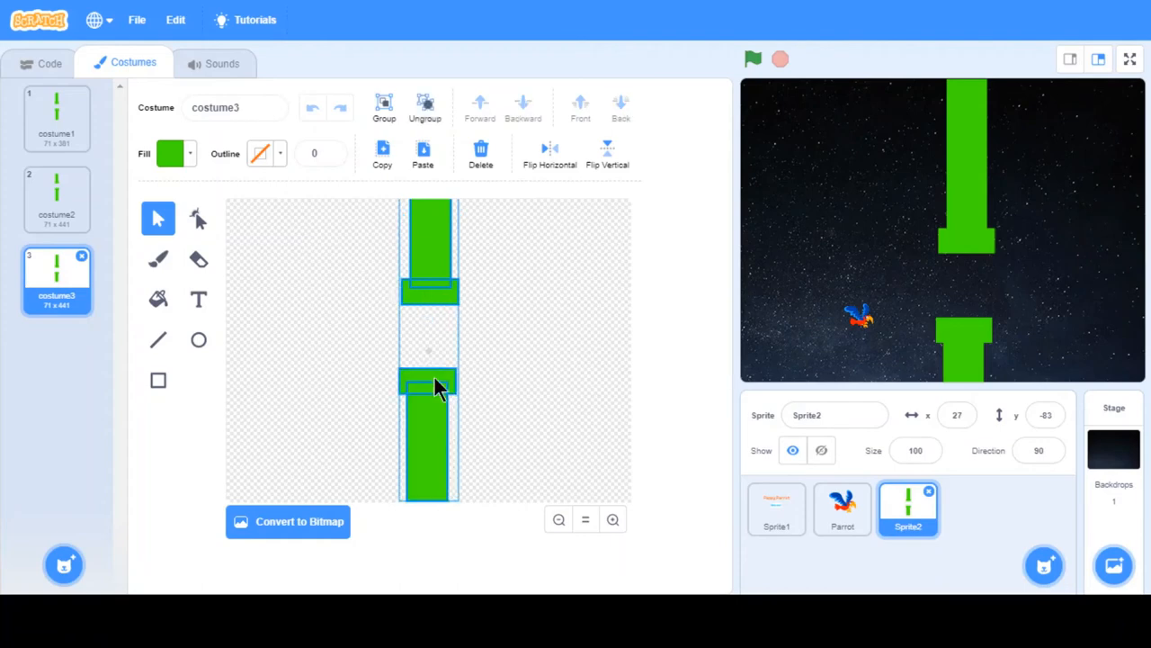
mouse_move(432, 266)
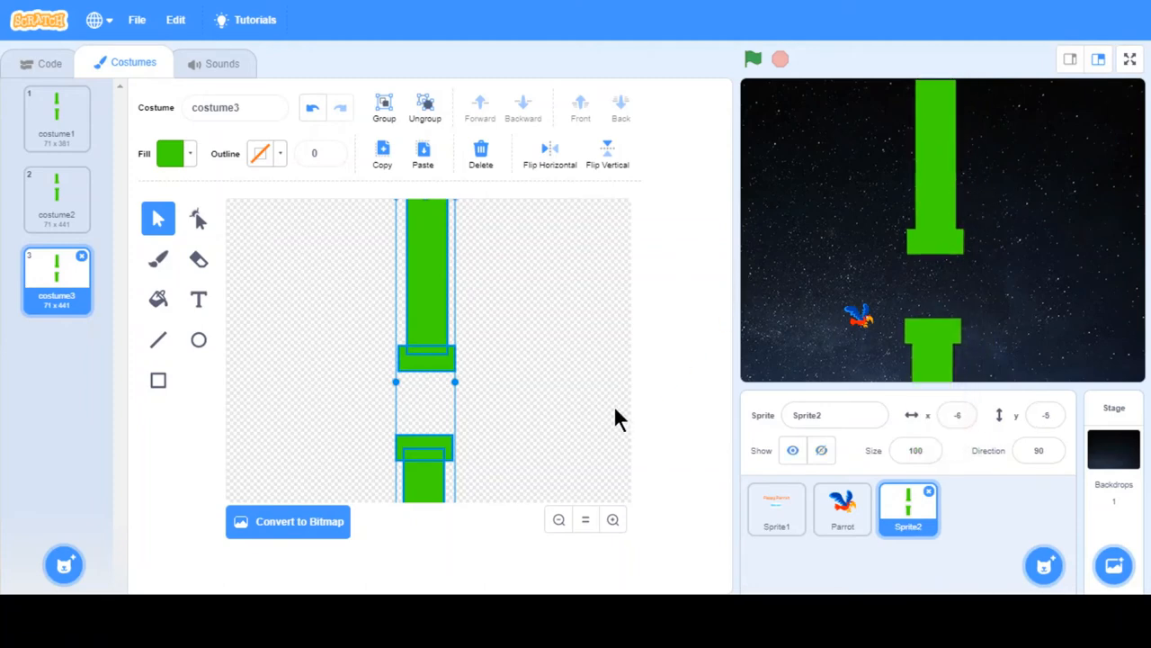
left_click(50, 61)
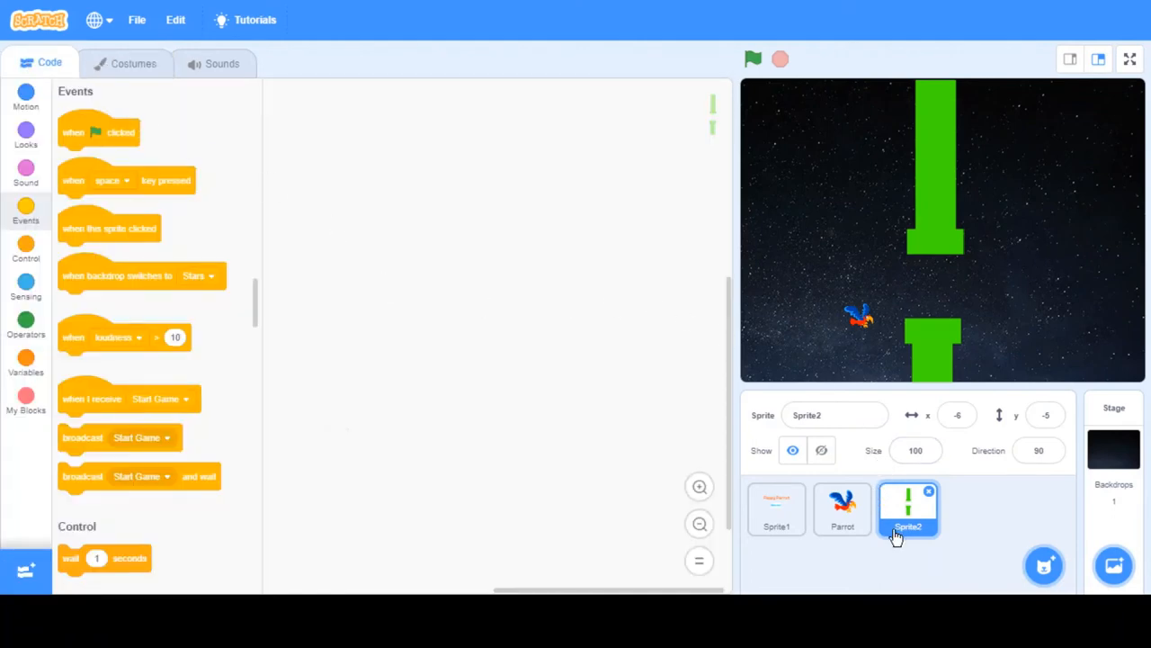
mouse_move(106, 158)
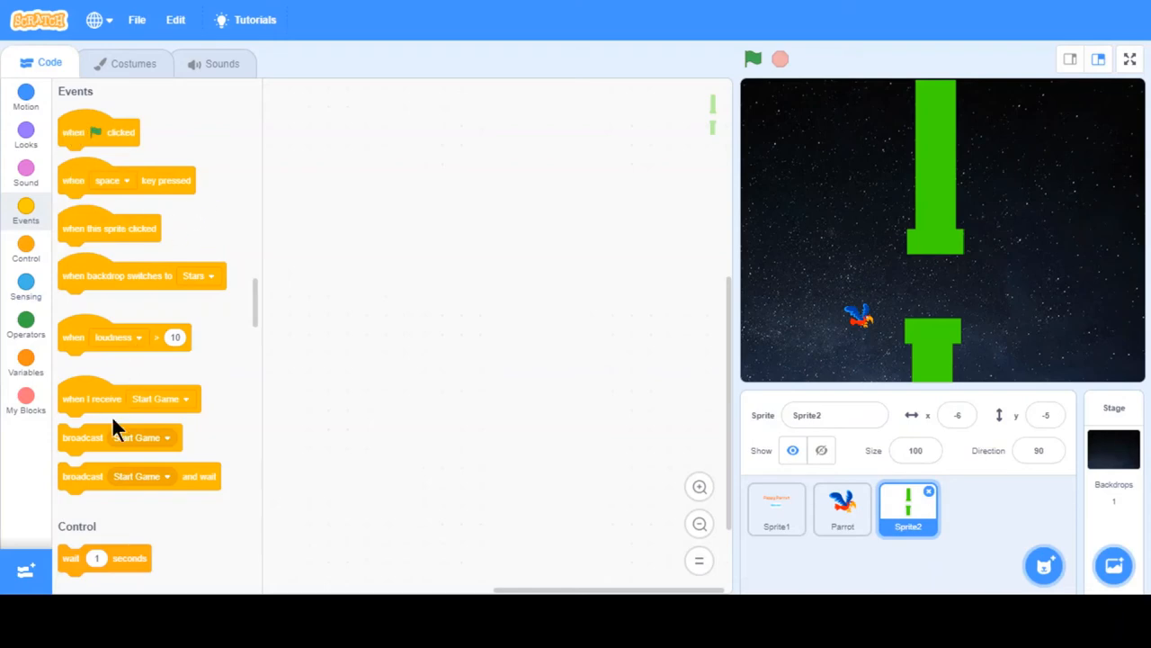
Give Sprite2 a 'when I receive Start Game' script and begin making a new variable.
left_click_drag(115, 400, 345, 131)
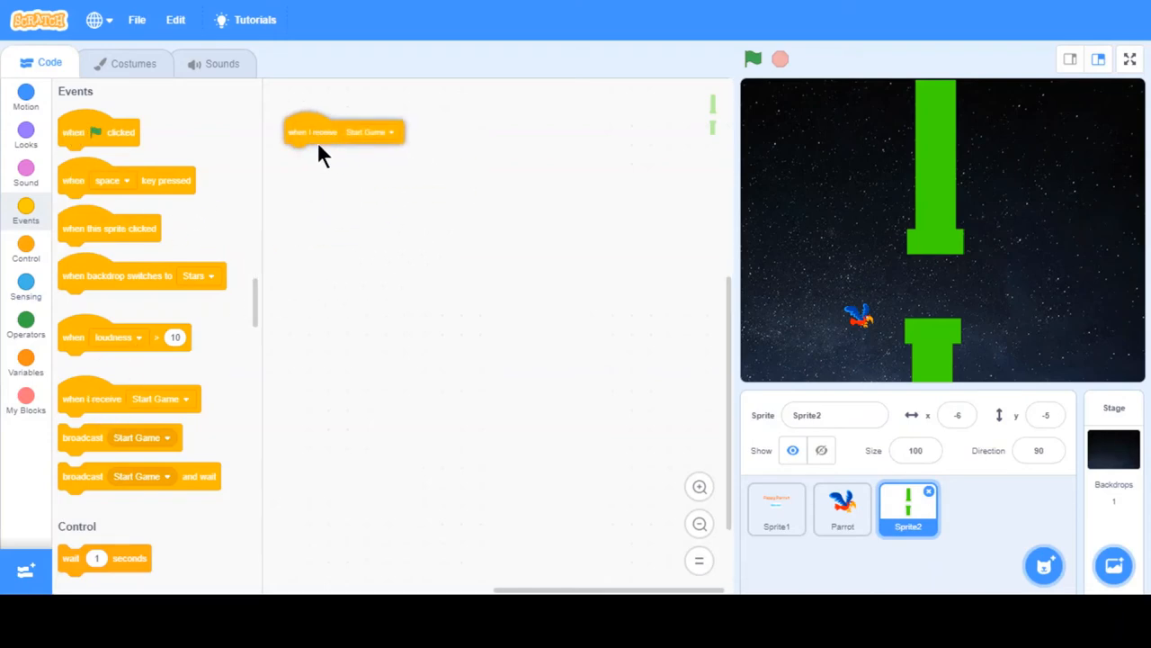
left_click_drag(343, 131, 380, 144)
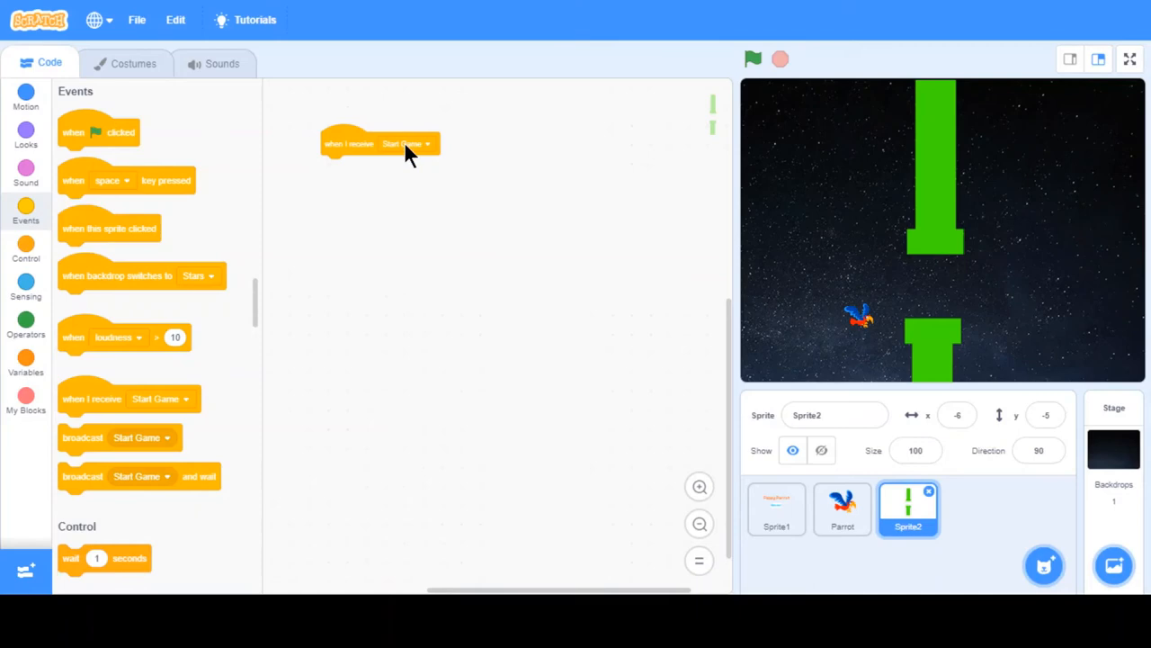
mouse_move(50, 304)
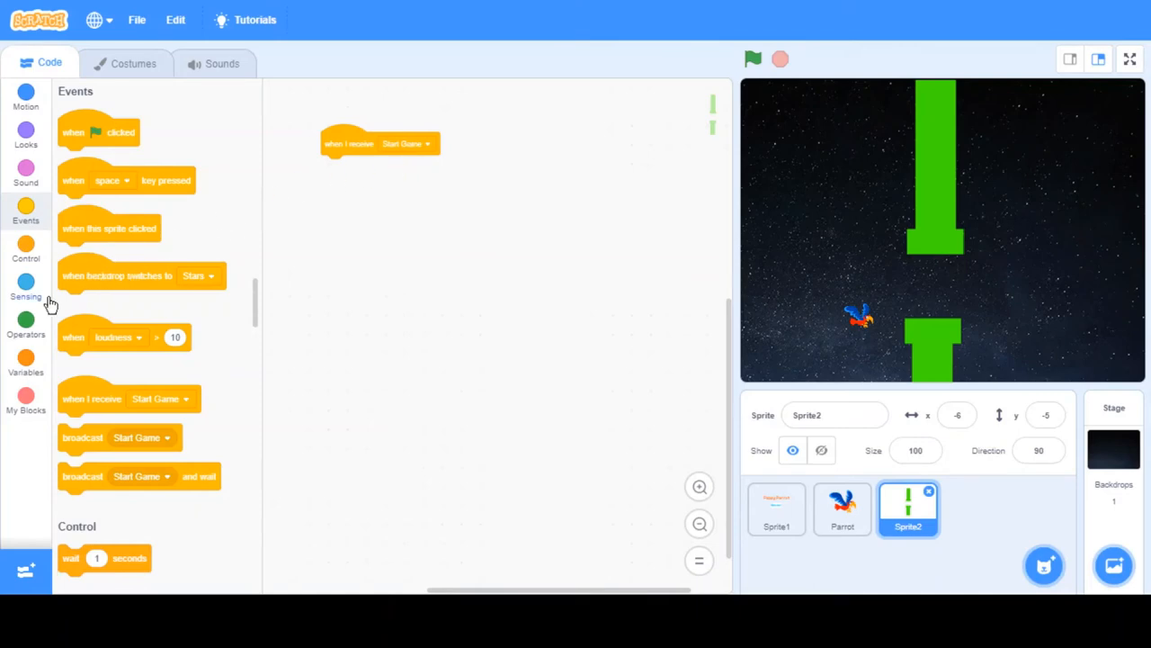
mouse_move(902, 298)
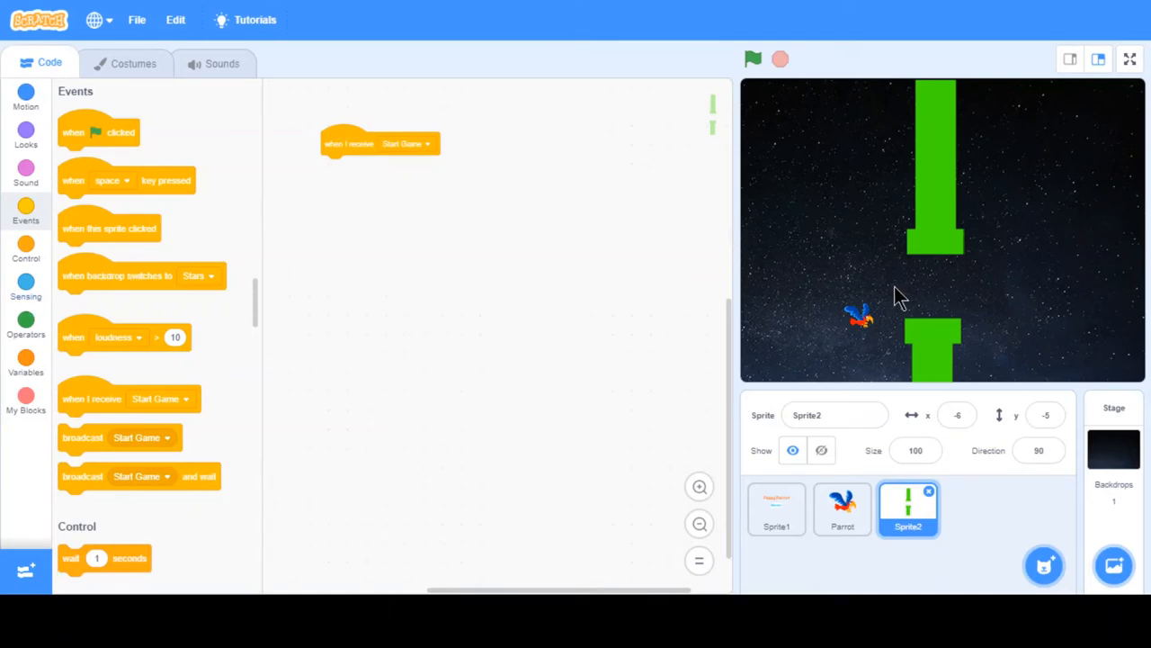
mouse_move(45, 288)
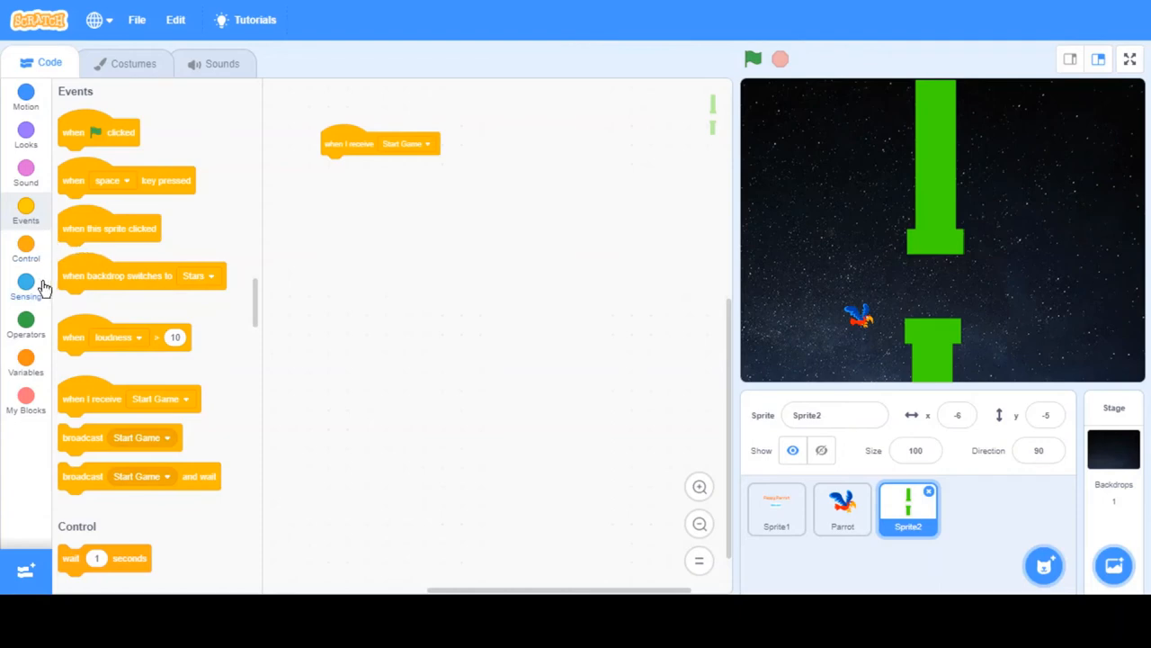
left_click(25, 250)
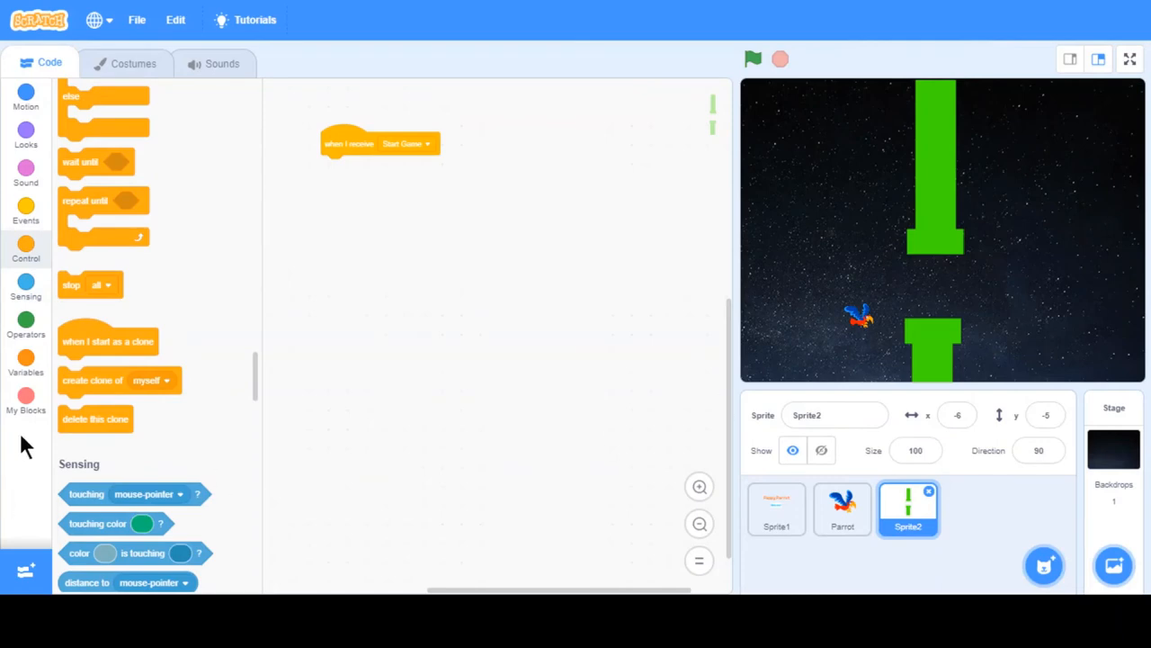
left_click(25, 363)
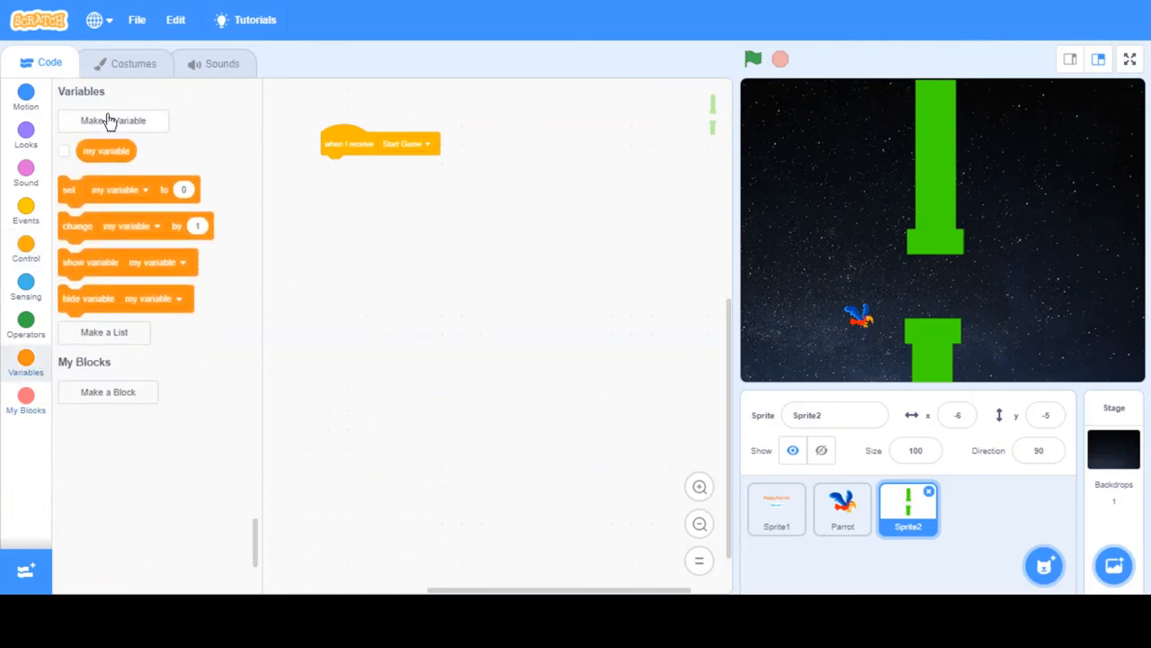
left_click(112, 121)
type("X position")
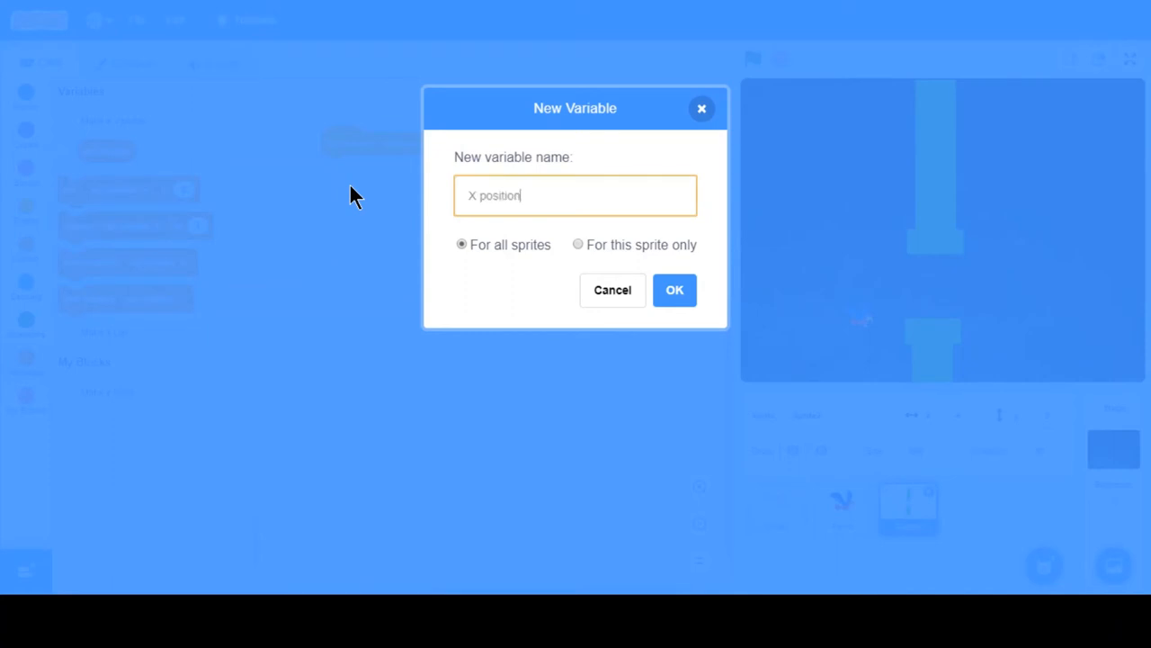
Create the X position variable and set X position to 240 in the Start Game script.
left_click(673, 290)
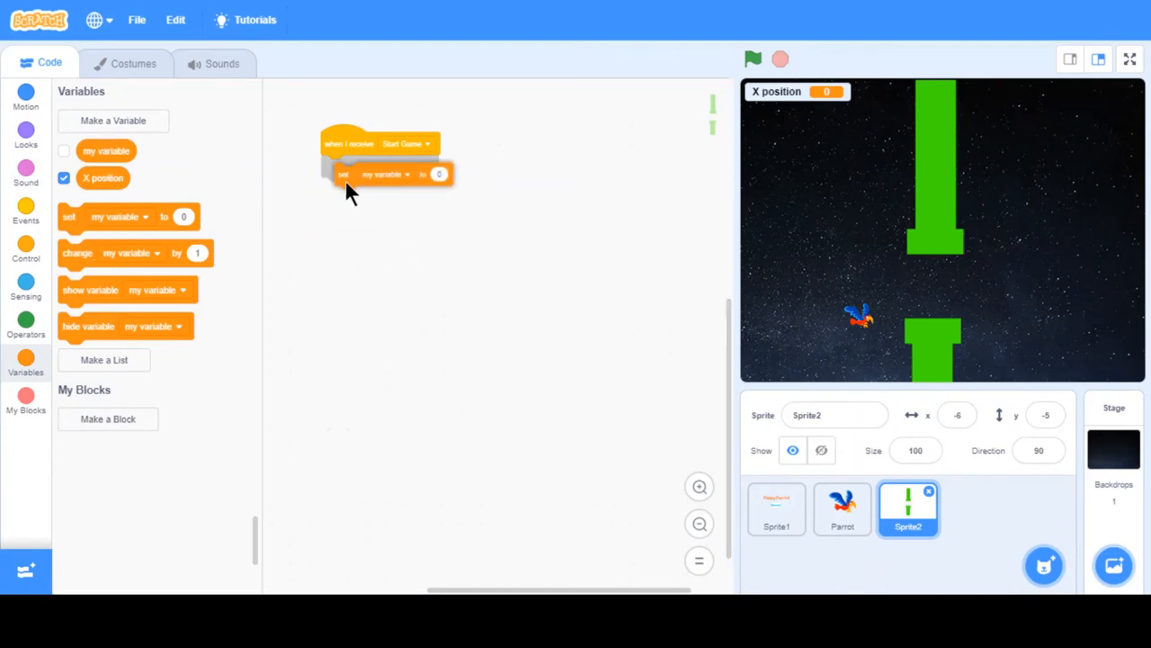
left_click(385, 173)
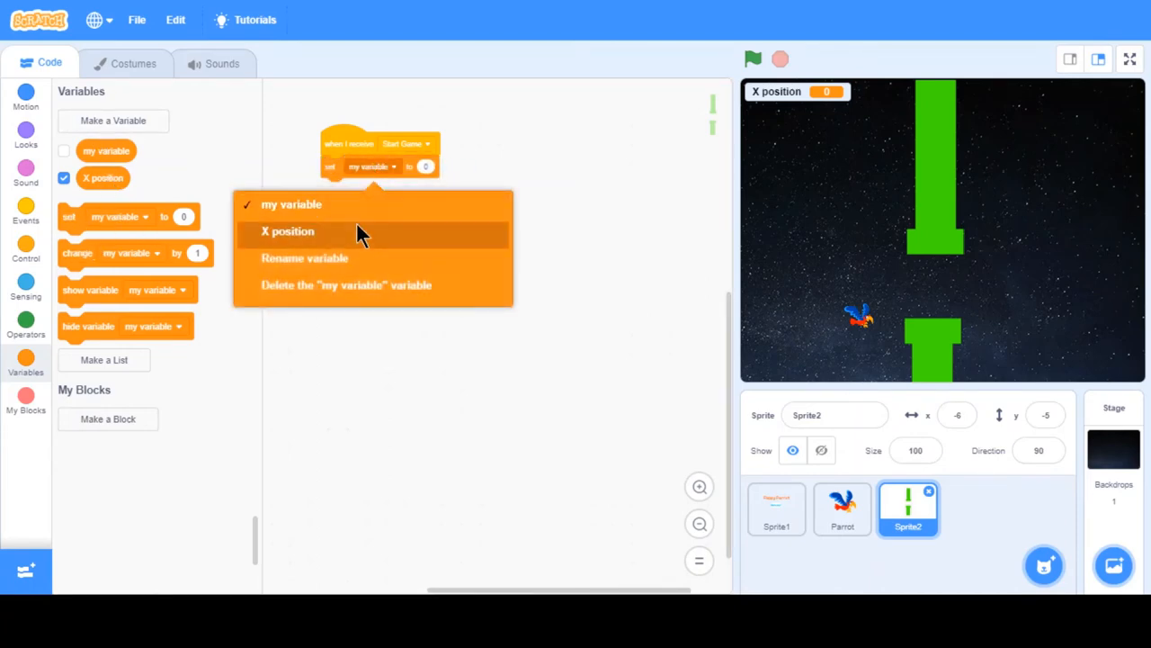
left_click(287, 230)
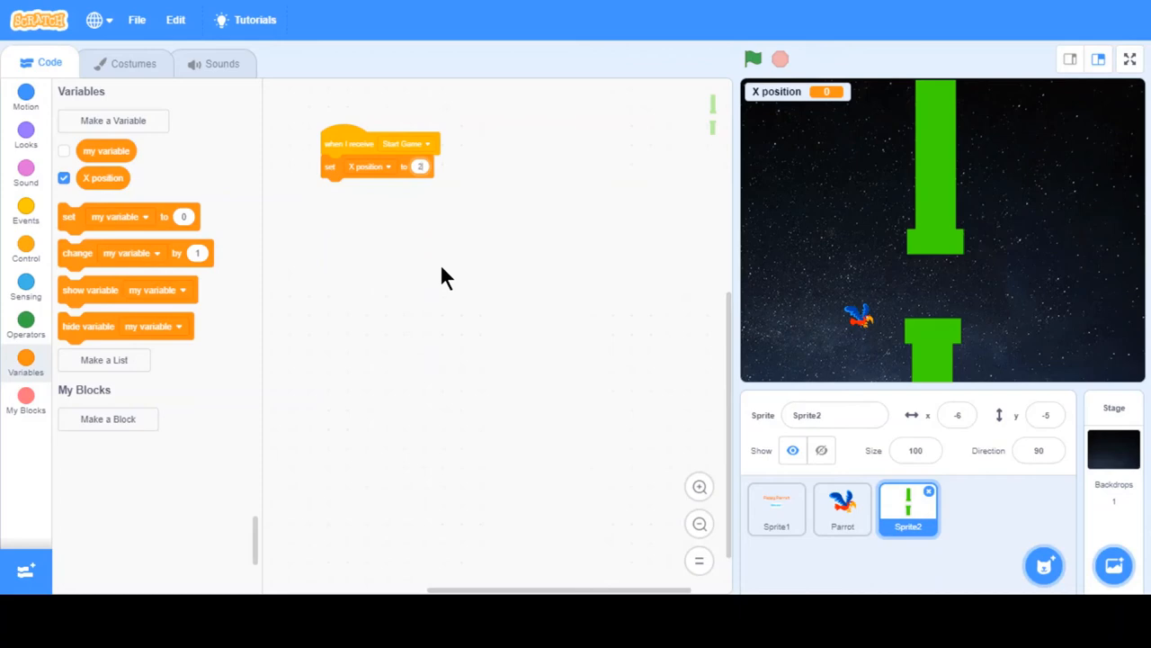
type("240")
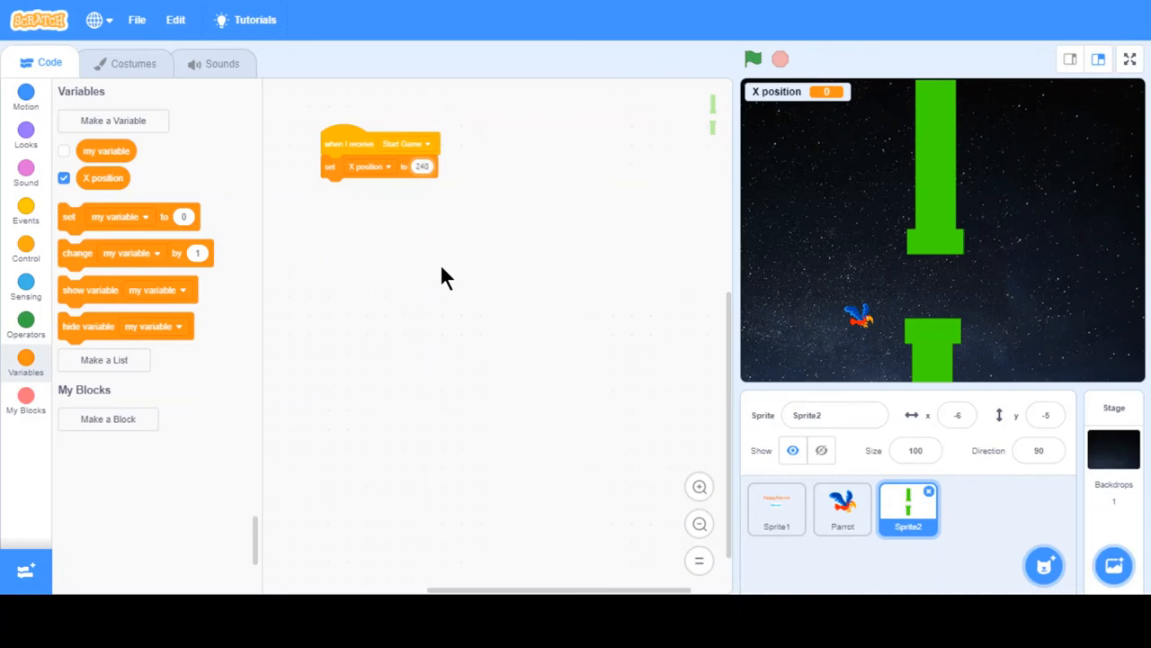
mouse_move(417, 403)
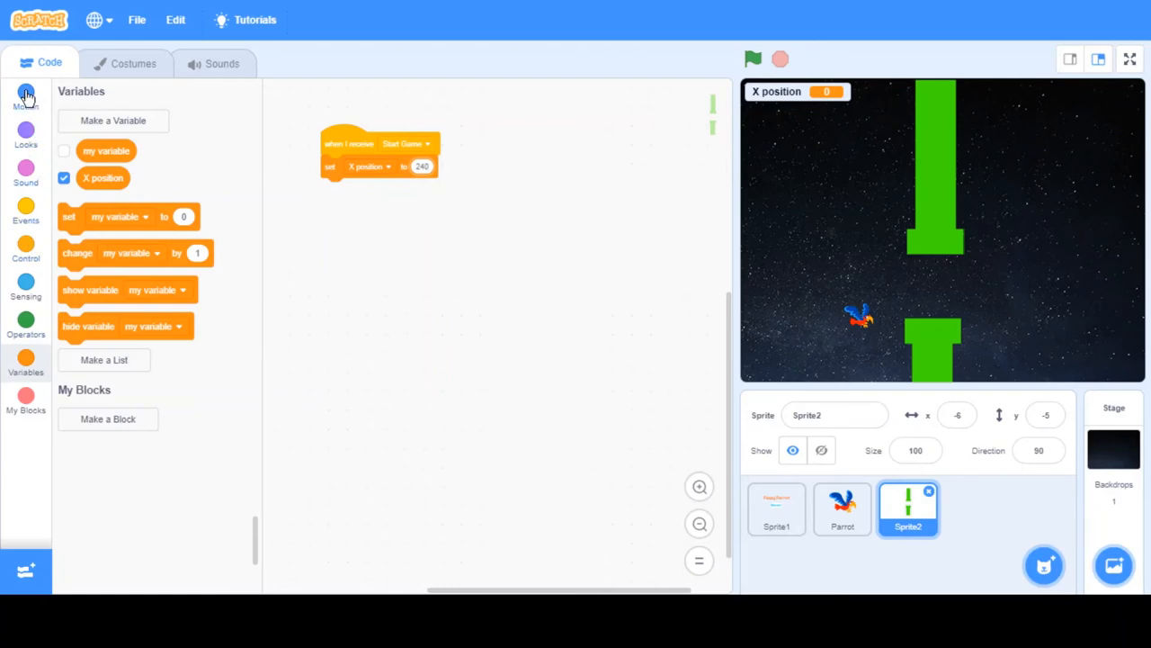
mouse_move(585, 201)
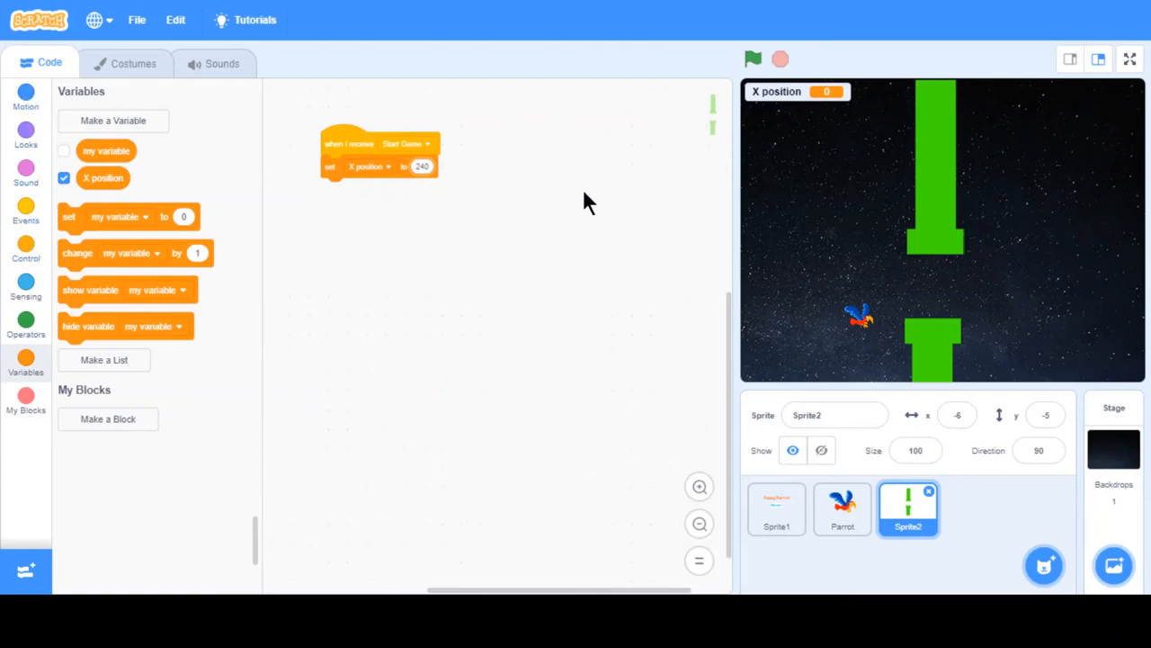
Attach a 'set x to X position' block under the Start Game variable block.
left_click(25, 98)
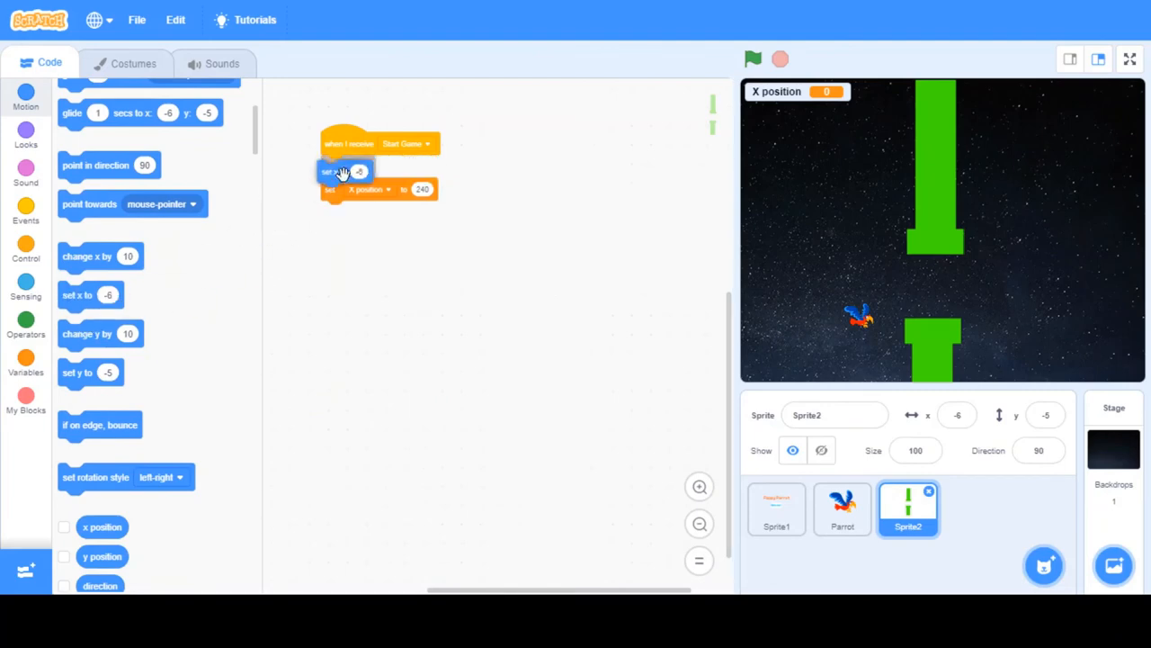
left_click(25, 364)
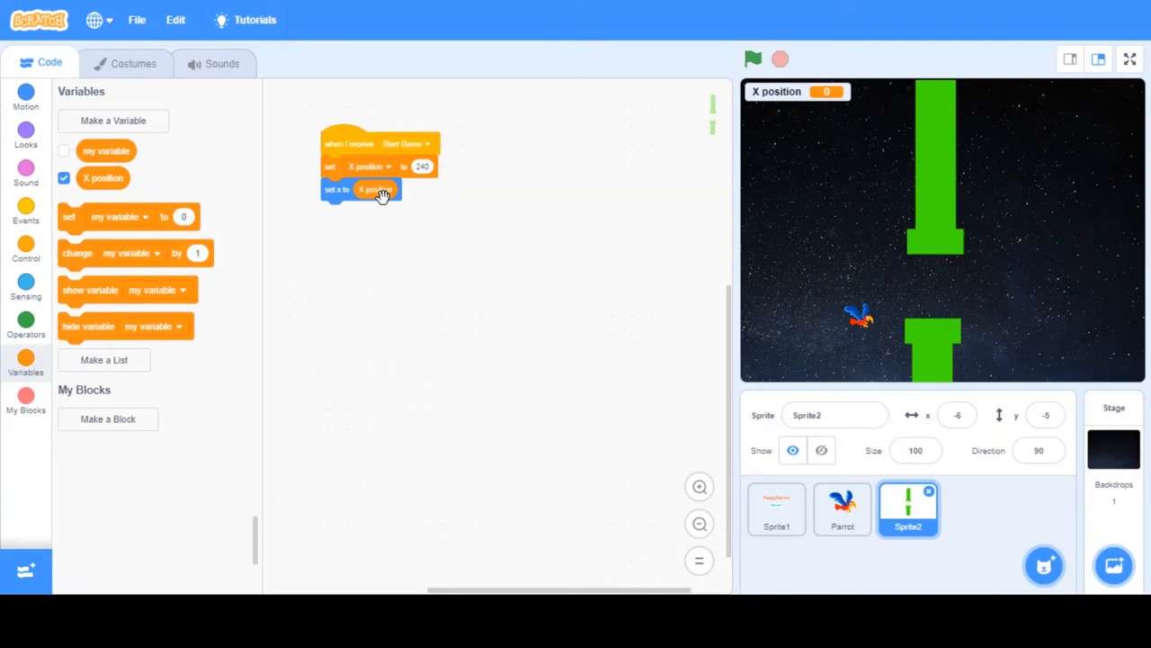
mouse_move(34, 277)
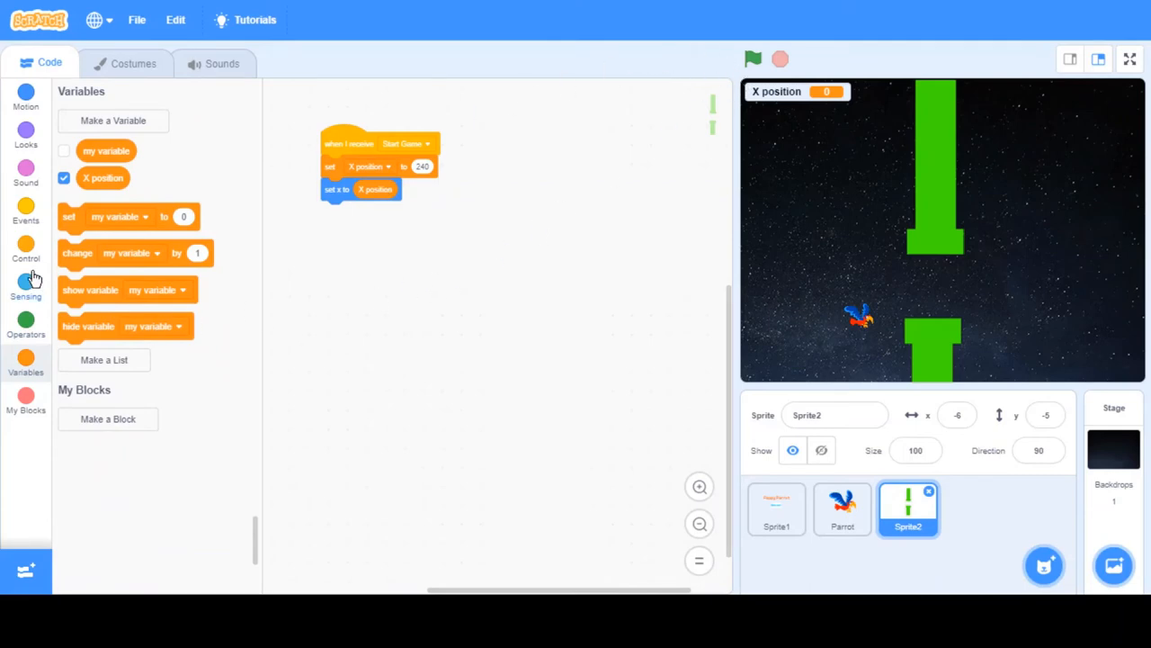
mouse_move(449, 273)
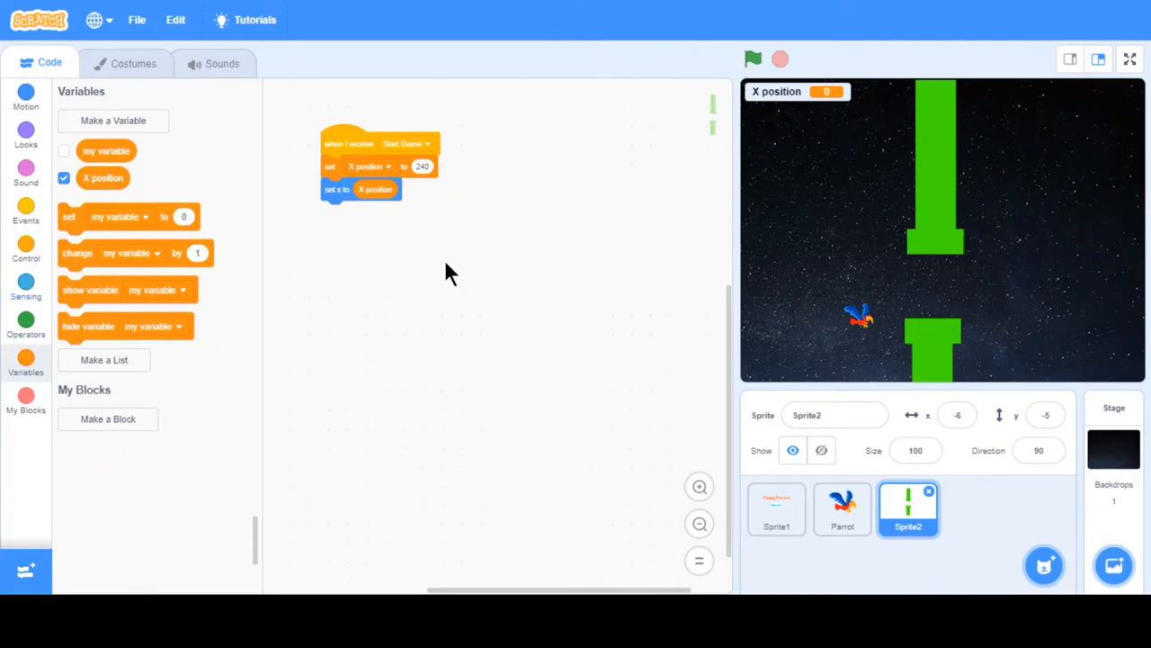
mouse_move(40, 273)
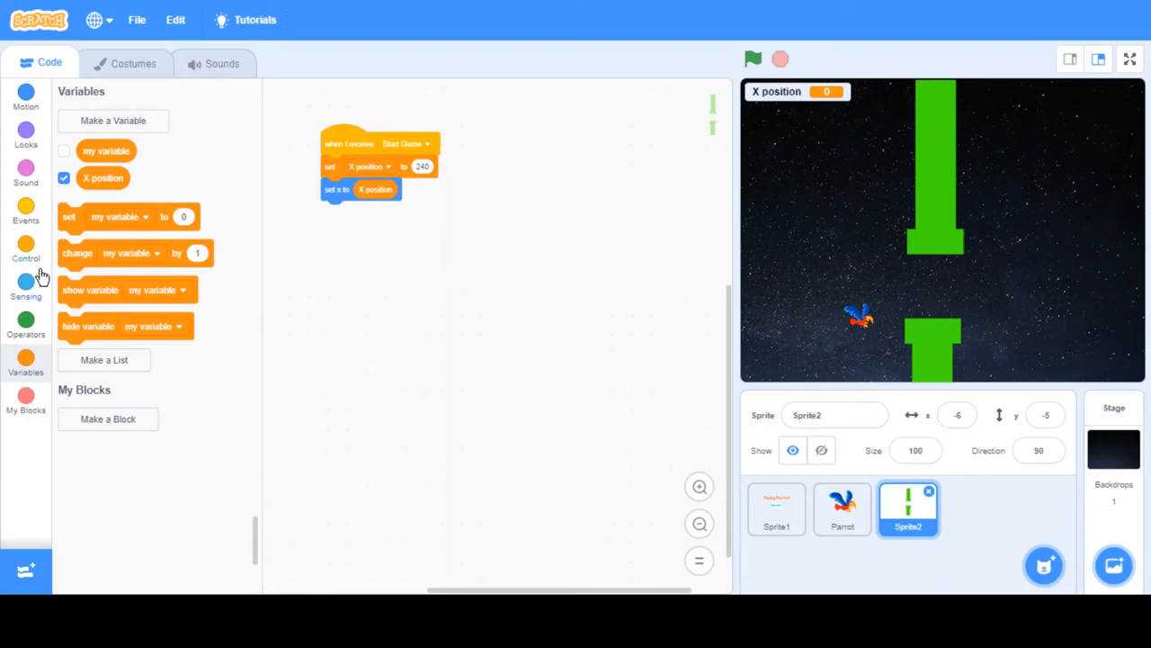
mouse_move(38, 295)
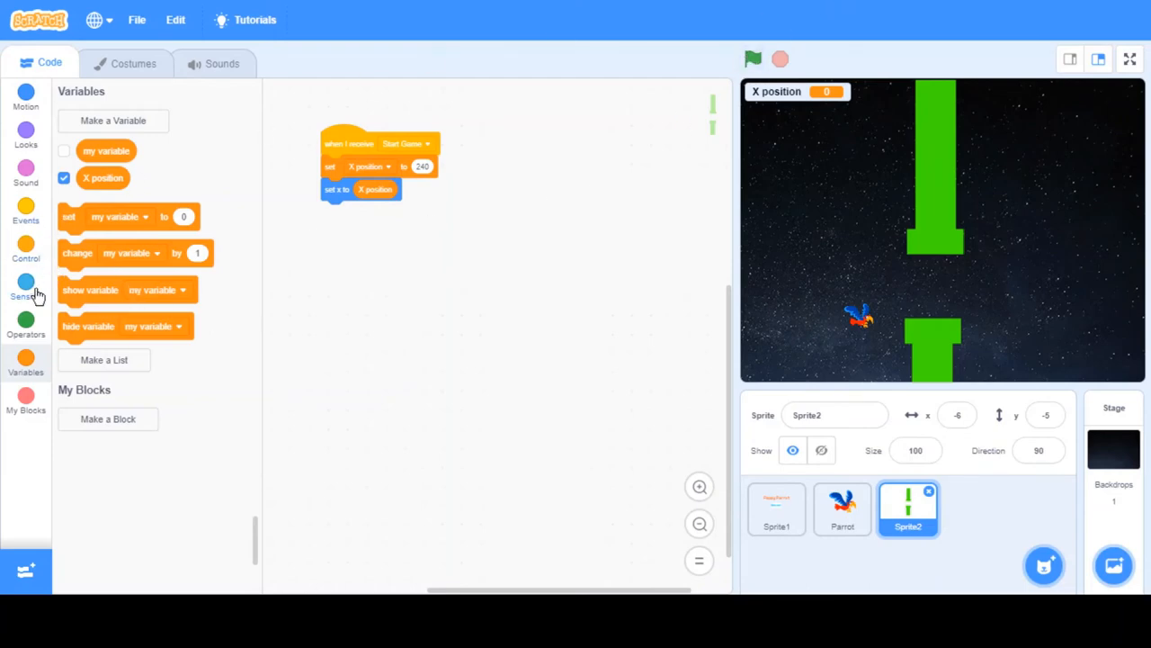
left_click(26, 252)
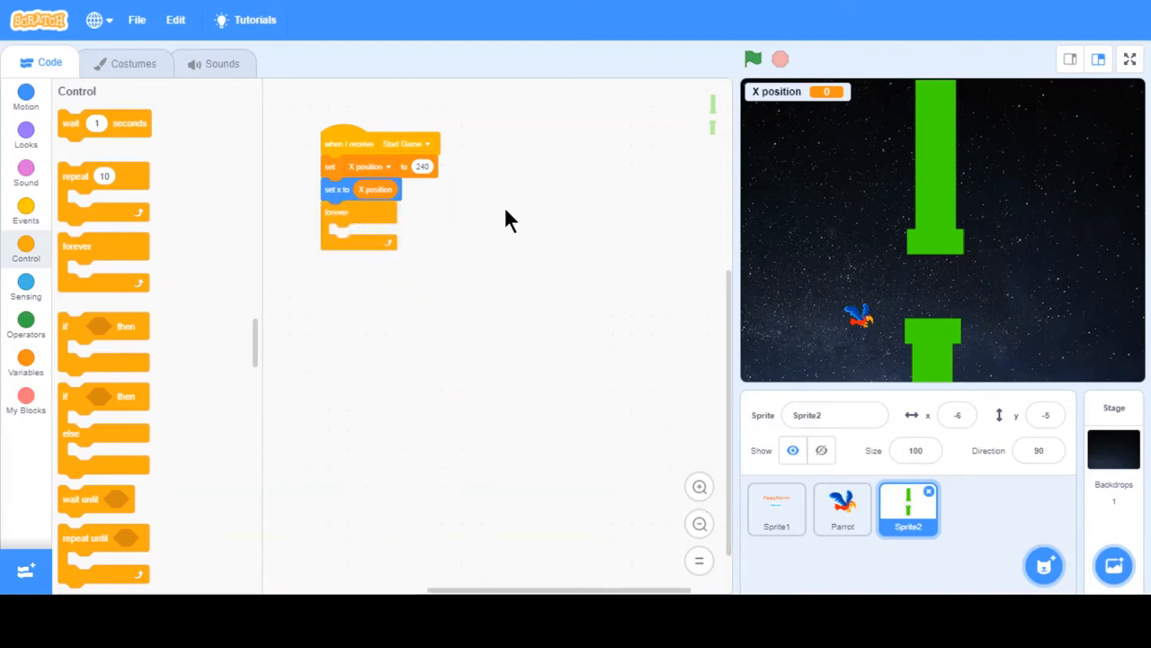
mouse_move(57, 376)
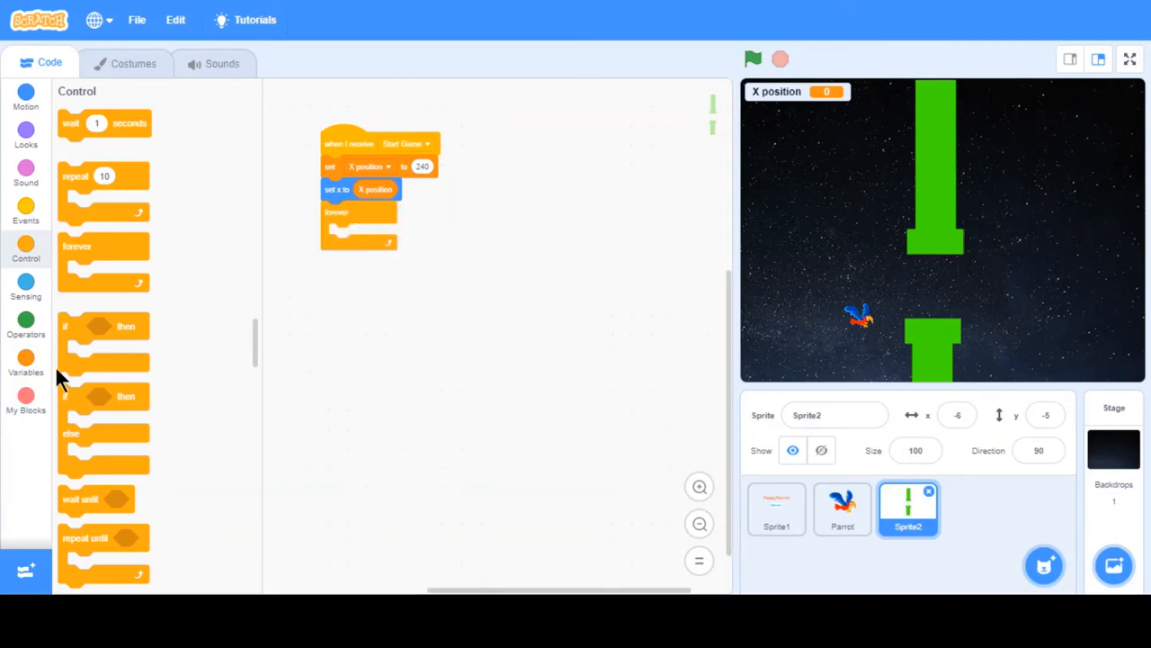
mouse_move(119, 336)
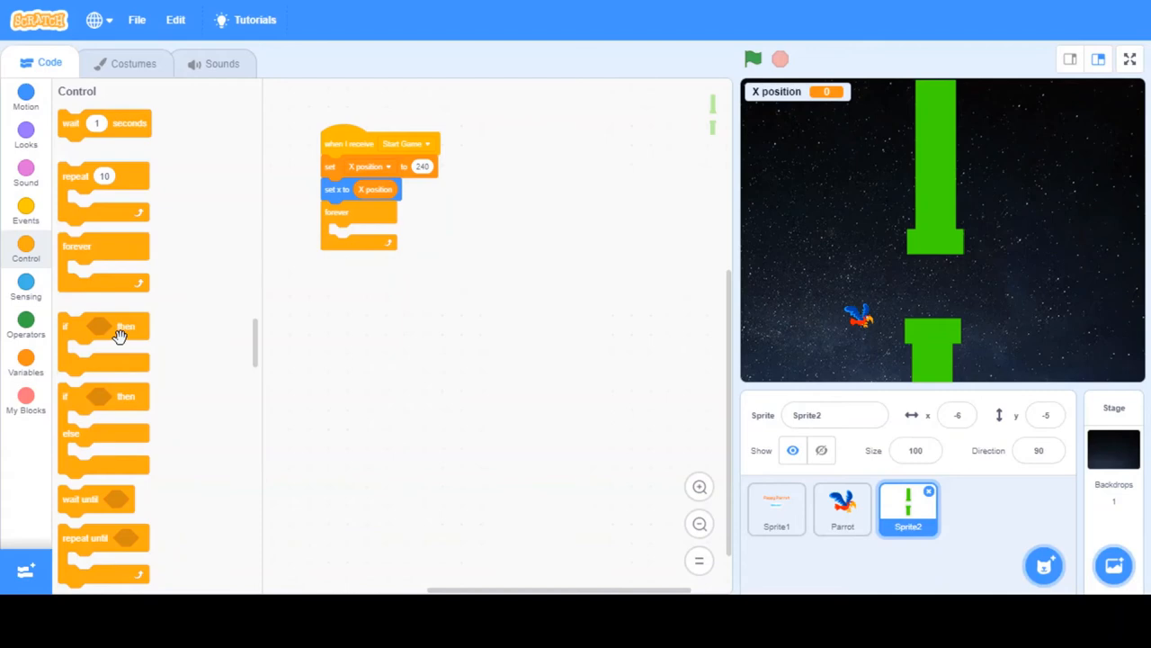
mouse_move(119, 337)
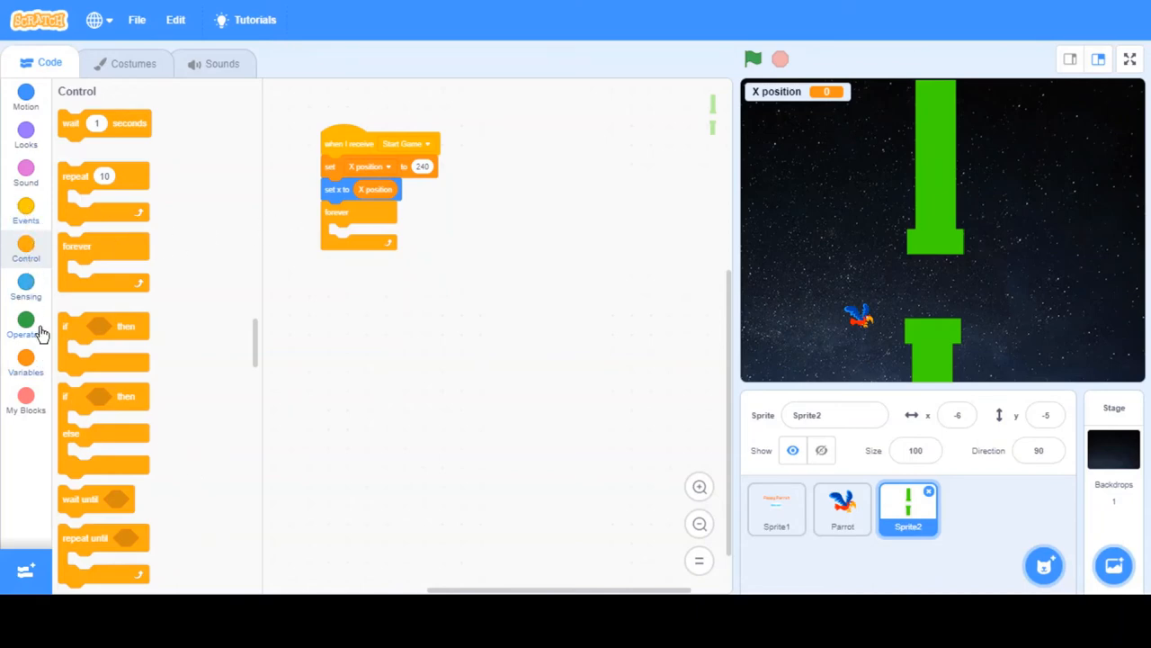
Inside the forever loop, change X position by -3 and set x to it, then test-run the pillar sliding left.
left_click(25, 363)
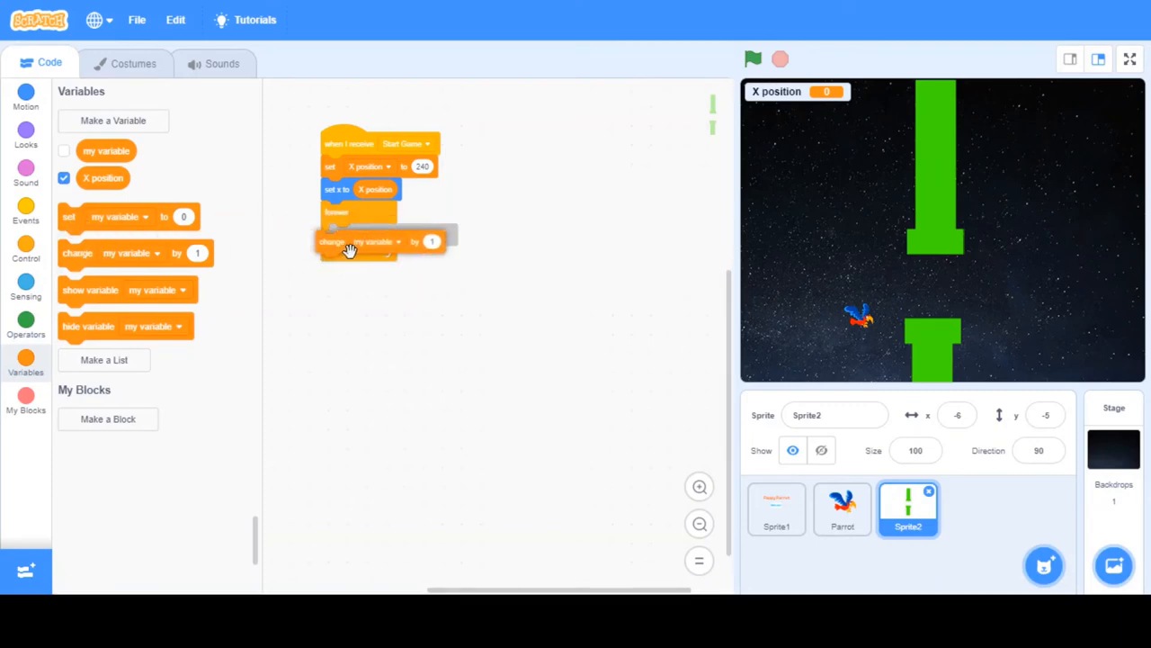
left_click(388, 241)
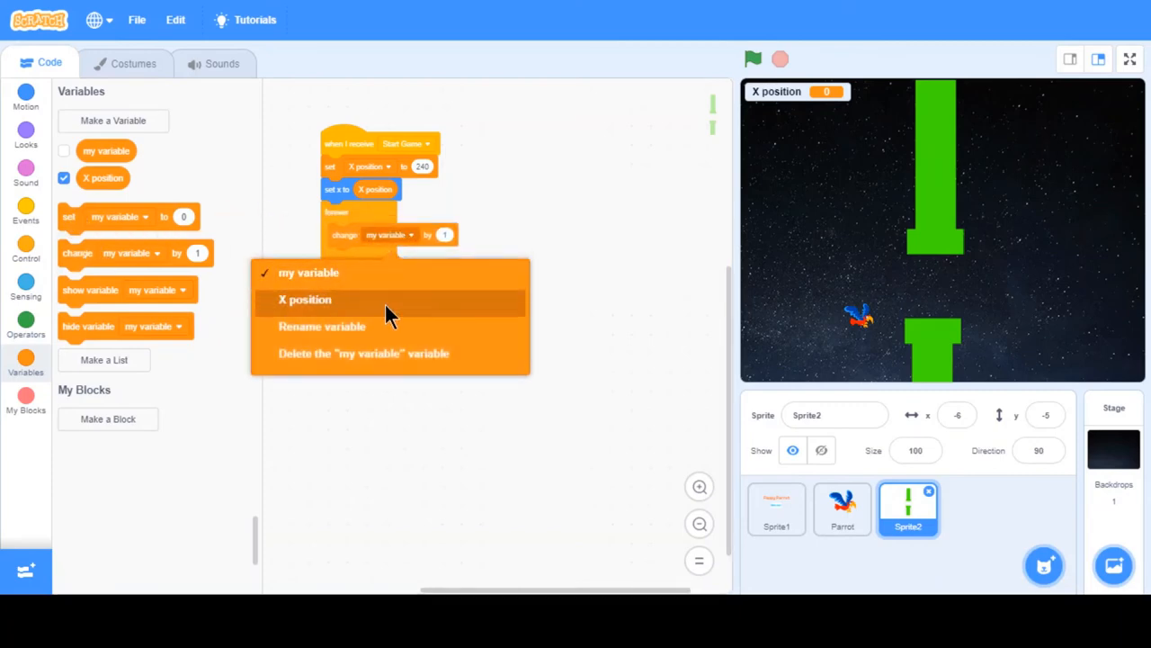
left_click(304, 299)
type("3")
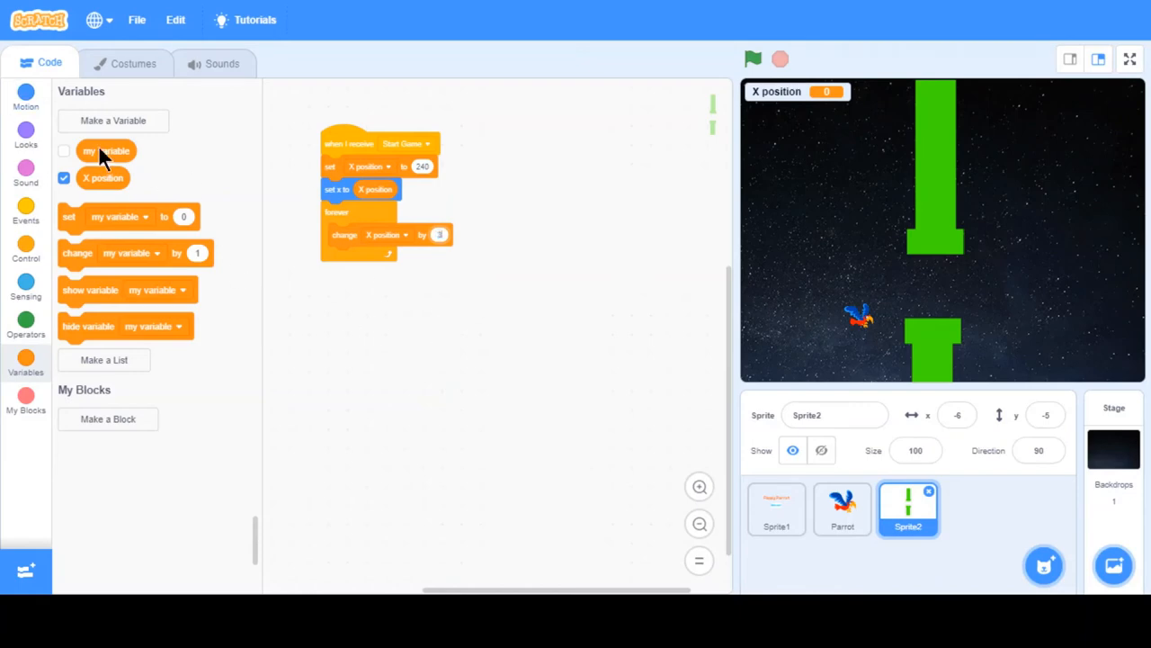
left_click(25, 93)
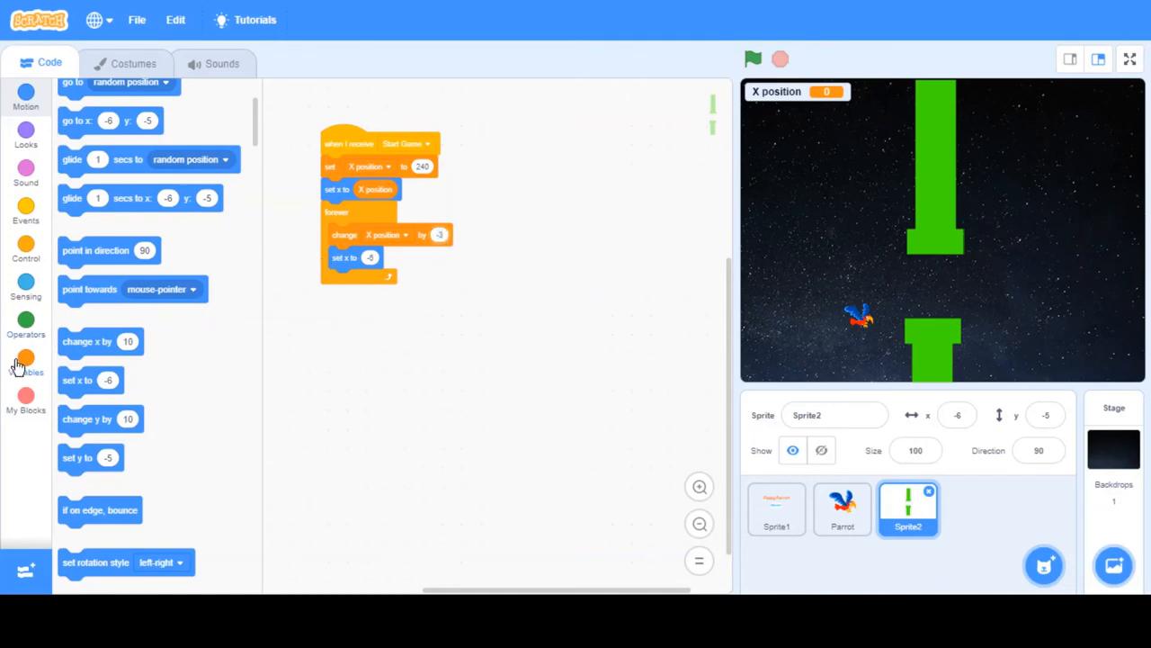
left_click(25, 363)
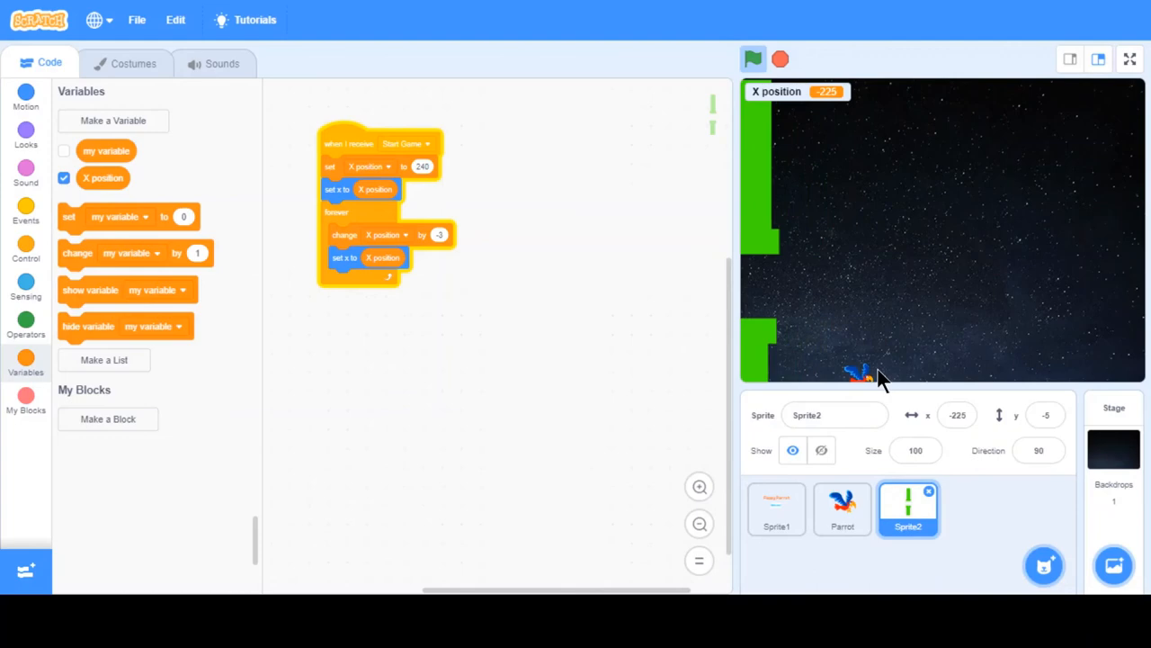
left_click(781, 58)
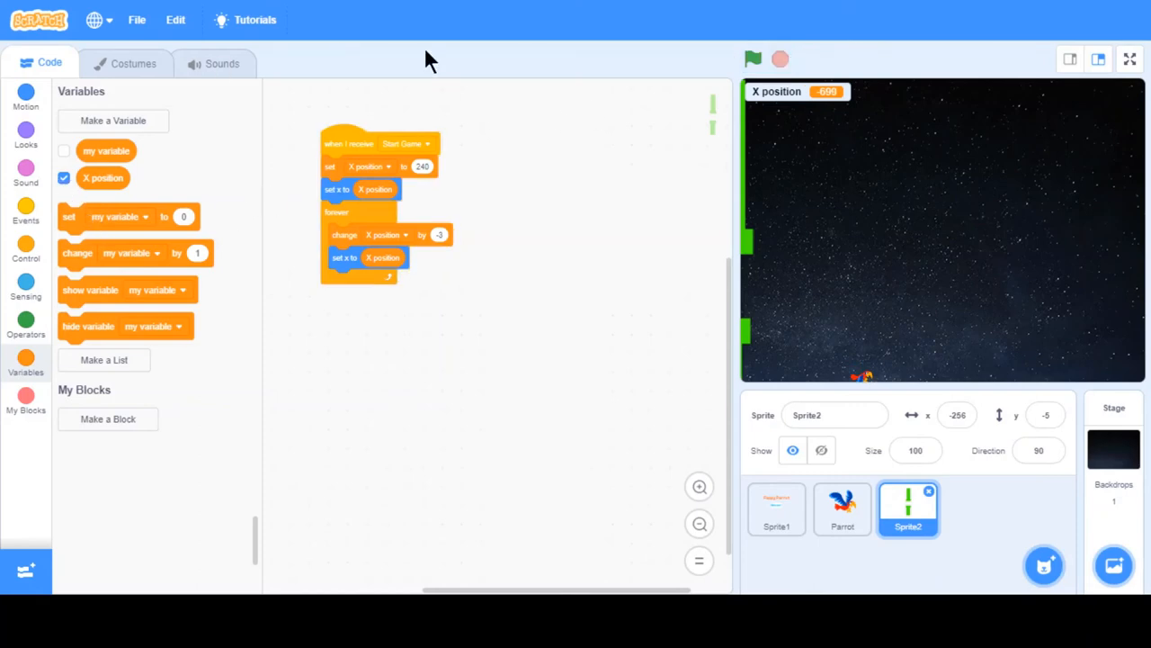
mouse_move(628, 263)
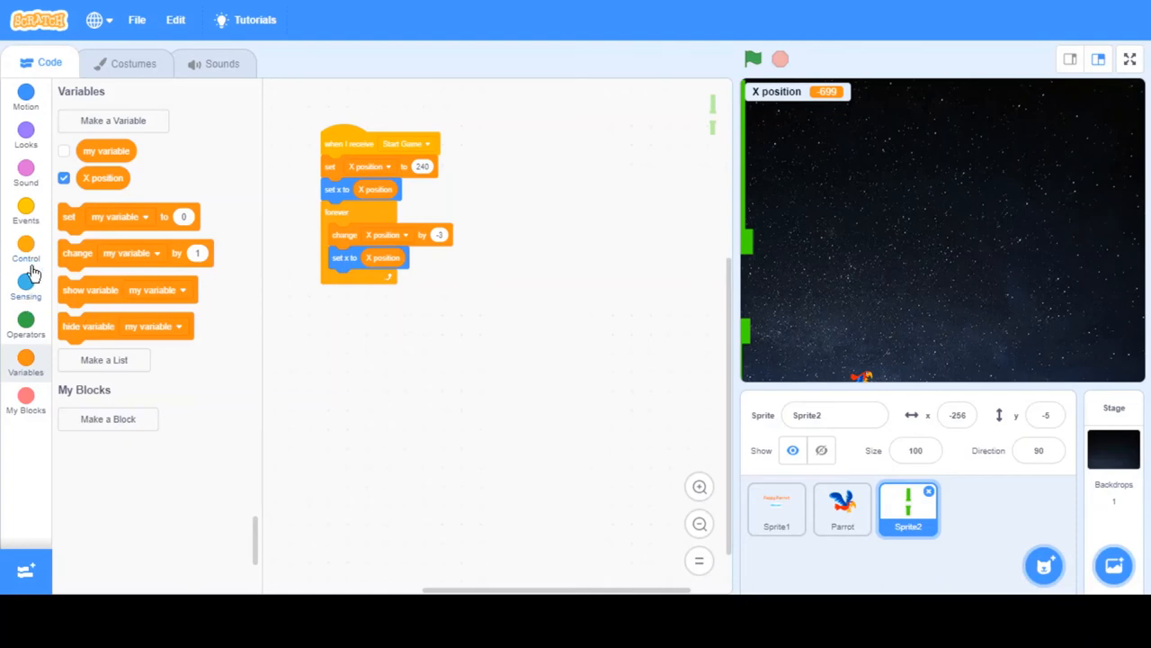
Add an if block in the forever loop with the condition X position < -240.
left_click(26, 251)
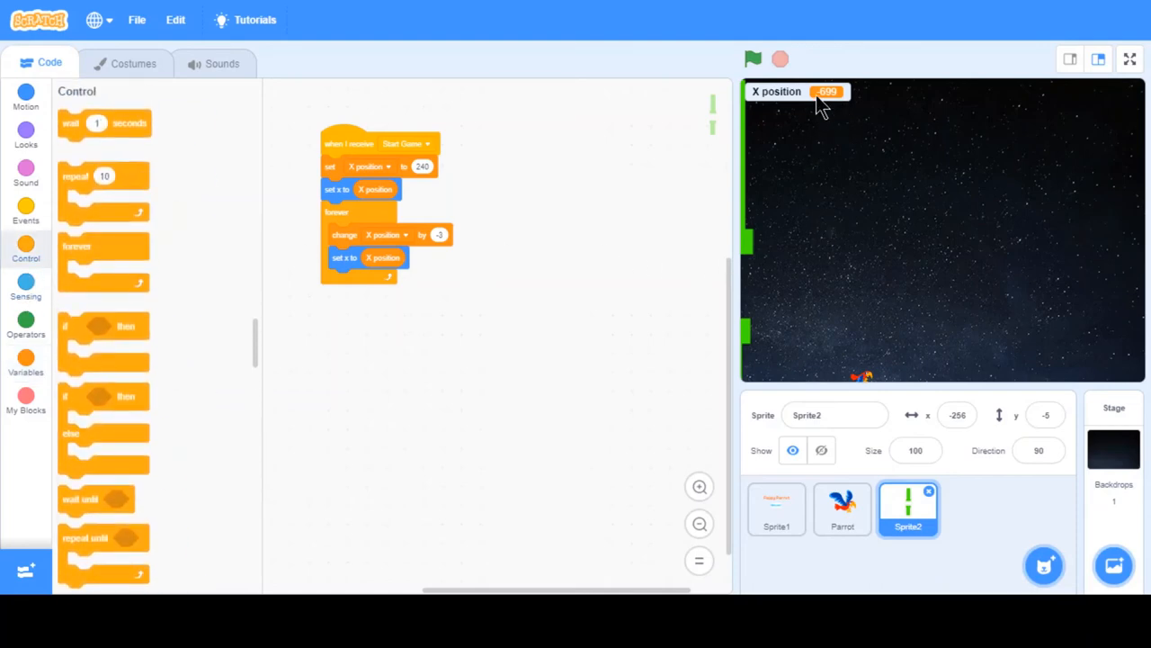
mouse_move(678, 266)
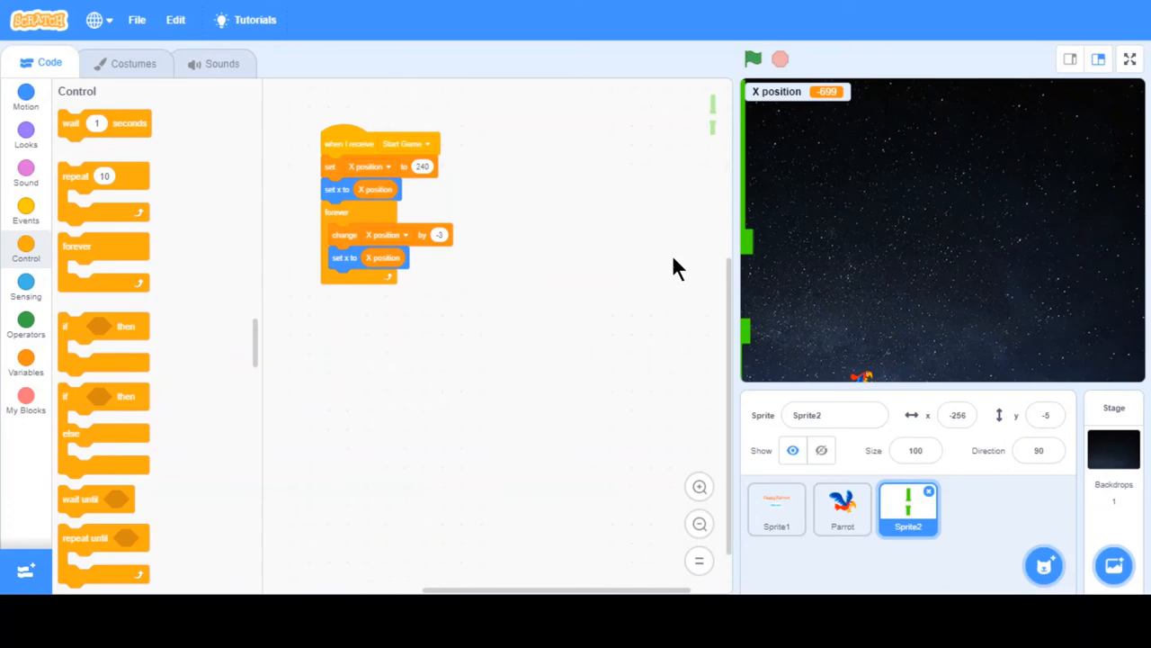
mouse_move(854, 176)
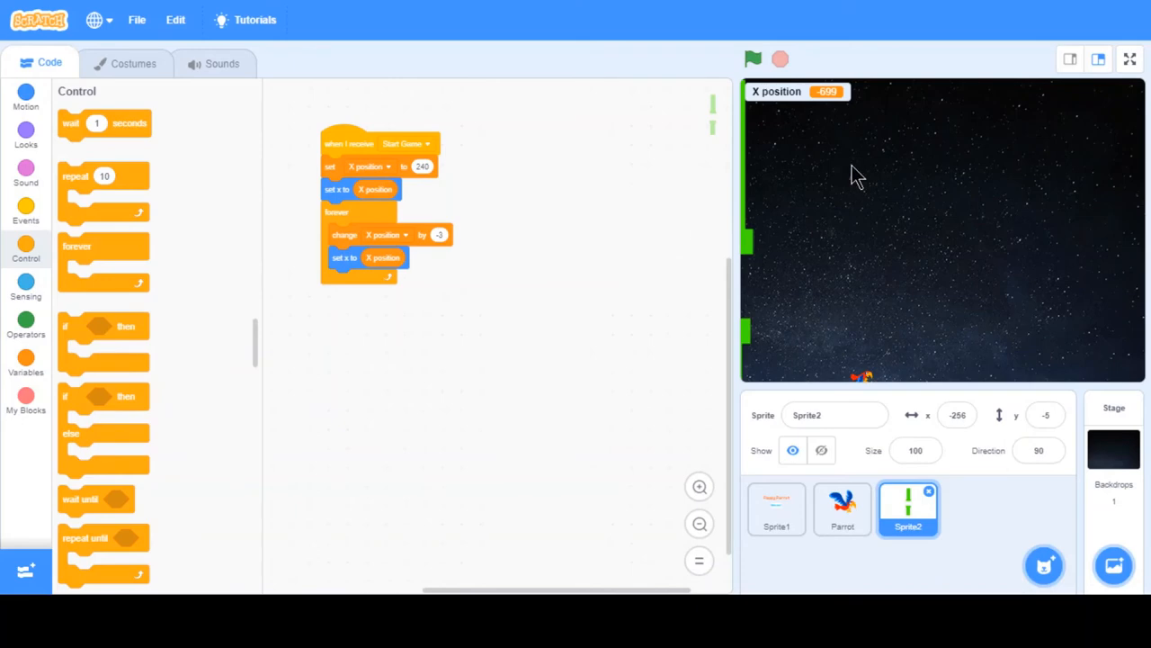
mouse_move(986, 352)
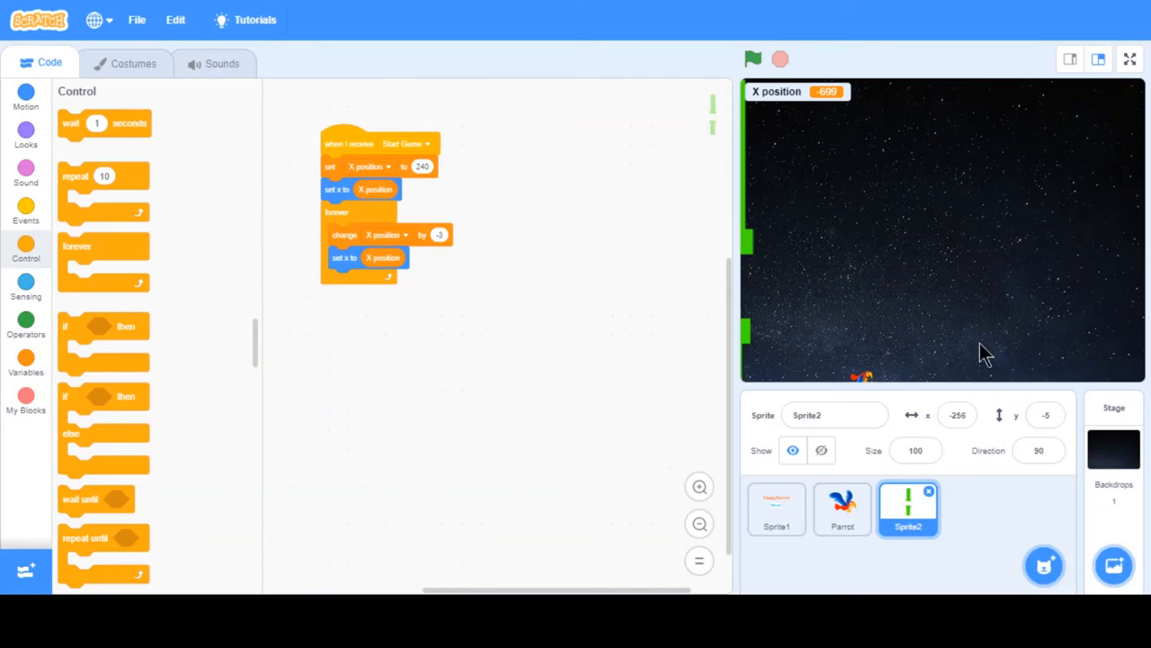
mouse_move(50, 231)
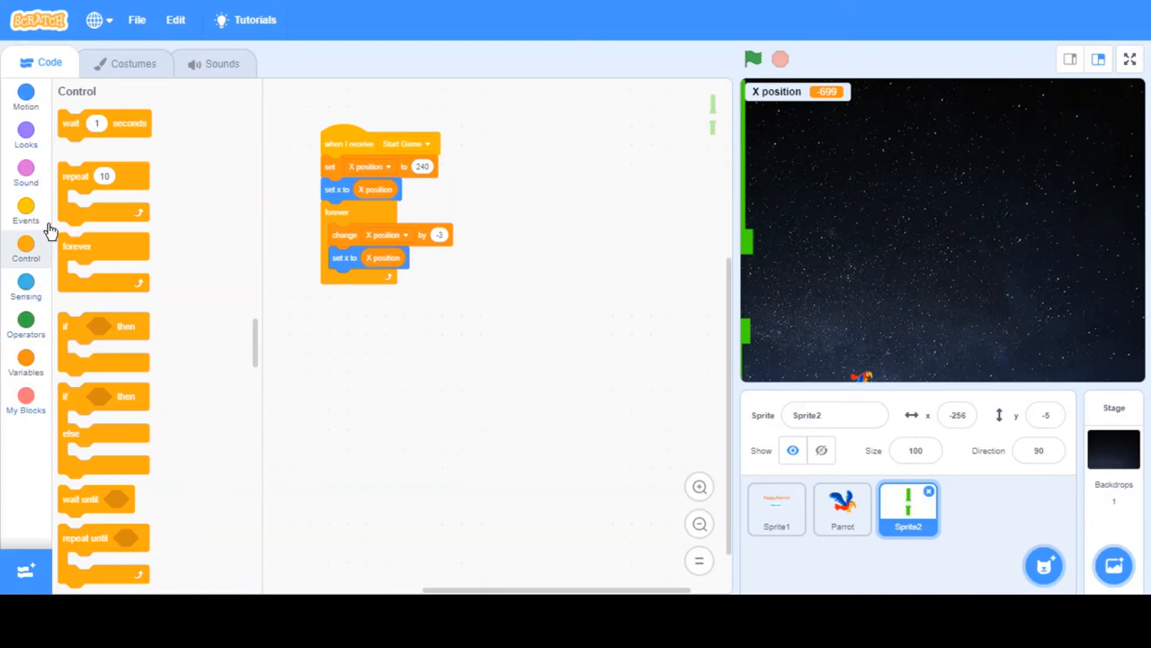
left_click_drag(104, 338, 327, 324)
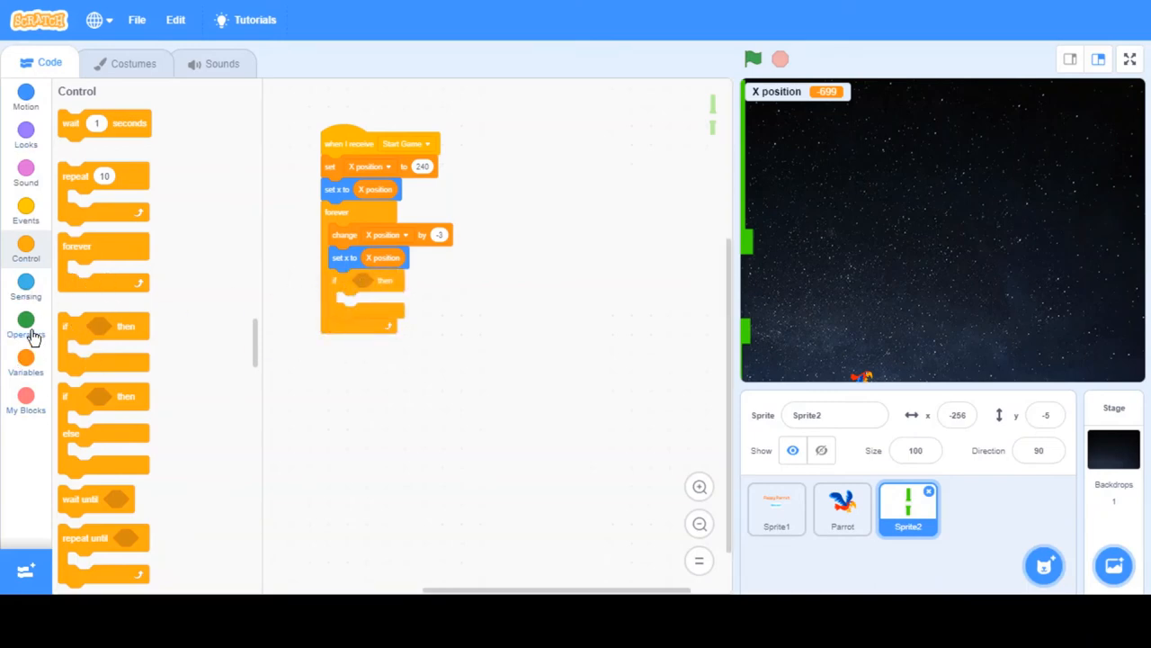
left_click(25, 324)
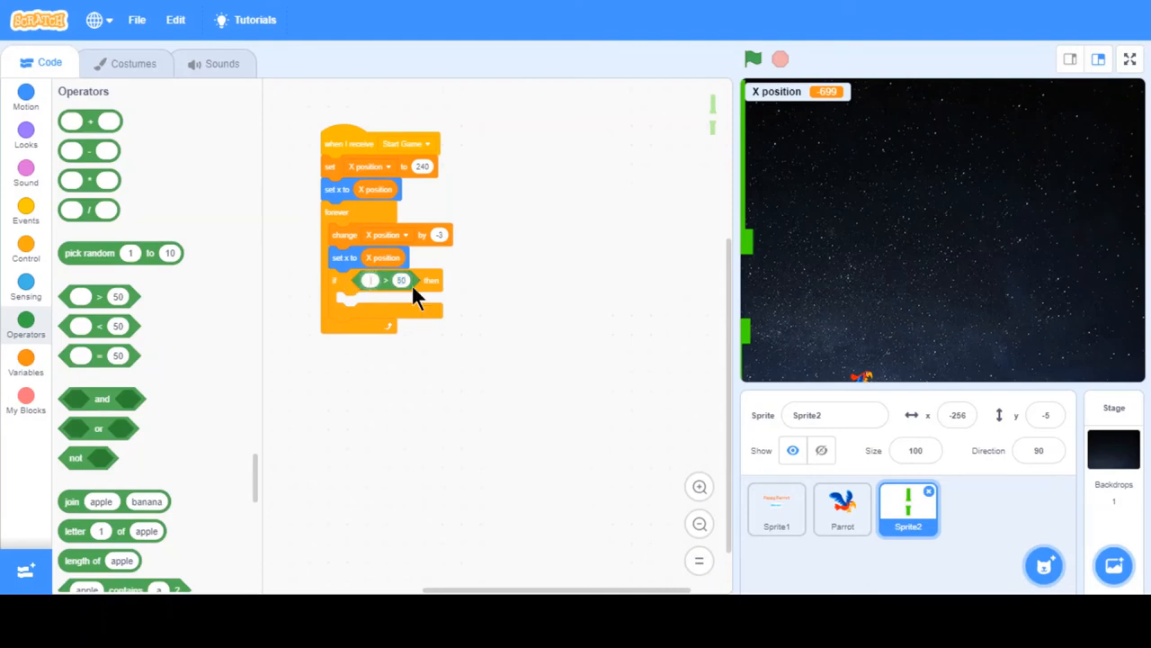
left_click_drag(382, 280, 286, 309)
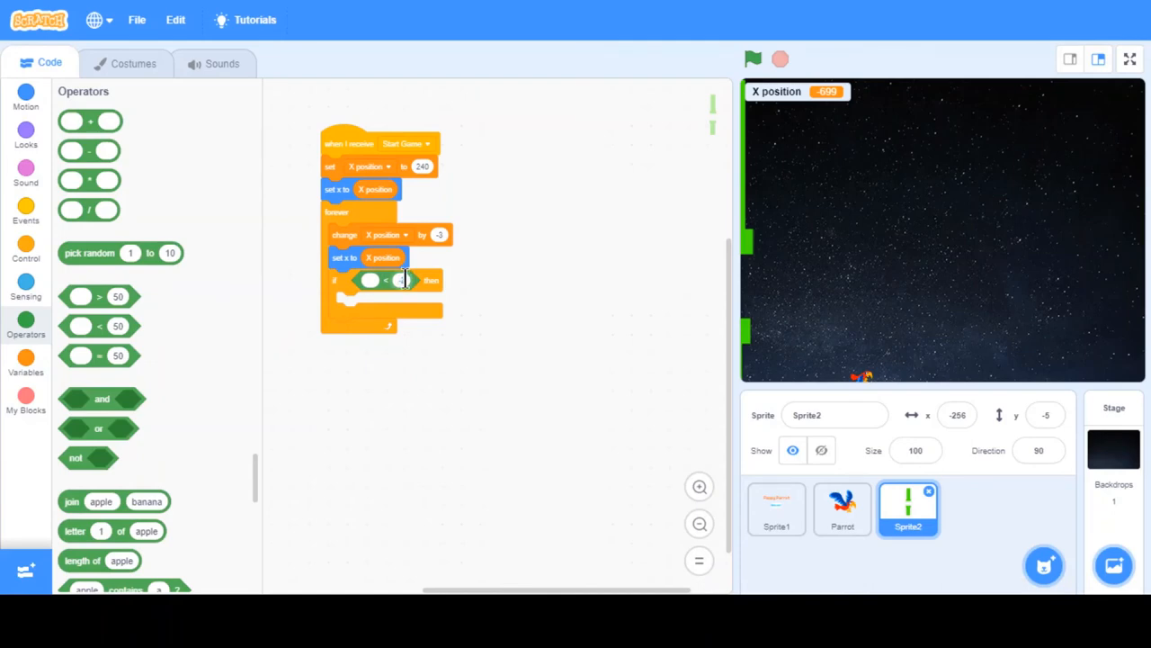
type("-240")
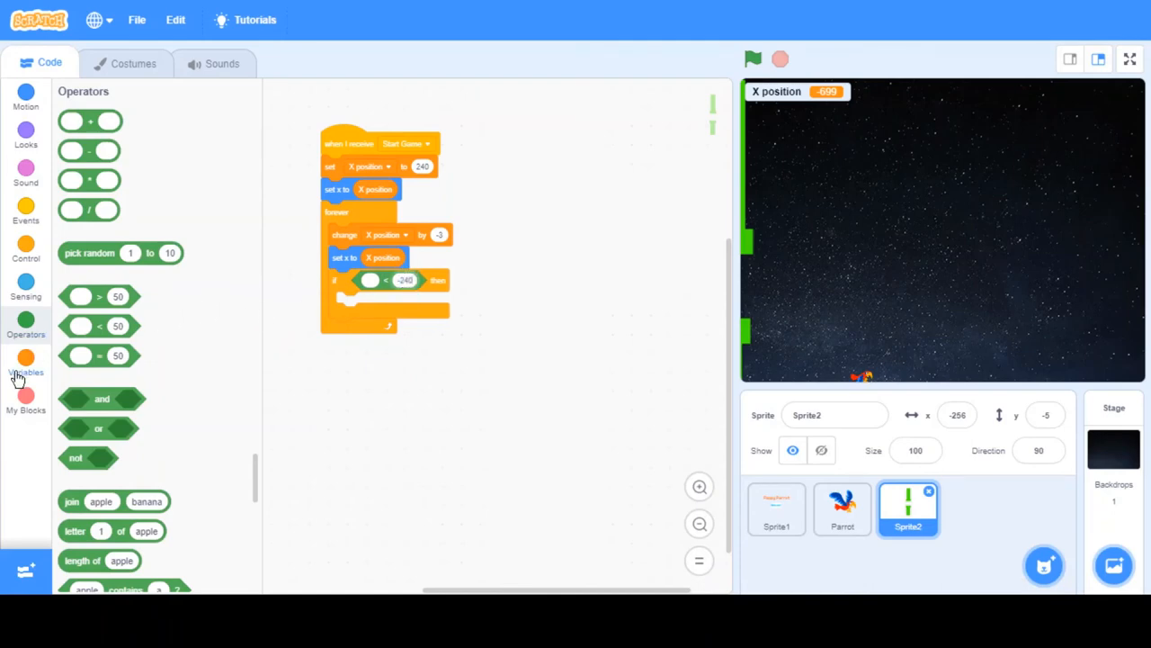
Inside the if, reset X position to 240 and set x to X position, then start a test run.
left_click(25, 363)
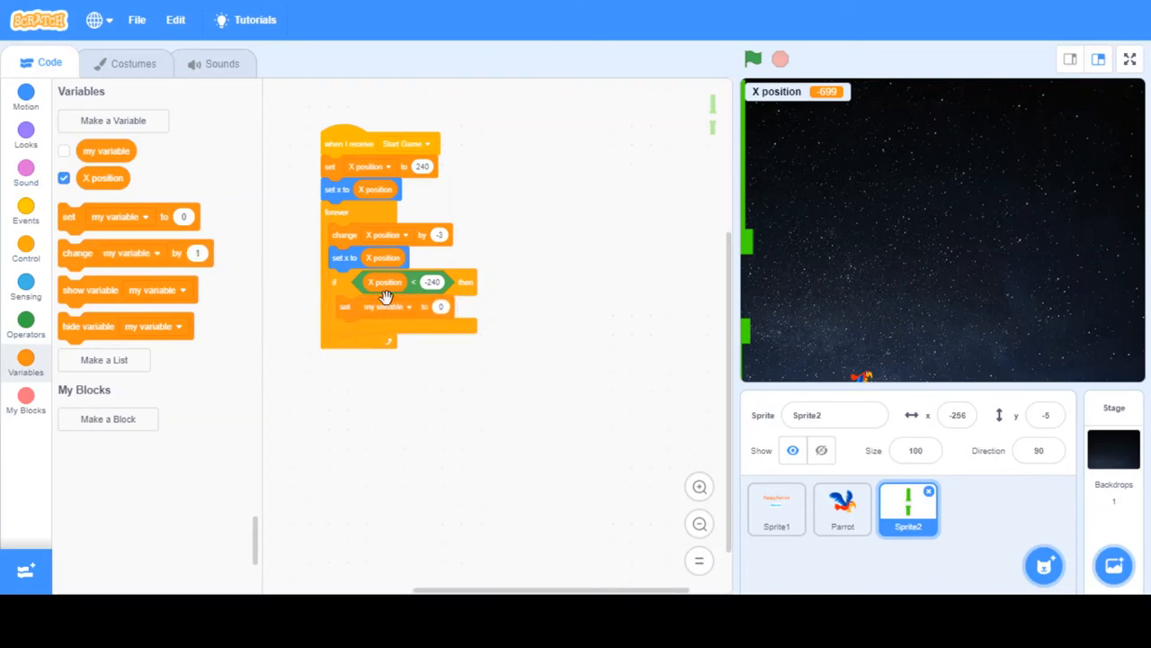
left_click(393, 306)
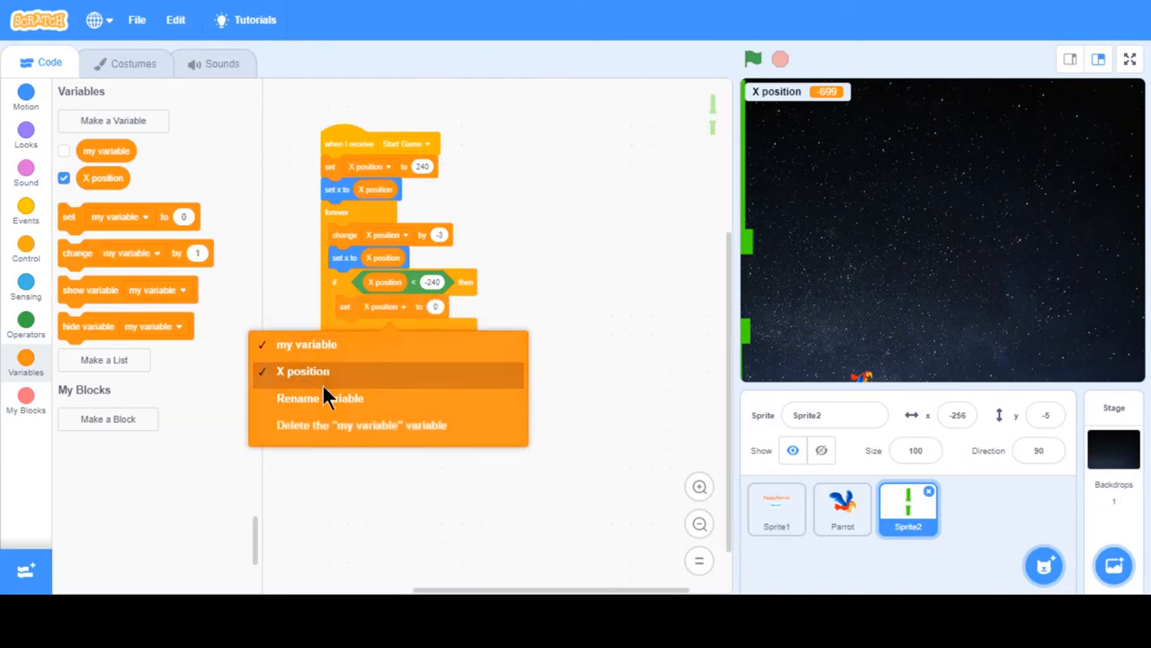
left_click(302, 370)
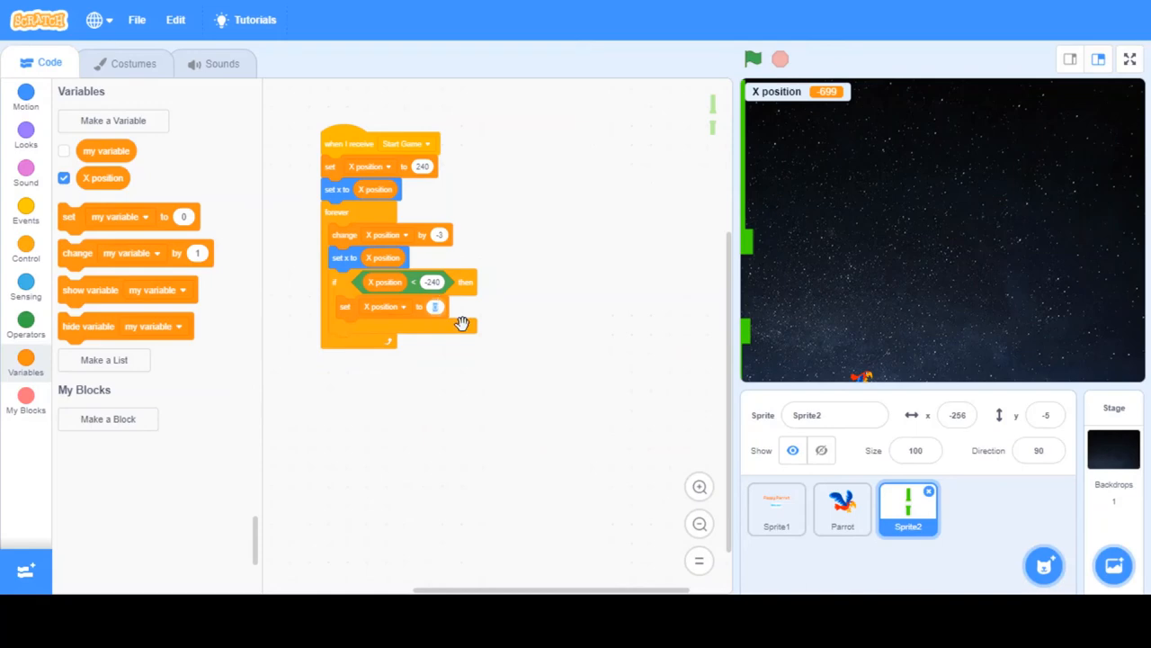
type("24")
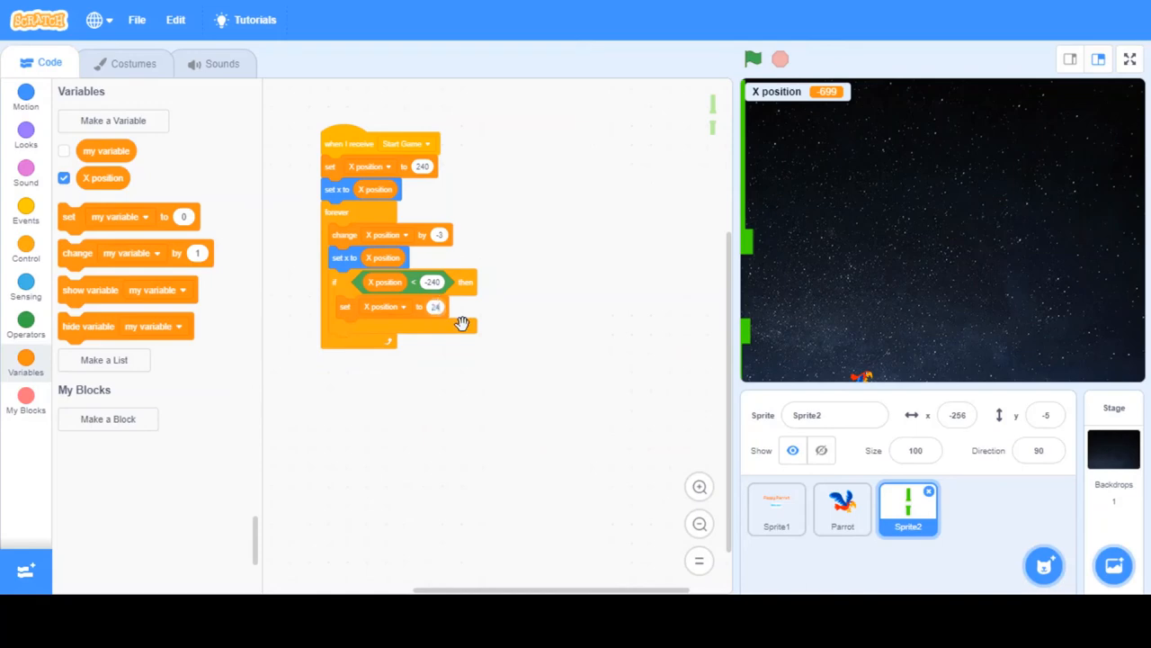
left_click(25, 97)
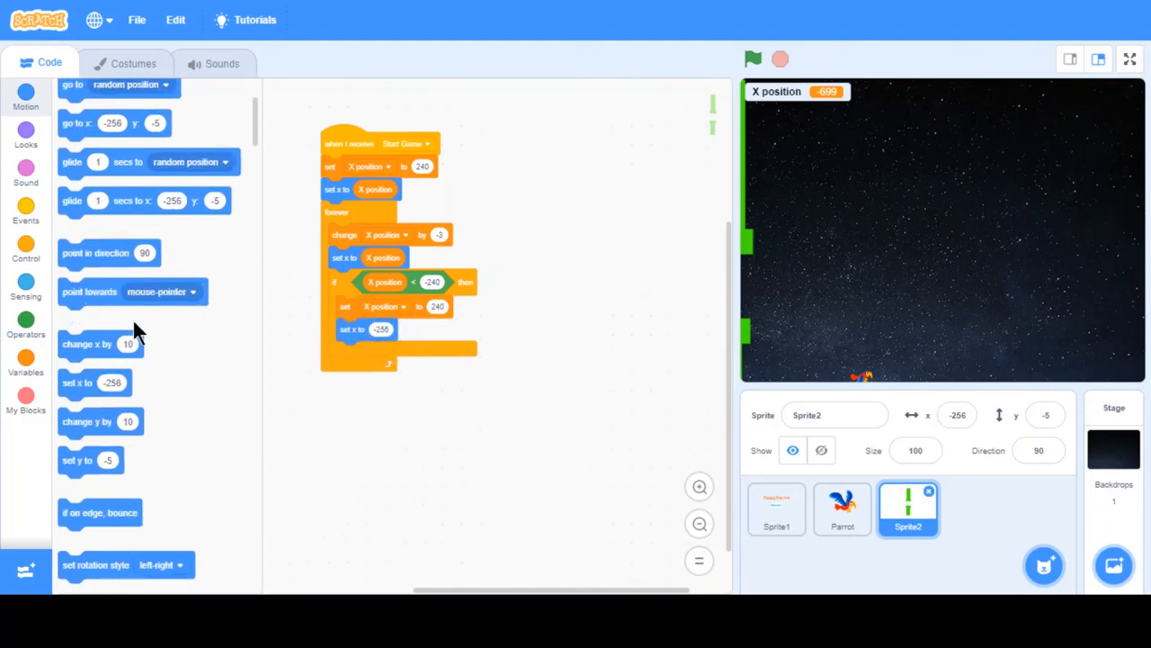
left_click(26, 356)
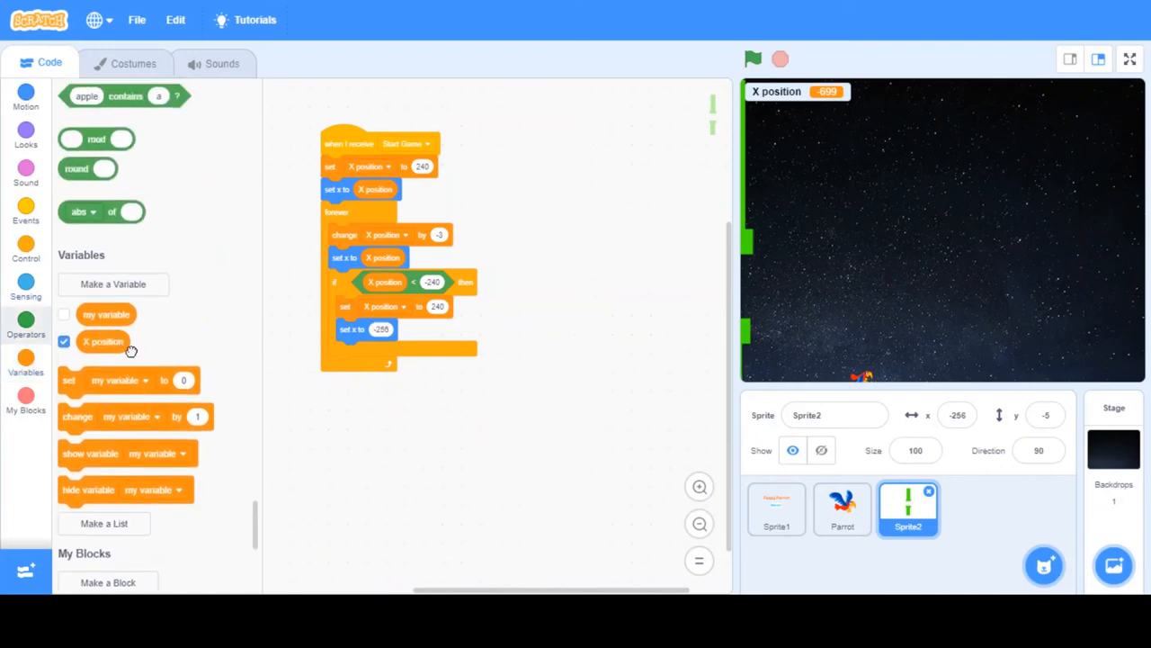
left_click(752, 60)
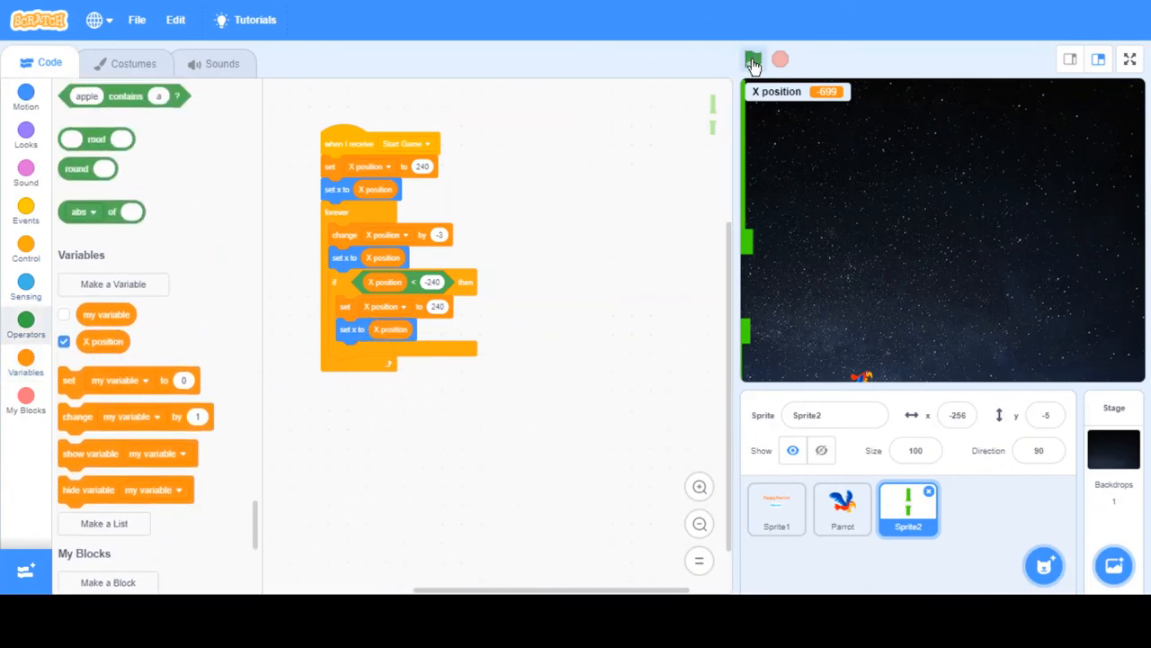
left_click(752, 58)
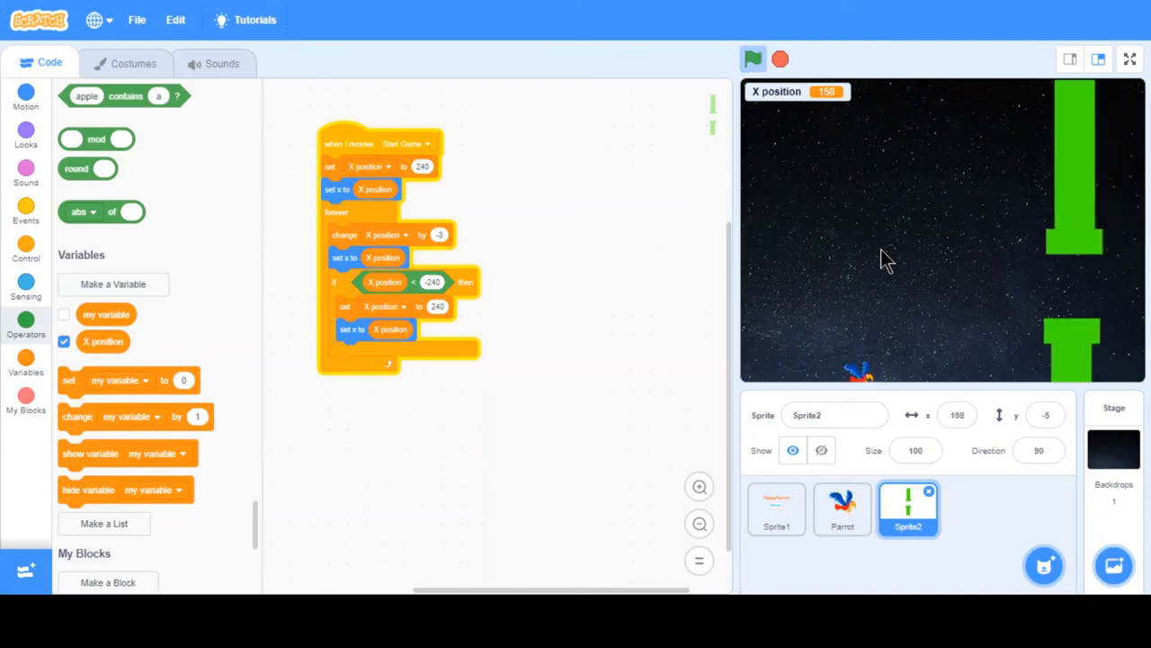
Stop the test run with the pillars partway across the stage.
left_click(752, 59)
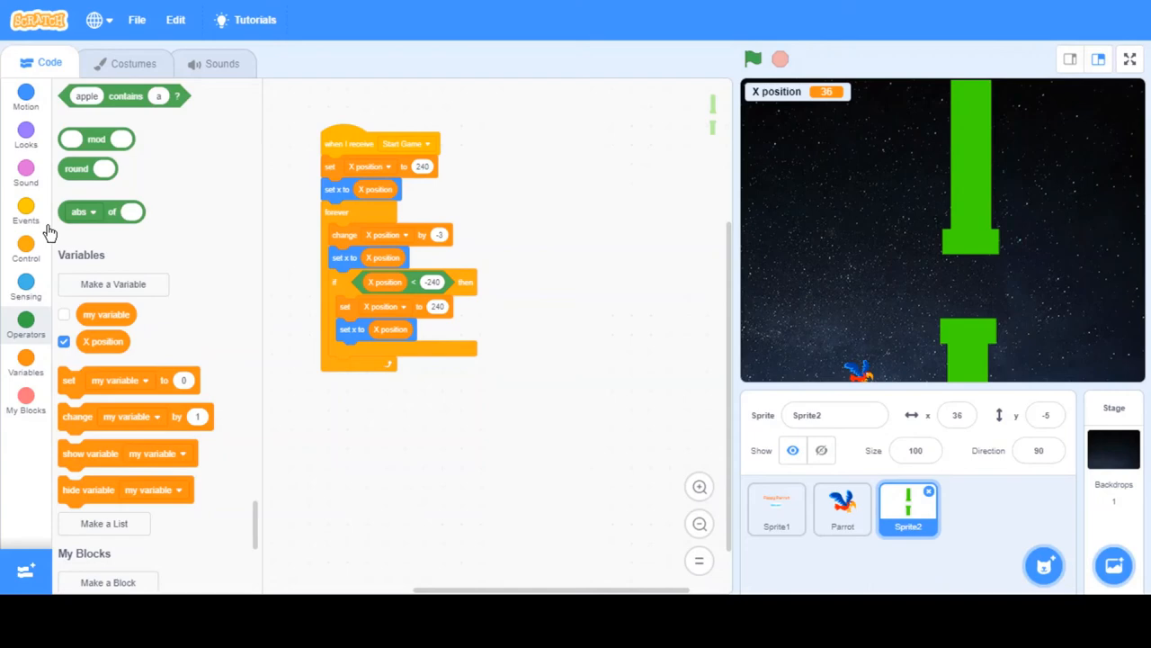
mouse_move(50, 322)
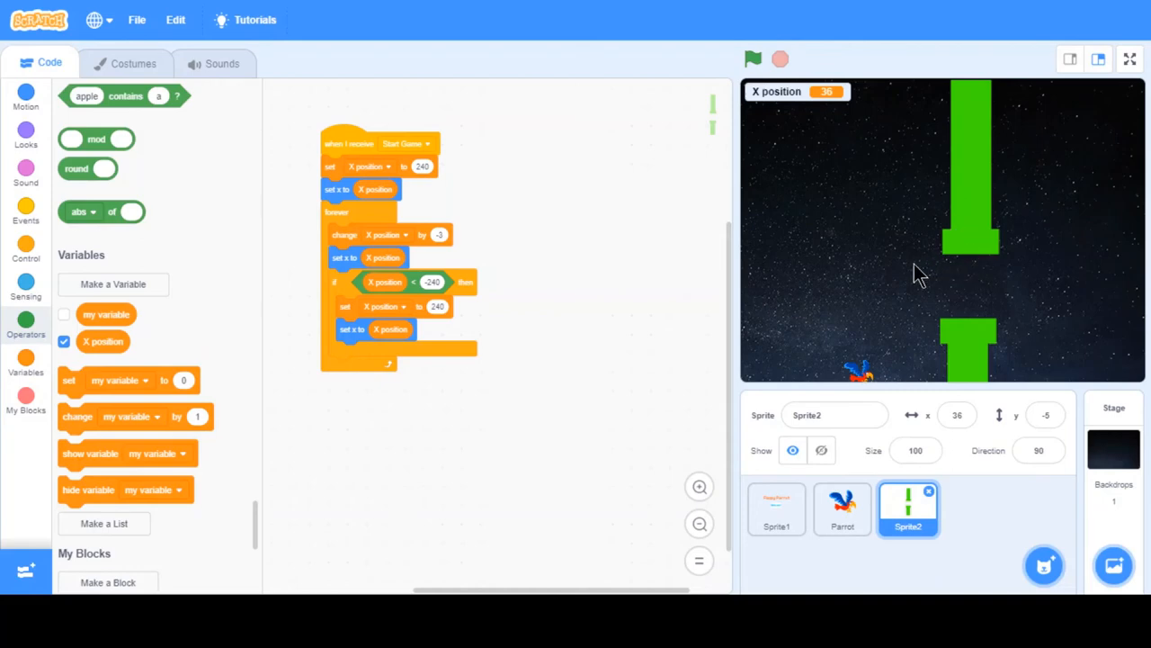
mouse_move(148, 147)
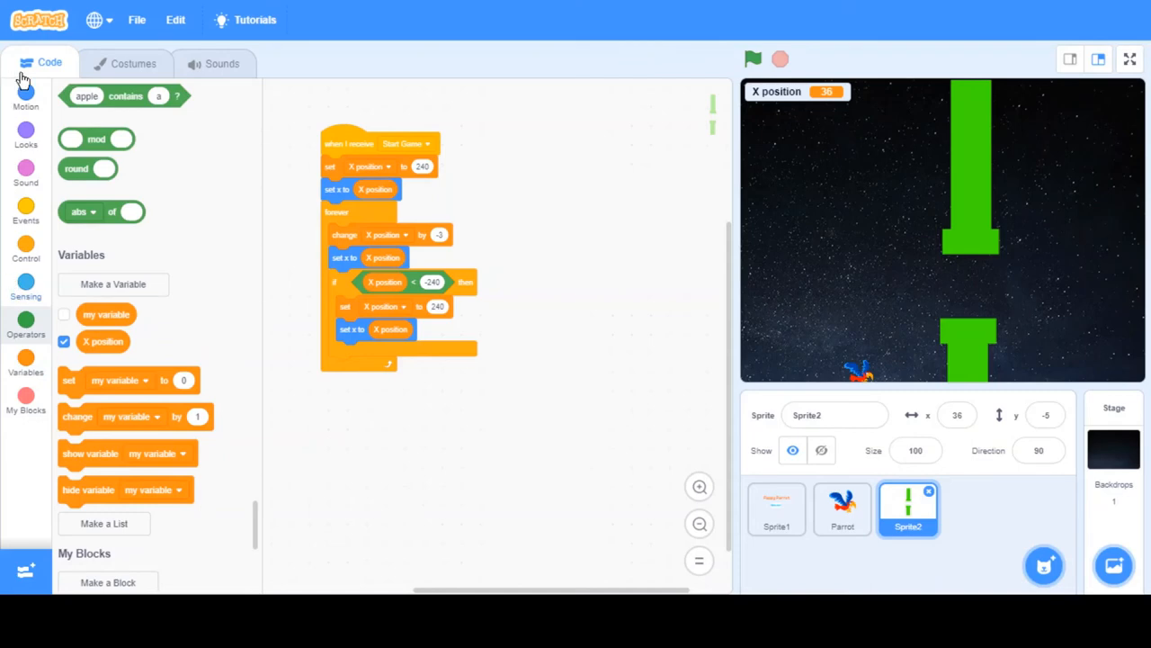
mouse_move(61, 293)
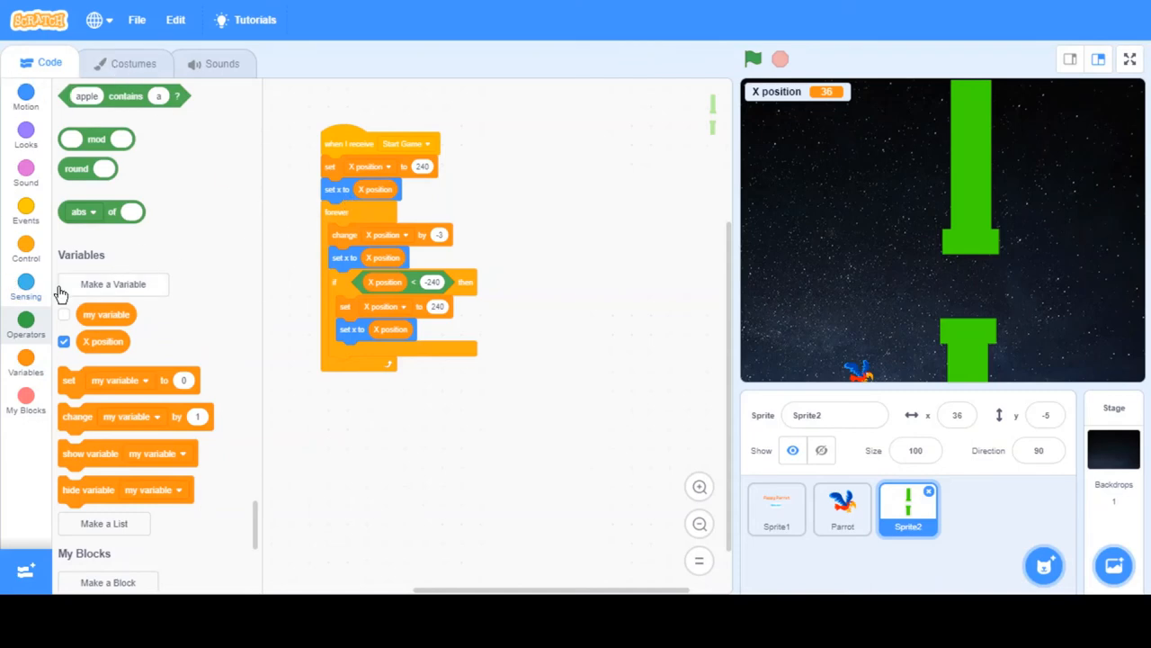
Switch the pillar to a random costume from 1 to 3 on Start Game and test-run it.
left_click(25, 133)
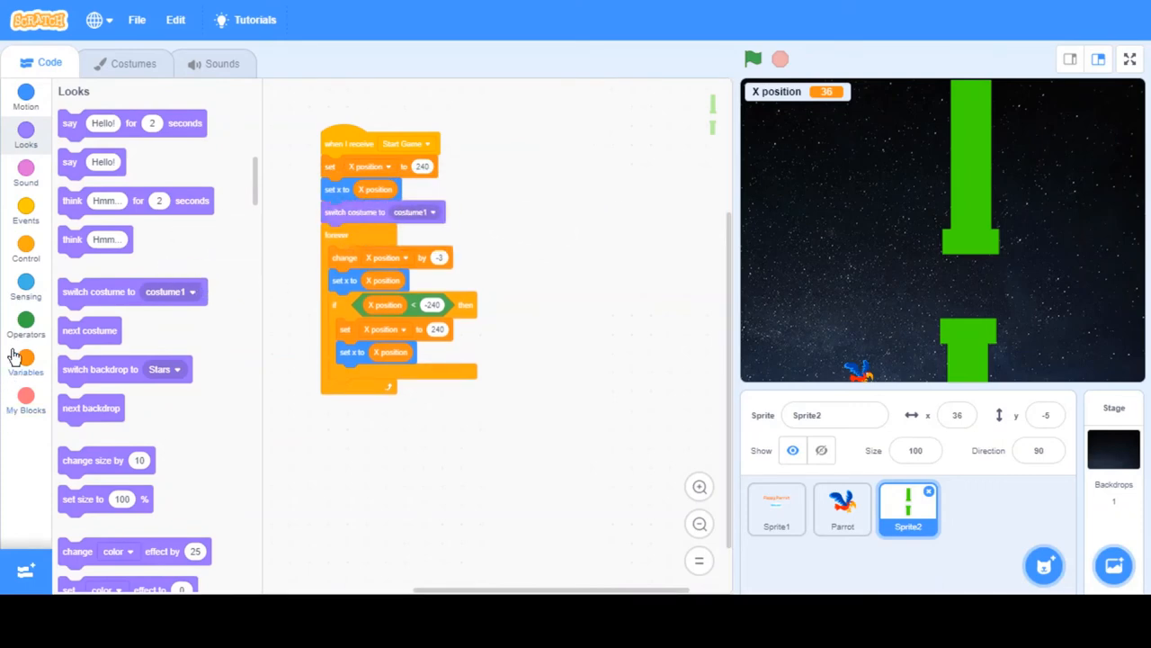
left_click(25, 322)
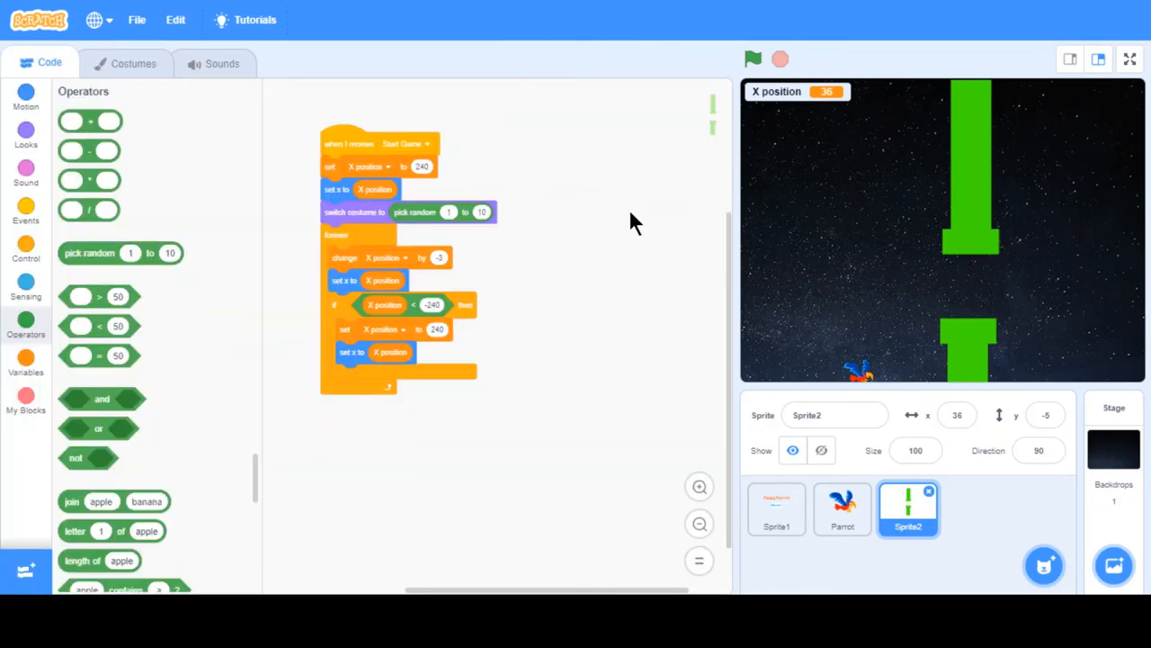
left_click(482, 212)
type("3")
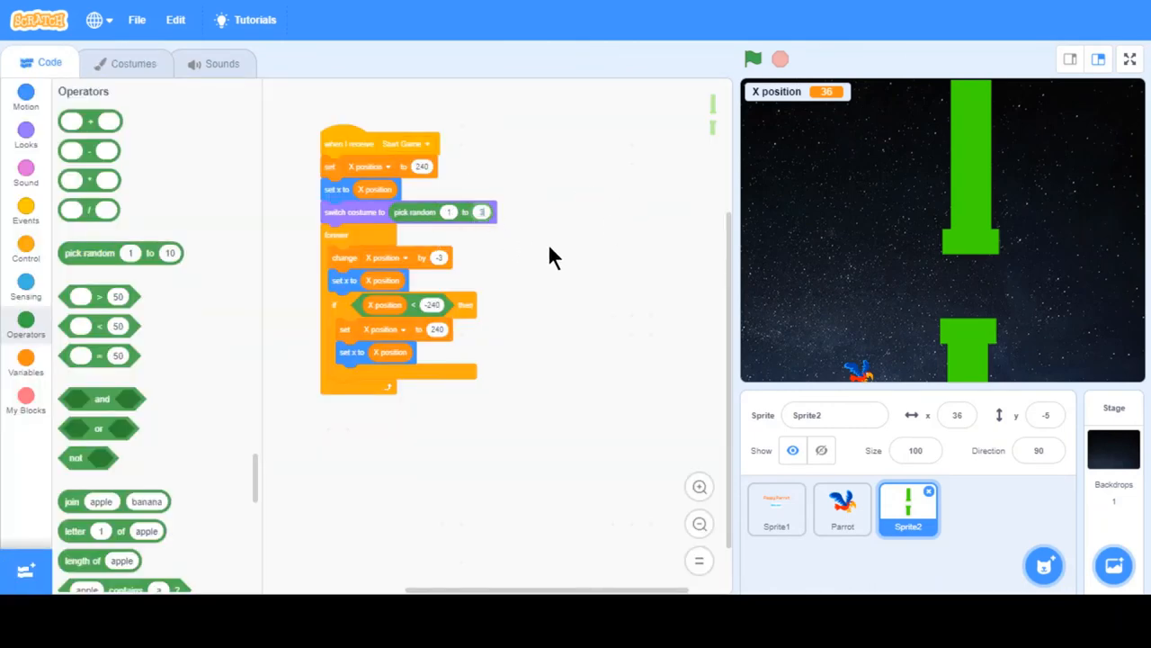
left_click(752, 57)
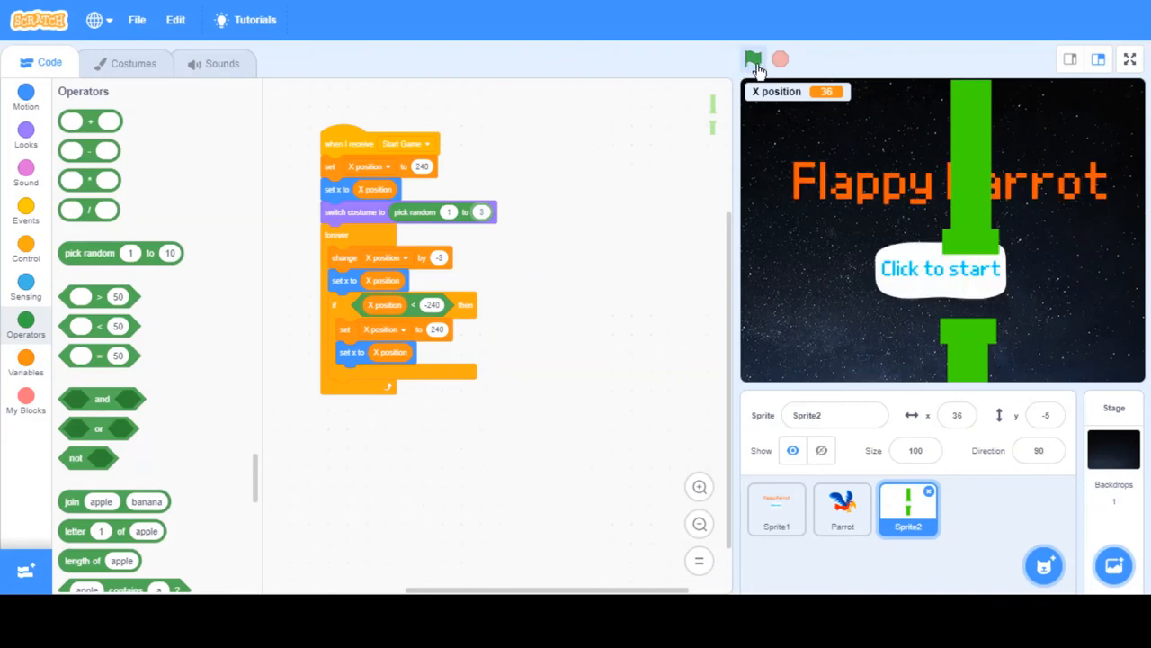
left_click(752, 59)
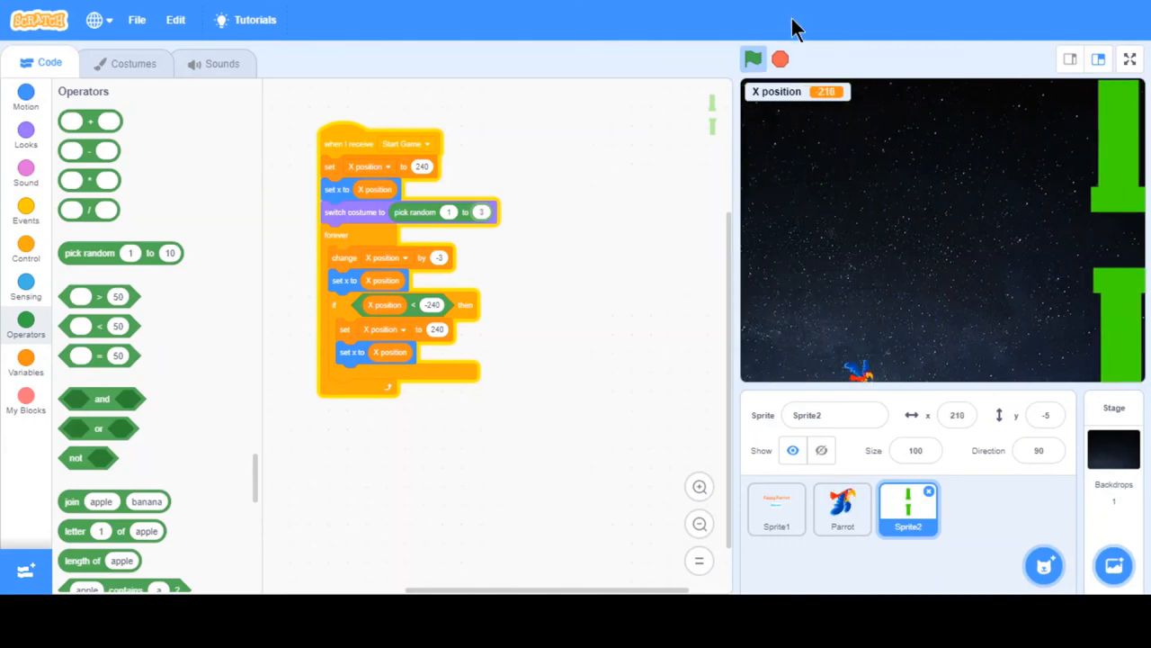
left_click(752, 57)
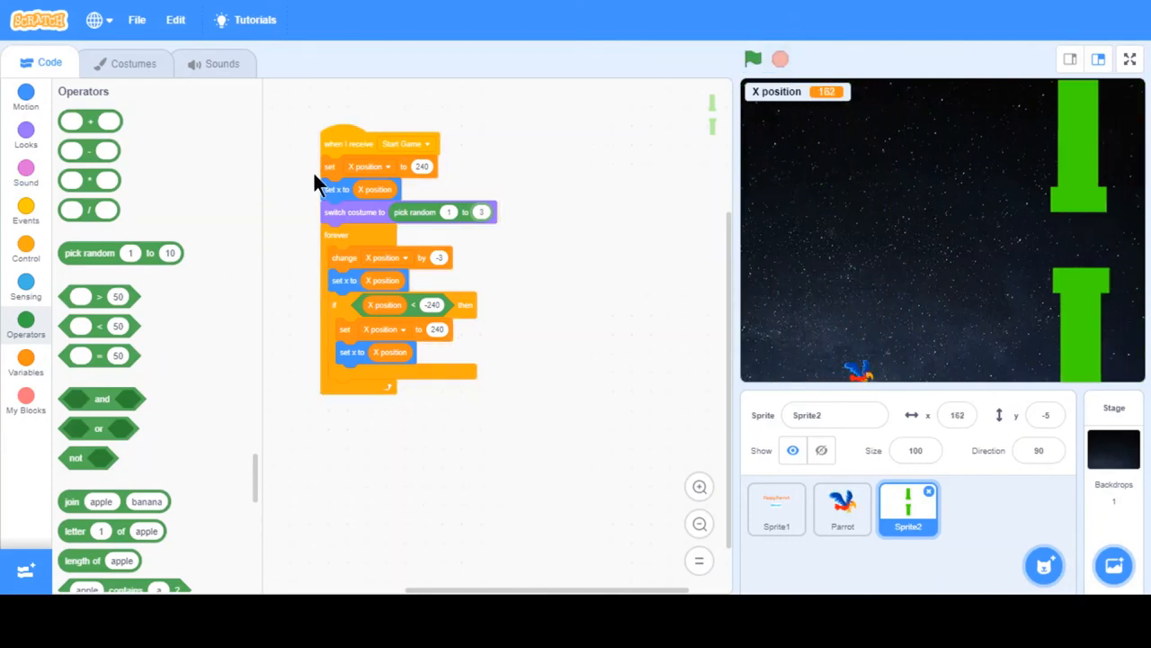
Duplicate the random costume switch into the reset if block and rerun the game.
right_click(352, 212)
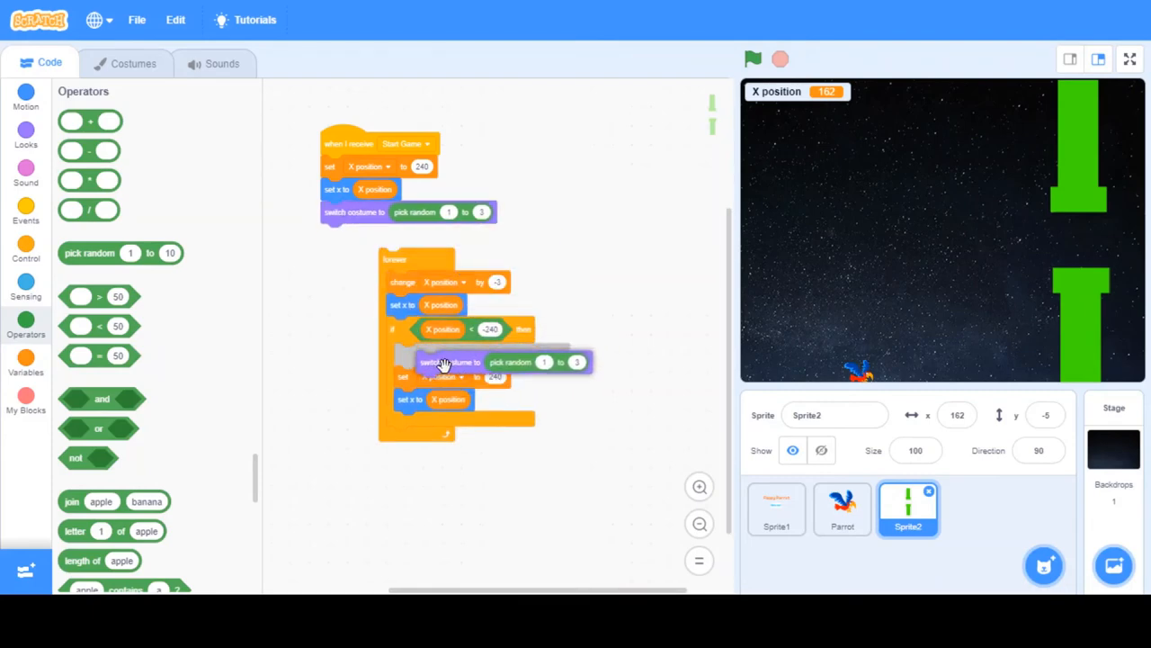
left_click(753, 58)
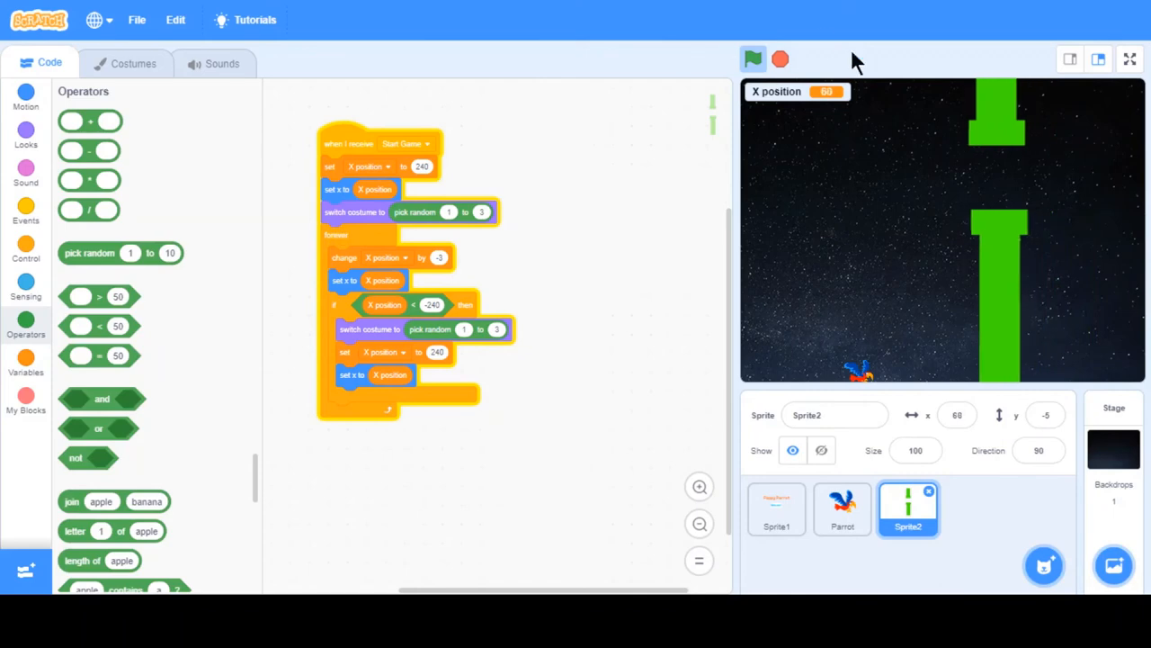
left_click(752, 57)
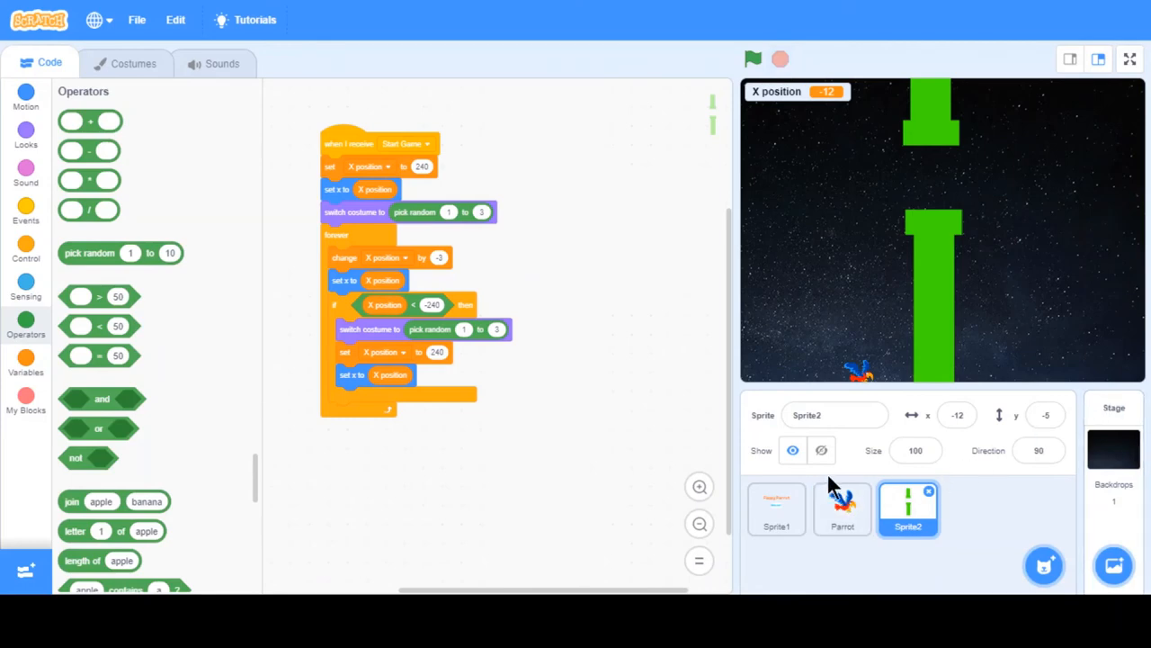
Make Sprite2 hide on green flag and show on Start Game, then test and stop.
left_click(777, 508)
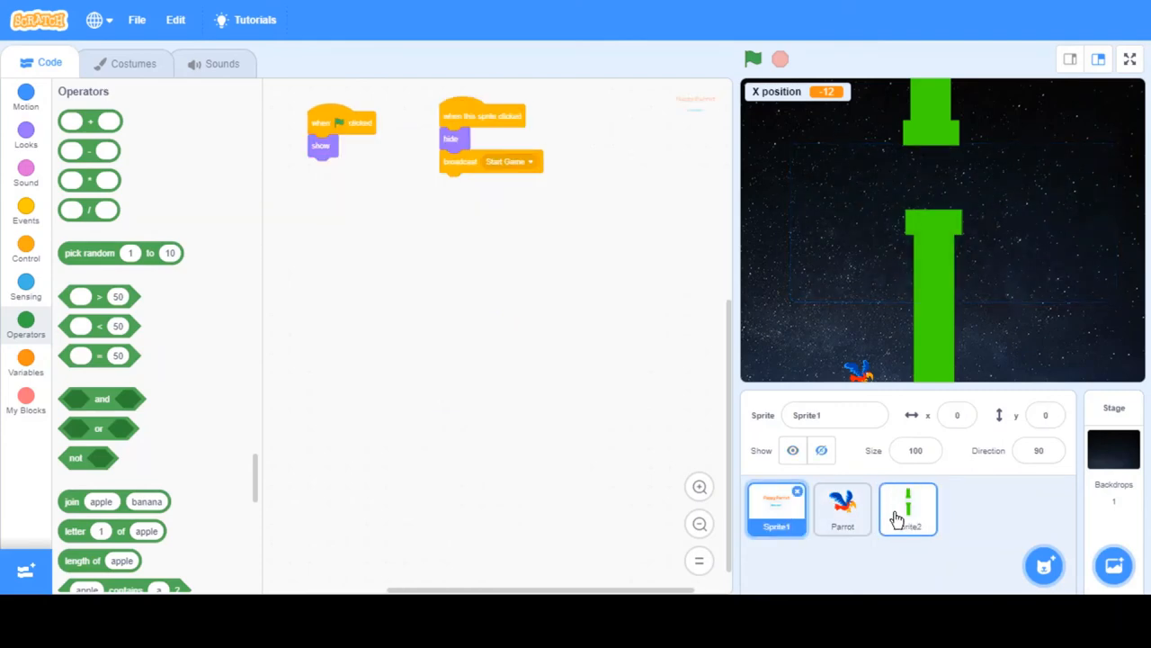
left_click(907, 507)
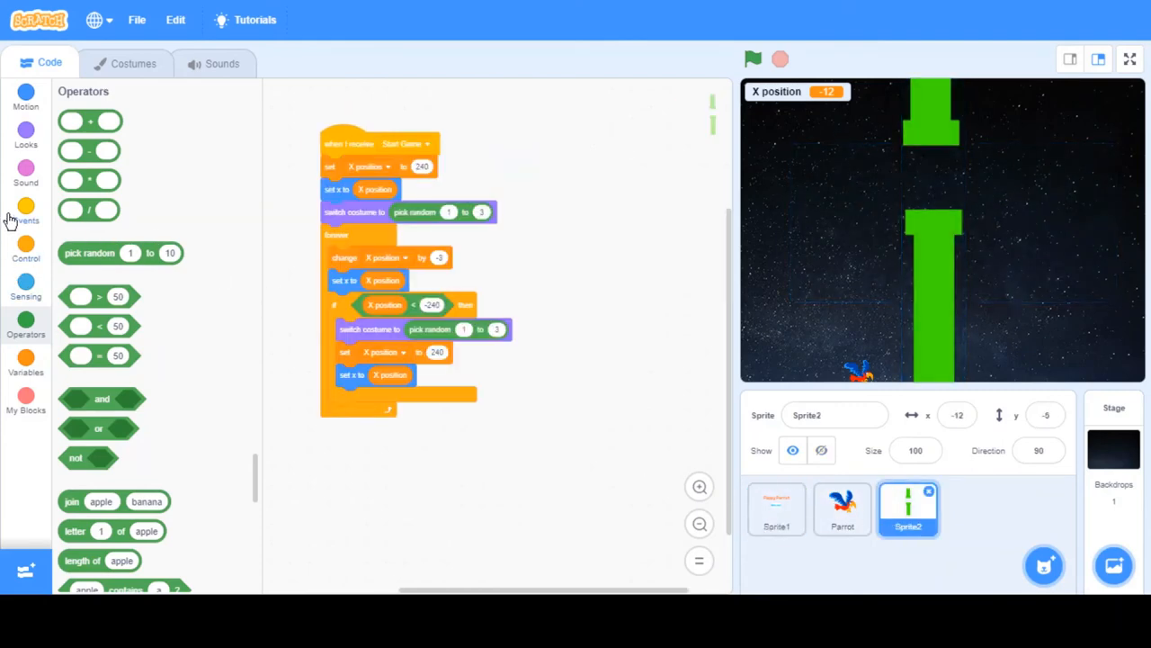
left_click(25, 212)
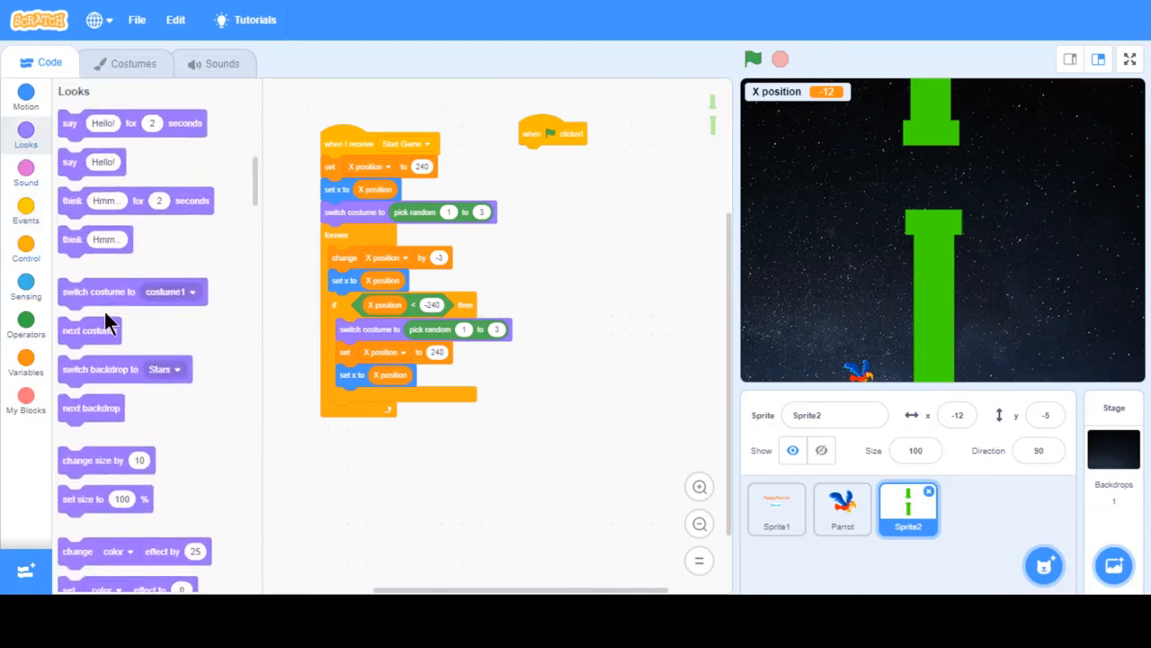
mouse_move(263, 207)
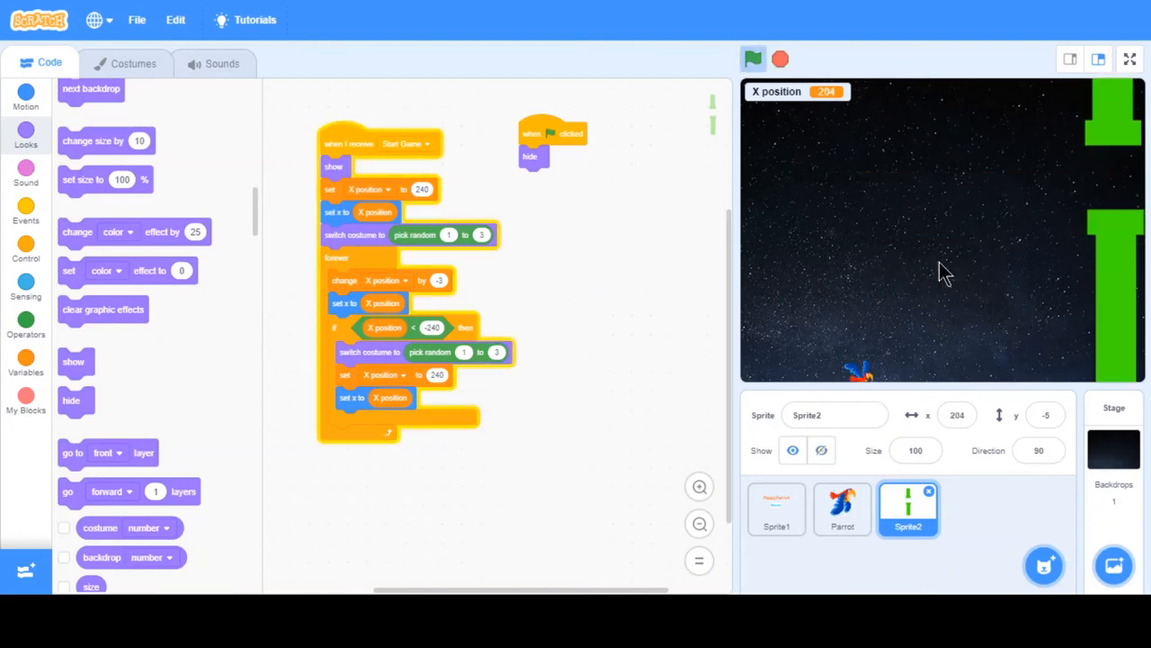
left_click(752, 59)
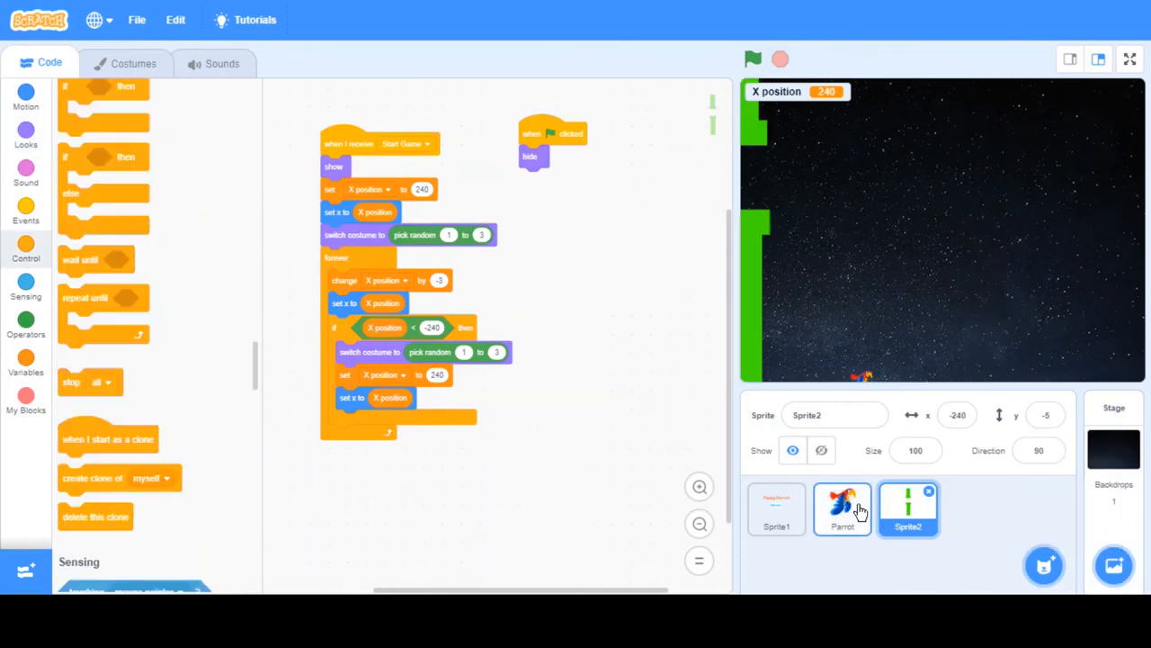
Make the Parrot go to x -100, y 0 on green flag and play a test run.
left_click(842, 508)
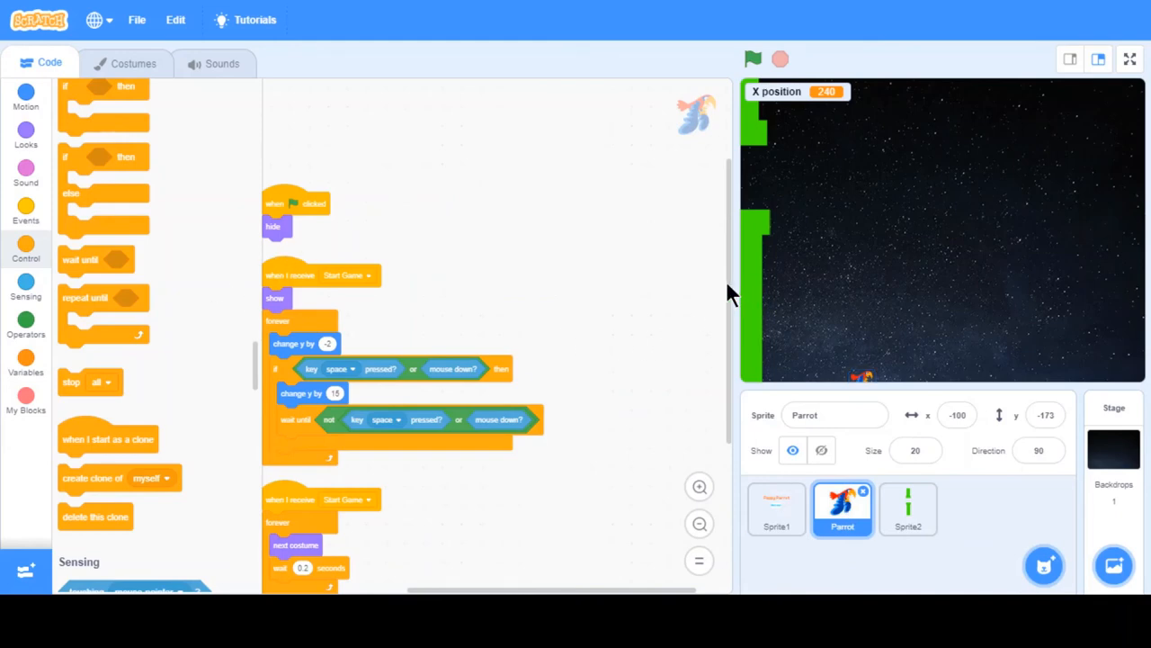
scroll("down", 3)
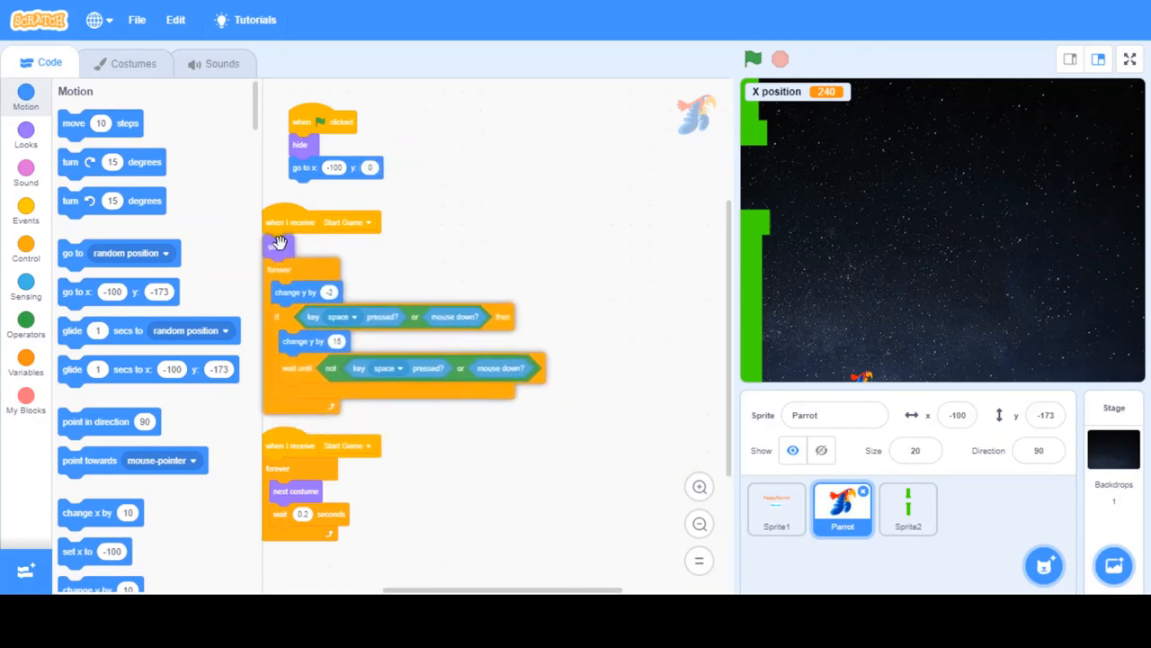
left_click(752, 57)
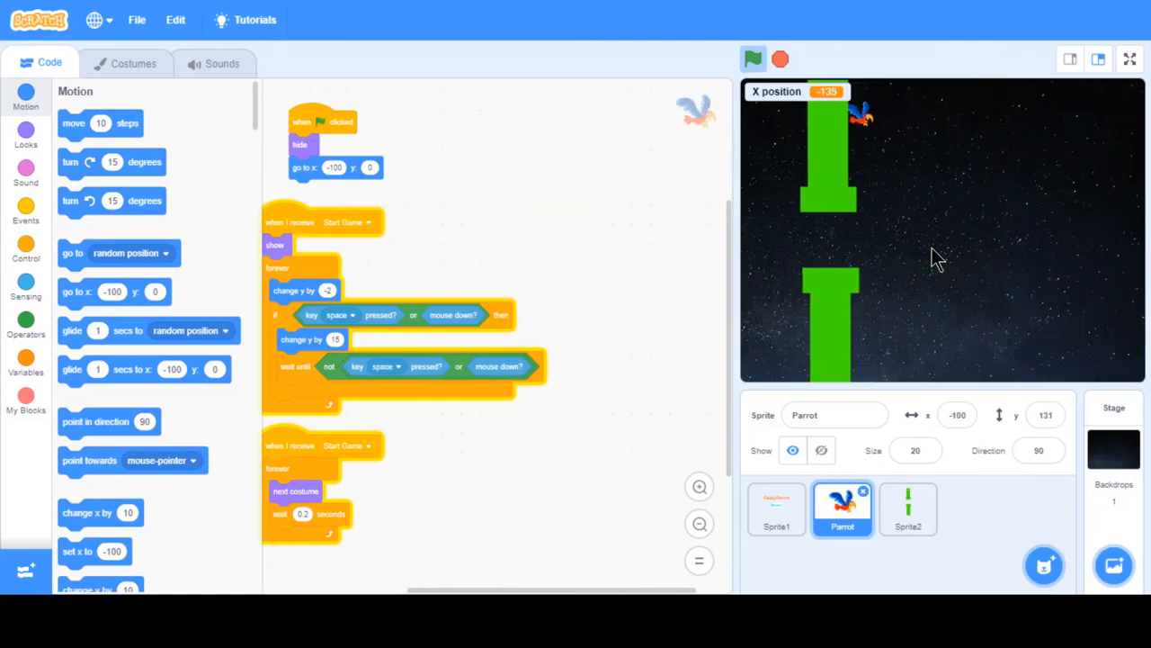
left_click(752, 60)
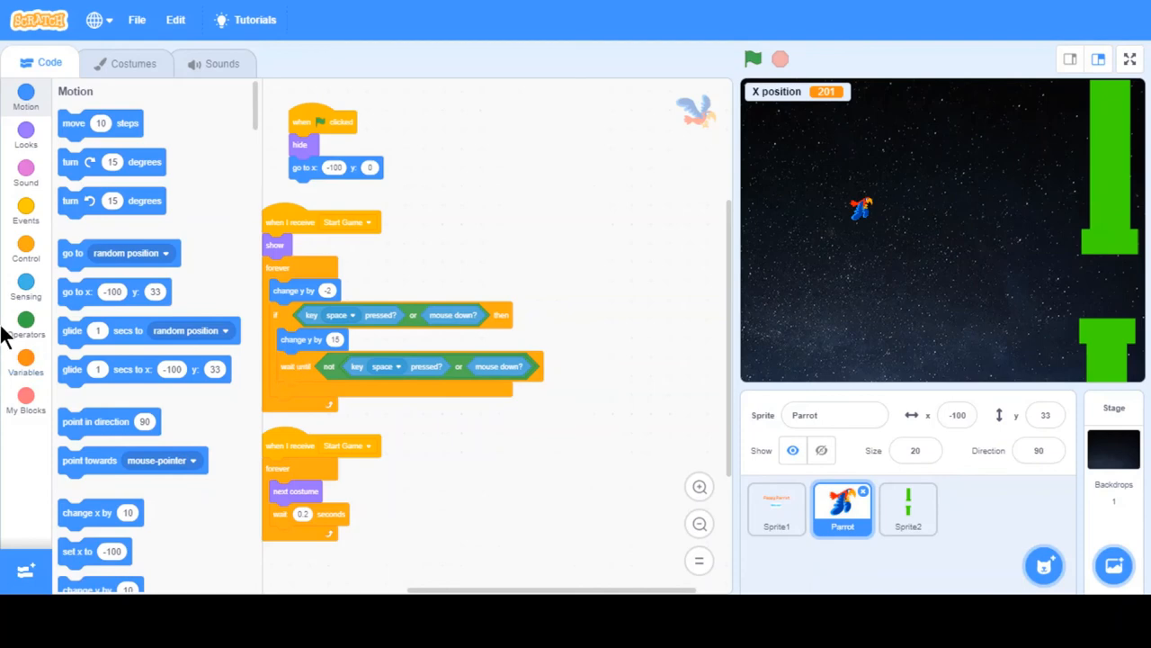
Duplicate the Parrot's Start Game script into a forever 'if touching Sprite2' check.
right_click(295, 447)
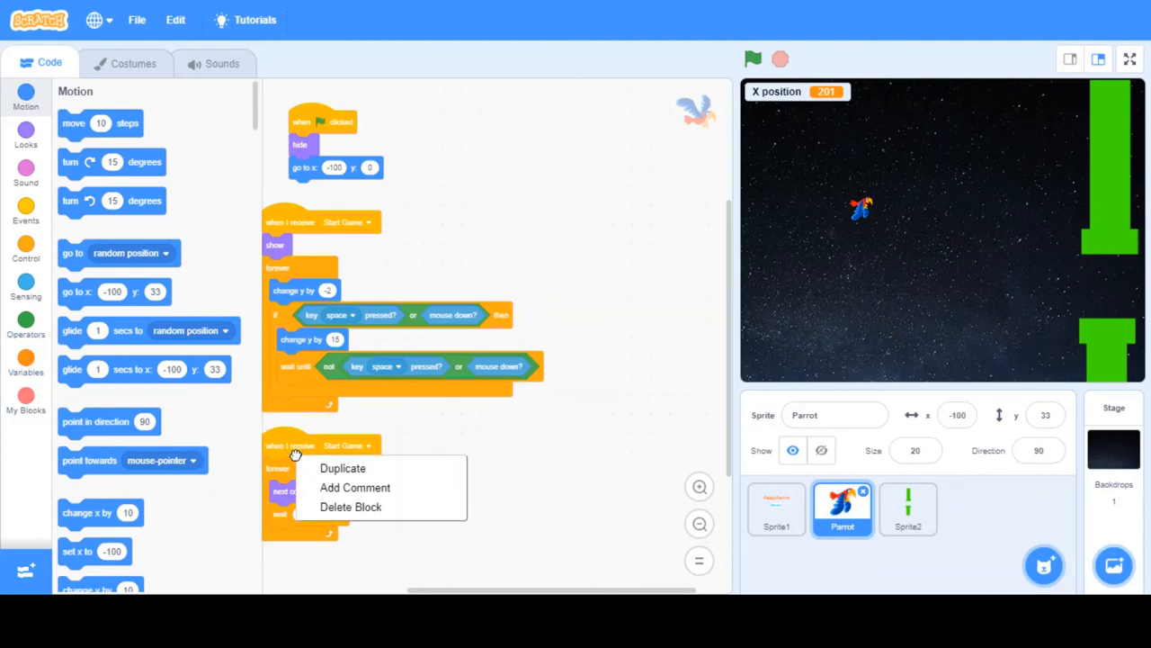
left_click(342, 468)
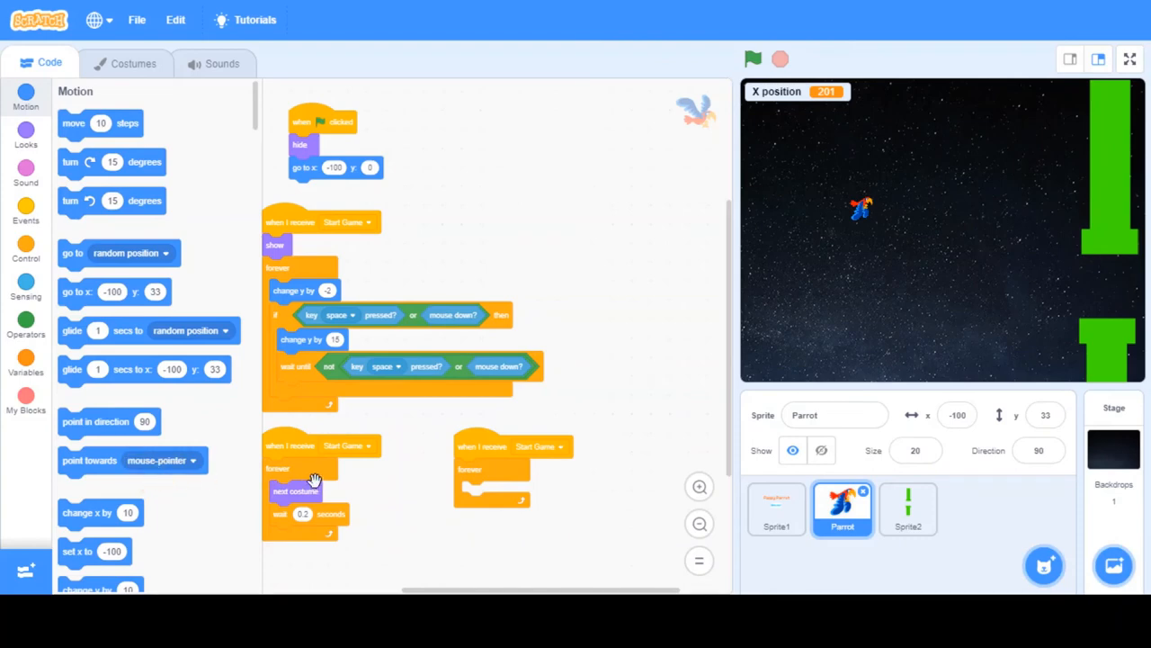
mouse_move(15, 441)
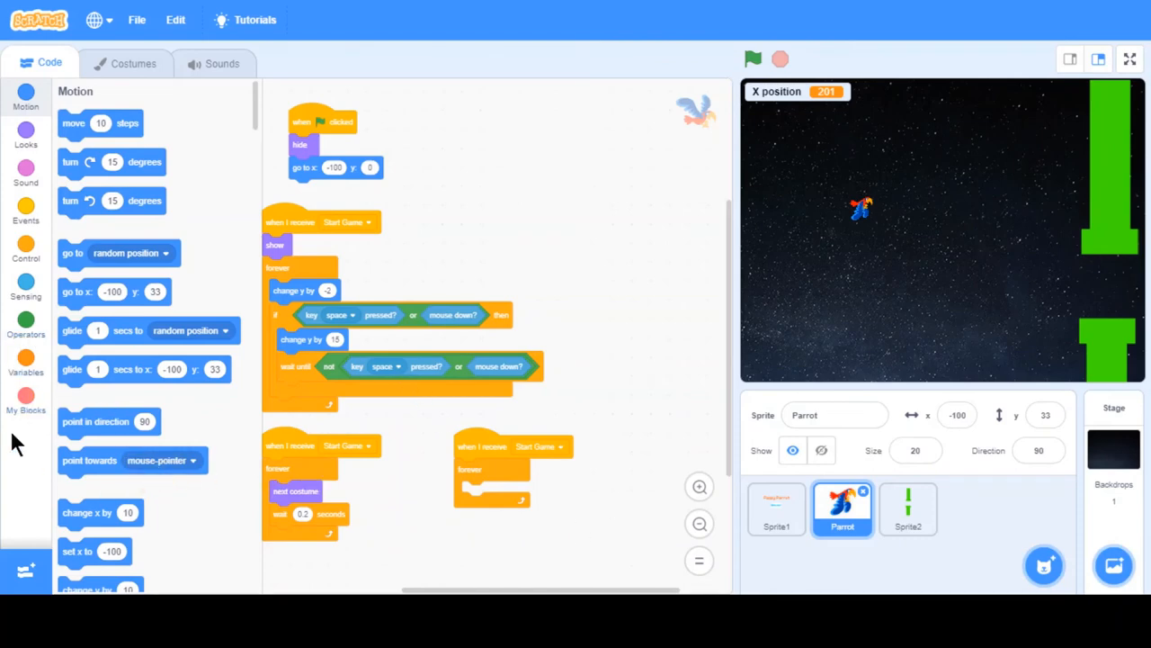
left_click(25, 250)
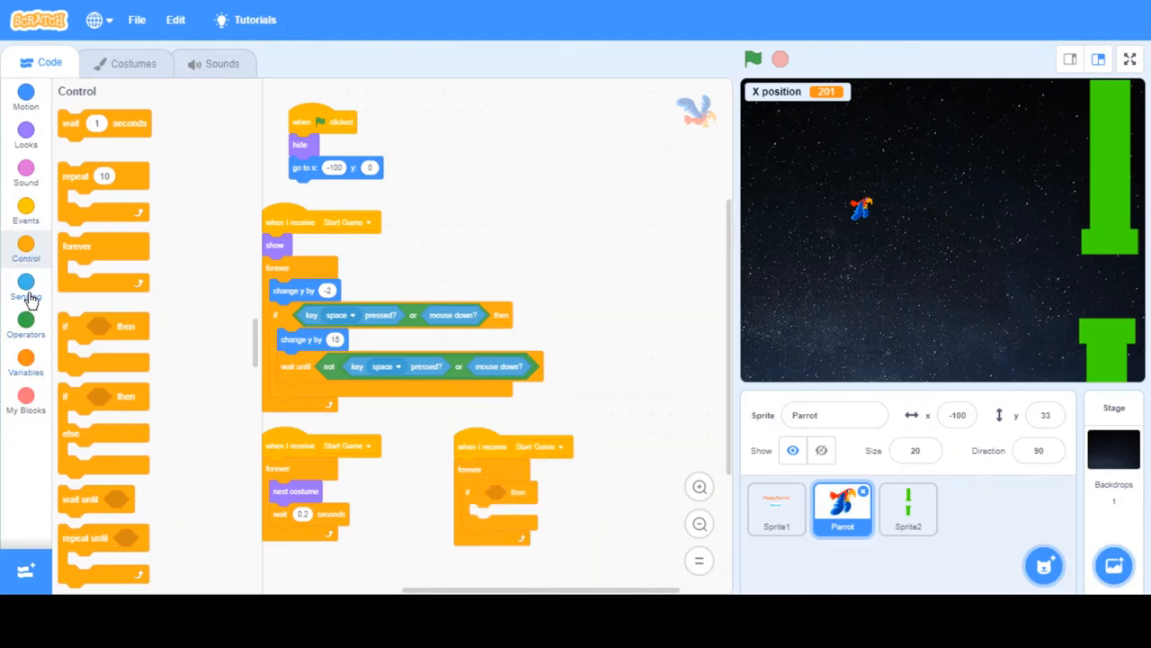
left_click(25, 287)
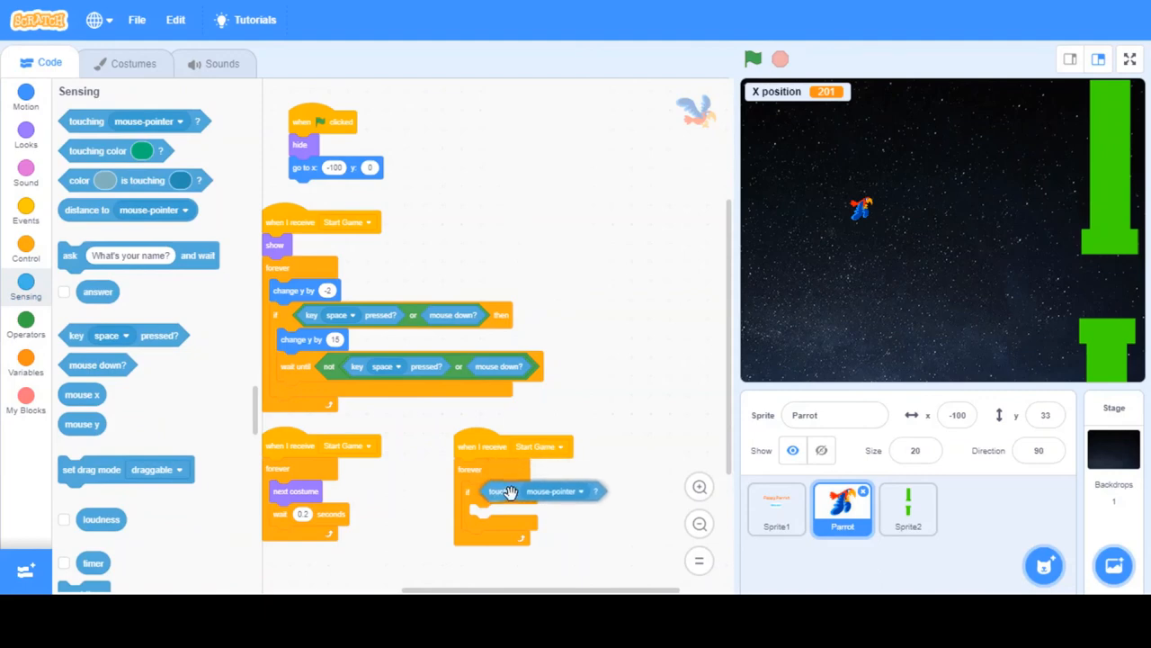
left_click(551, 491)
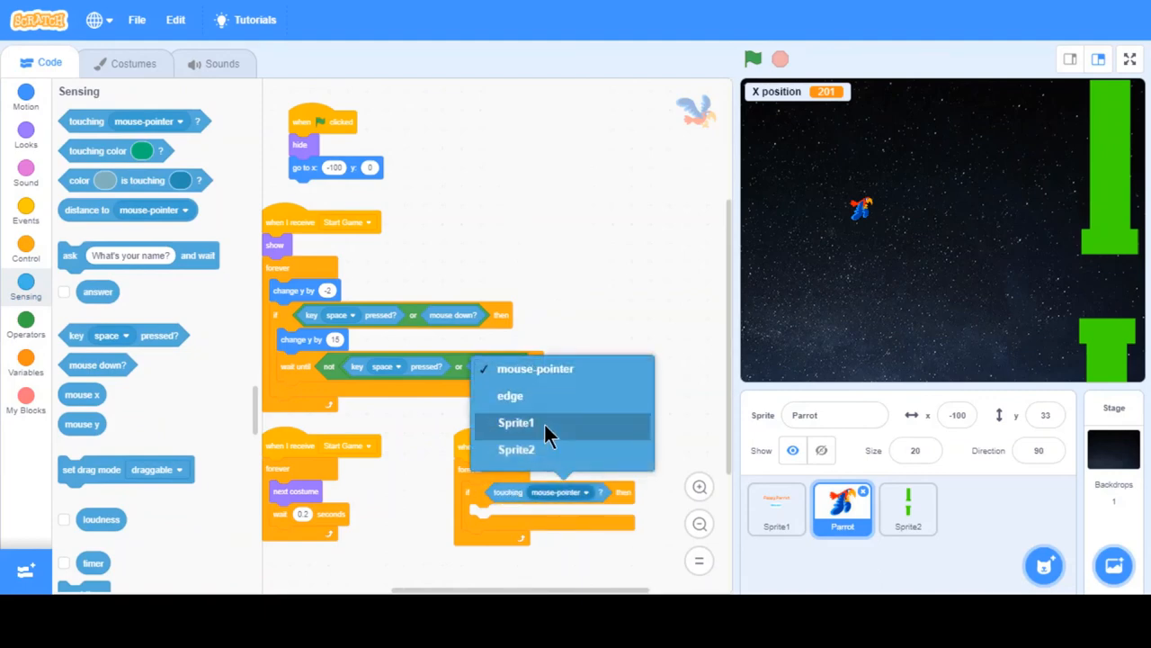
mouse_move(516, 449)
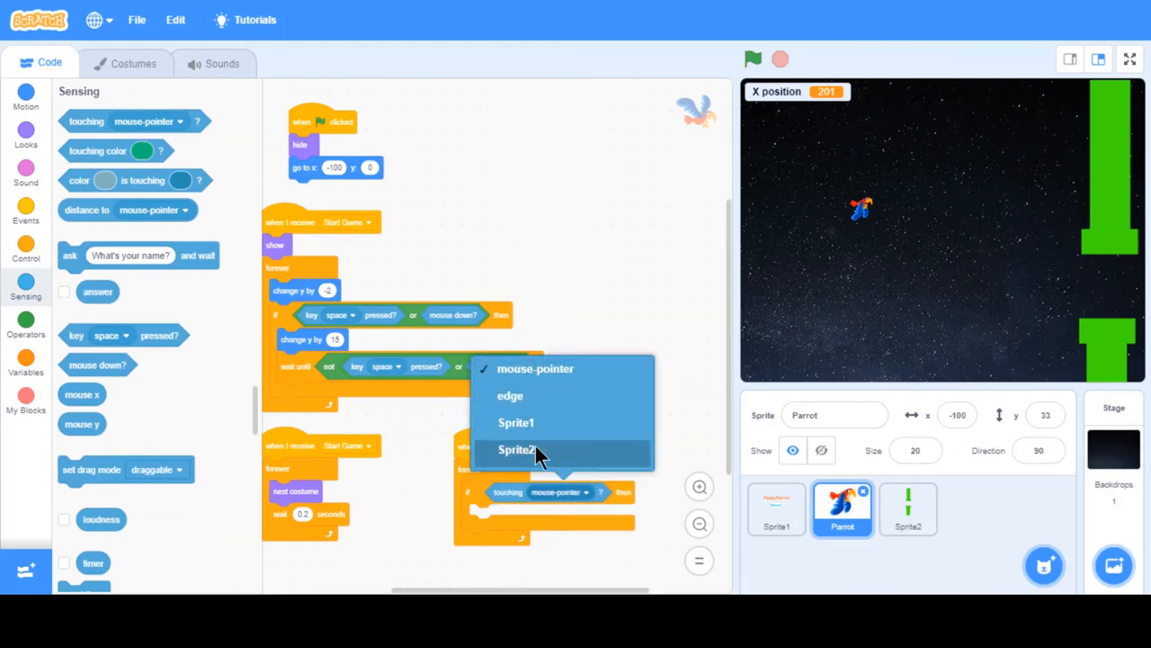
left_click(514, 450)
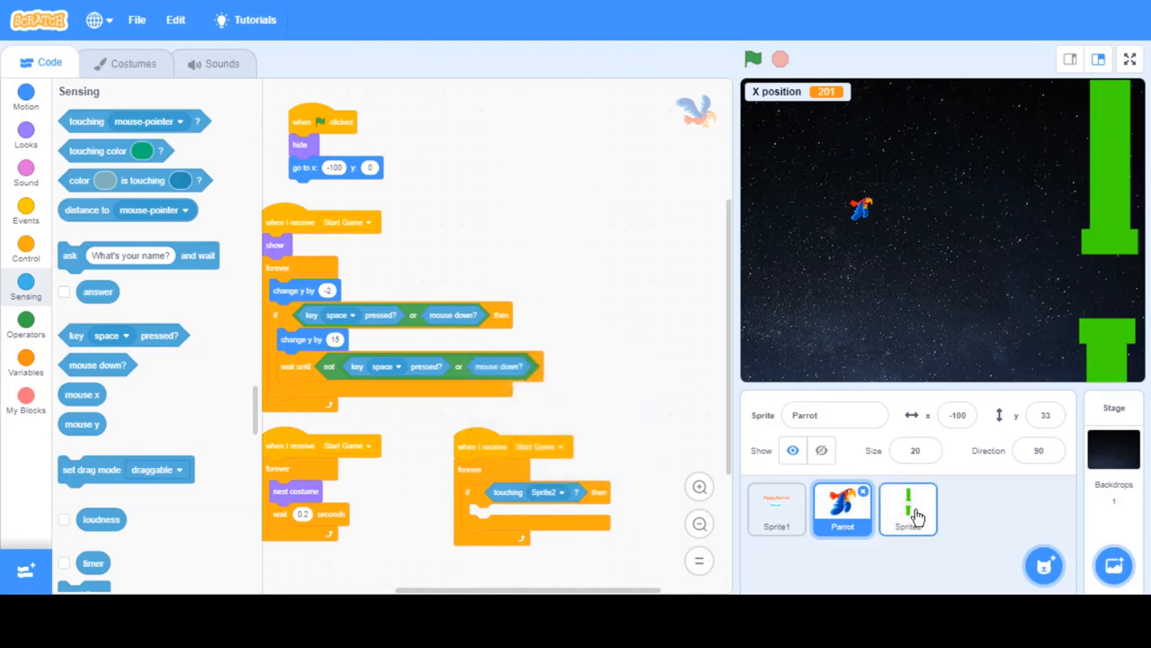
Rename Sprite2 to 'pillar' and Sprite1 to 'start screen'.
left_click(907, 507)
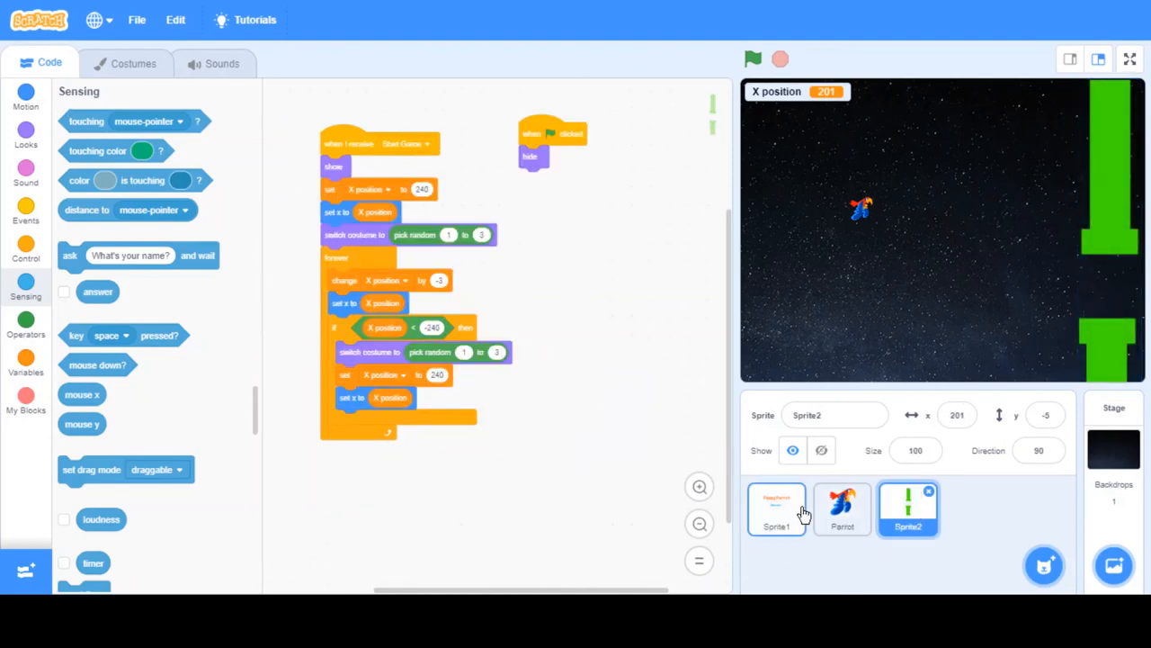
type("pillar")
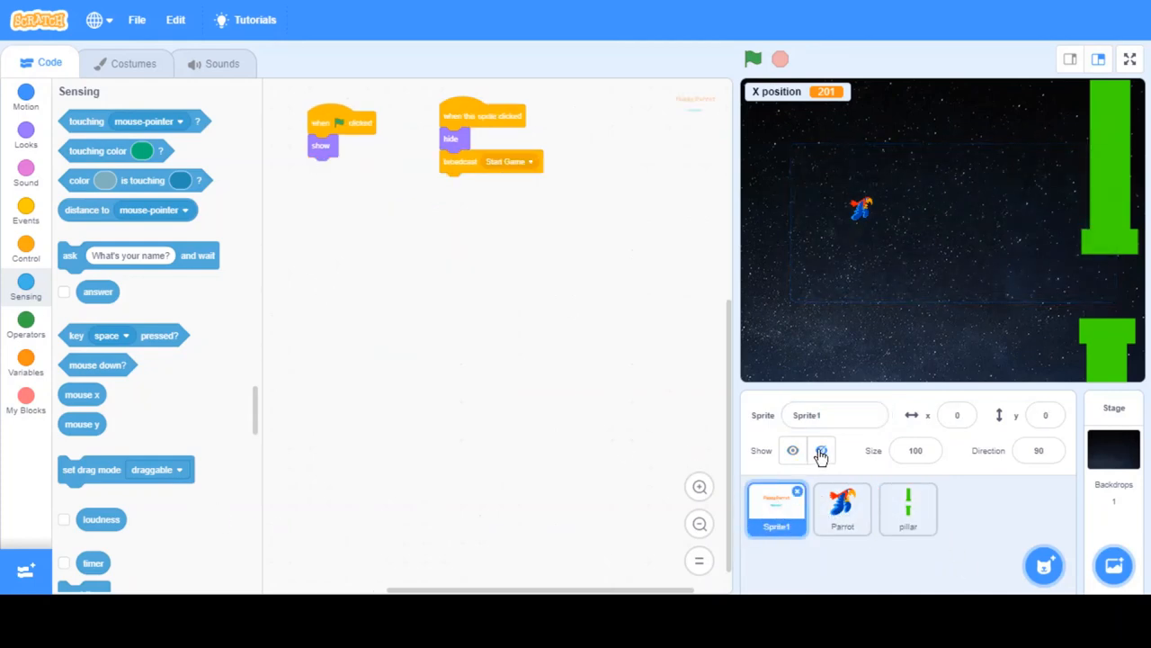
type("start")
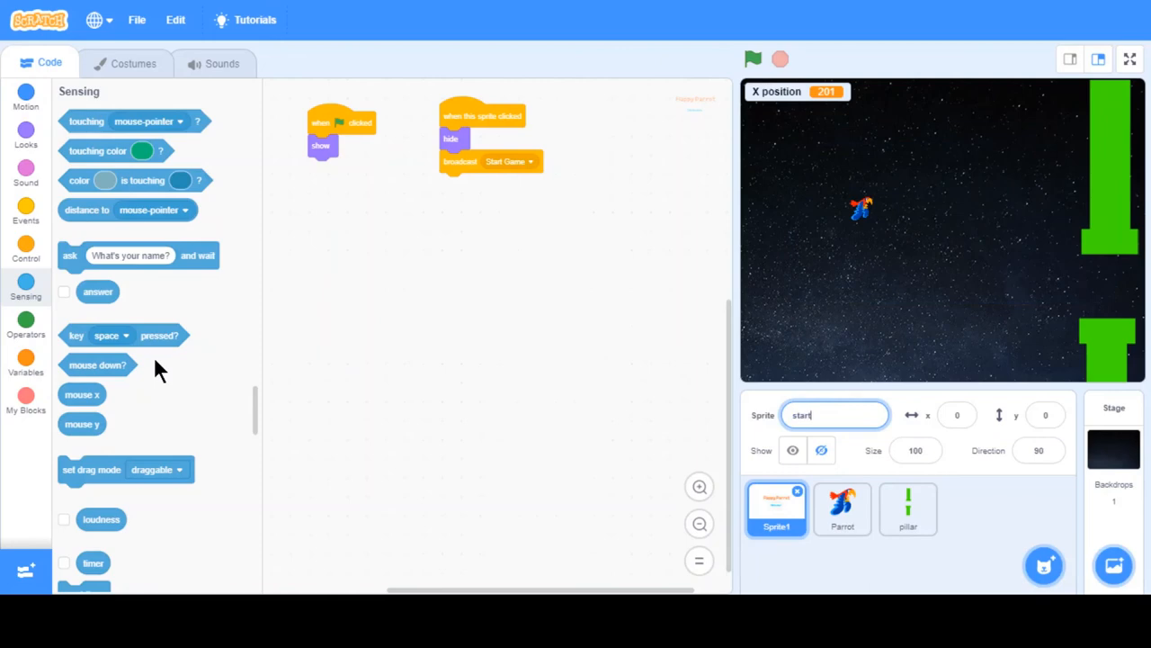
type("screen")
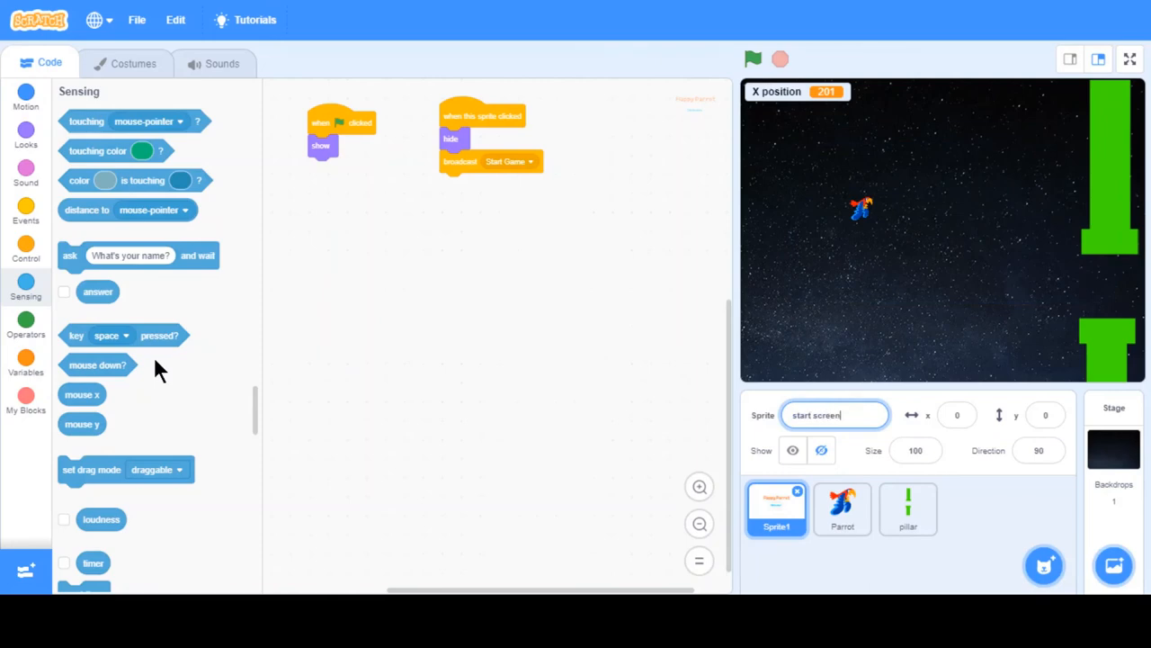
Broadcast a new 'Game over' message from the Parrot's touching-pillar check.
left_click(842, 507)
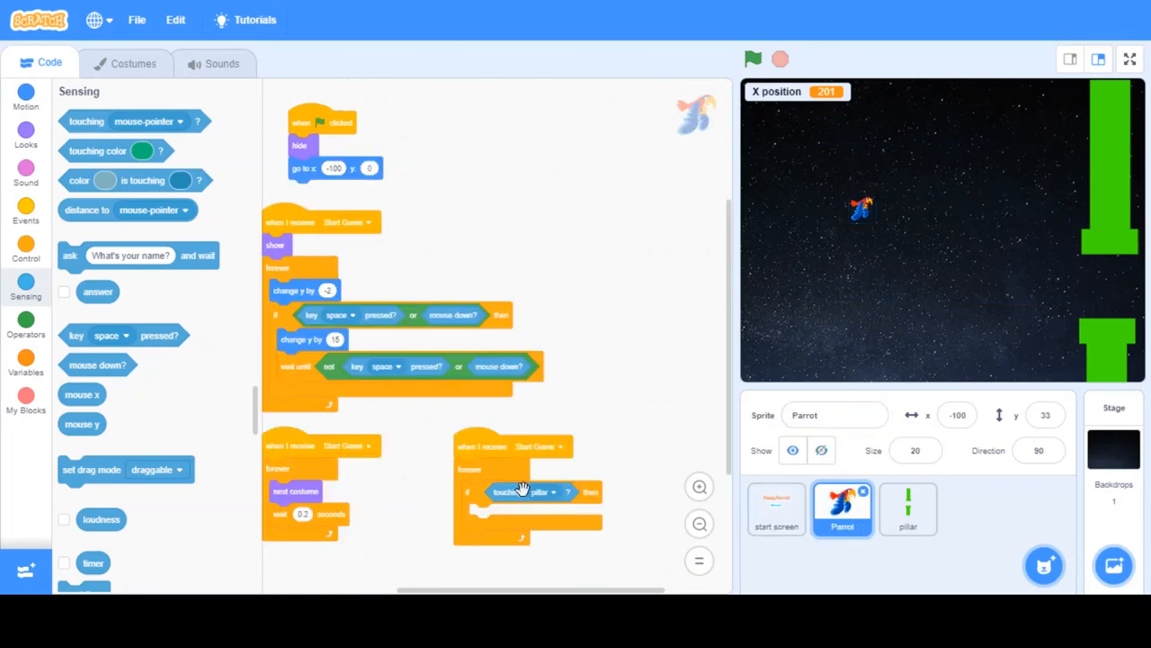
mouse_move(50, 333)
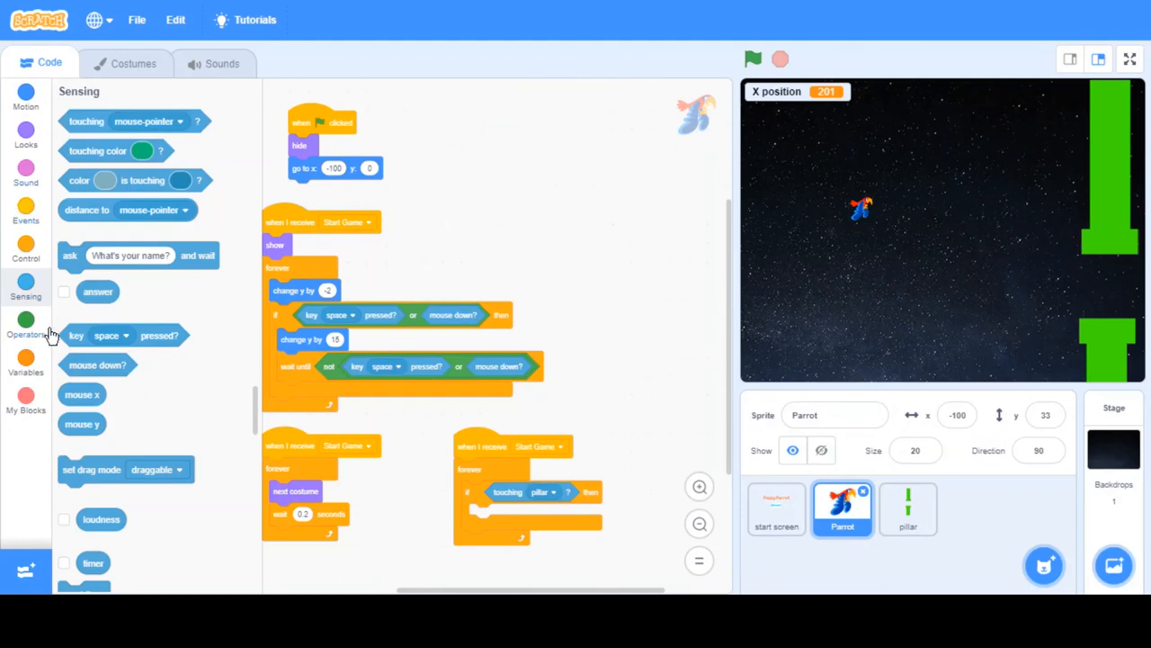
left_click(25, 252)
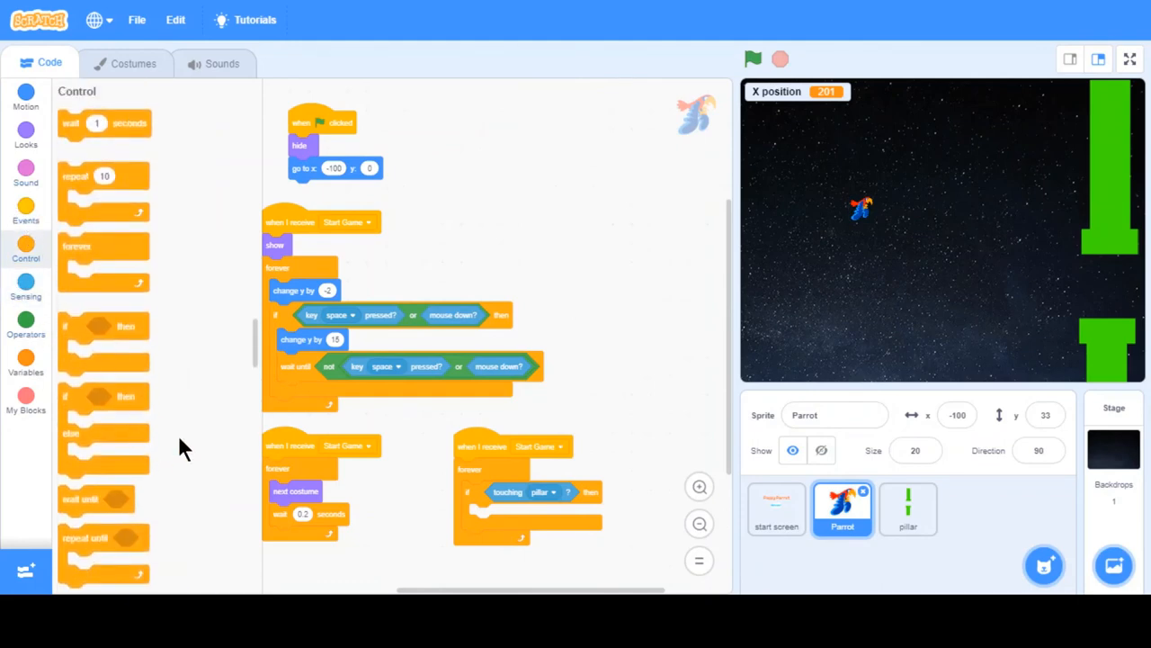
scroll("down", 3)
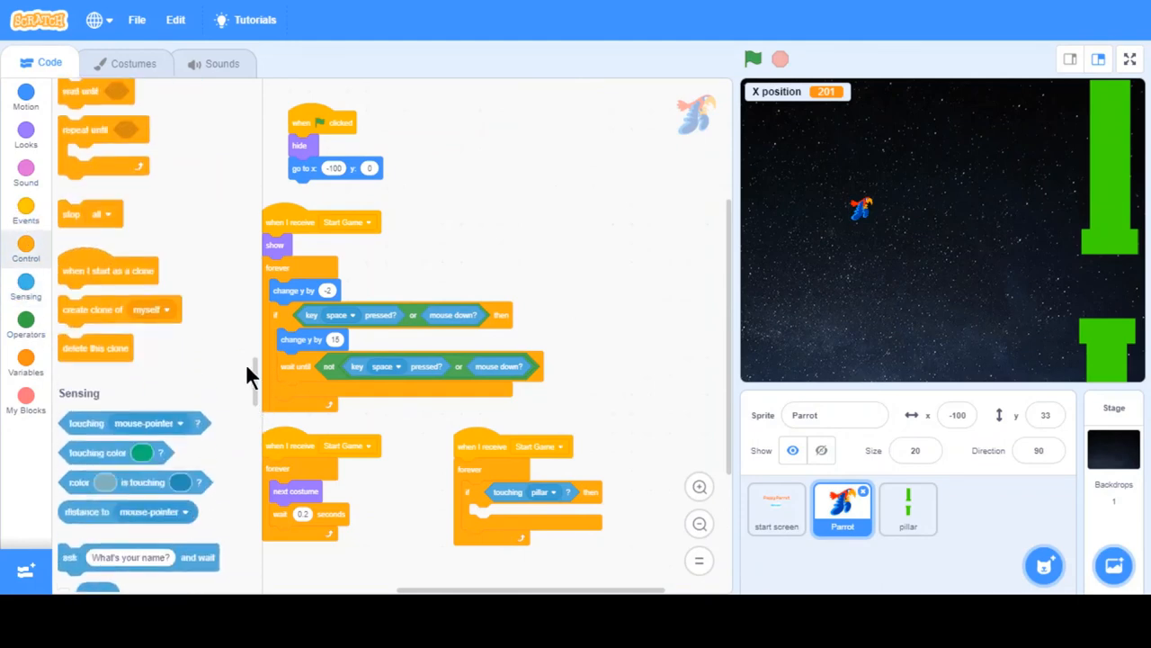
scroll("down", 3)
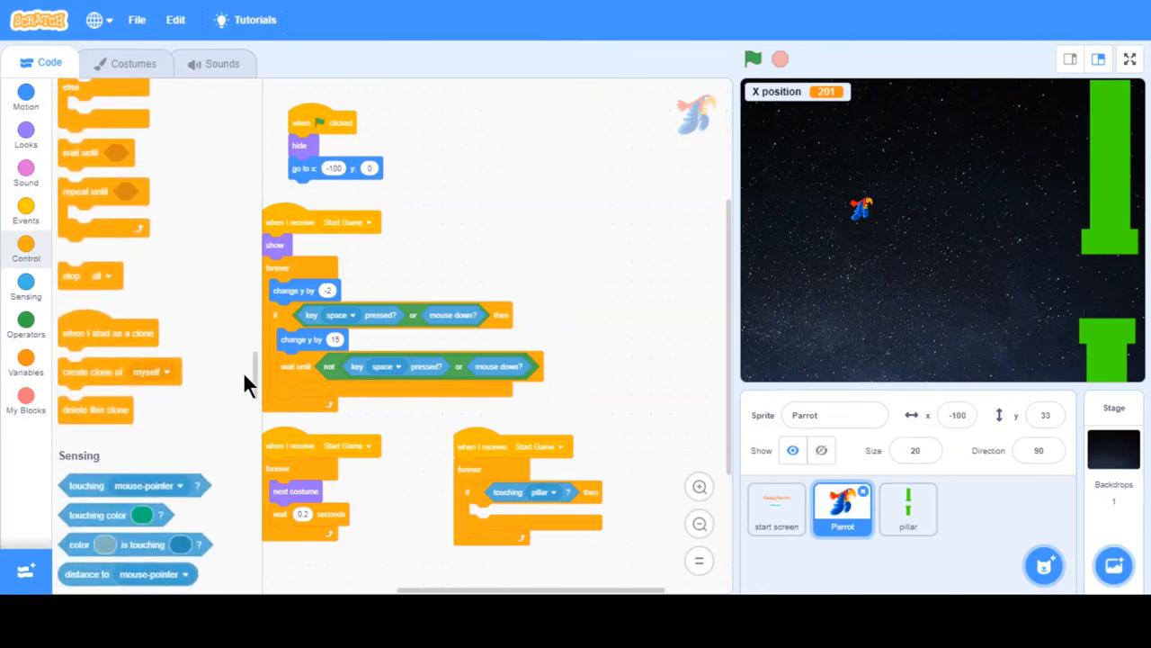
left_click(26, 207)
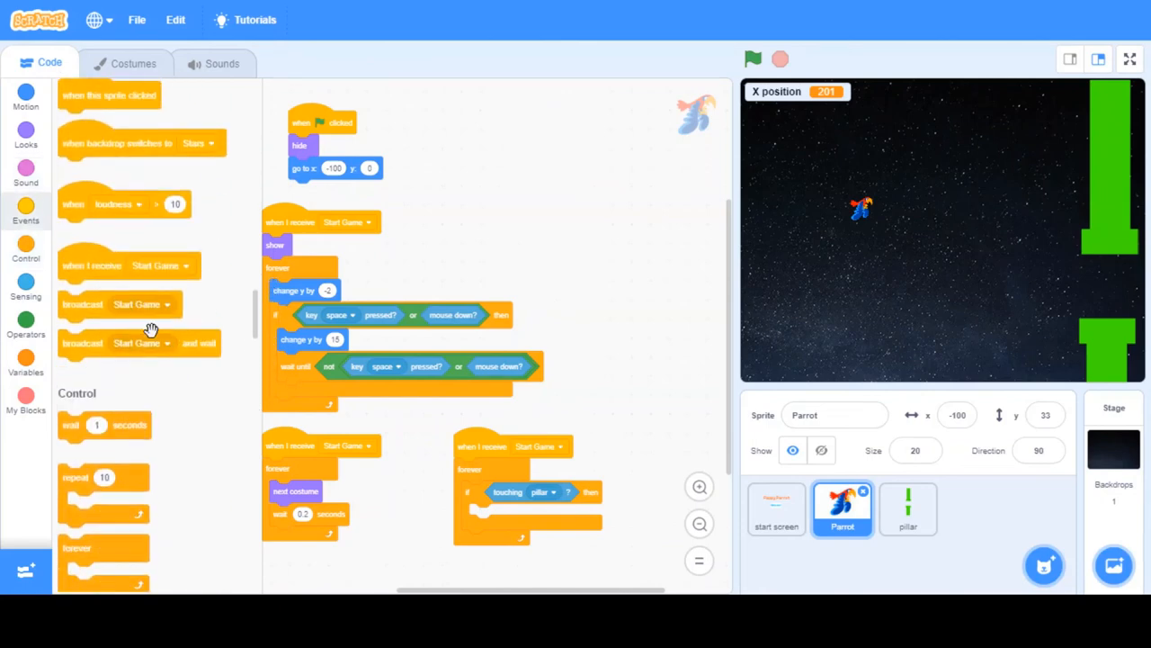
left_click(536, 514)
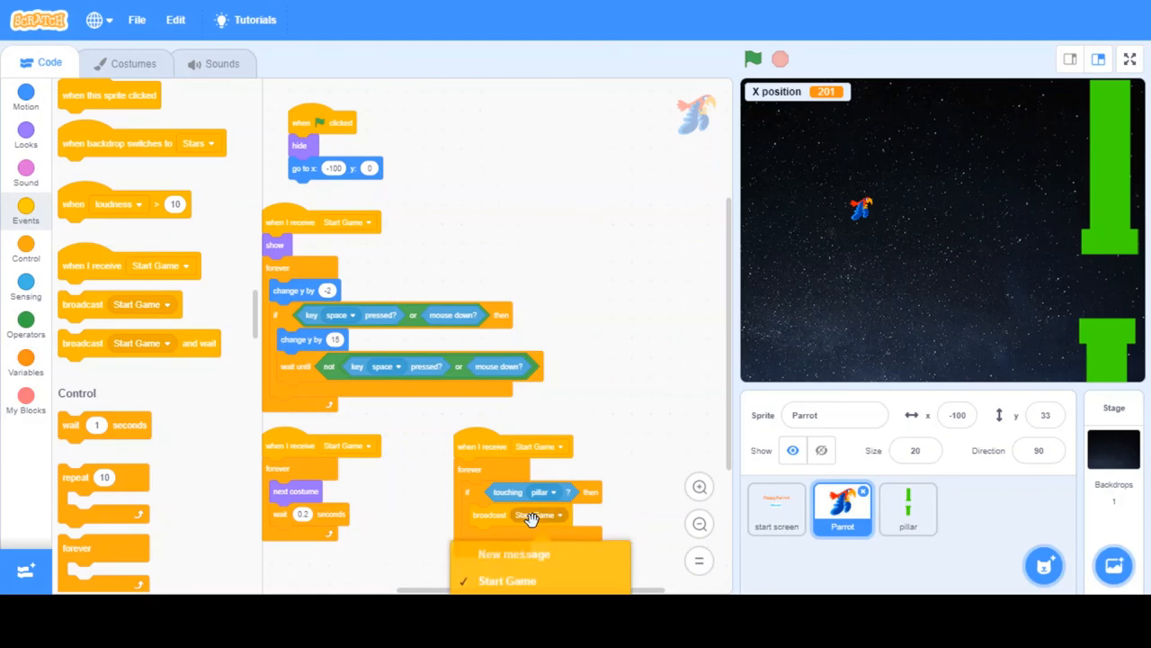
left_click(515, 554)
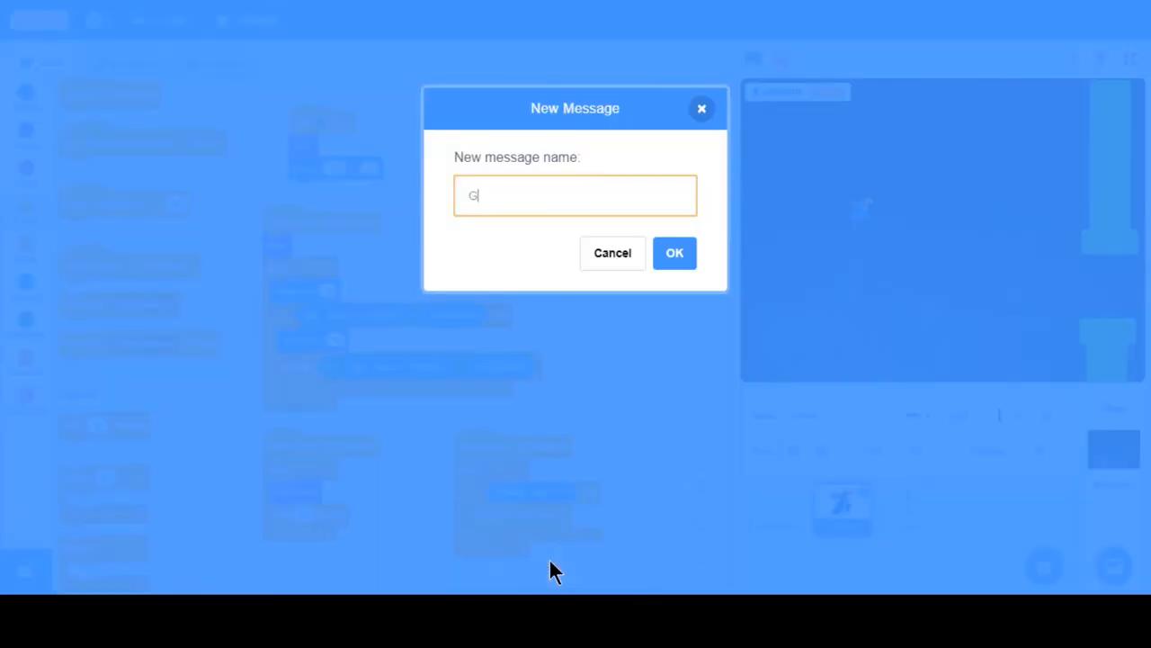
type("ame over")
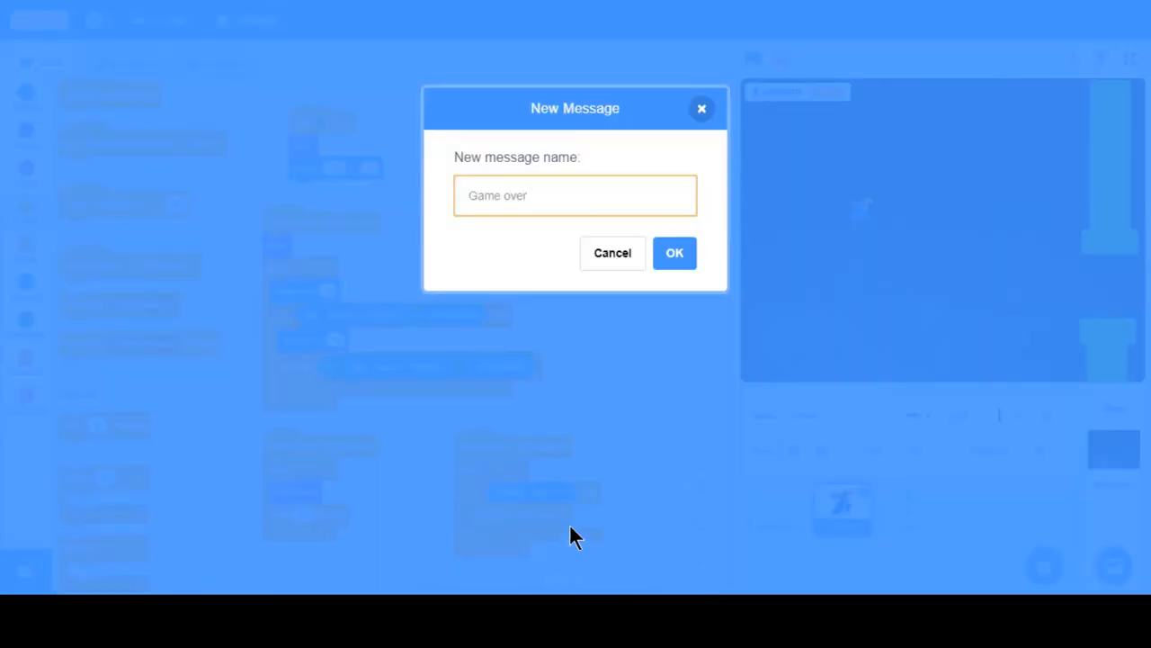
left_click(675, 252)
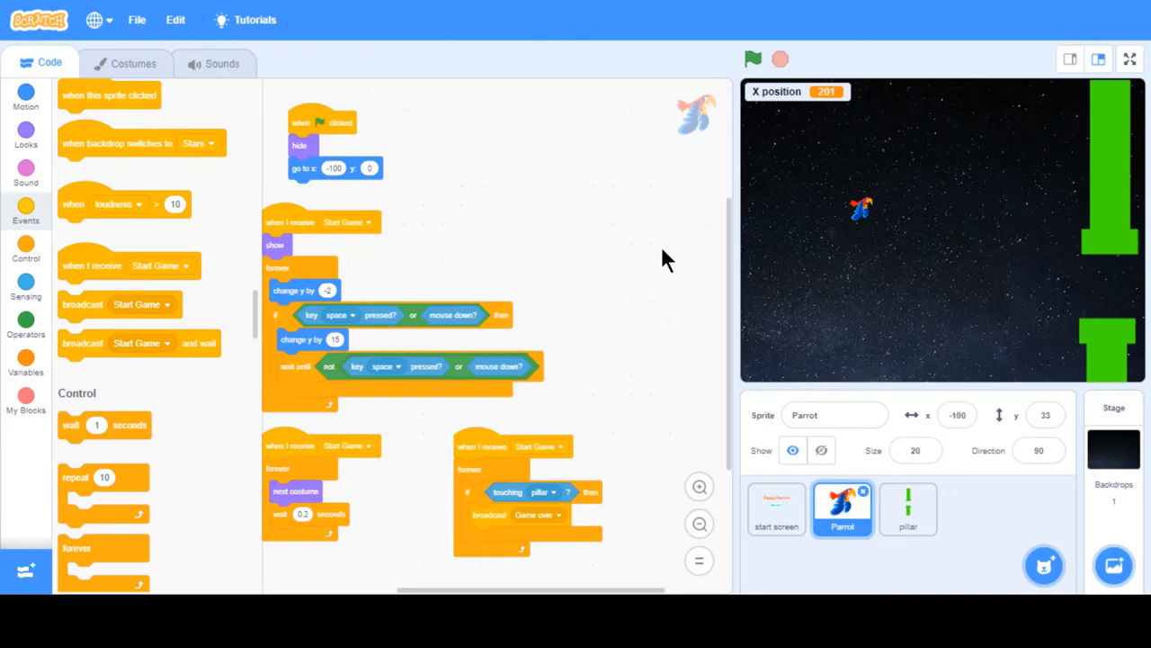
mouse_move(508, 493)
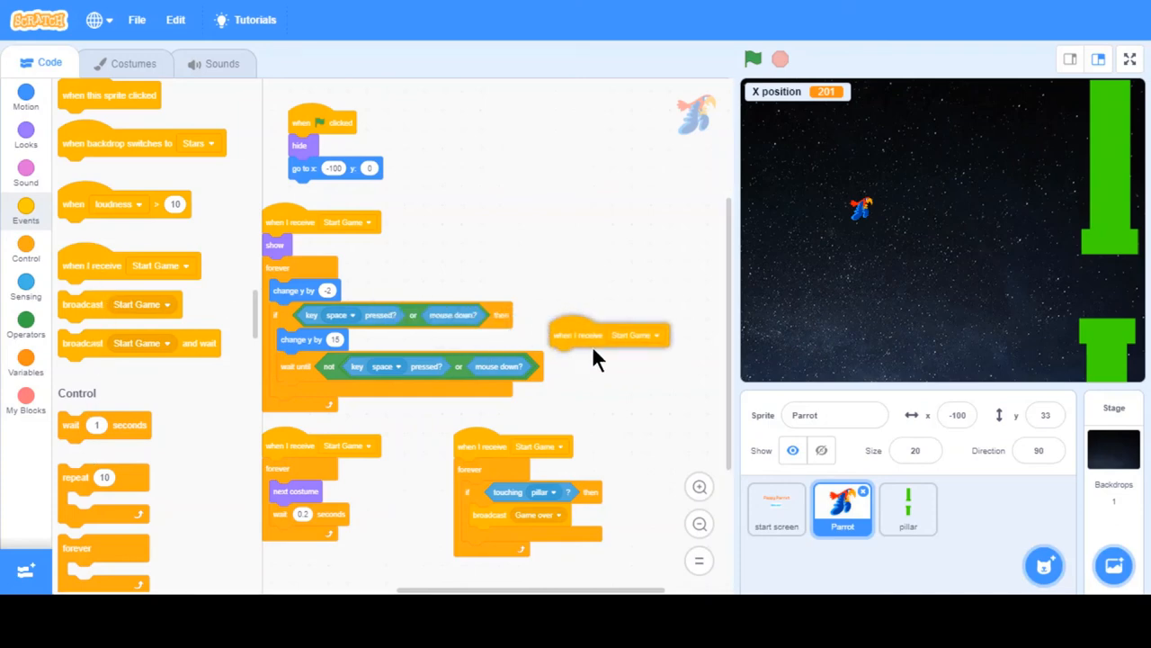
Give the Parrot a 'when I receive Game over' script that hides it.
left_click(664, 345)
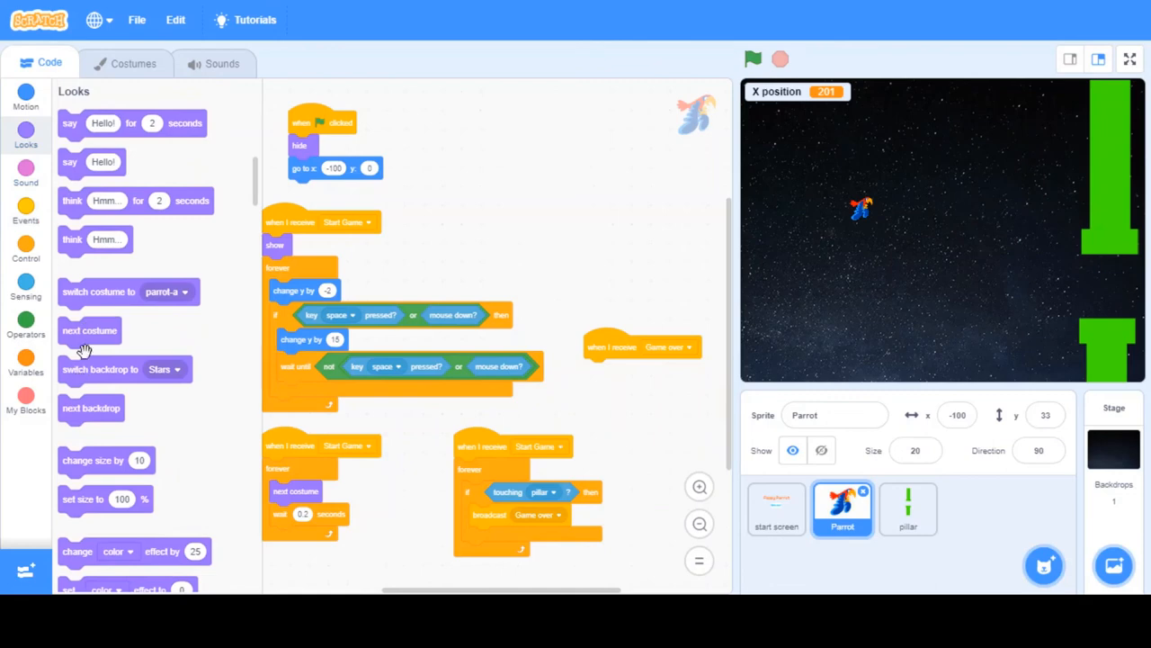
scroll("down", 3)
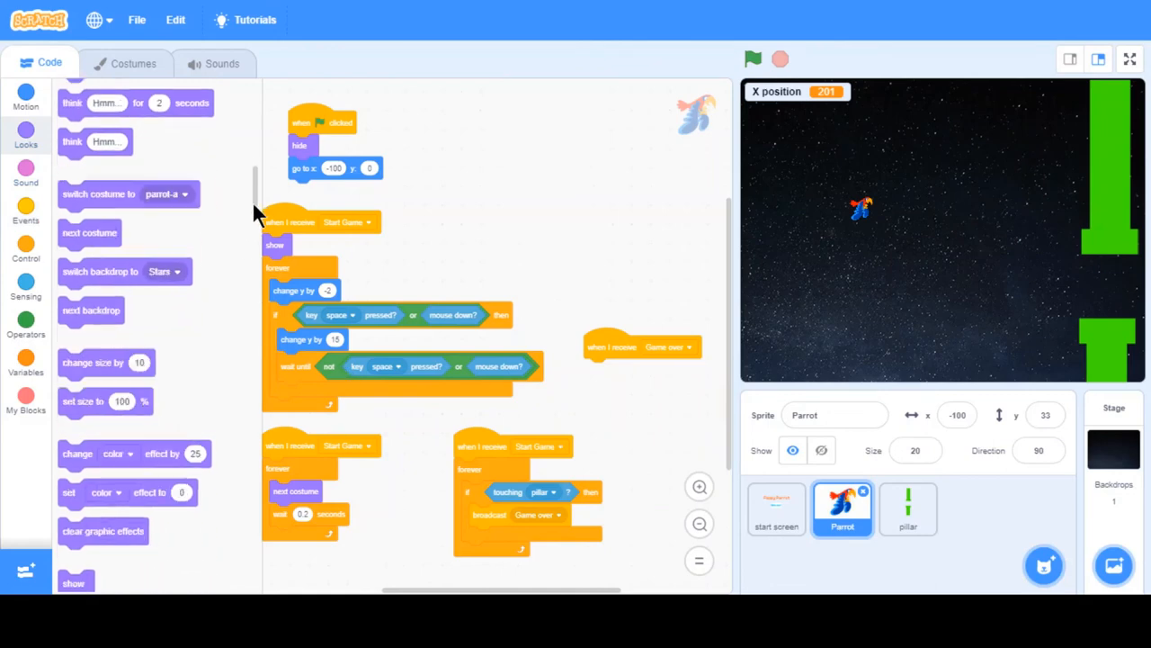
scroll("down", 3)
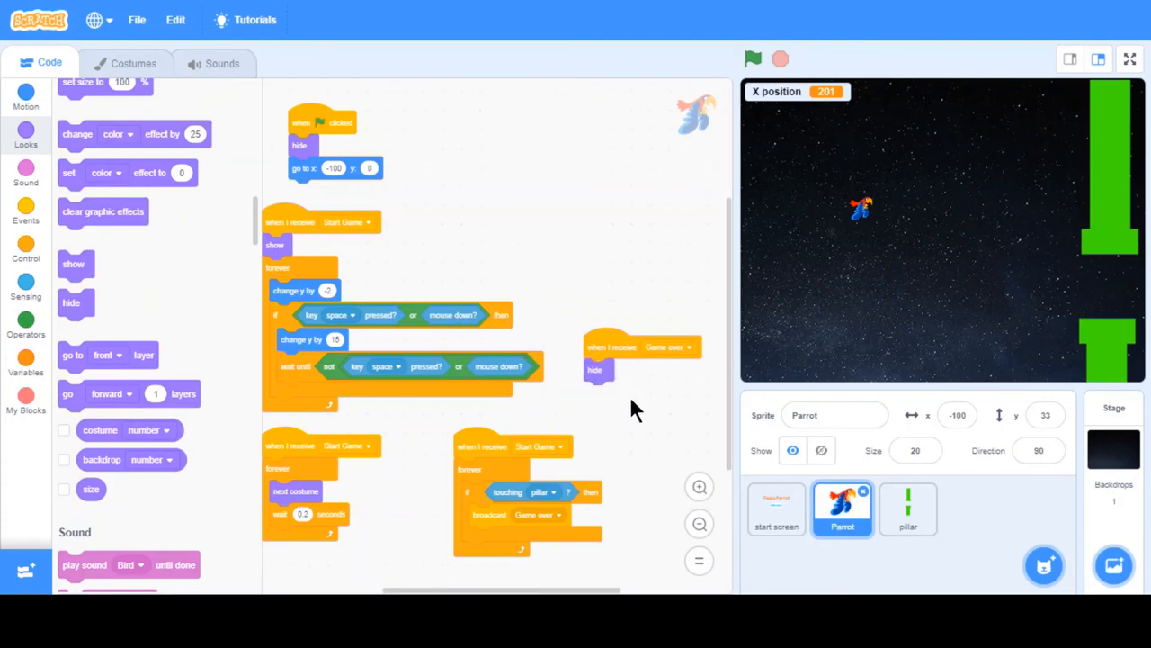
left_click(775, 507)
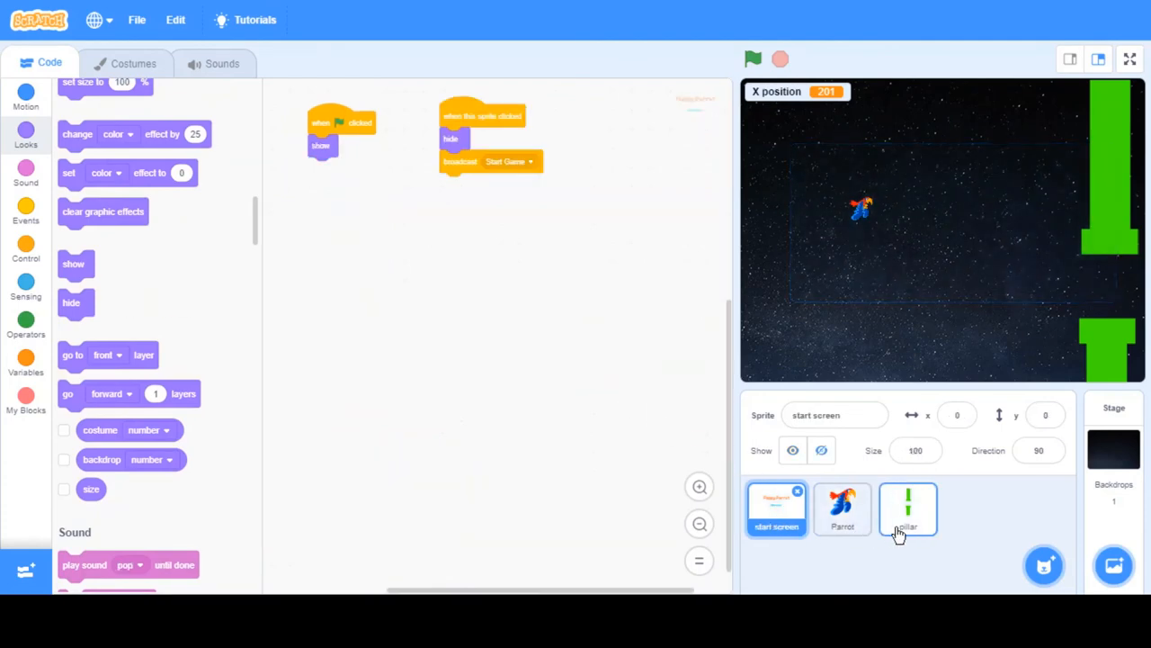
Give the pillar sprite a 'when I receive Game over' script that hides it.
left_click(906, 507)
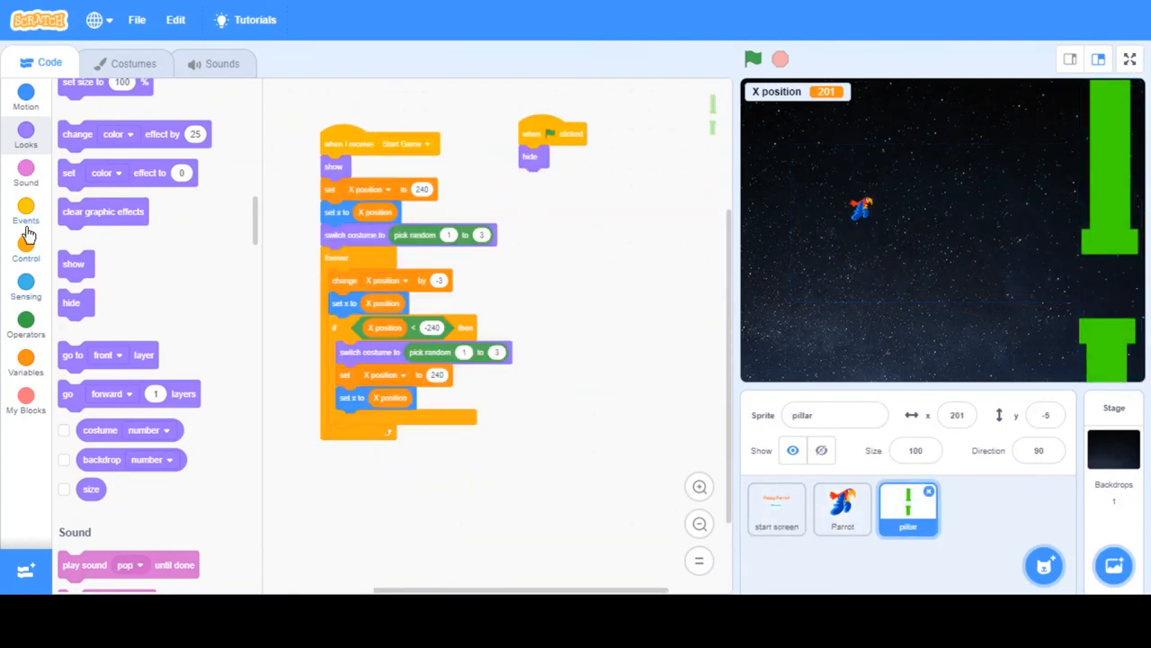
left_click(26, 243)
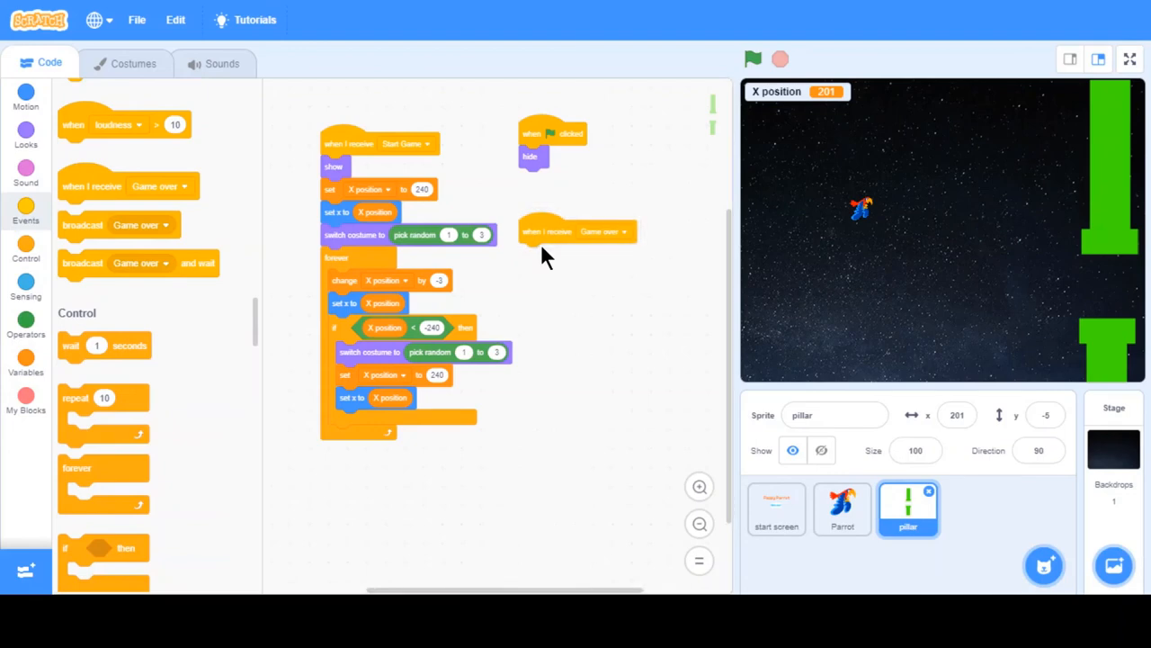
mouse_move(531, 284)
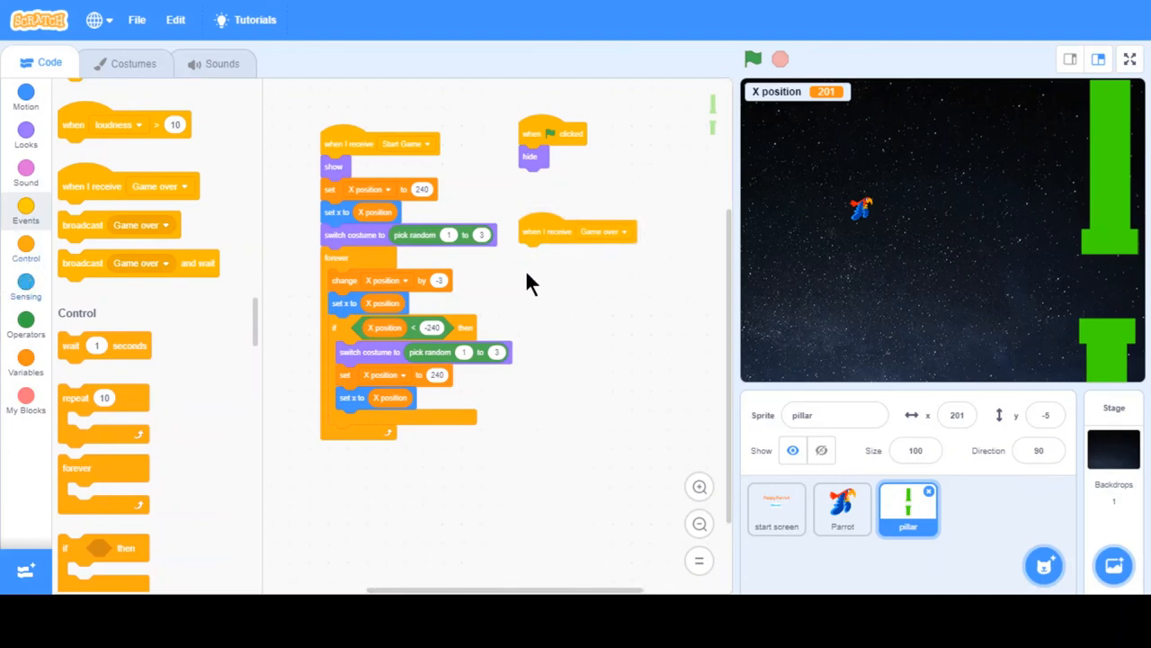
mouse_move(180, 220)
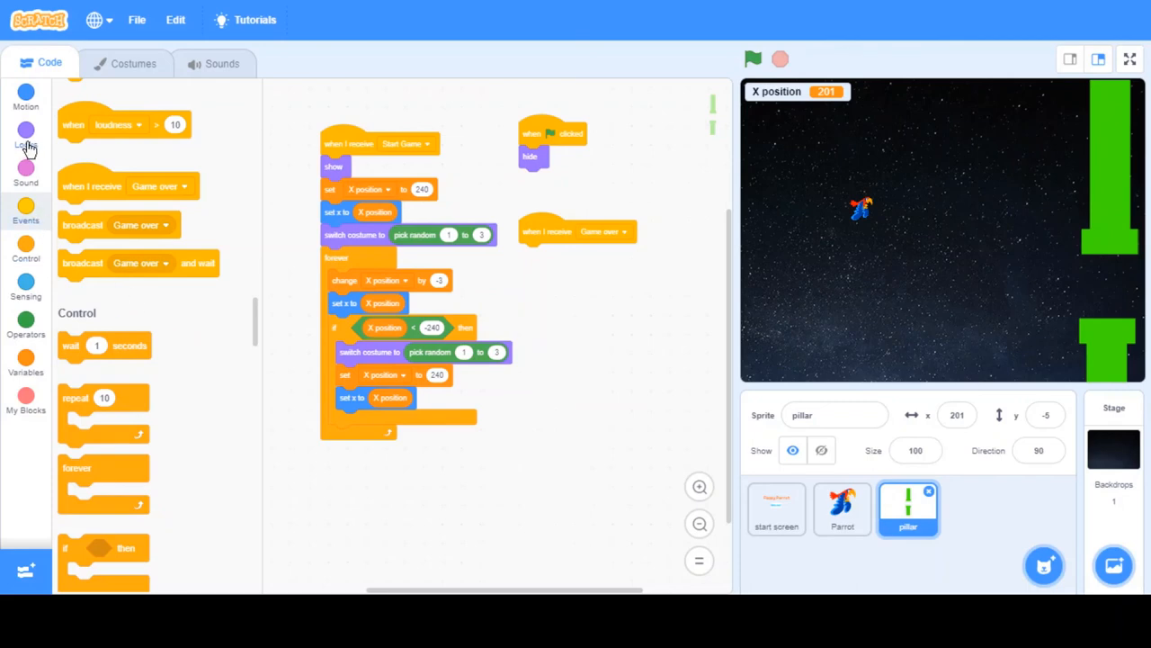
left_click(25, 135)
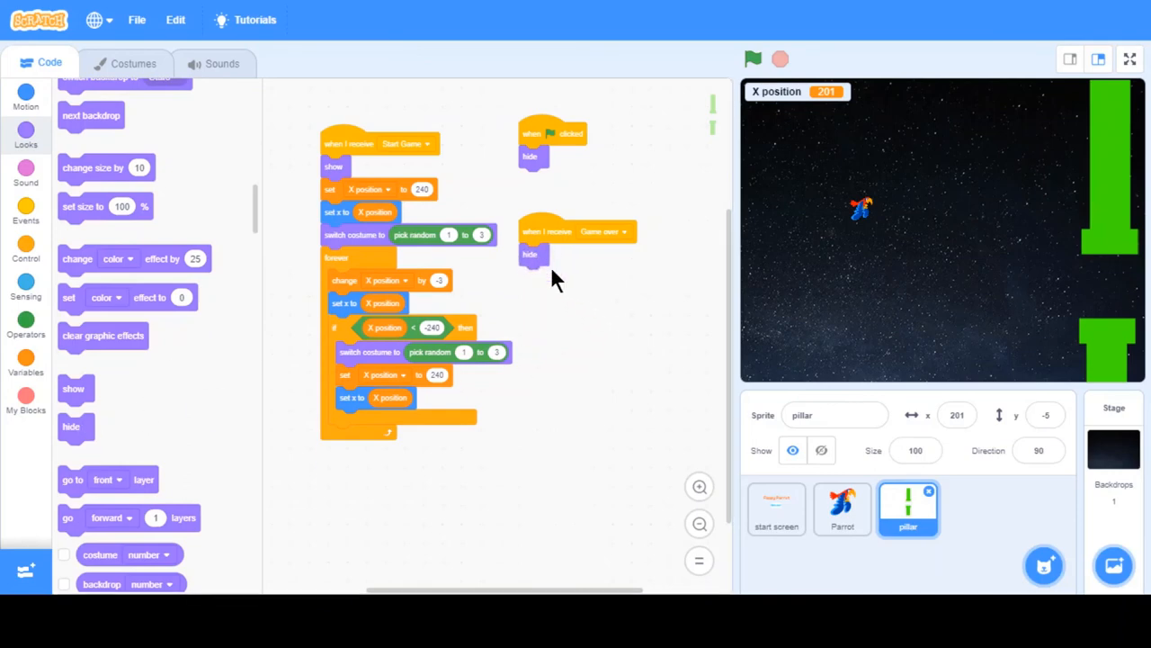
mouse_move(759, 99)
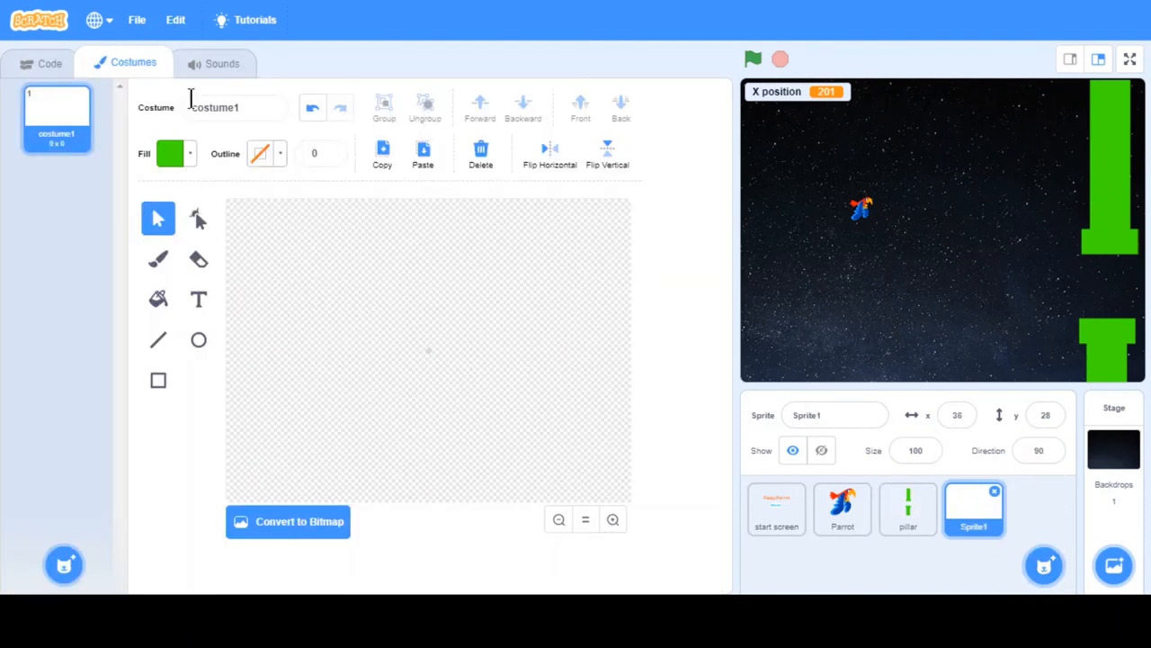
Paint a new sprite with enlarged red 'Game over' text and centre it at x 0, y 0.
left_click(170, 153)
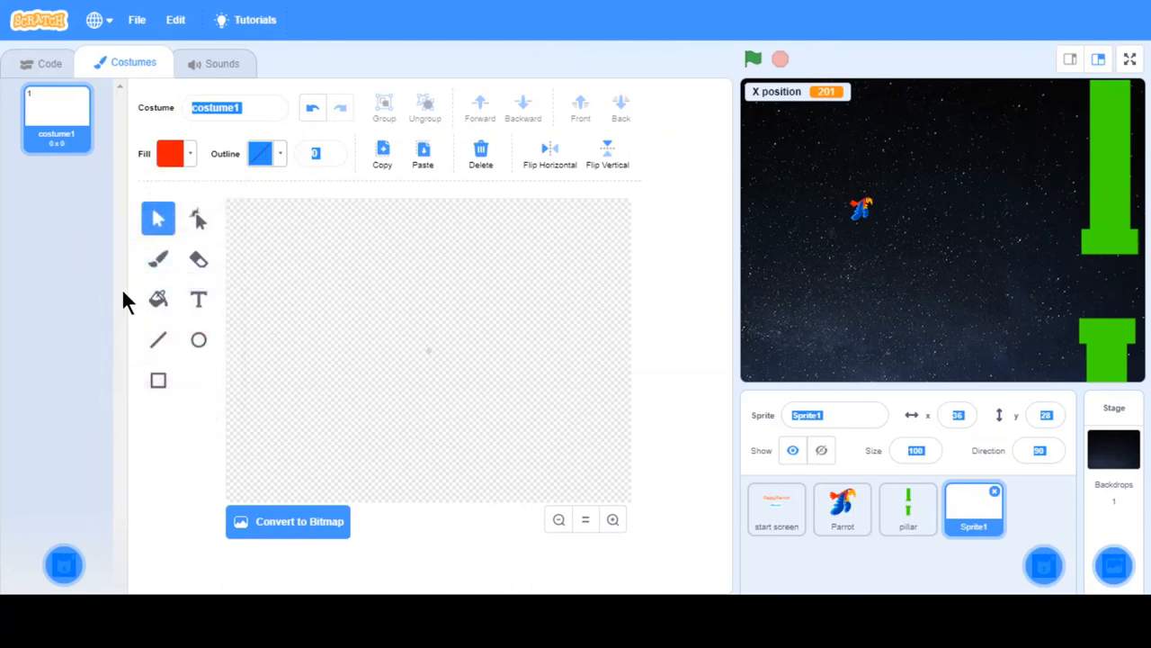
mouse_move(198, 219)
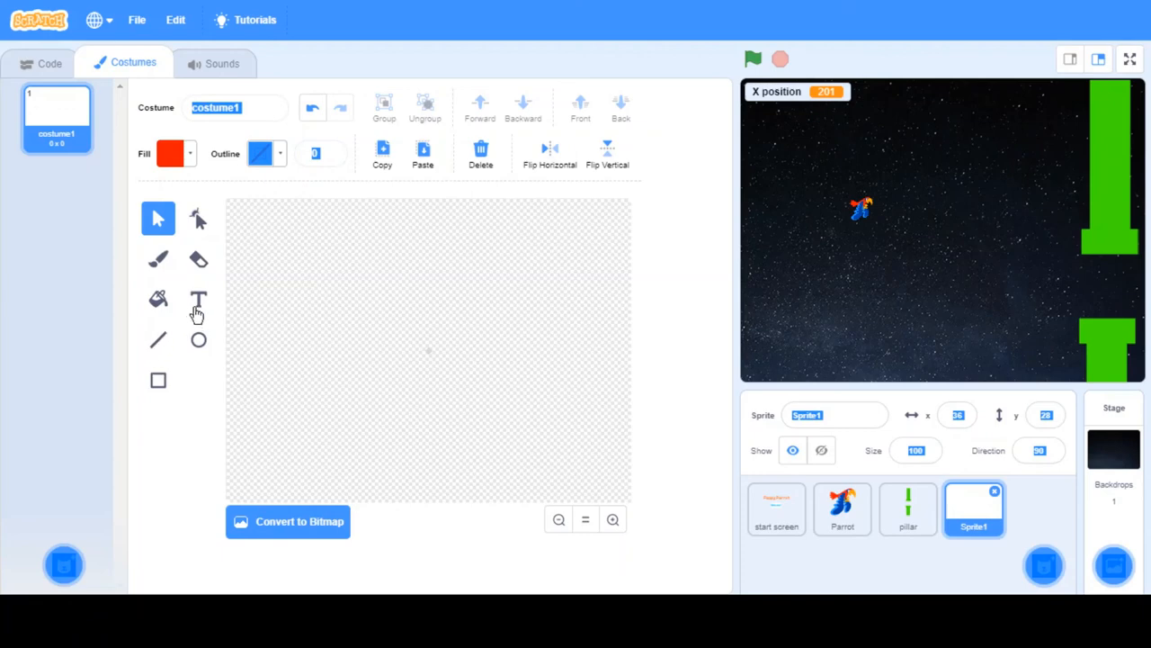
left_click(197, 298)
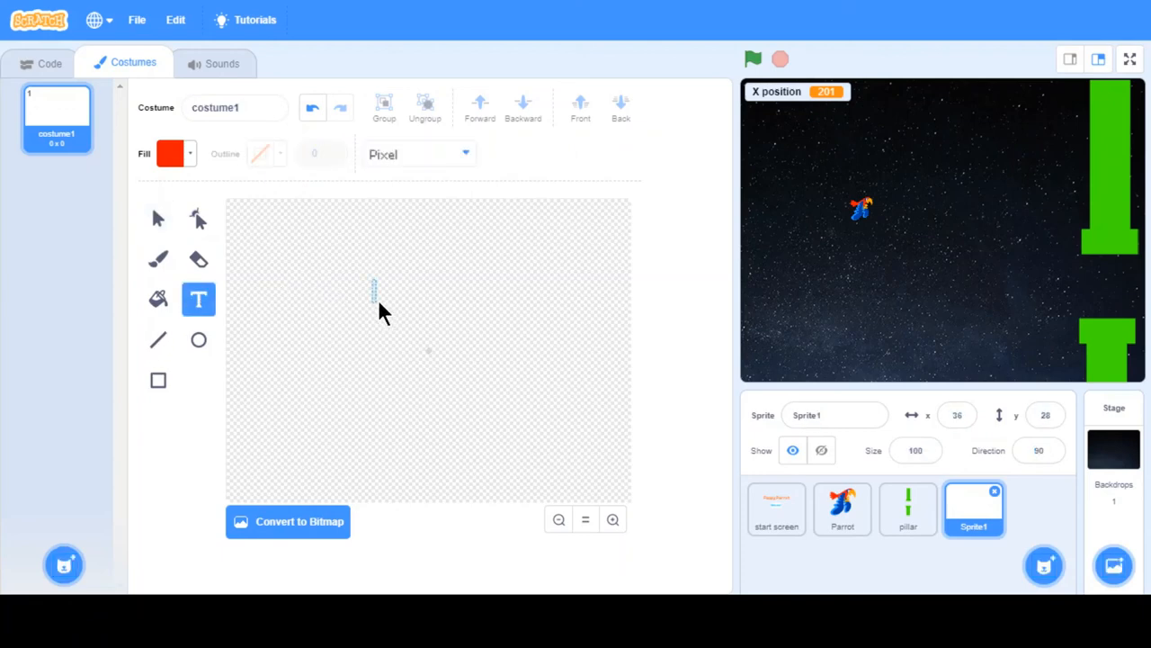
type("Game")
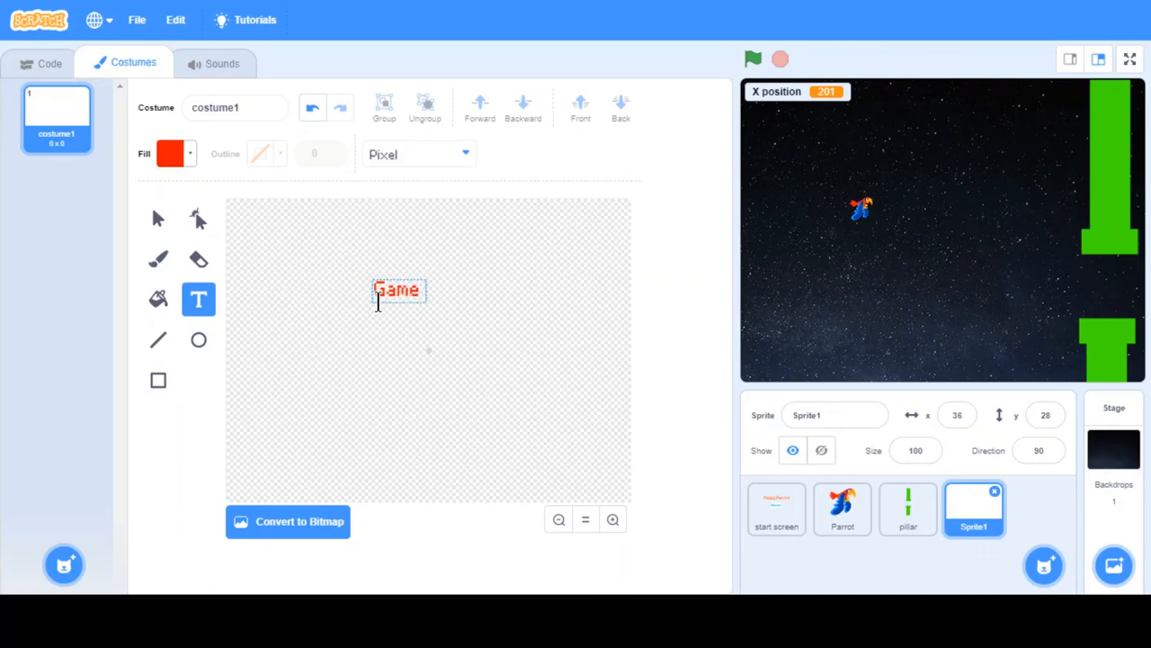
type("over")
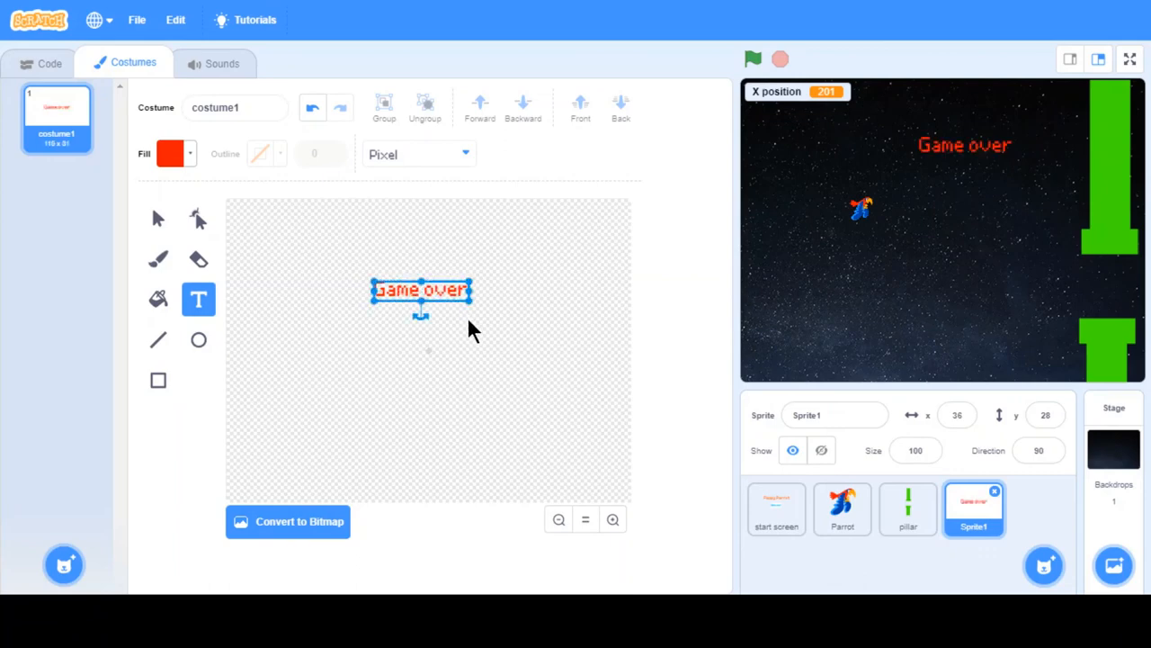
left_click_drag(421, 290, 432, 342)
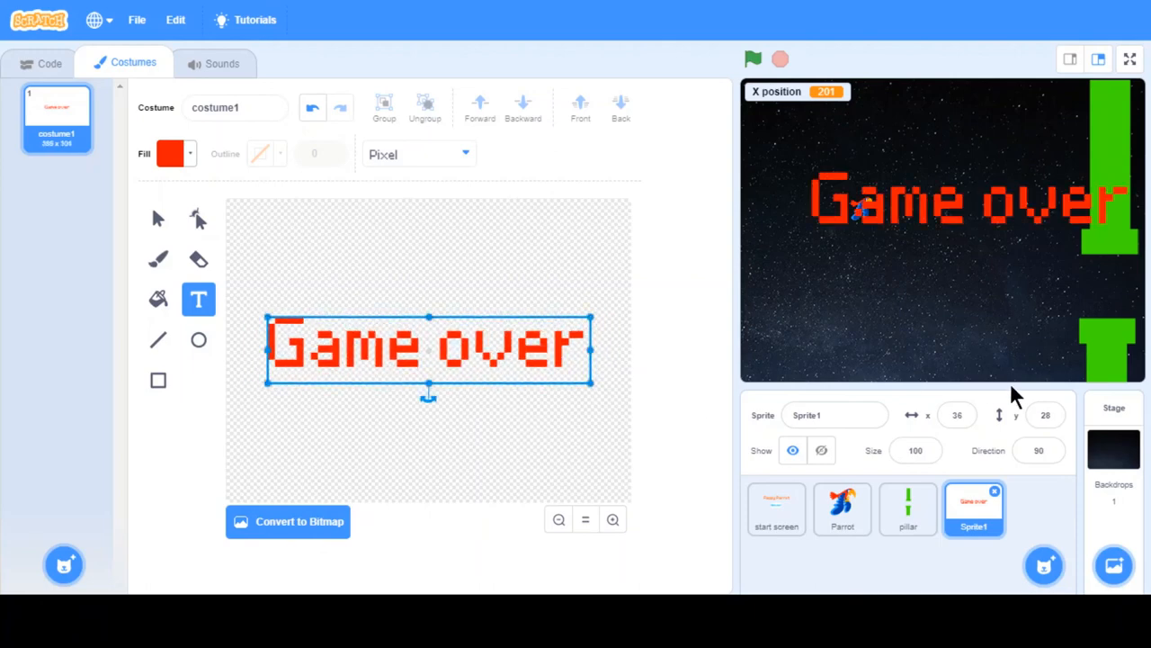
left_click(957, 413)
type("0")
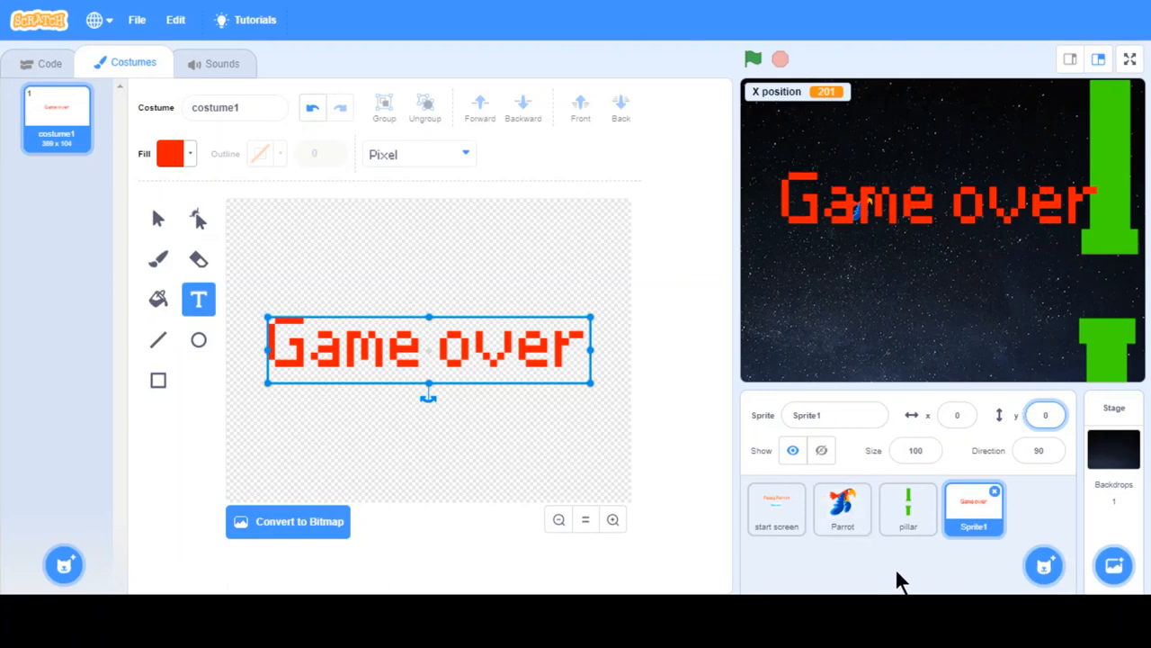
Make the Game over sprite hide when the green flag is clicked.
left_click(50, 63)
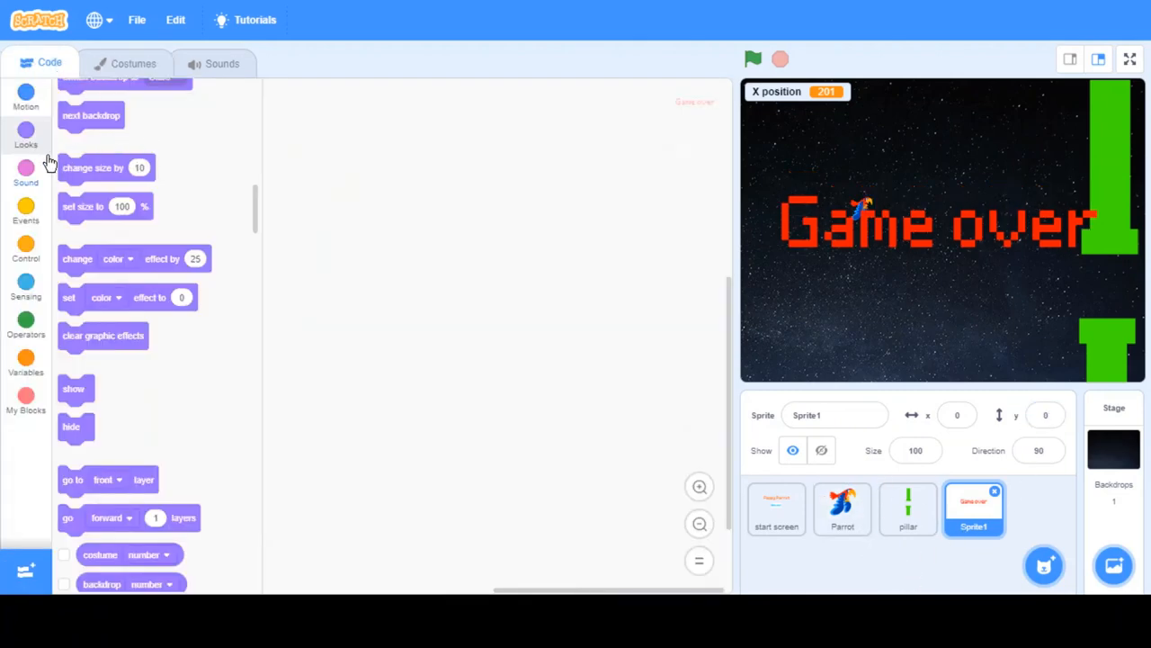
left_click(25, 211)
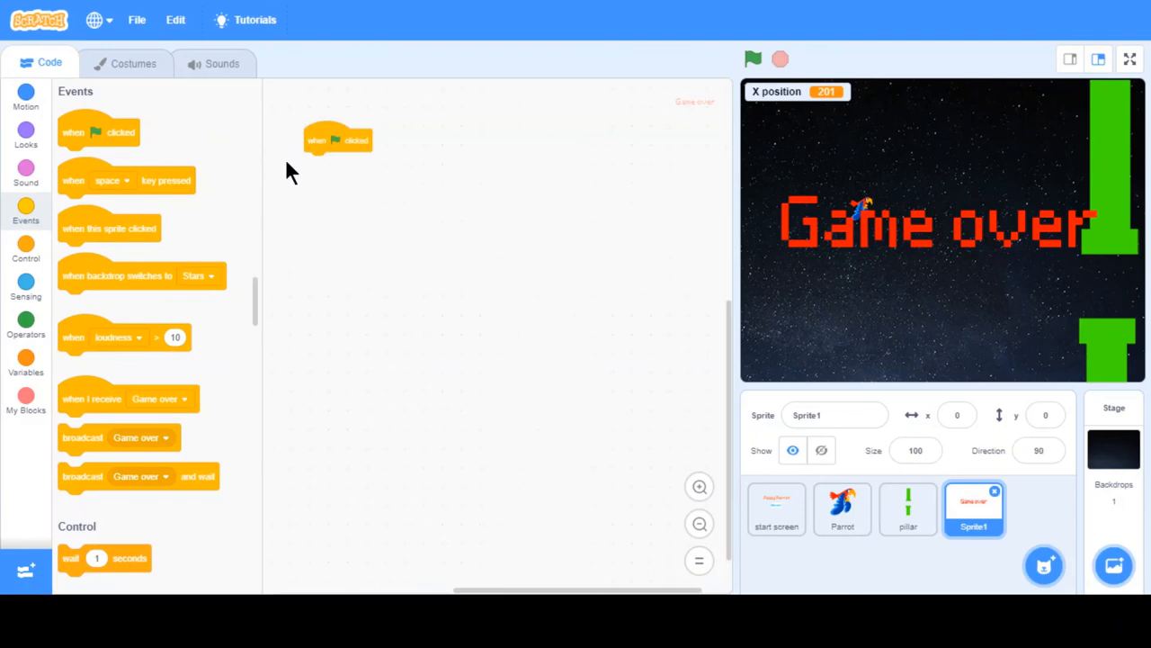
left_click(25, 135)
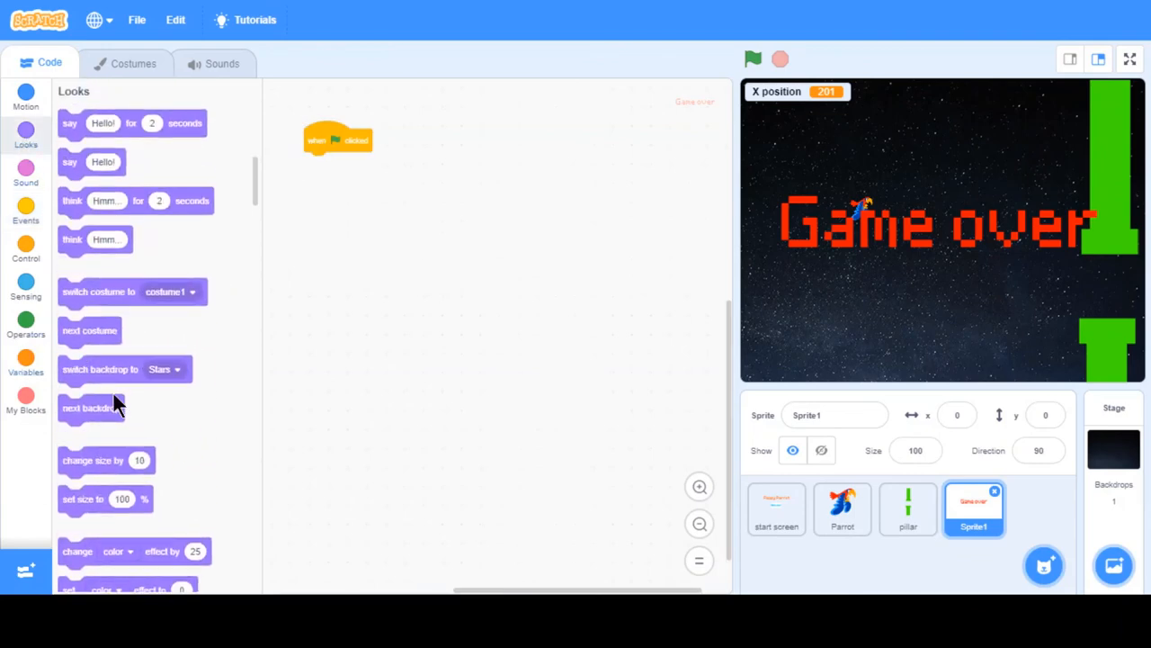
mouse_move(261, 201)
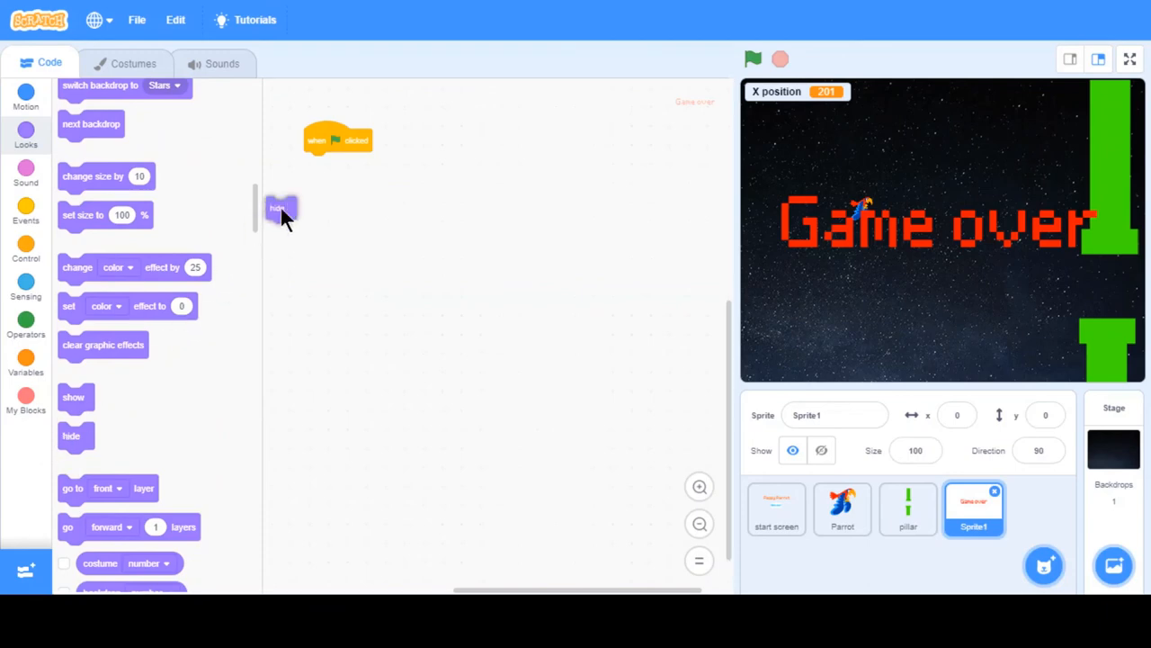
left_click(26, 249)
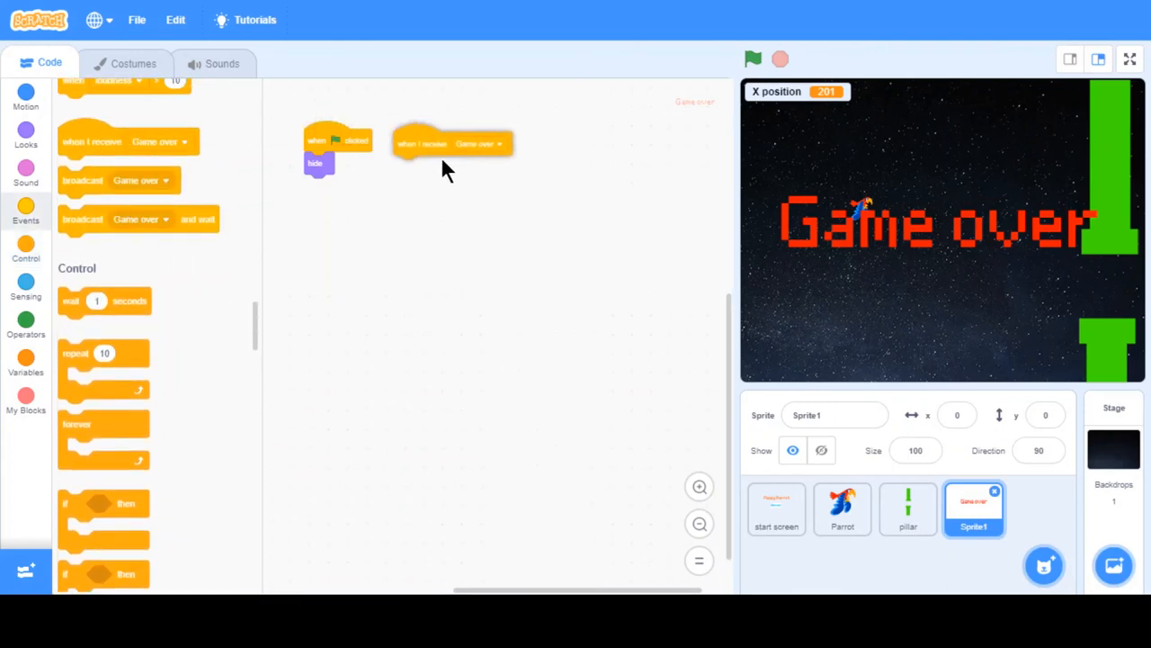
Make the Game over sprite show on receiving Game over, checking the pillar's scripts along the way.
left_click(25, 133)
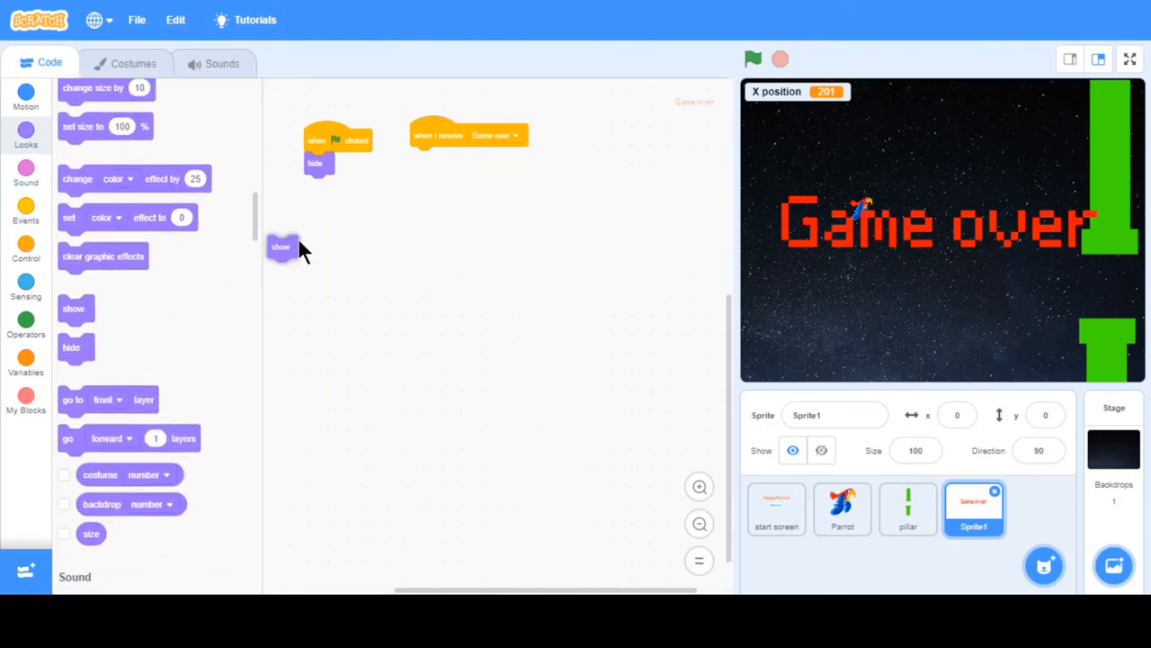
left_click_drag(281, 246, 425, 159)
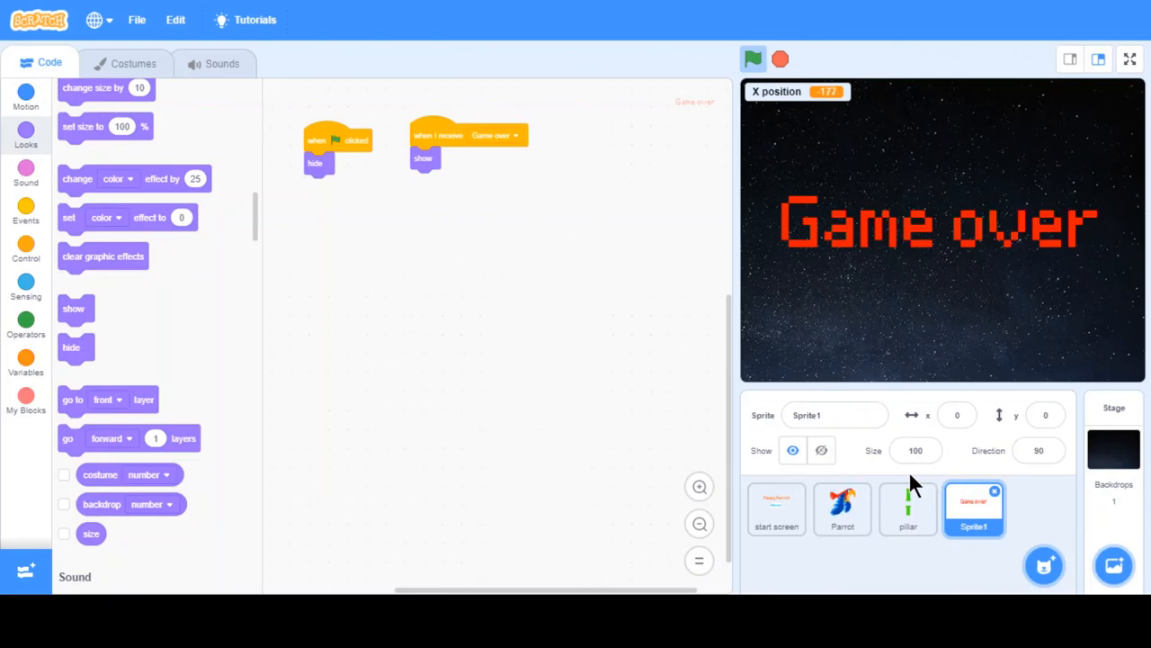
left_click(907, 507)
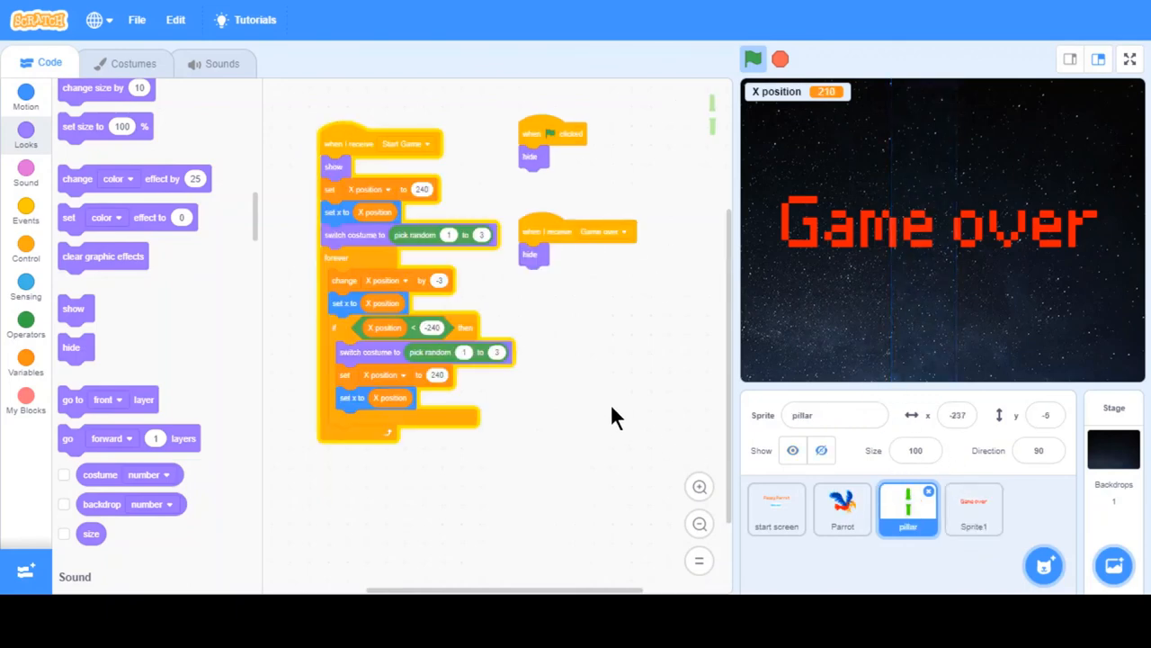
left_click(973, 507)
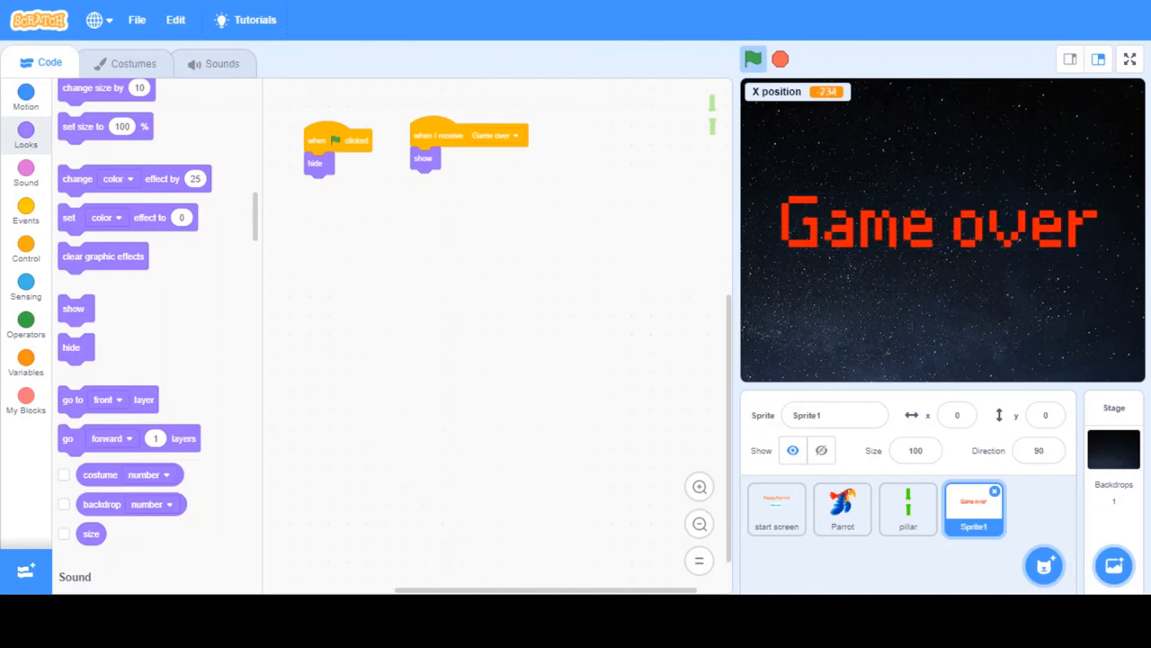